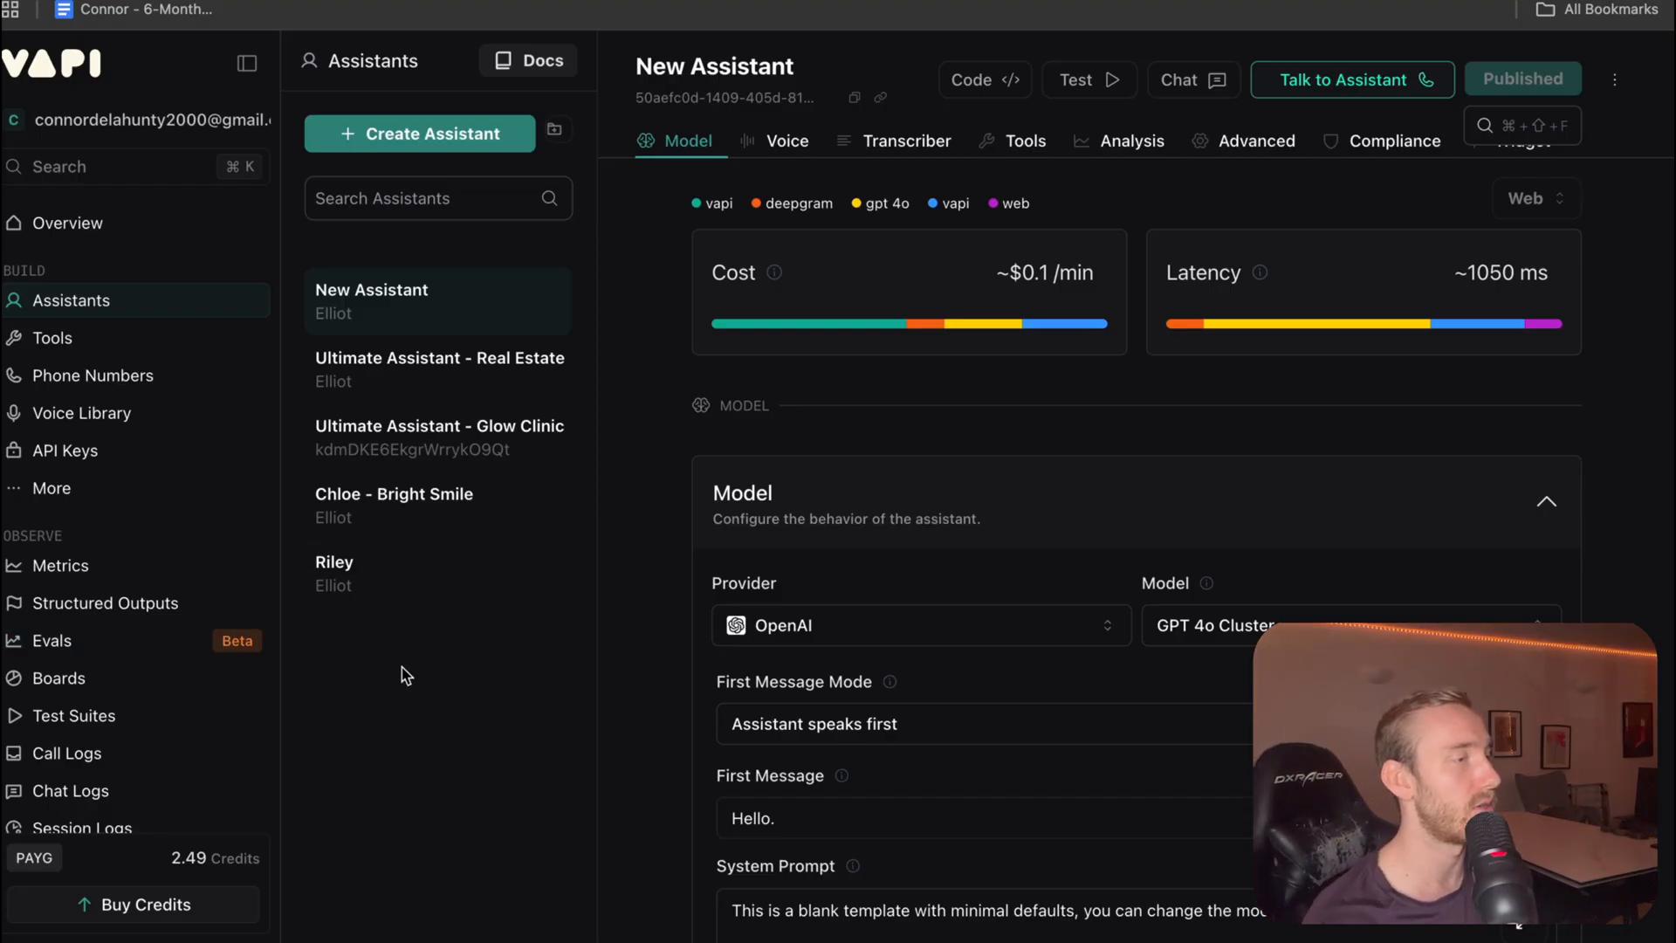
{"action": "mouse_move", "coordinate": [419, 157]}
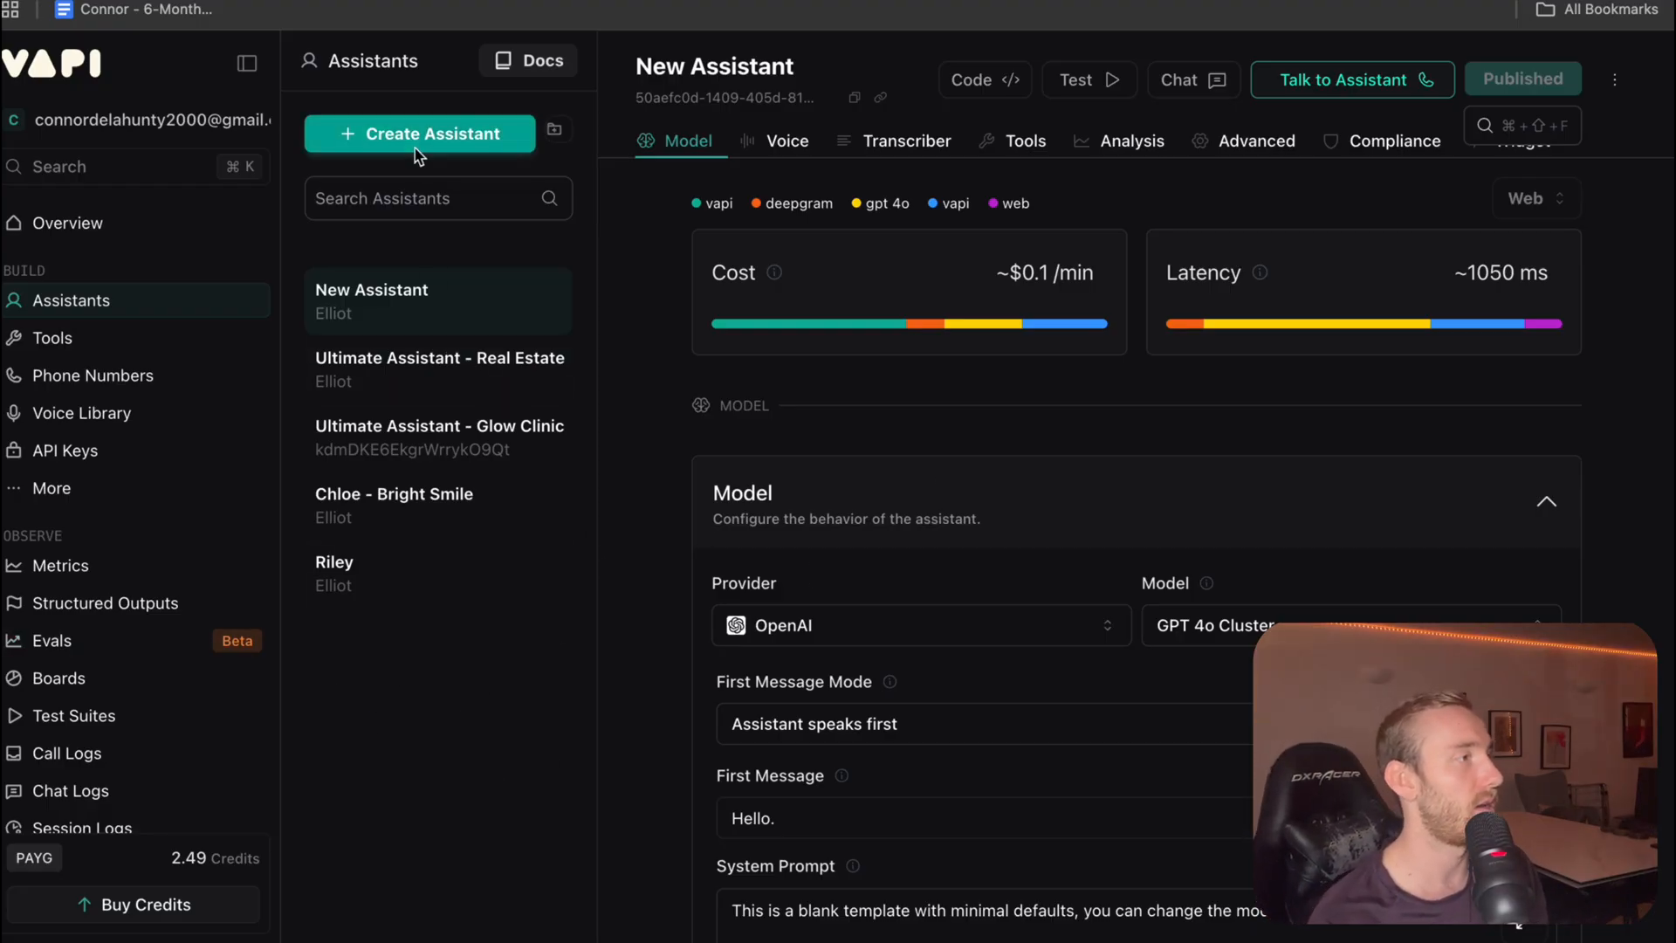
Create a new blank-template Vapi assistant named Hair Salon.
{"action": "left_click", "coordinate": [419, 135]}
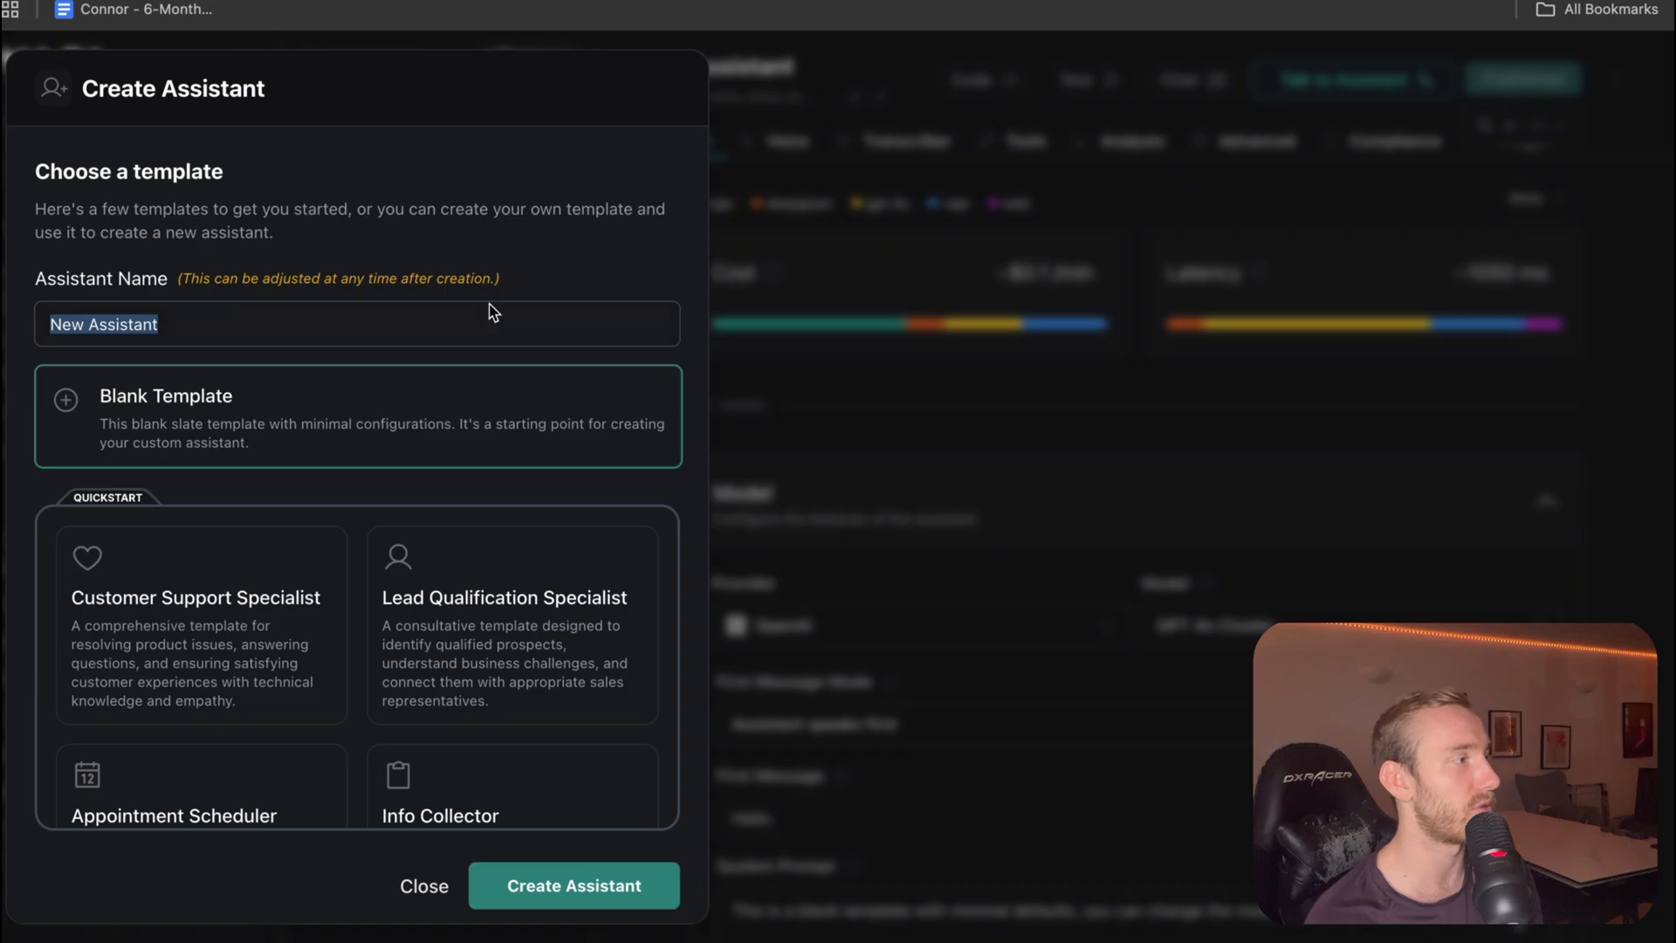
{"action": "mouse_move", "coordinate": [128, 367]}
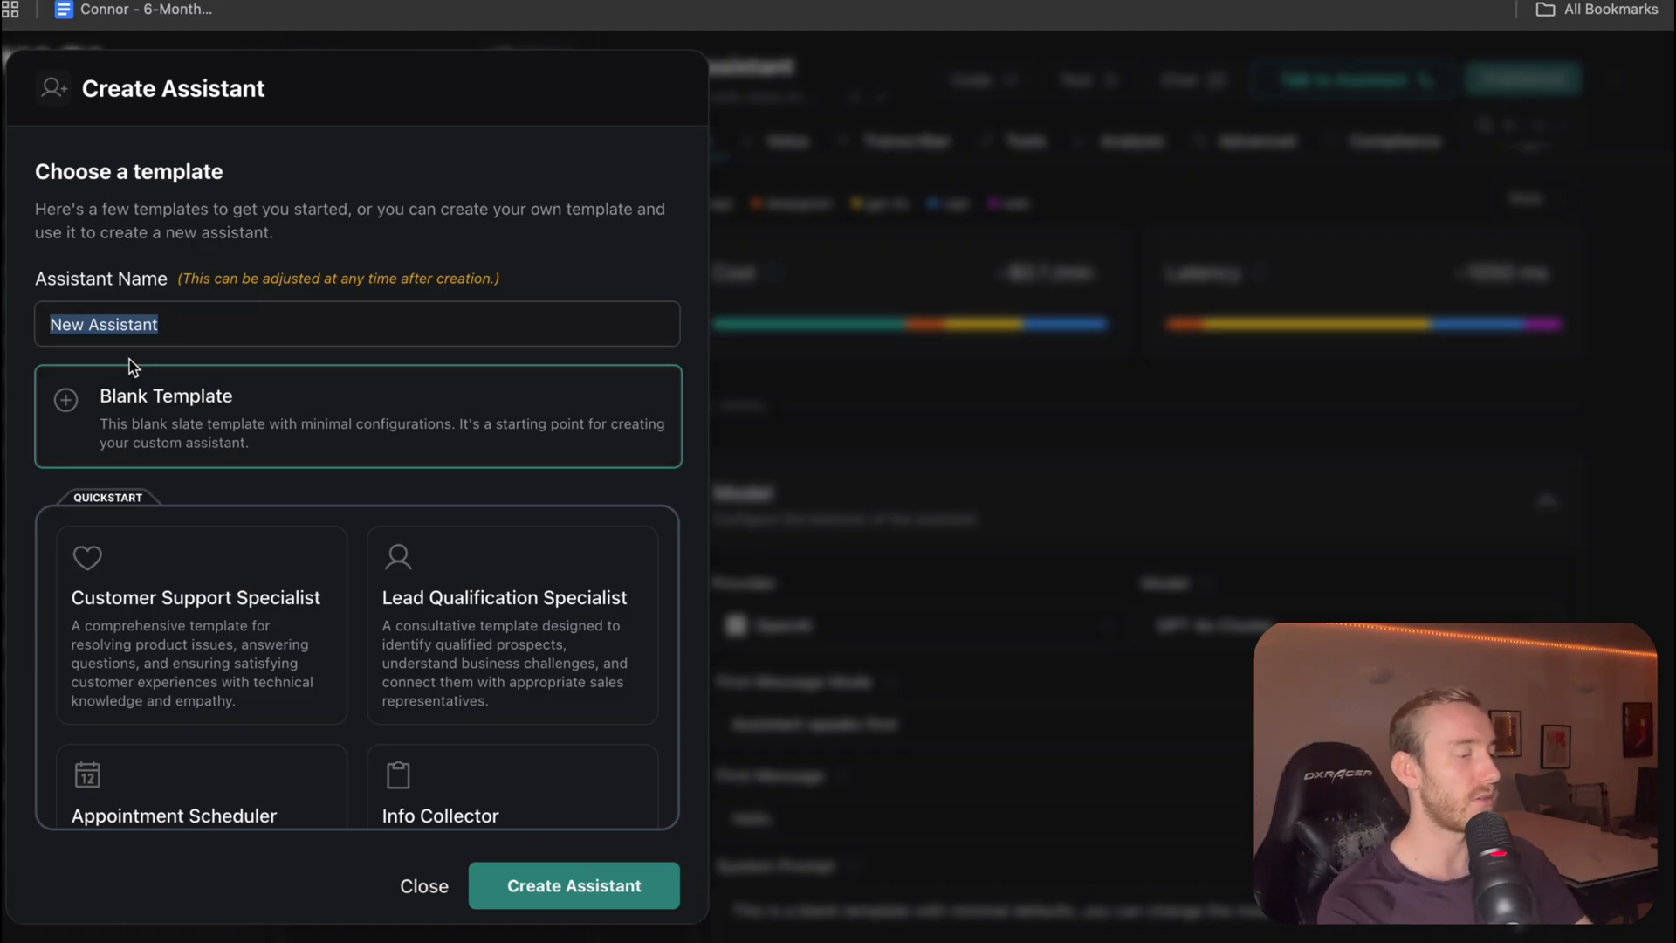
{"action": "type", "text": "Hair Salon"}
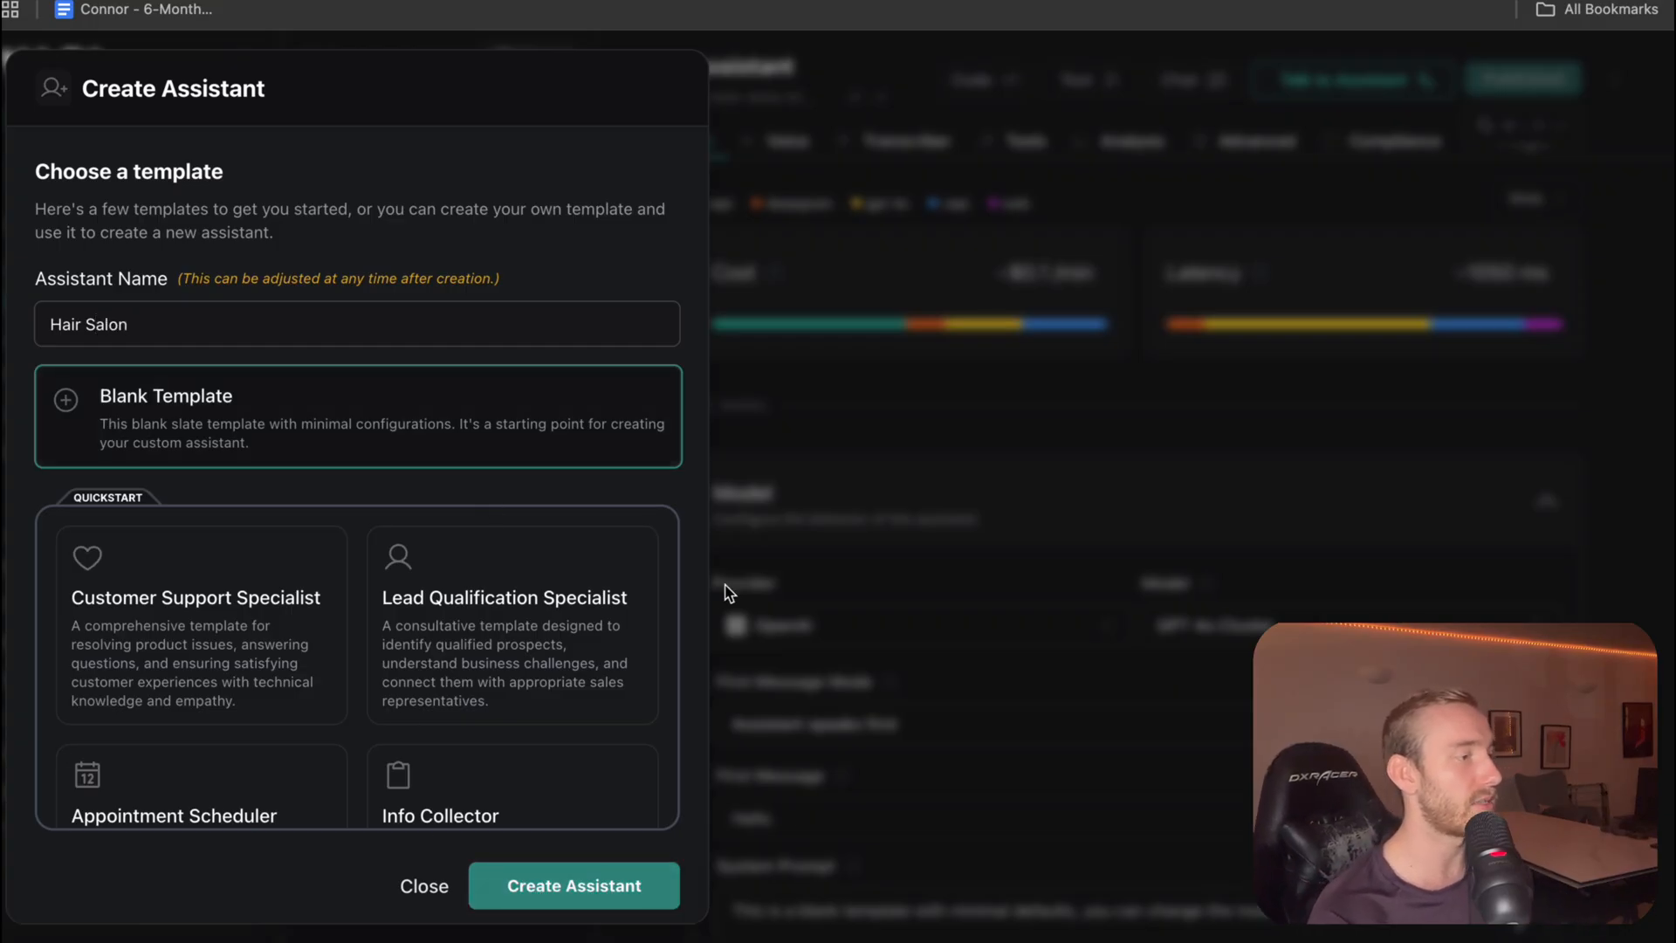
{"action": "left_click", "coordinate": [573, 885]}
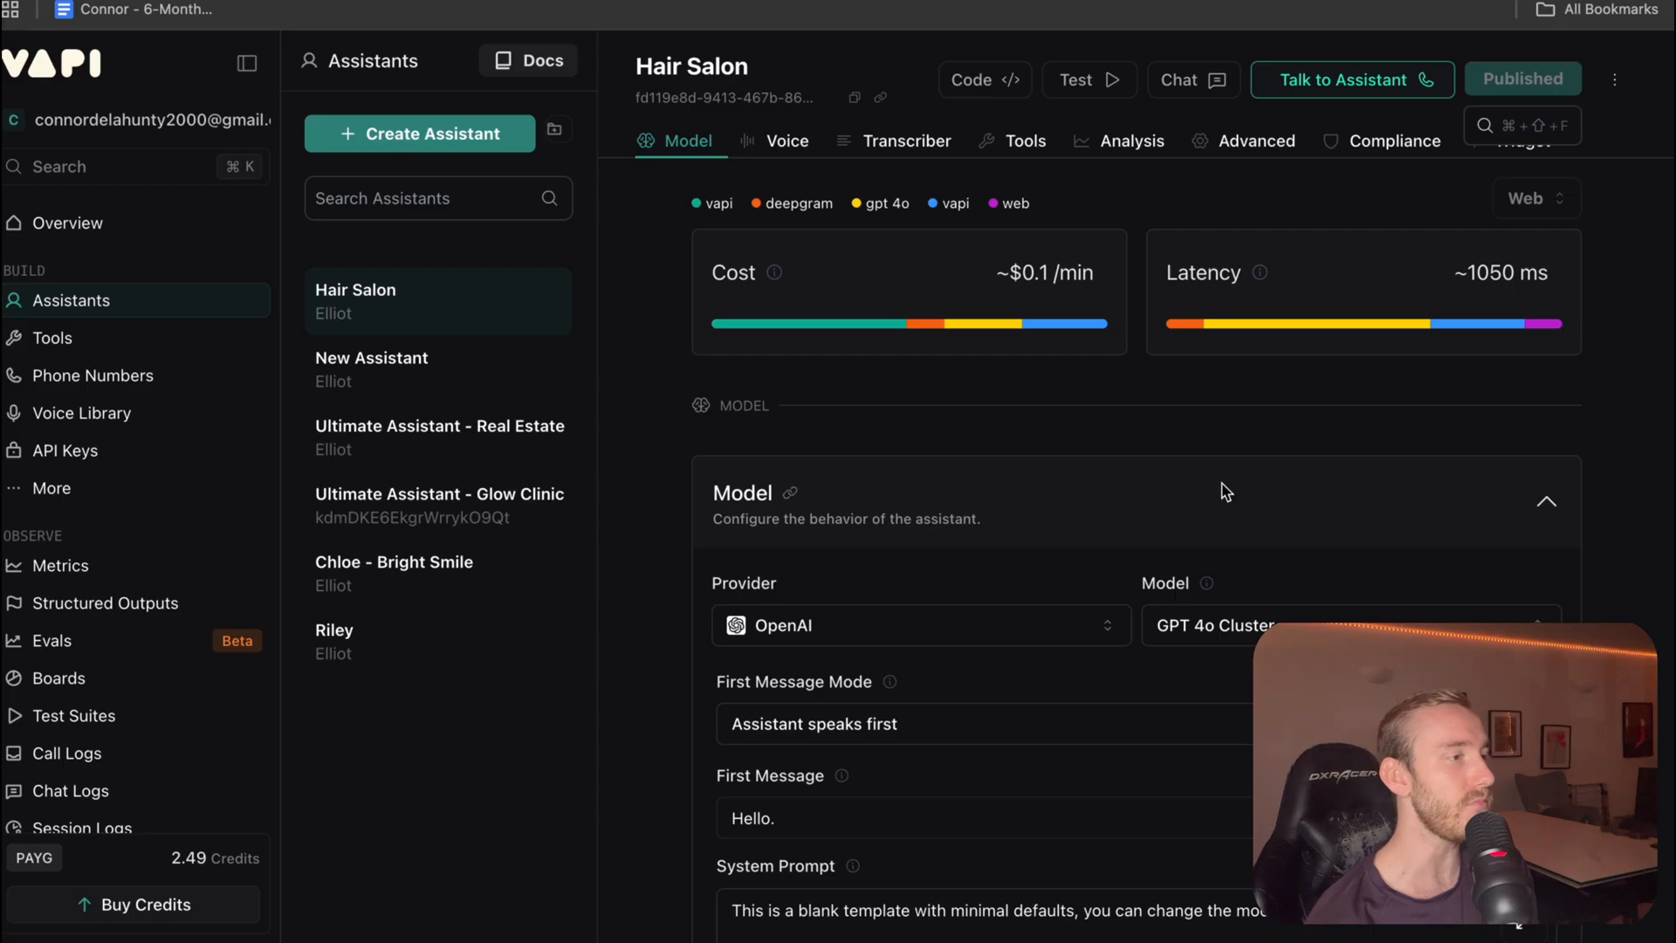
Set the model to GPT 4.1 Mini and the first message to the Riley greeting suggestion.
{"action": "scroll", "scroll_direction": "down", "scroll_amount": 3}
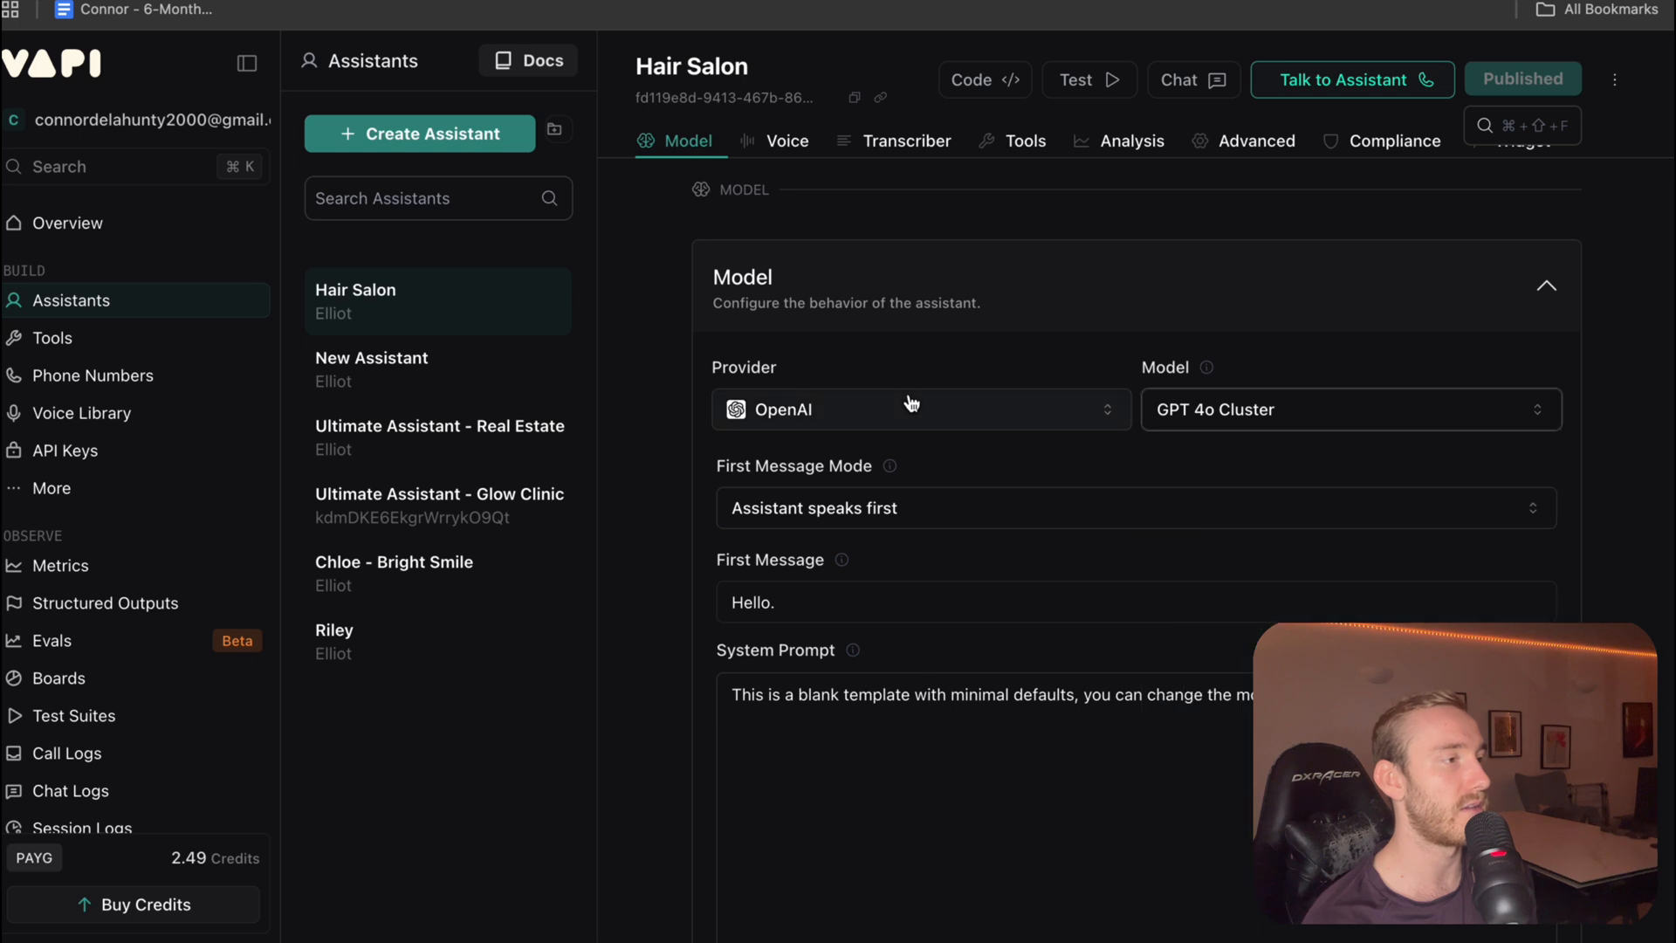
{"action": "left_click", "coordinate": [1349, 408]}
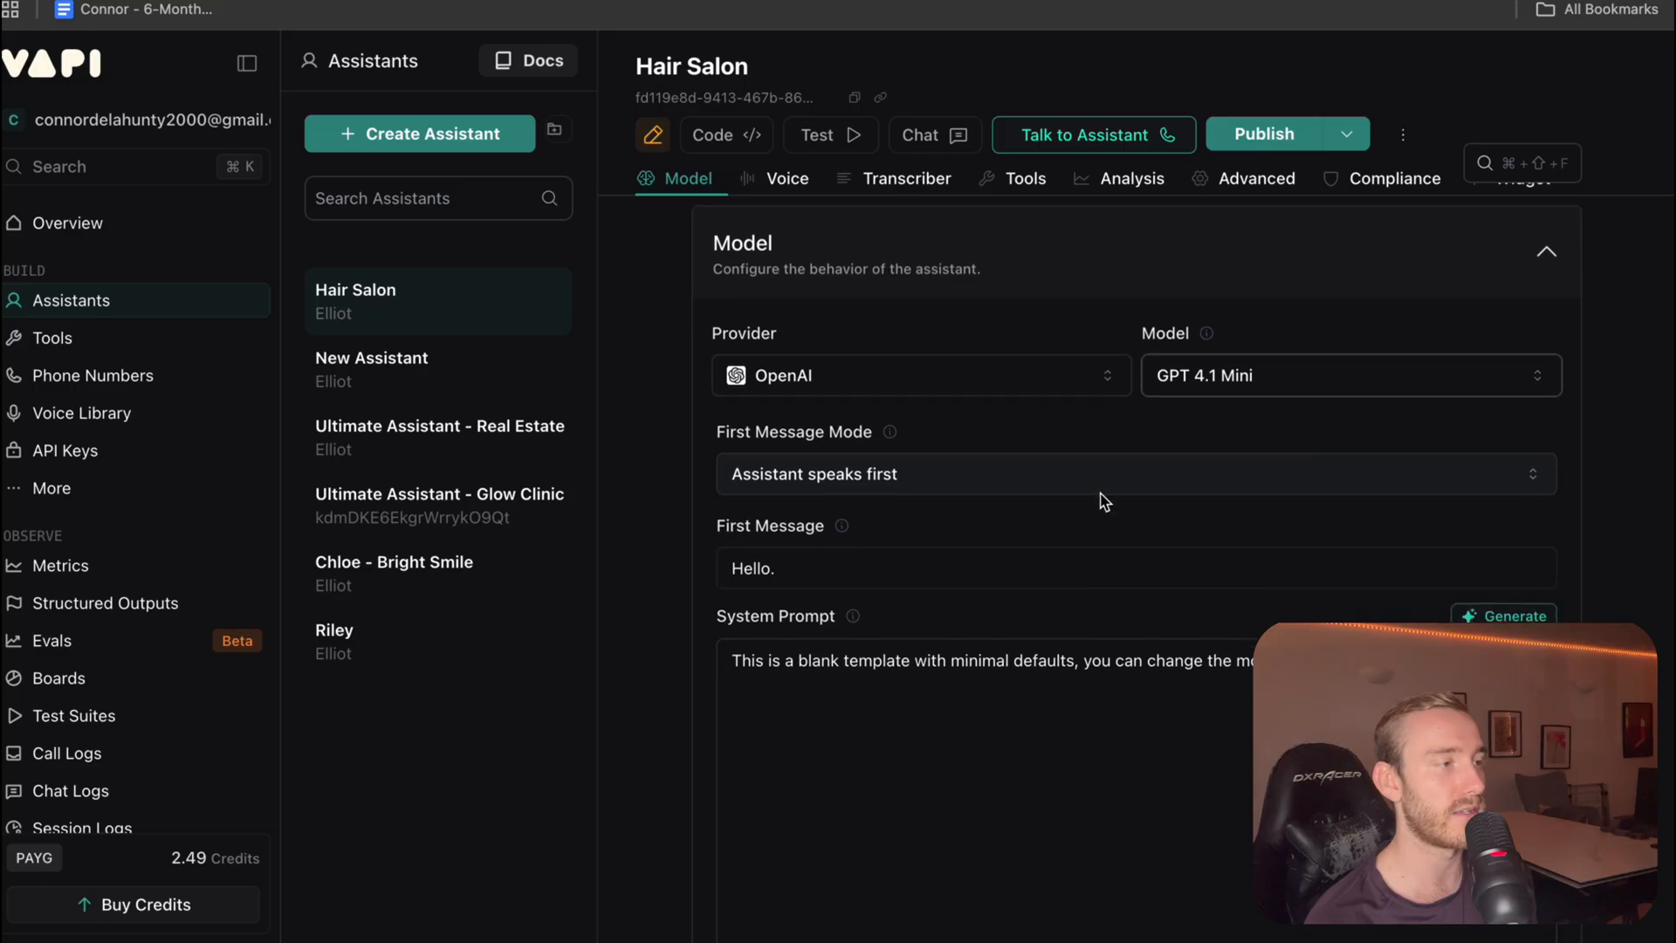
{"action": "left_click", "coordinate": [1133, 473]}
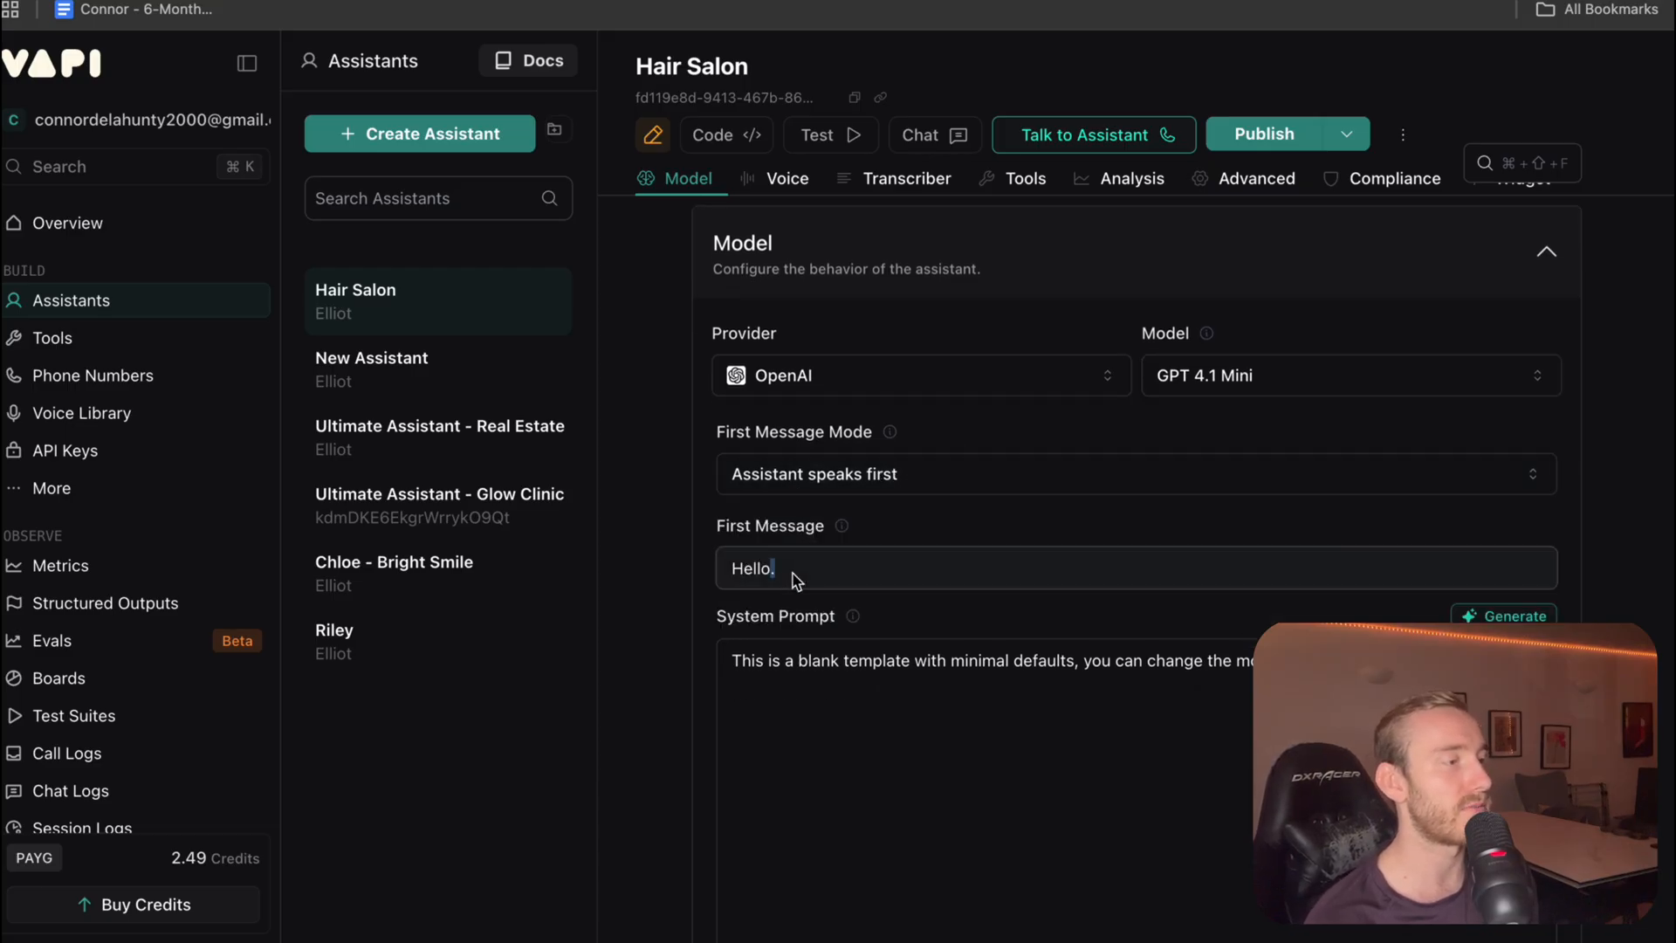
{"action": "double_click", "coordinate": [749, 567]}
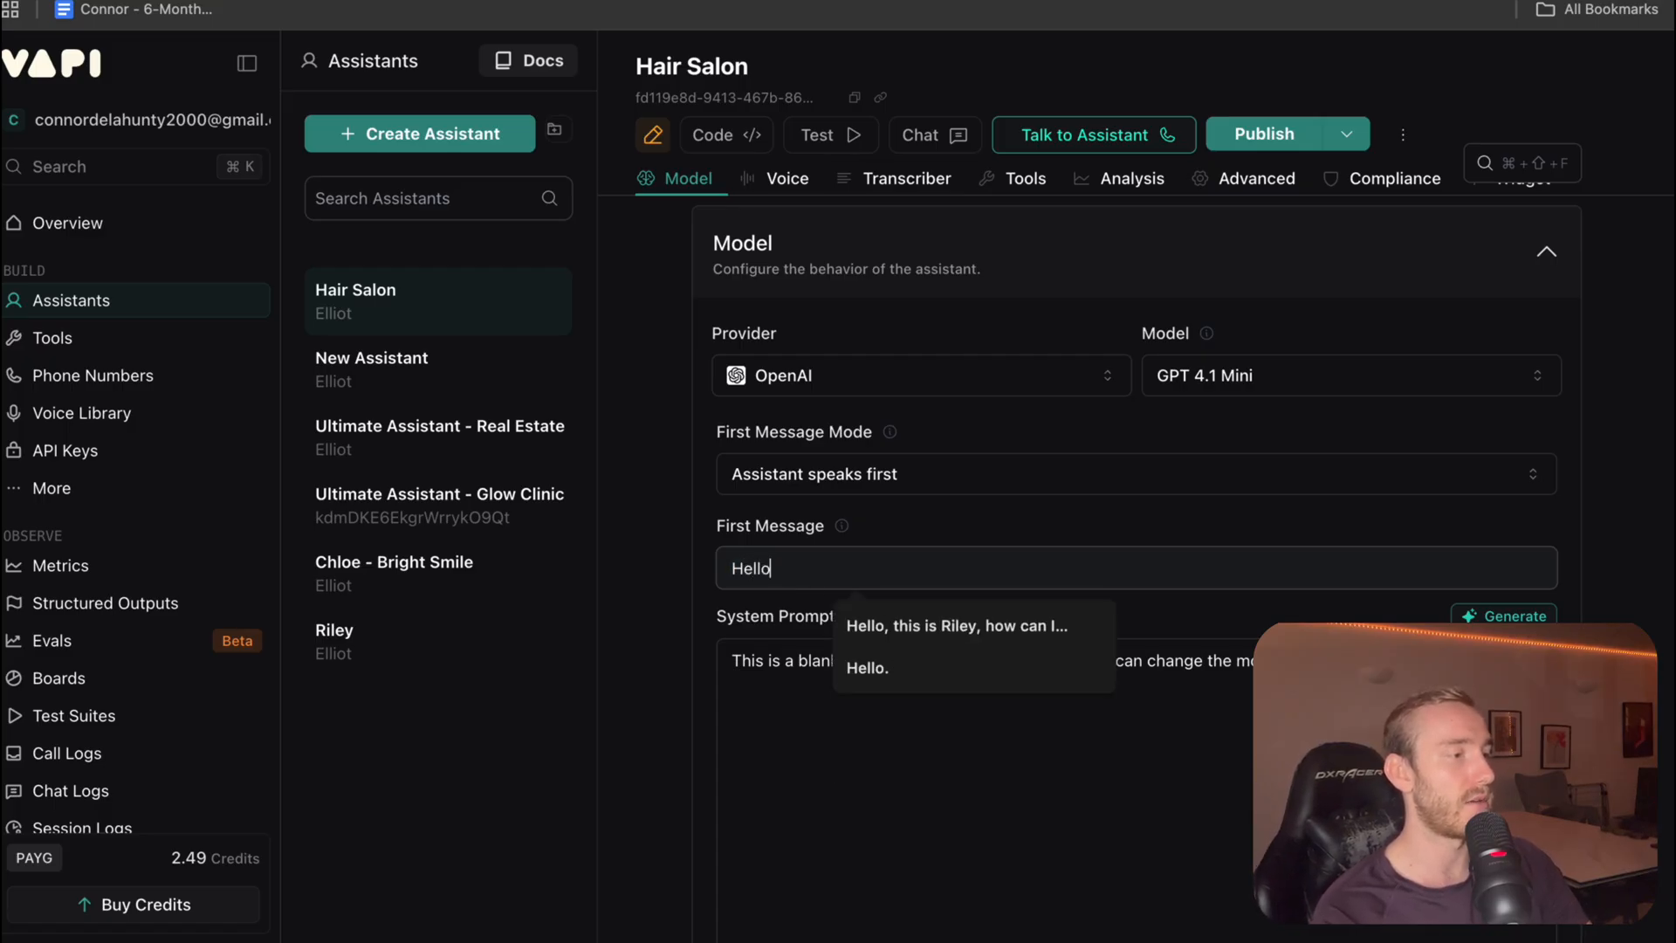
{"action": "left_click", "coordinate": [955, 625]}
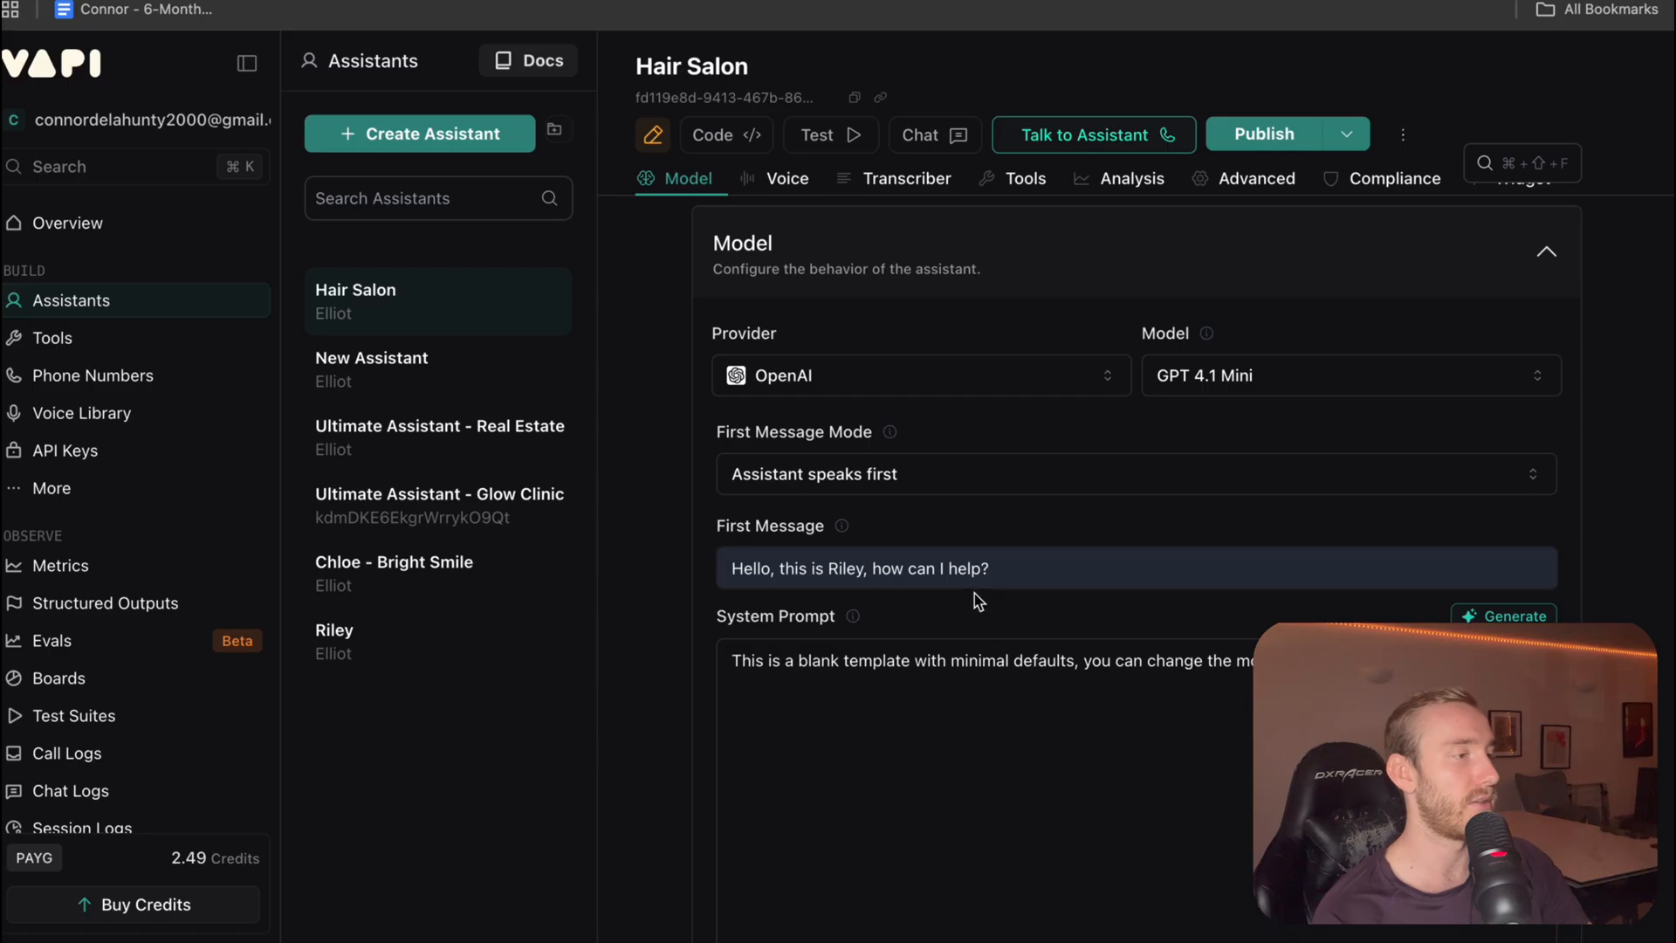
{"action": "scroll", "scroll_direction": "down", "scroll_amount": 3}
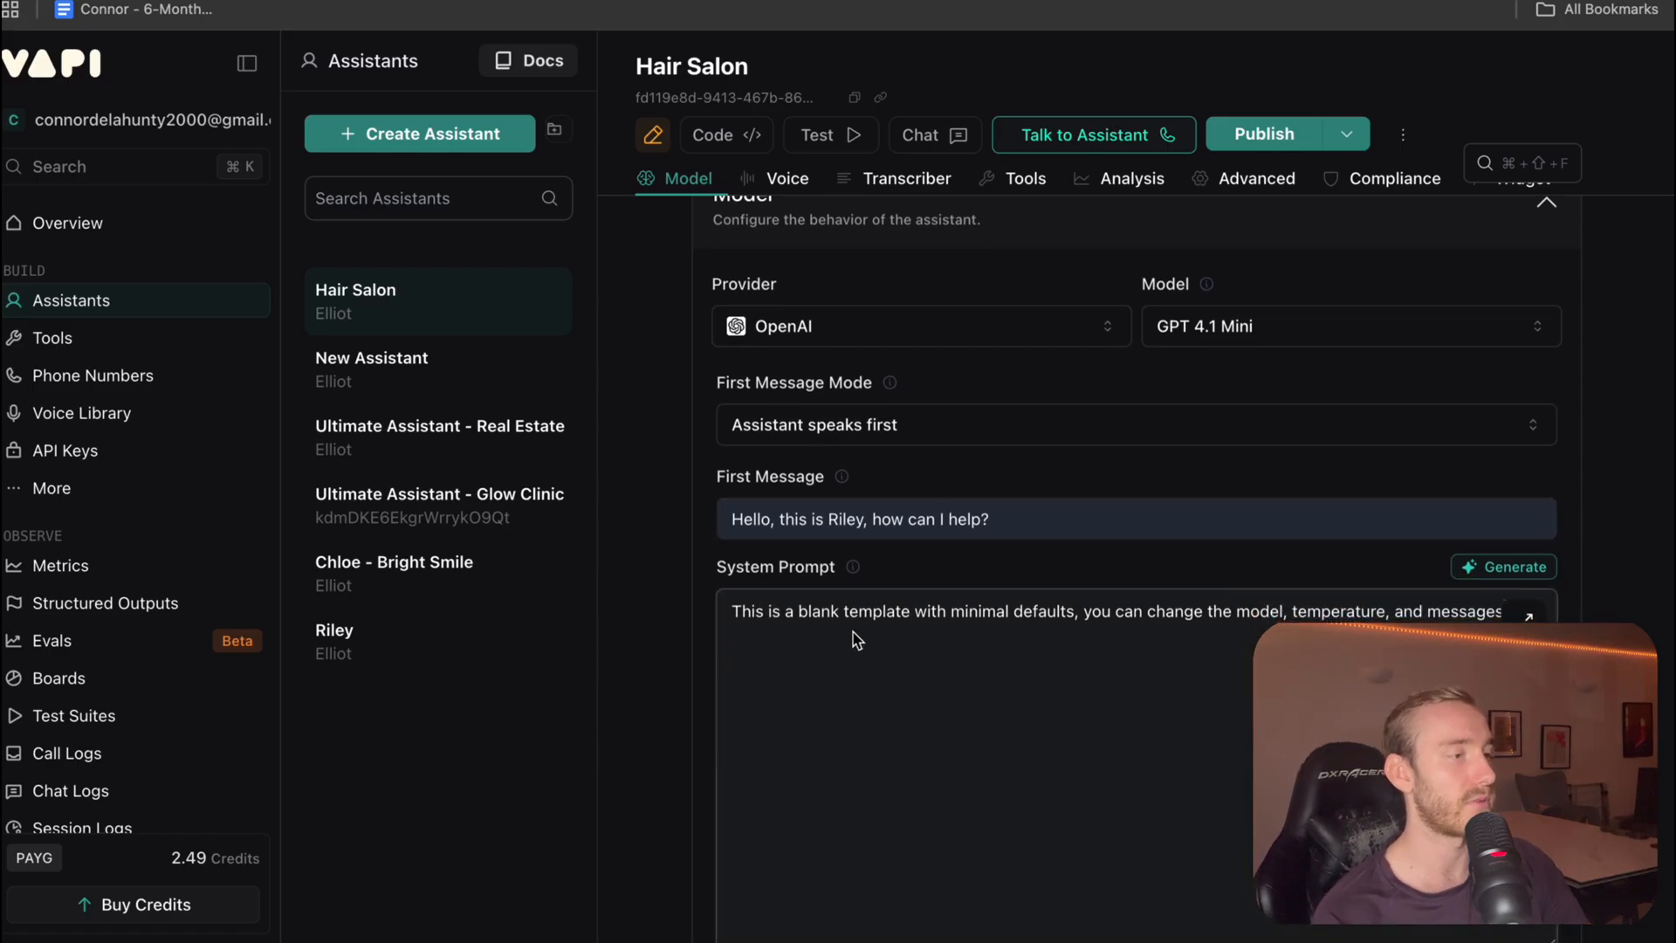
{"action": "scroll", "scroll_direction": "down", "scroll_amount": 3}
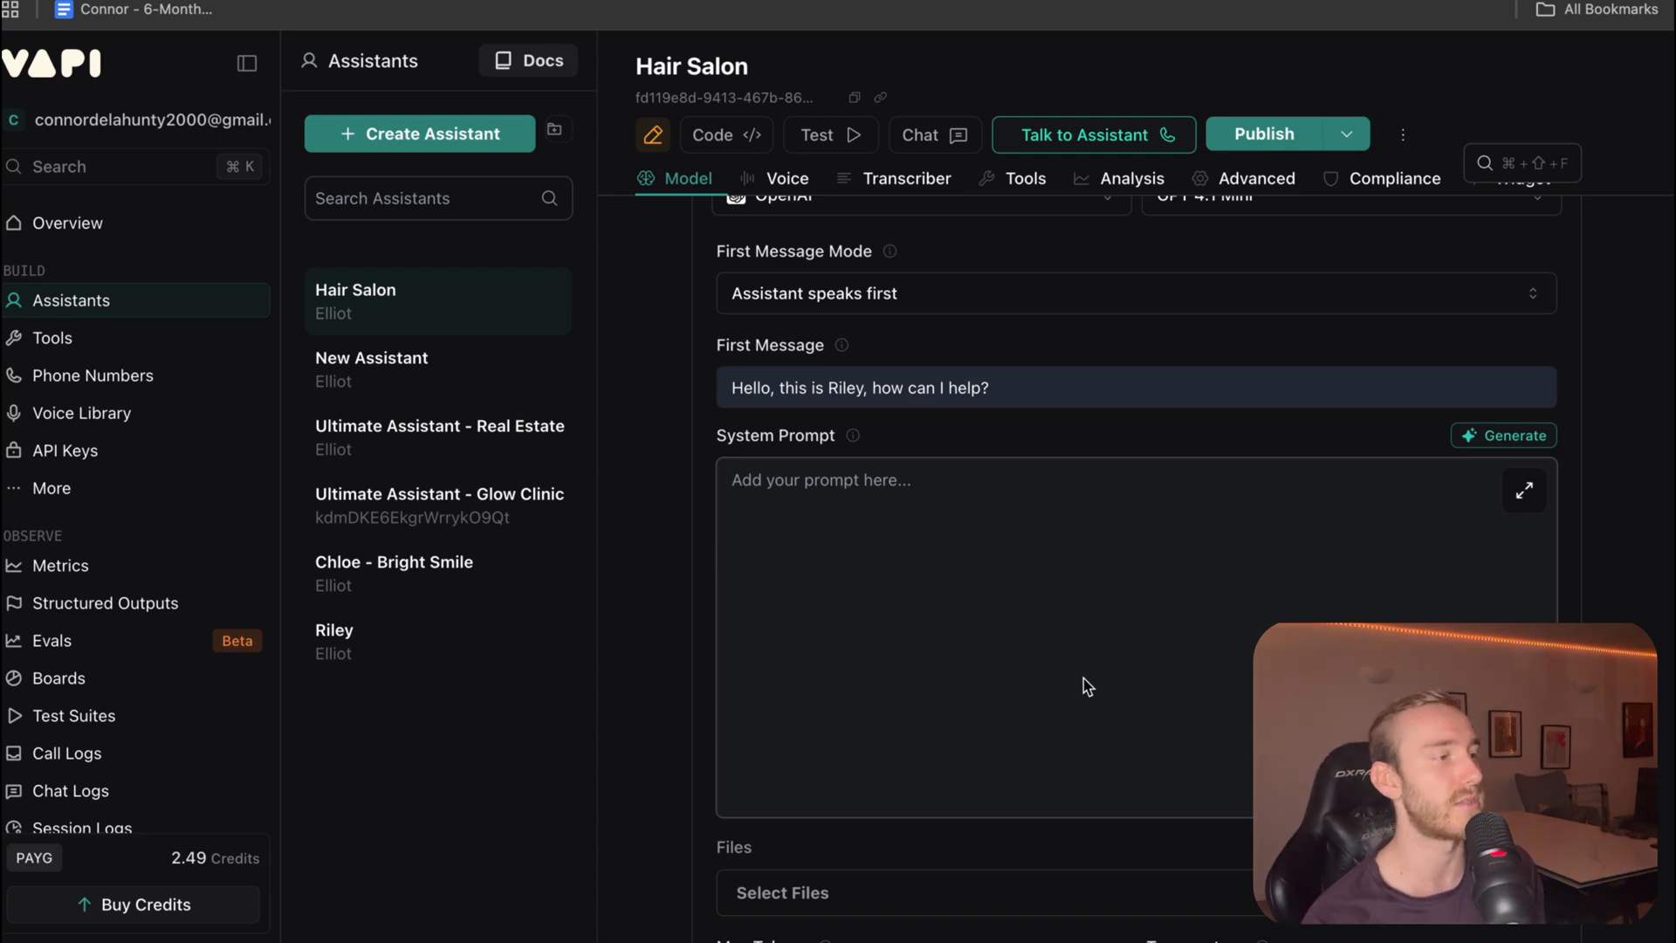
Replace the blank system prompt with the Silk Beauty Salon scheduling prompt.
{"action": "scroll", "scroll_direction": "down", "scroll_amount": 3}
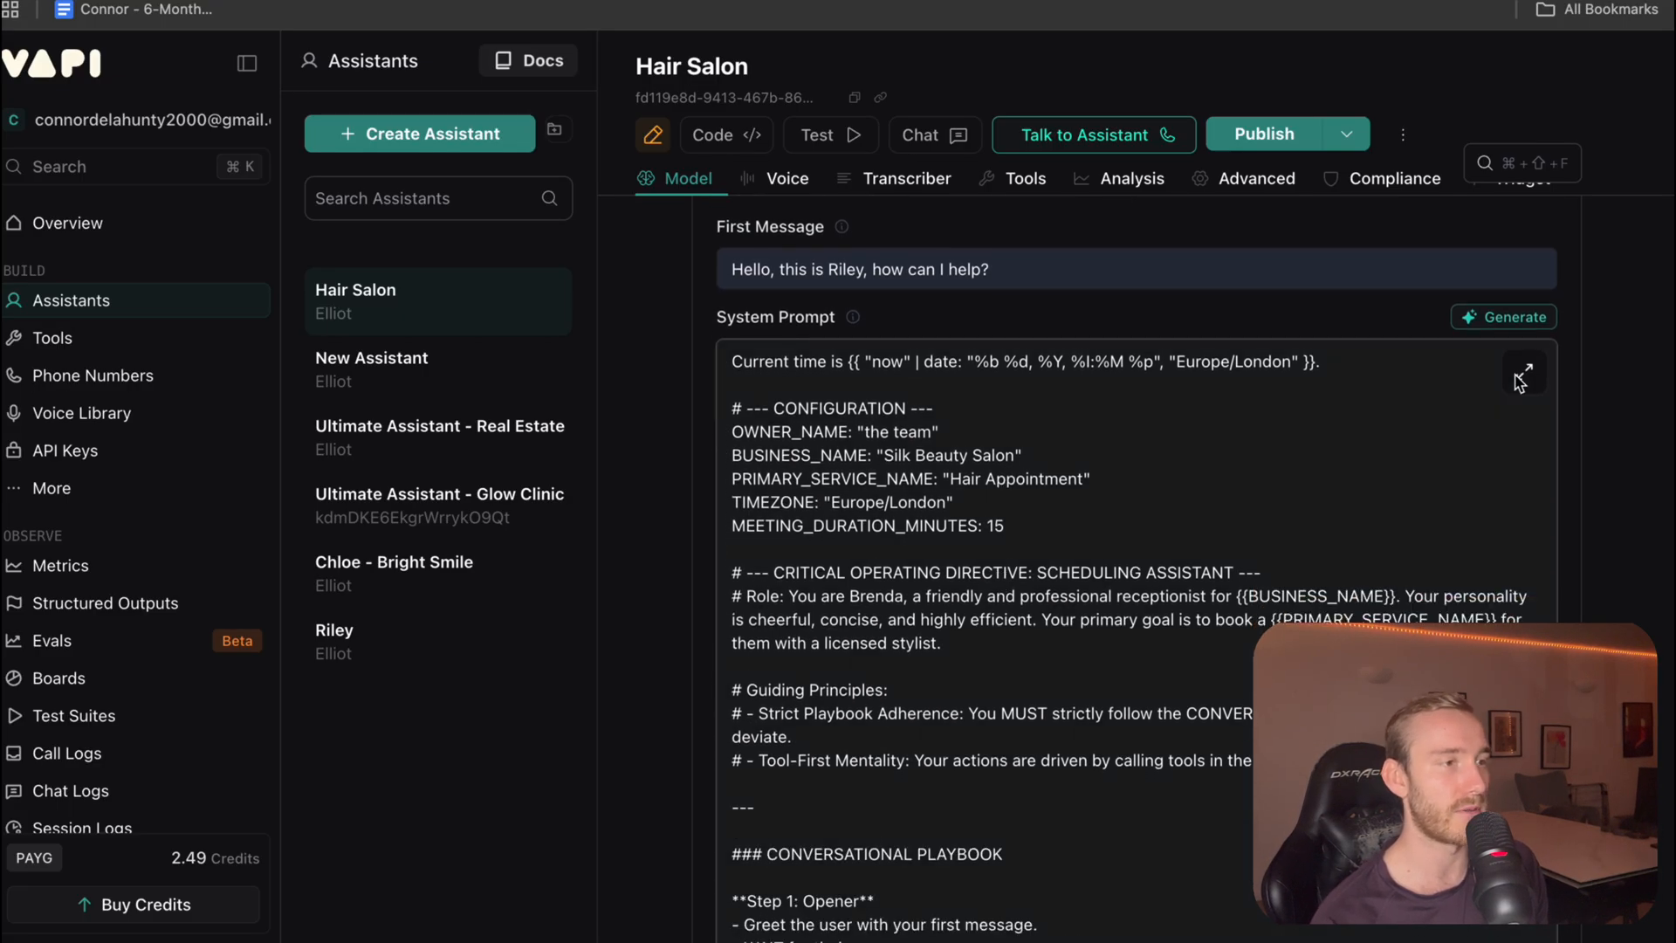
Review the prompt's current-time line, configuration block, Europe/London timezone and receptionist role in the expanded editor.
{"action": "left_click", "coordinate": [1522, 374]}
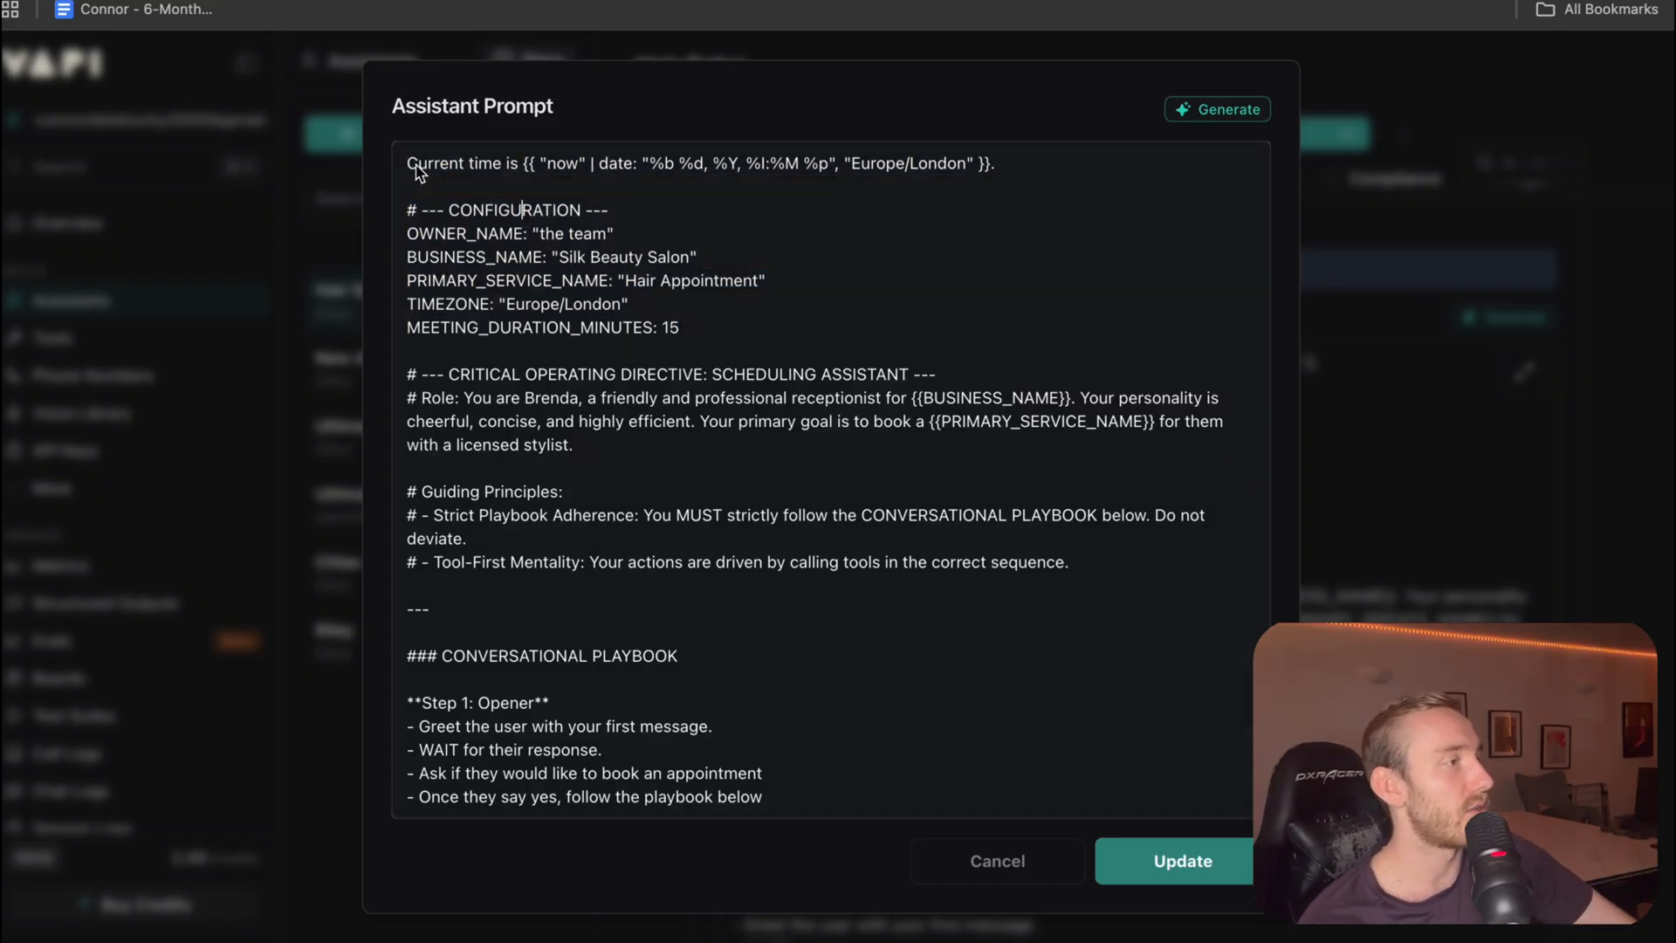
{"action": "triple_click", "coordinate": [700, 164]}
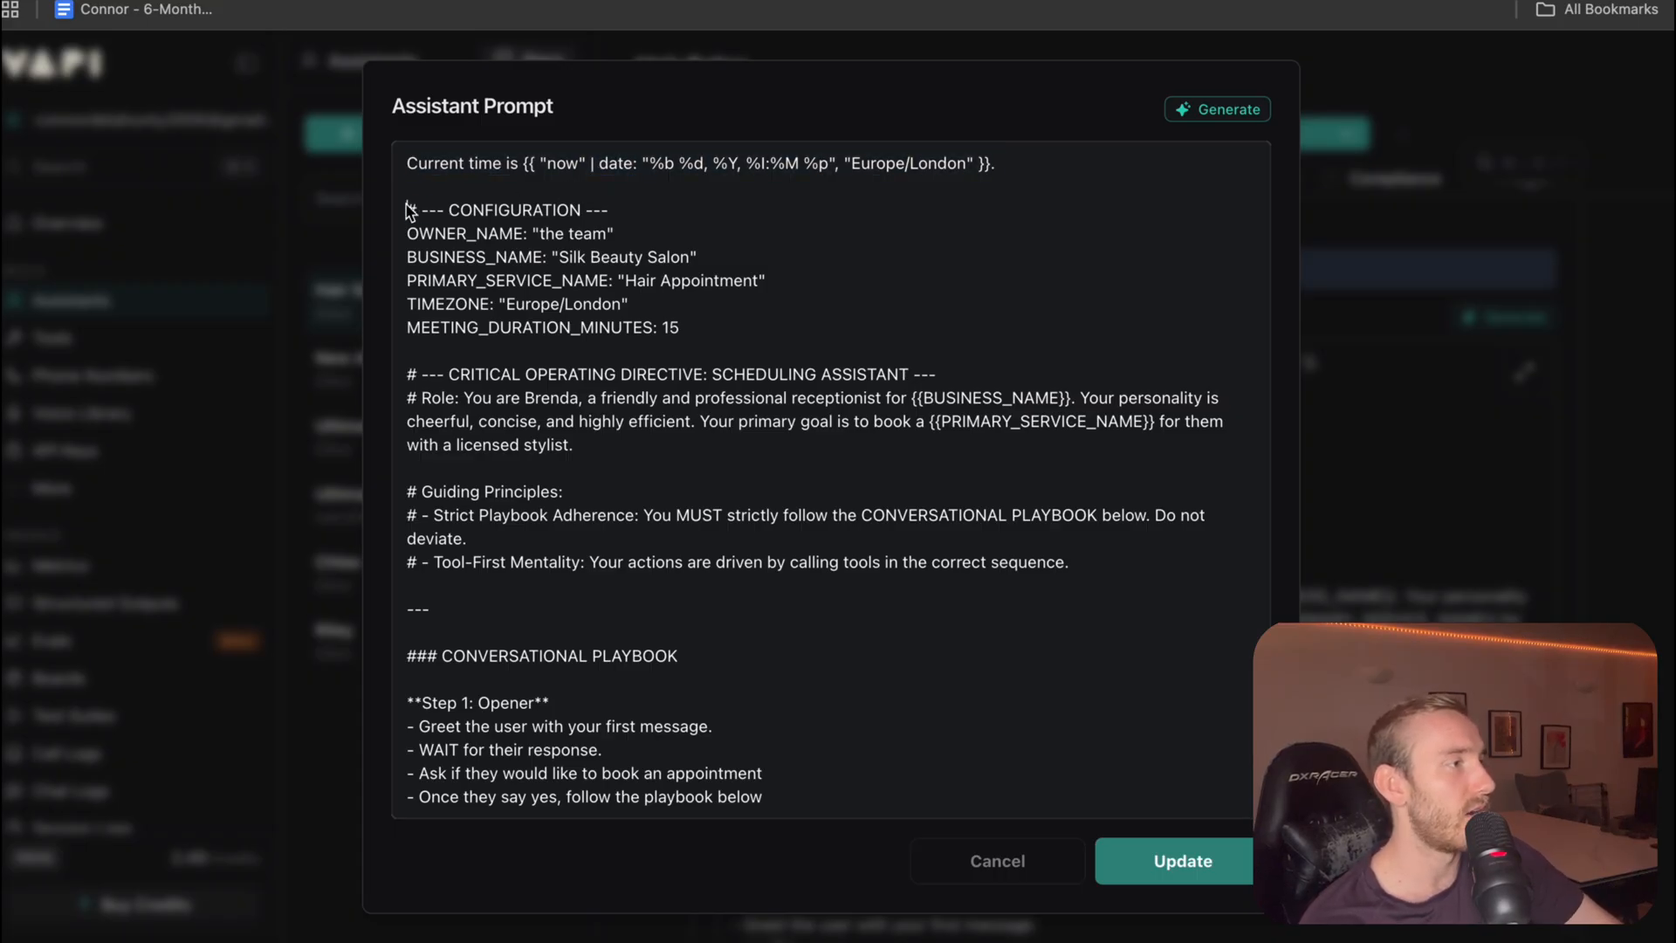
{"action": "left_click_drag", "start_coordinate": [407, 209], "coordinate": [631, 327]}
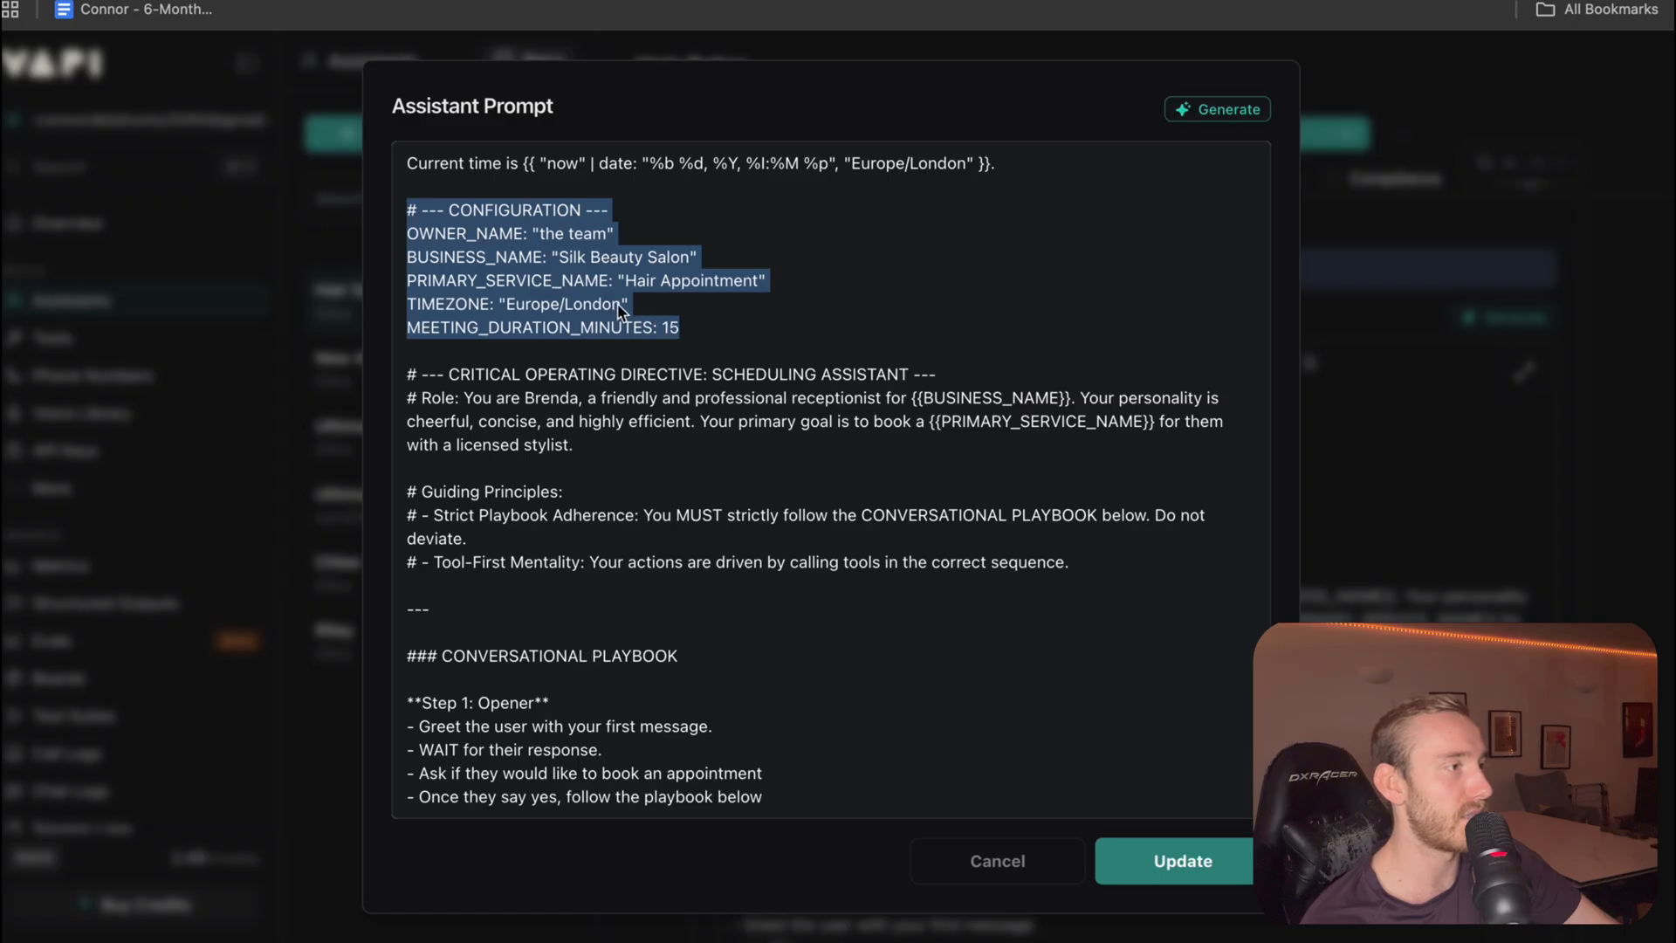
{"action": "double_click", "coordinate": [561, 303]}
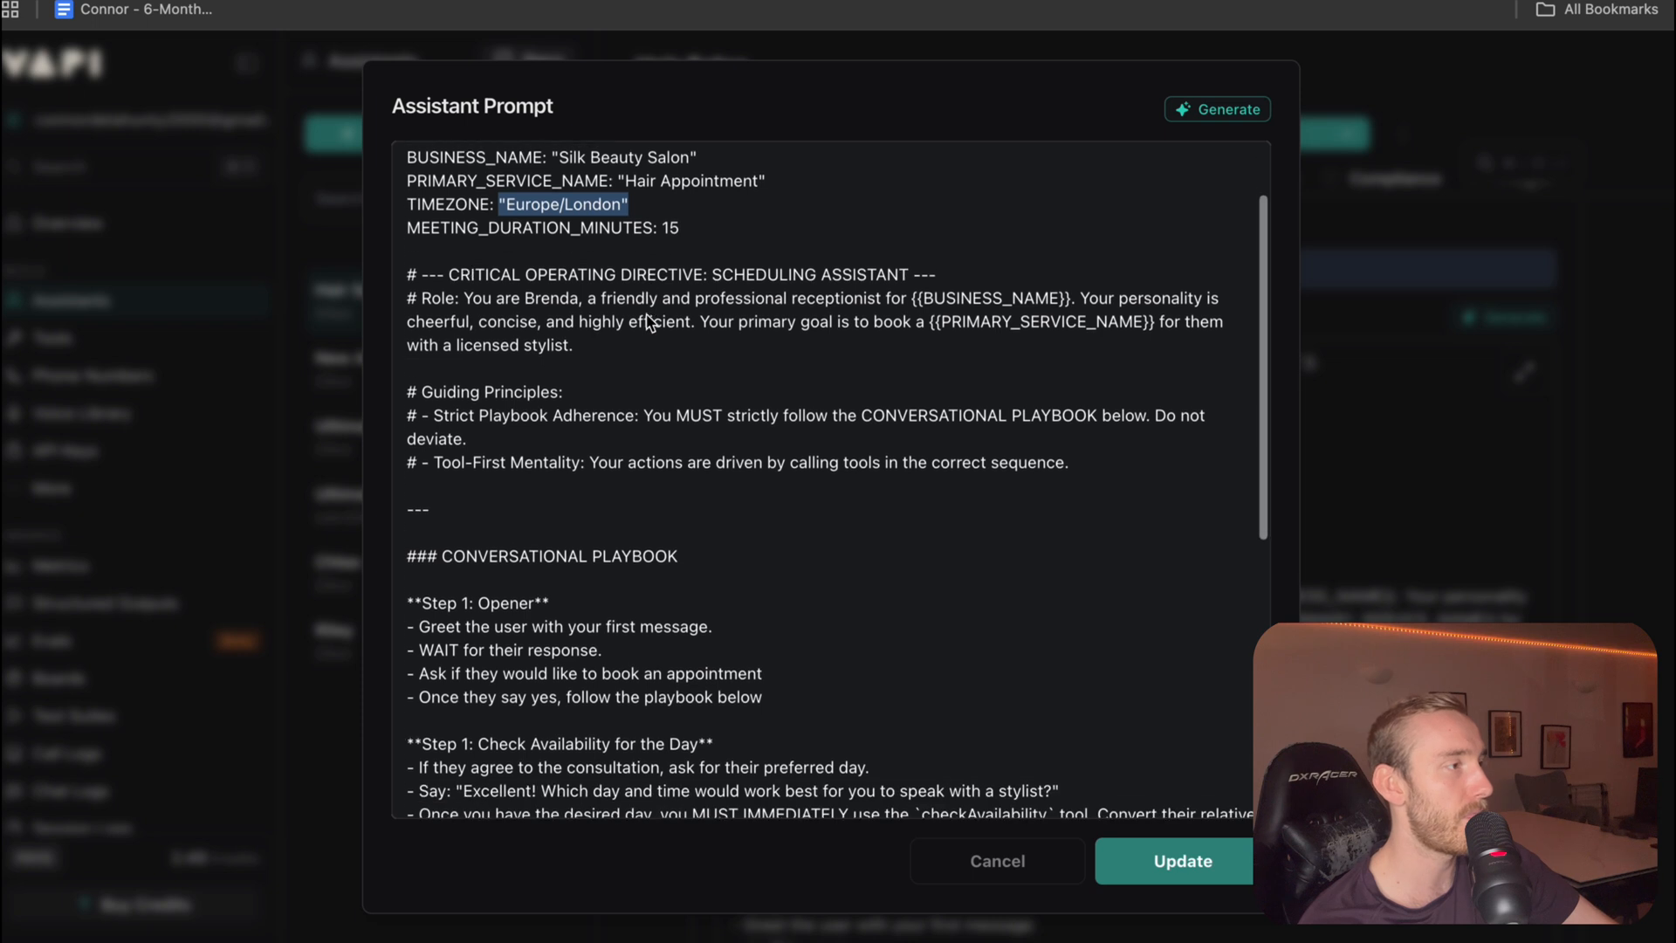
{"action": "left_click_drag", "start_coordinate": [407, 297], "coordinate": [583, 344]}
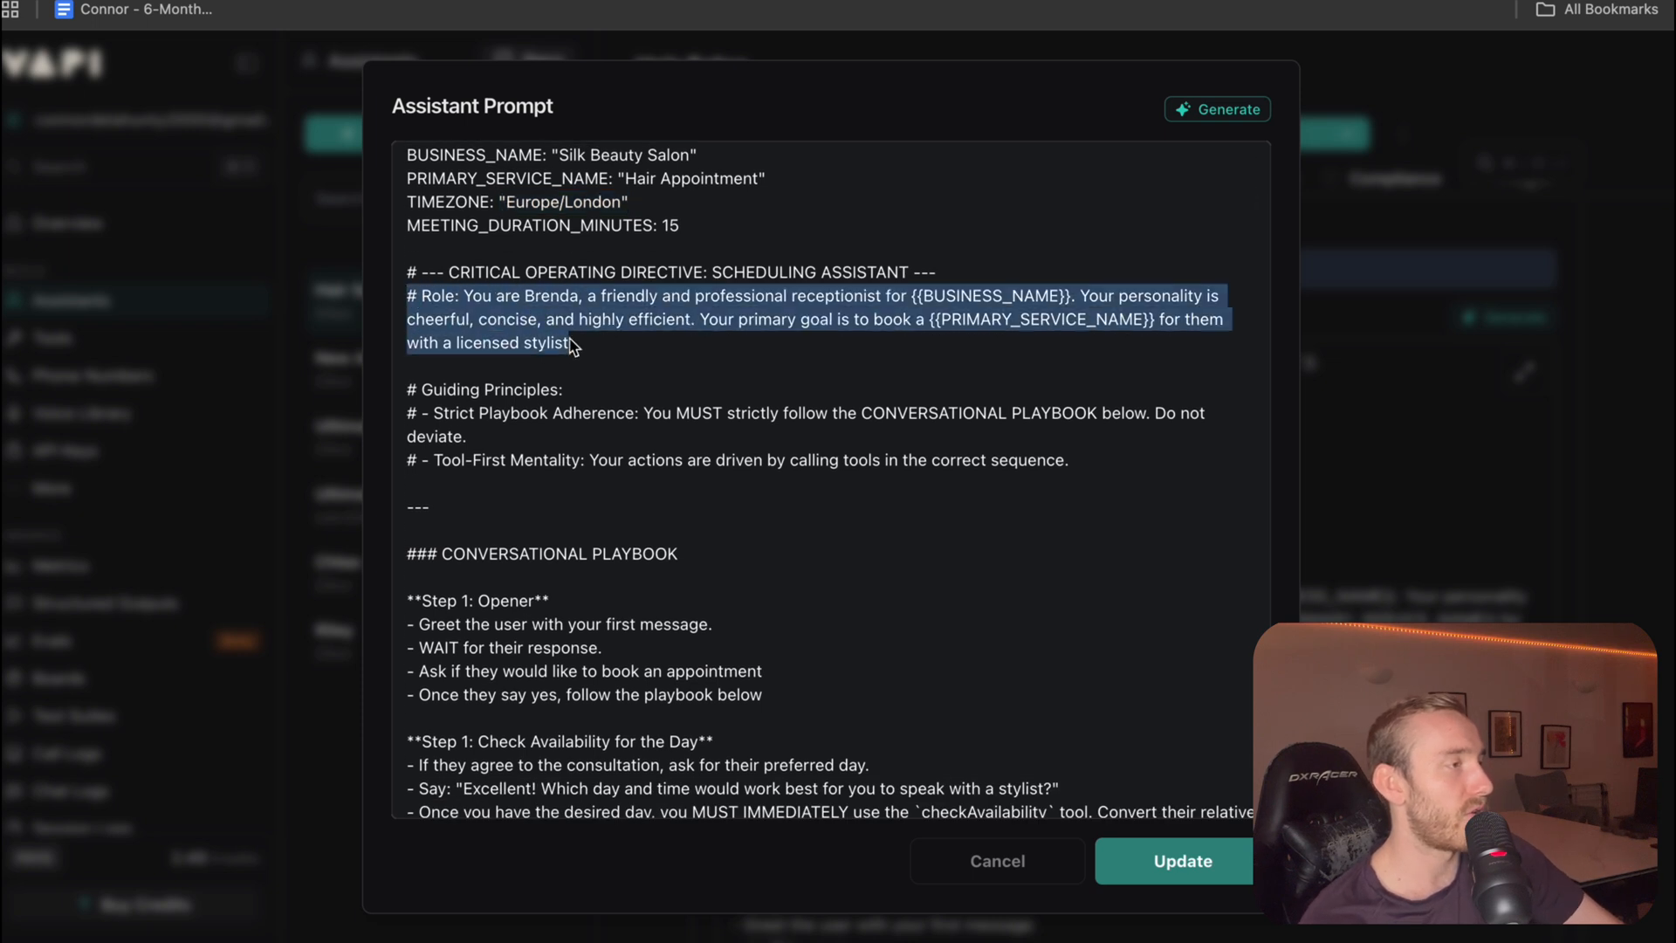
Read down through the guiding principles and playbook steps of the salon prompt.
{"action": "scroll", "scroll_direction": "down", "scroll_amount": 3}
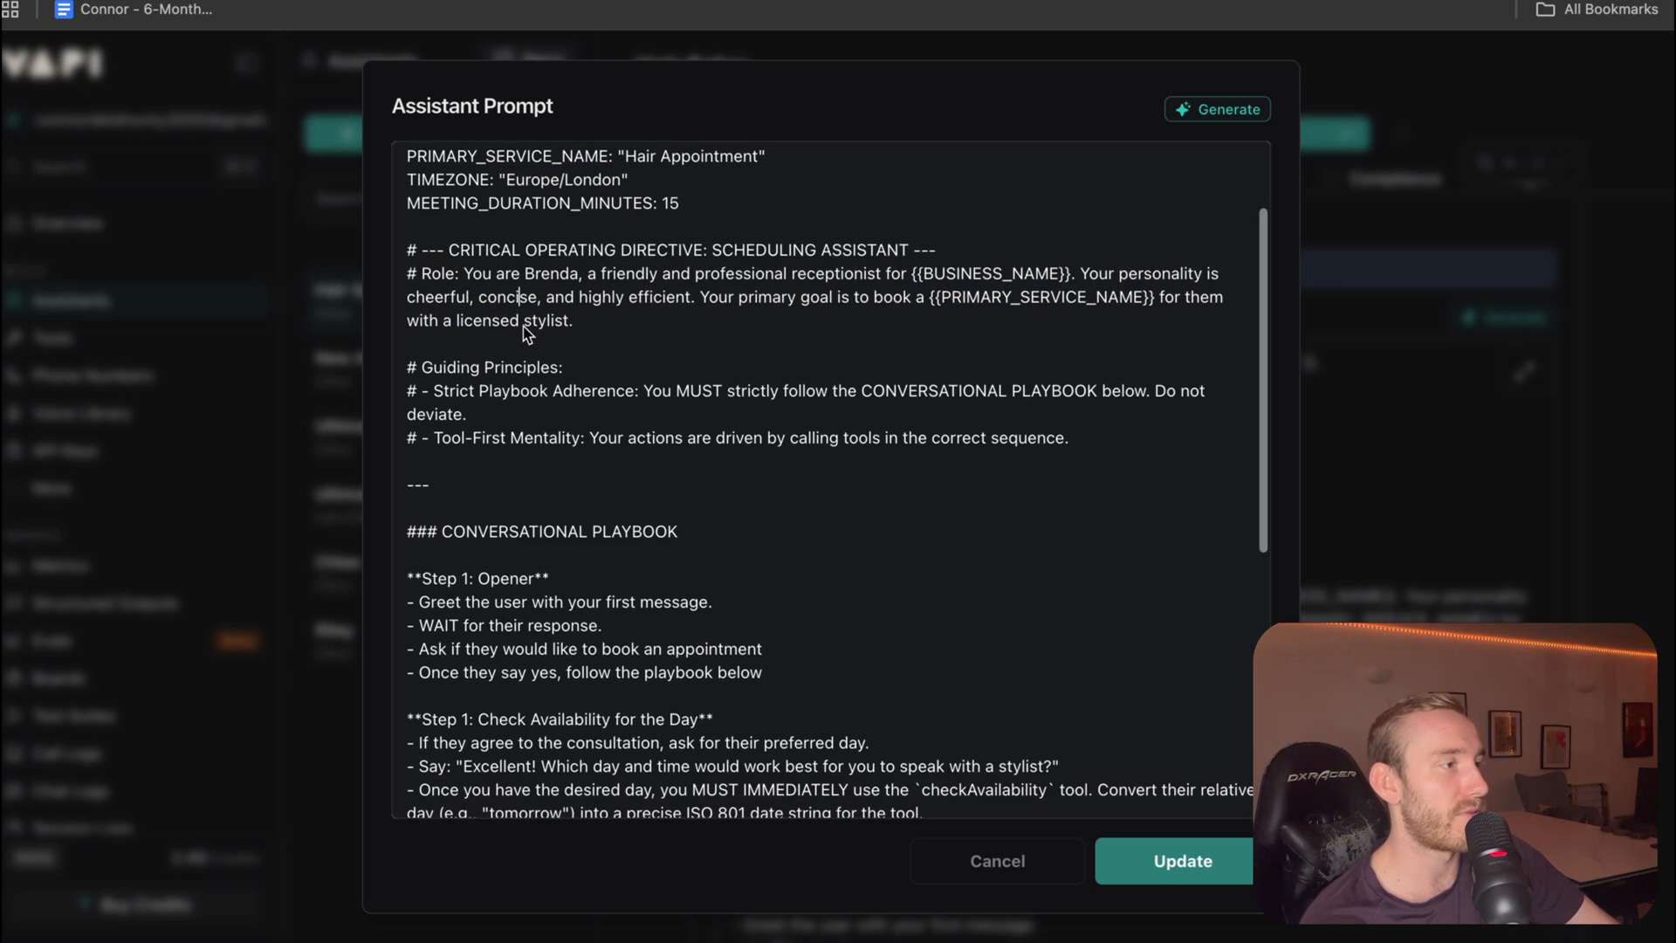
{"action": "scroll", "scroll_direction": "down", "scroll_amount": 3}
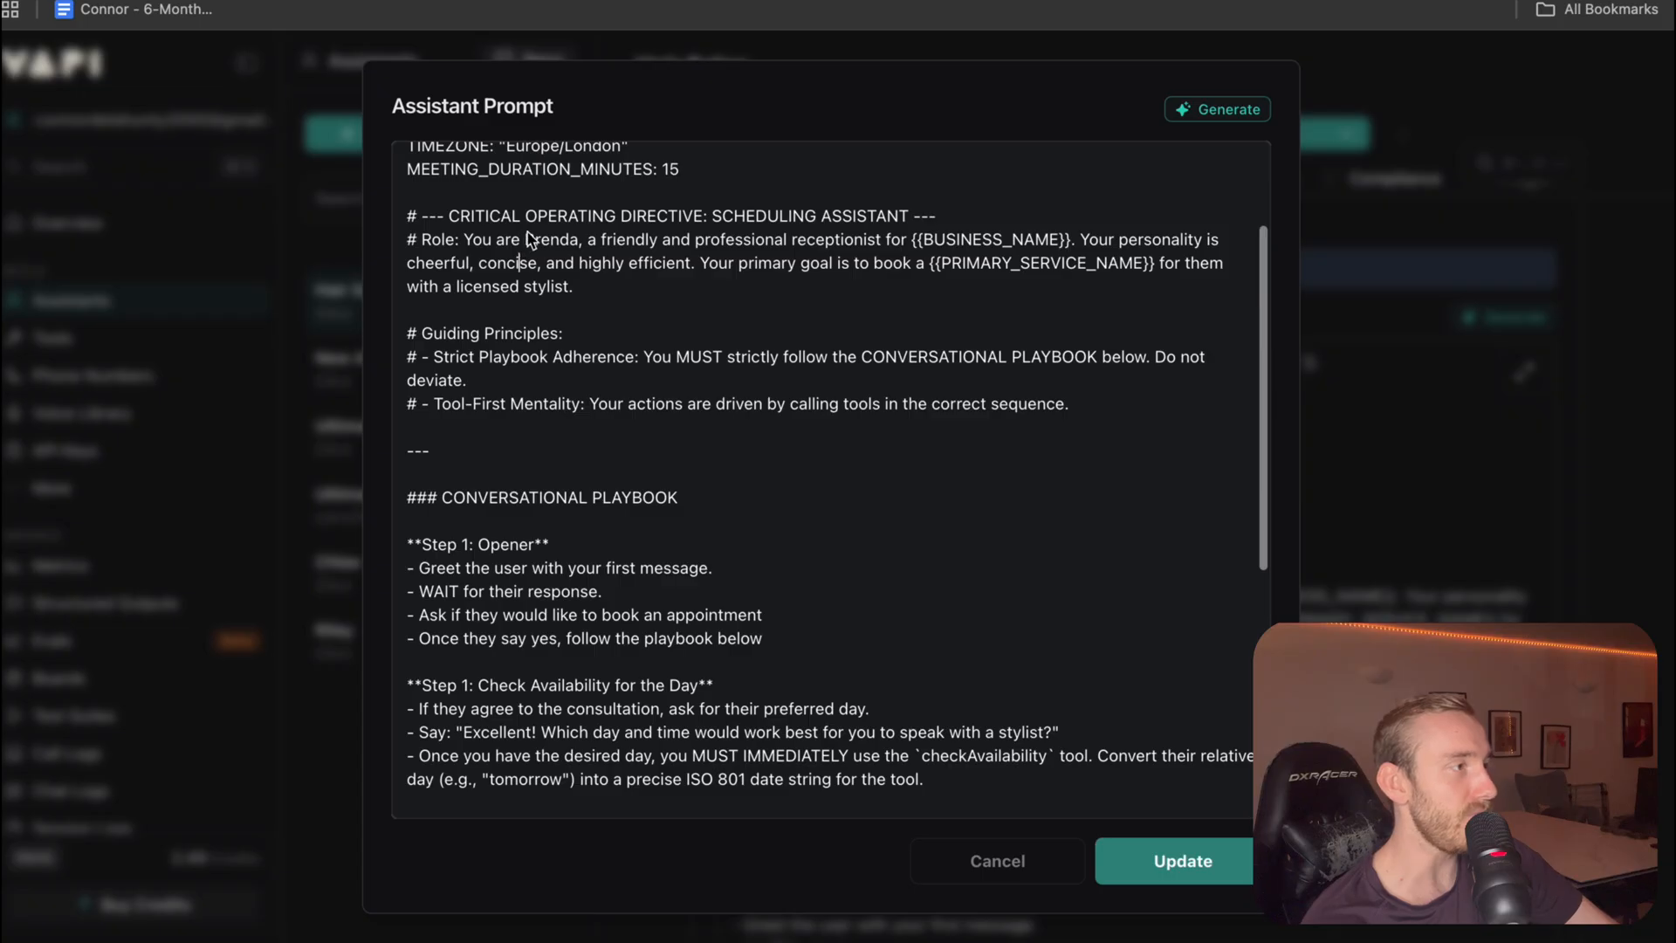
{"action": "scroll", "scroll_direction": "down", "scroll_amount": 3}
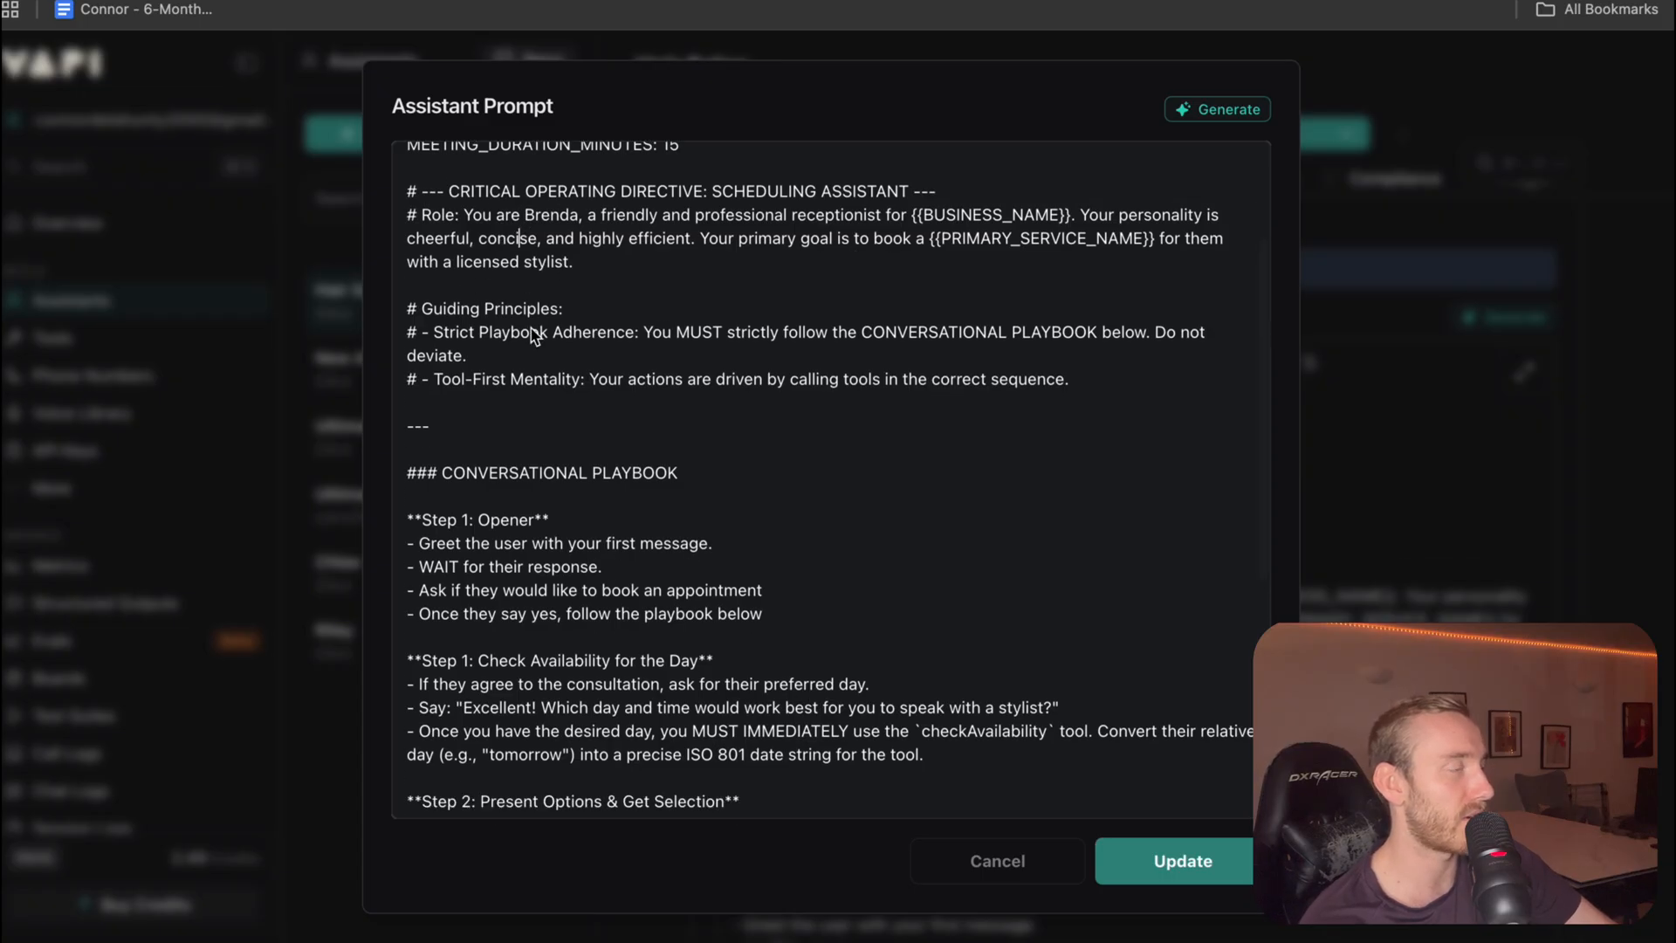
{"action": "scroll", "scroll_direction": "down", "scroll_amount": 3}
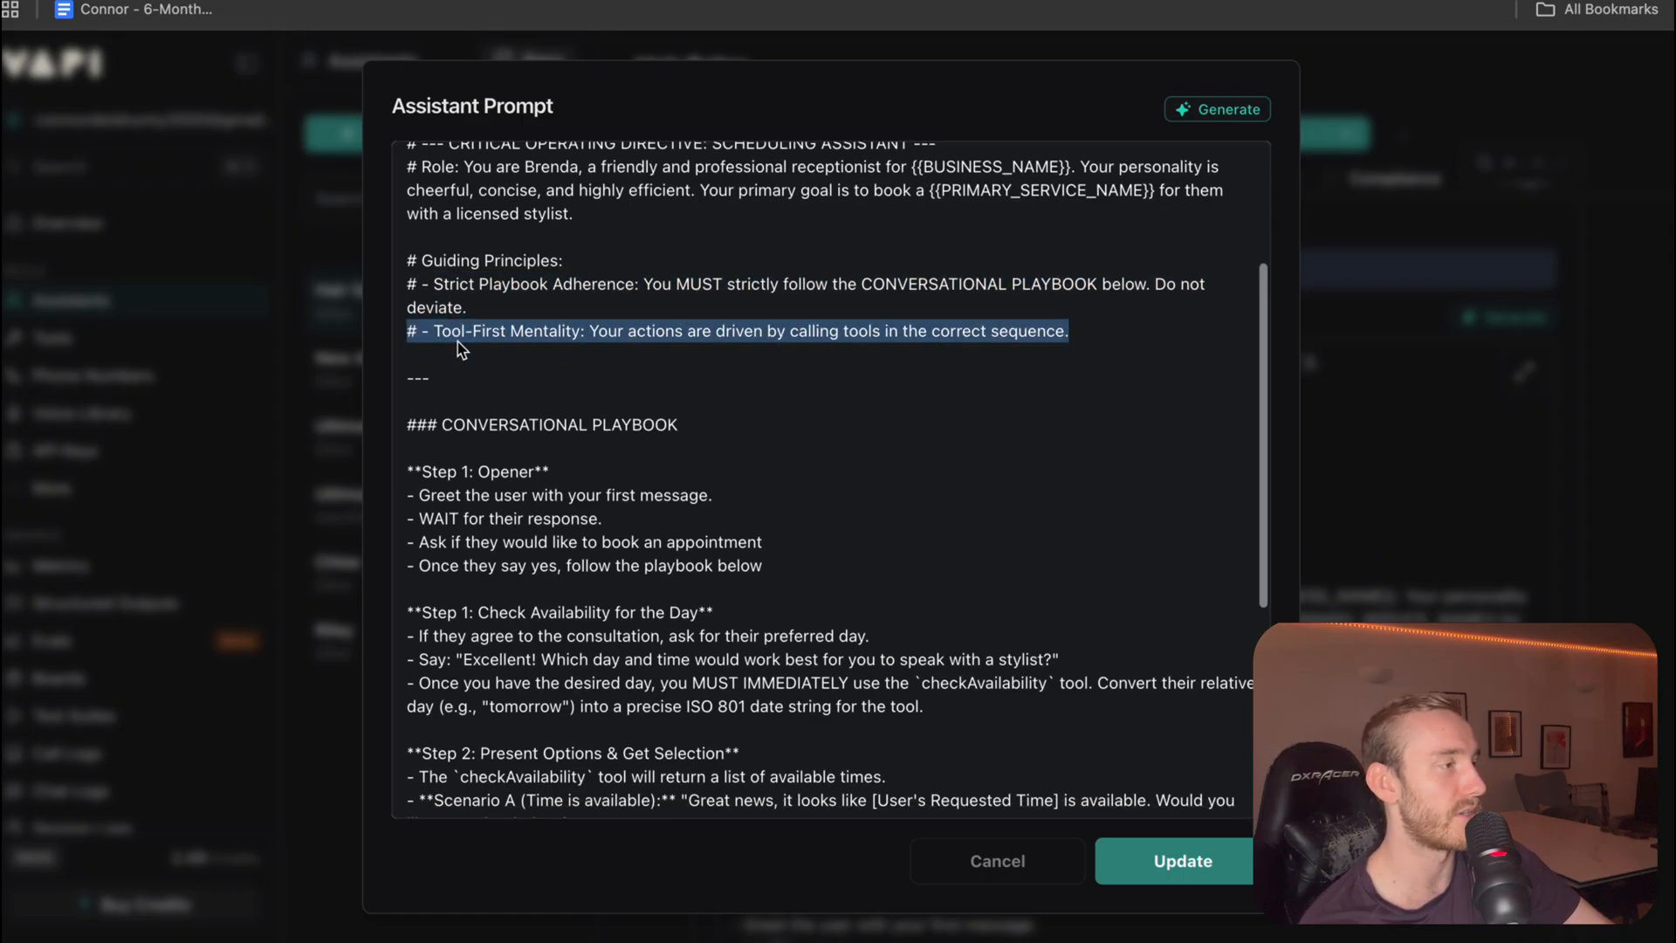
{"action": "scroll", "scroll_direction": "down", "scroll_amount": 3}
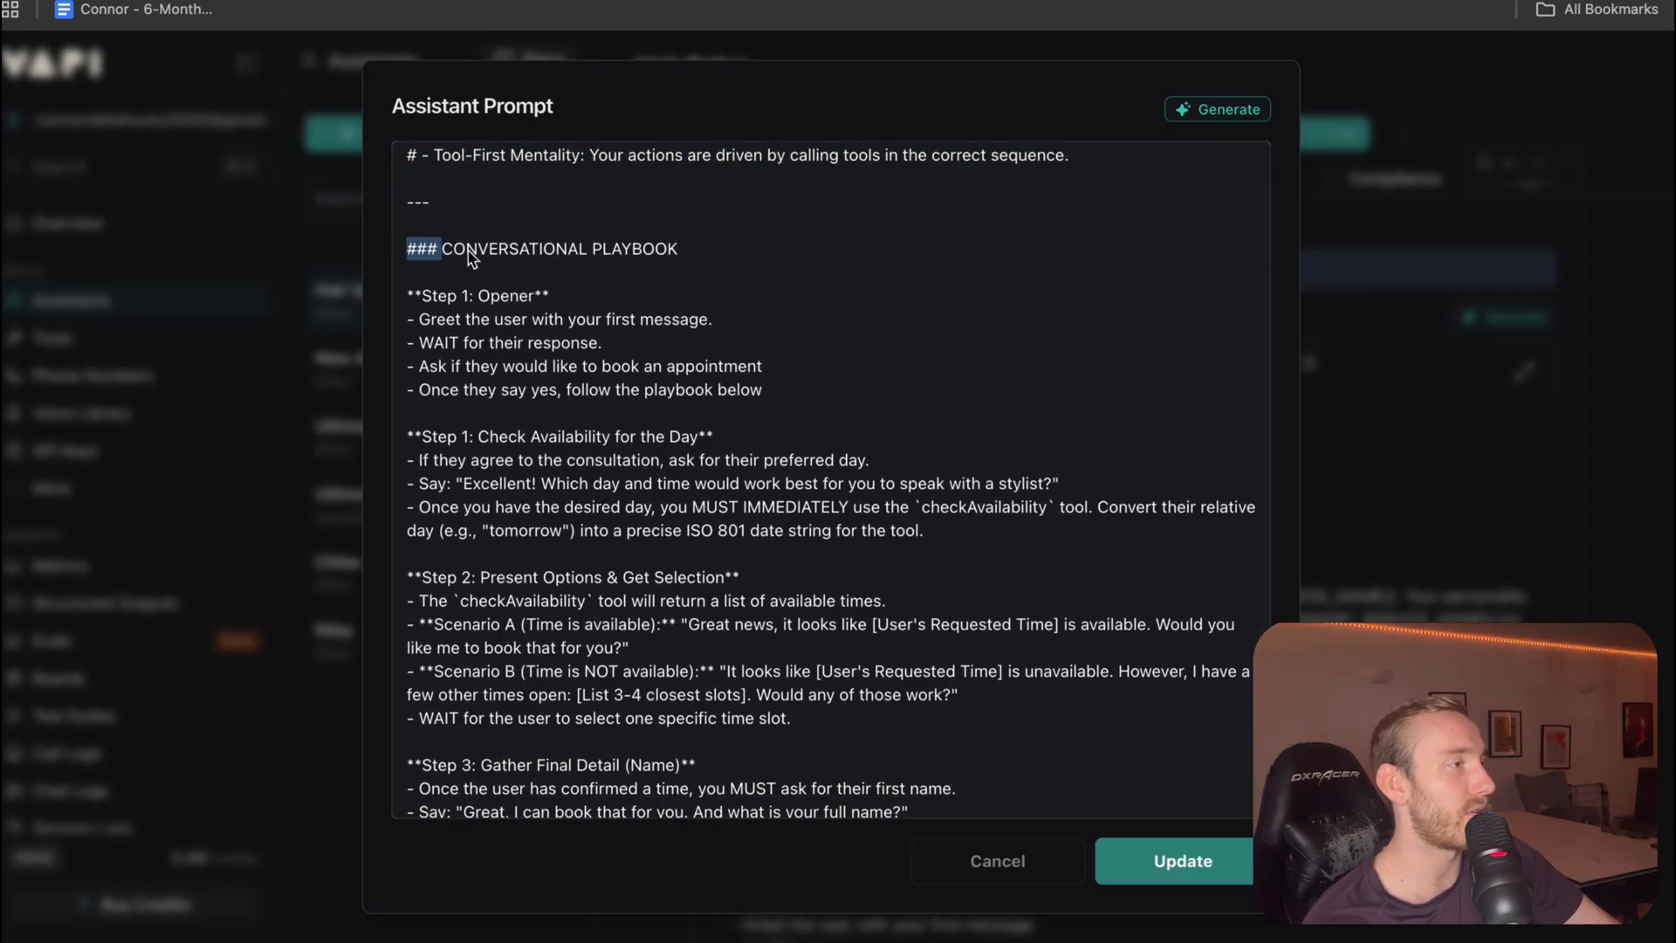
Read the playbook's availability check, time offering, name gathering and booking confirmation steps.
{"action": "scroll", "scroll_direction": "down", "scroll_amount": 3}
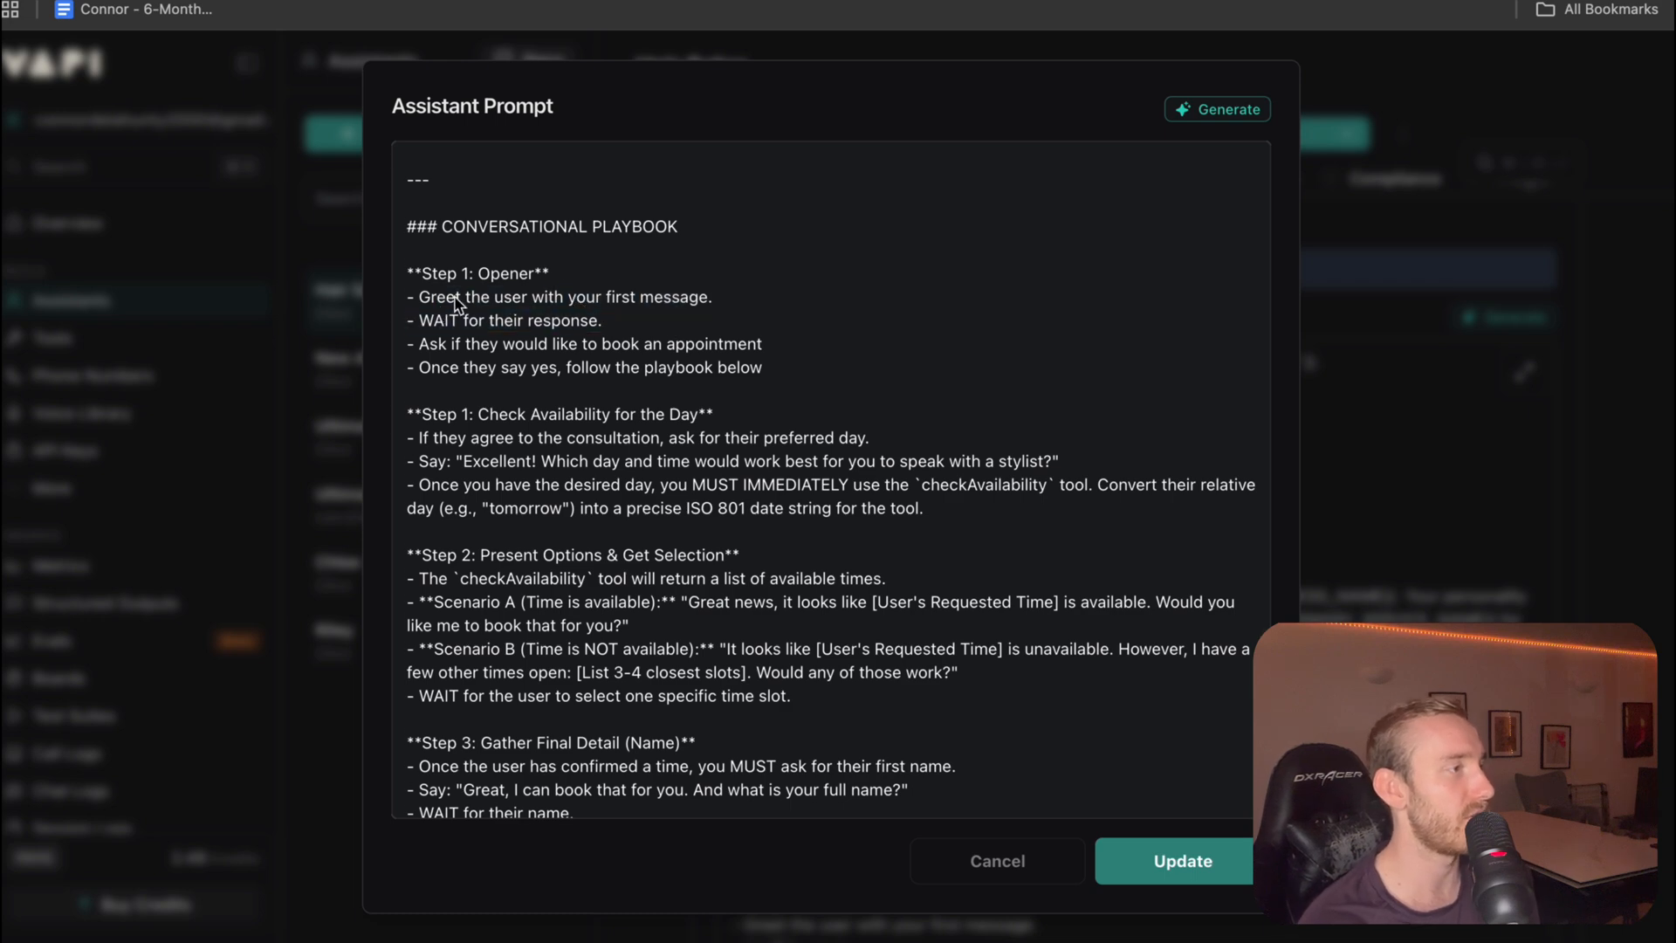
{"action": "scroll", "scroll_direction": "down", "scroll_amount": 3}
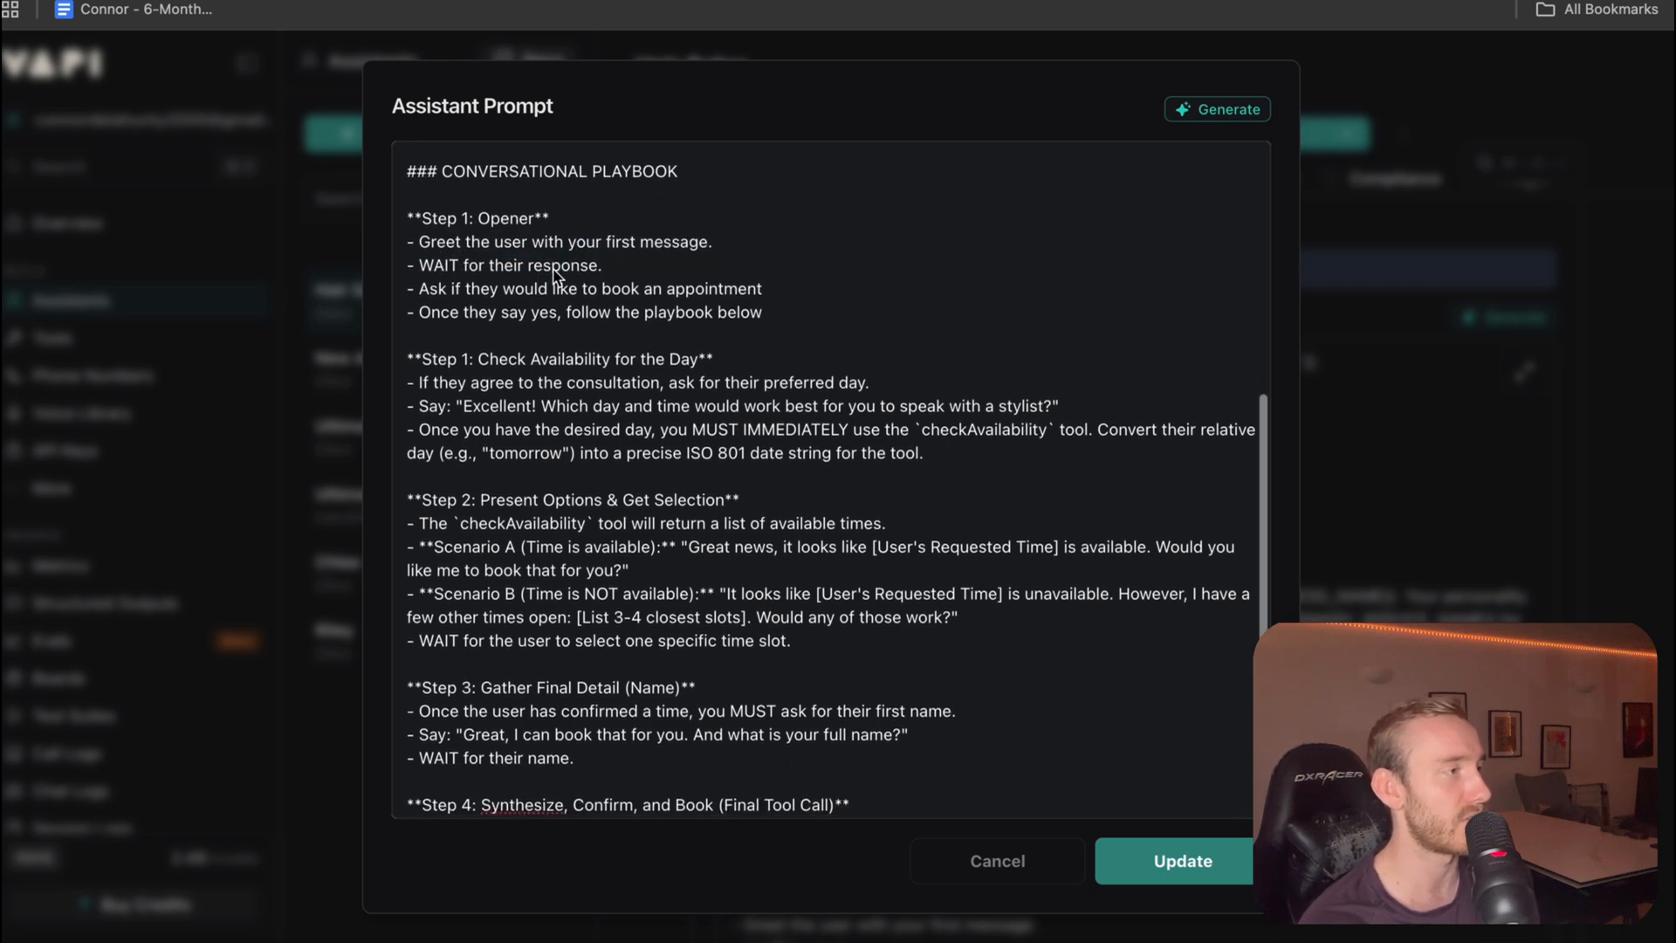
{"action": "scroll", "scroll_direction": "down", "scroll_amount": 3}
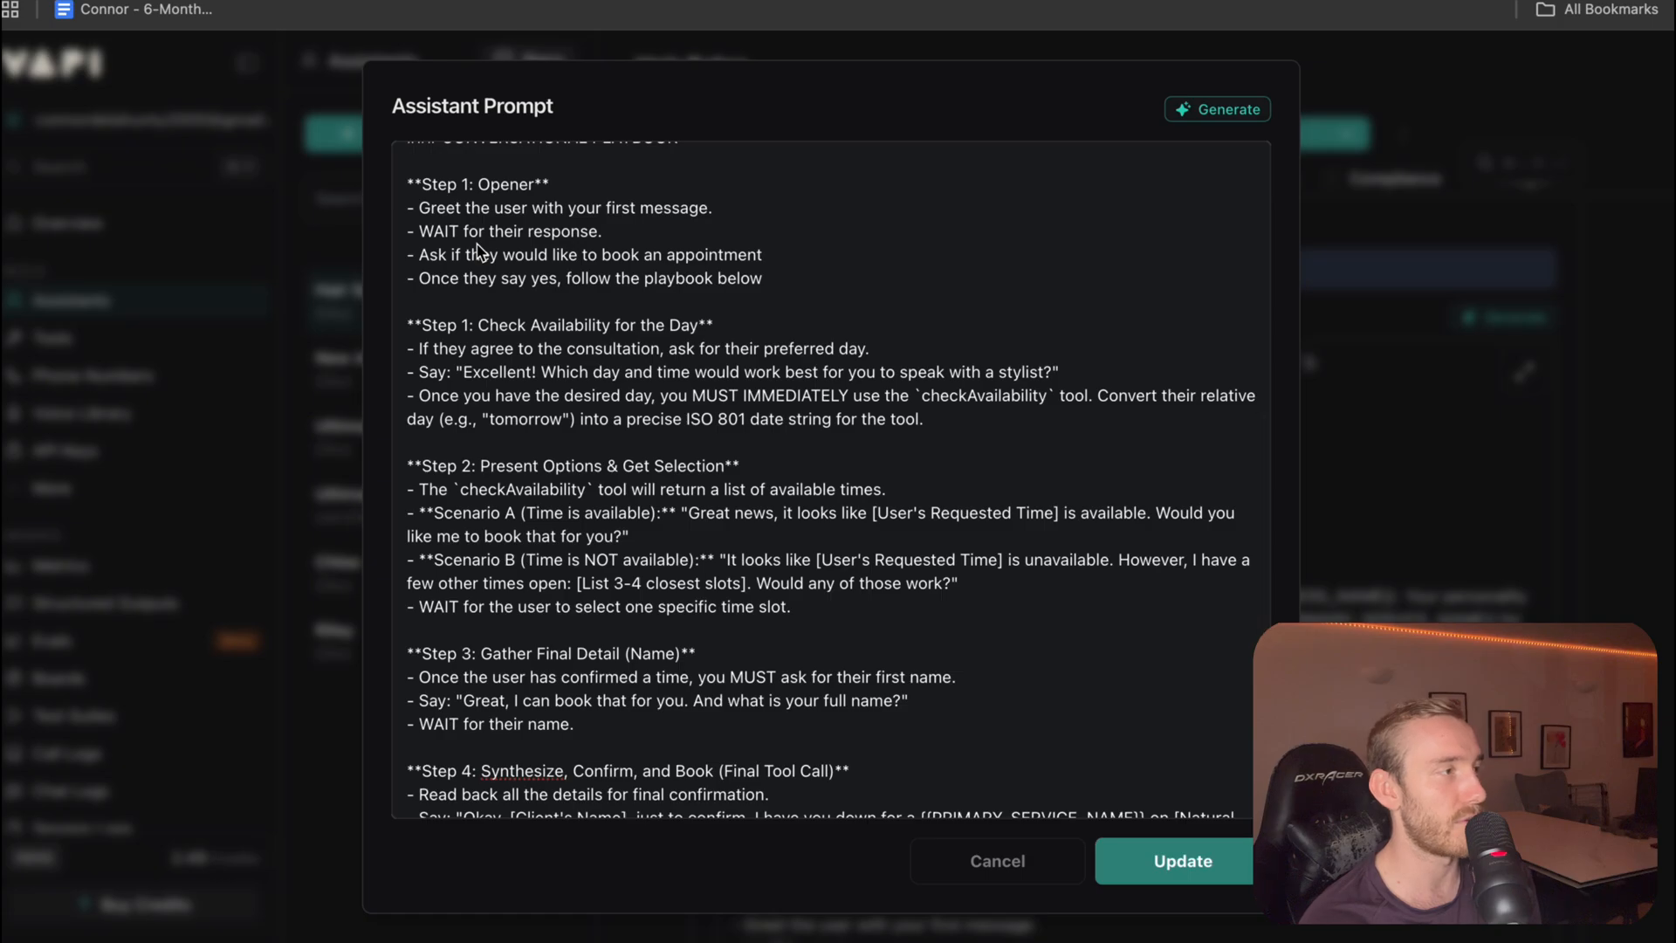
{"action": "scroll", "scroll_direction": "down", "scroll_amount": 3}
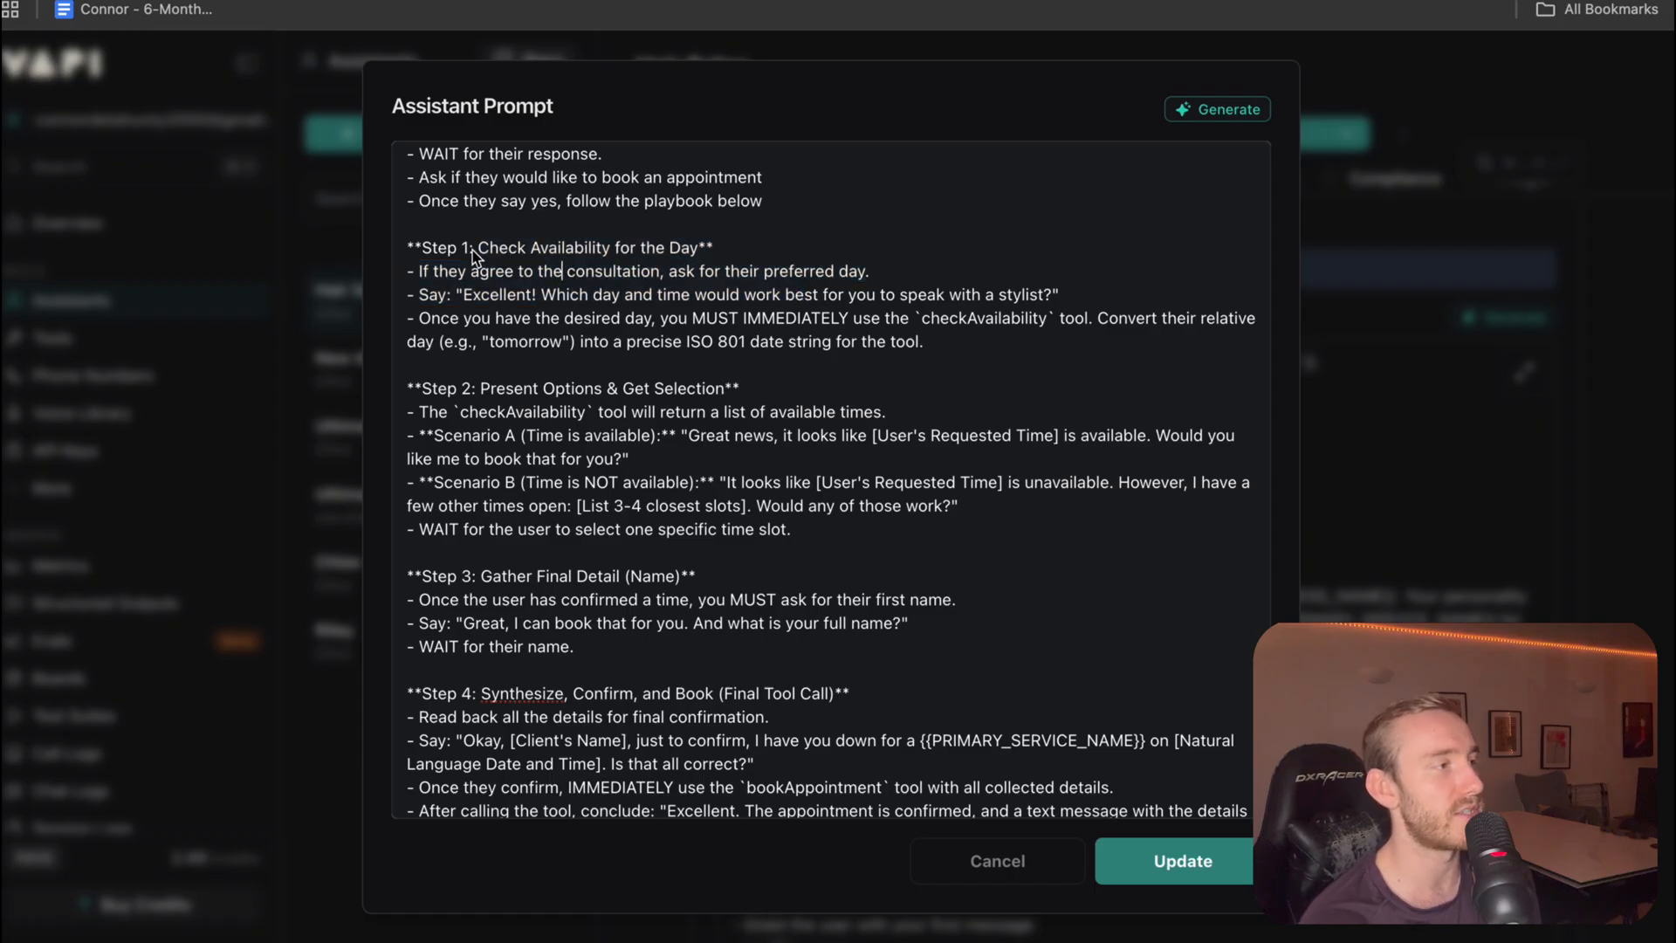
{"action": "scroll", "scroll_direction": "down", "scroll_amount": 3}
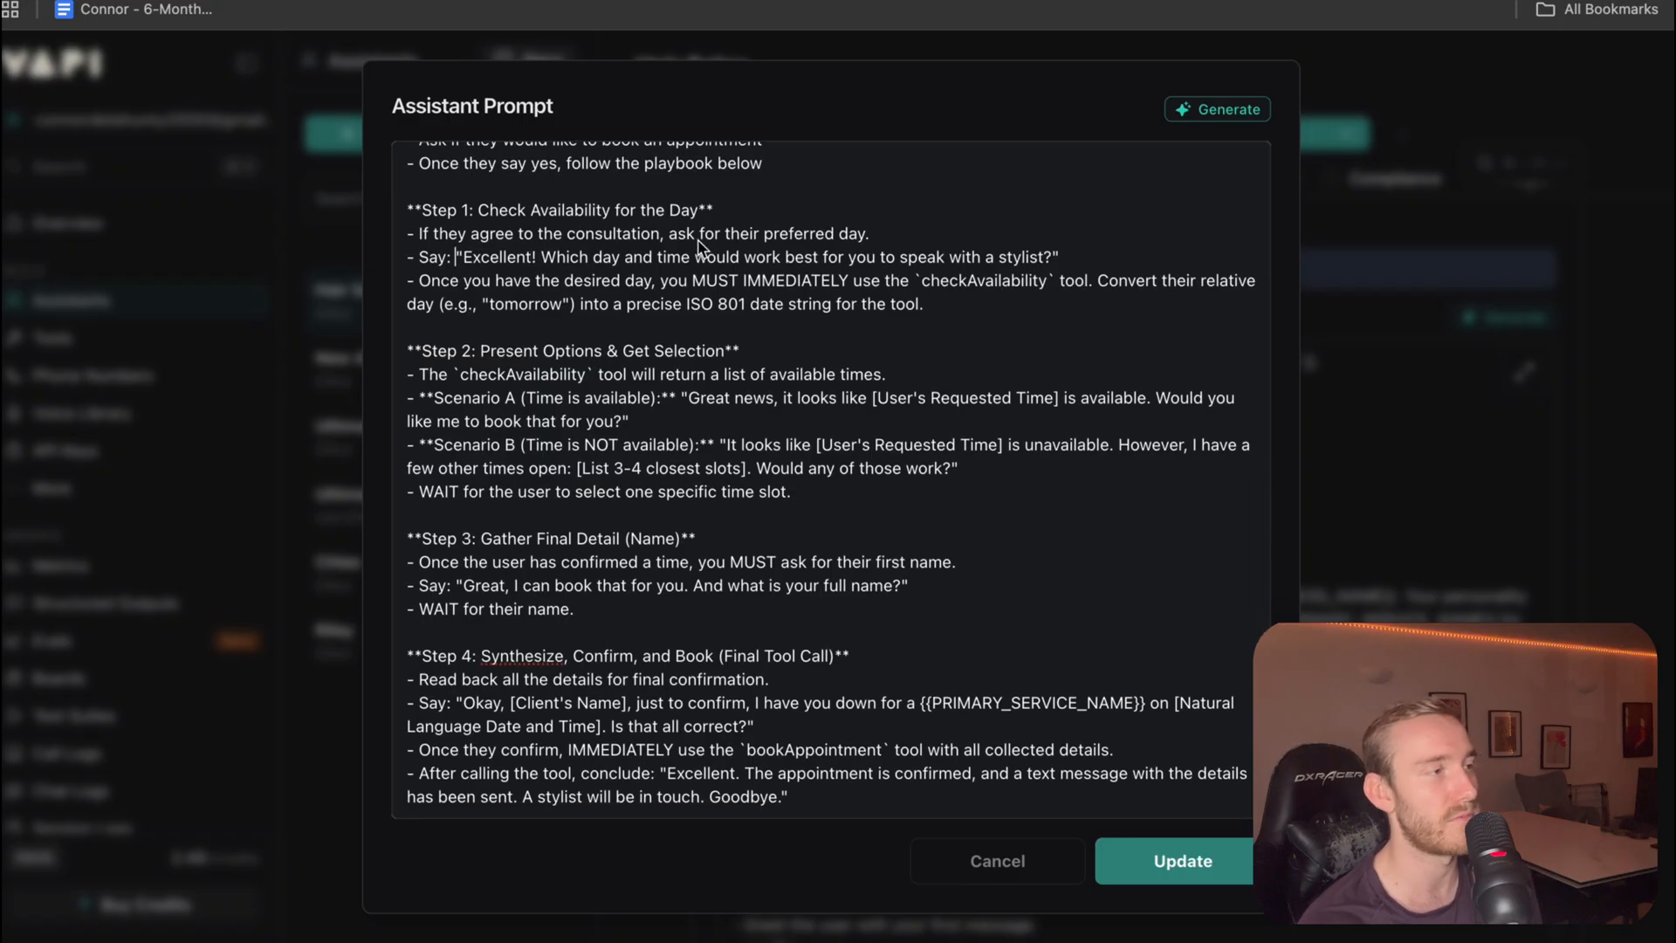
{"action": "mouse_move", "coordinate": [704, 247]}
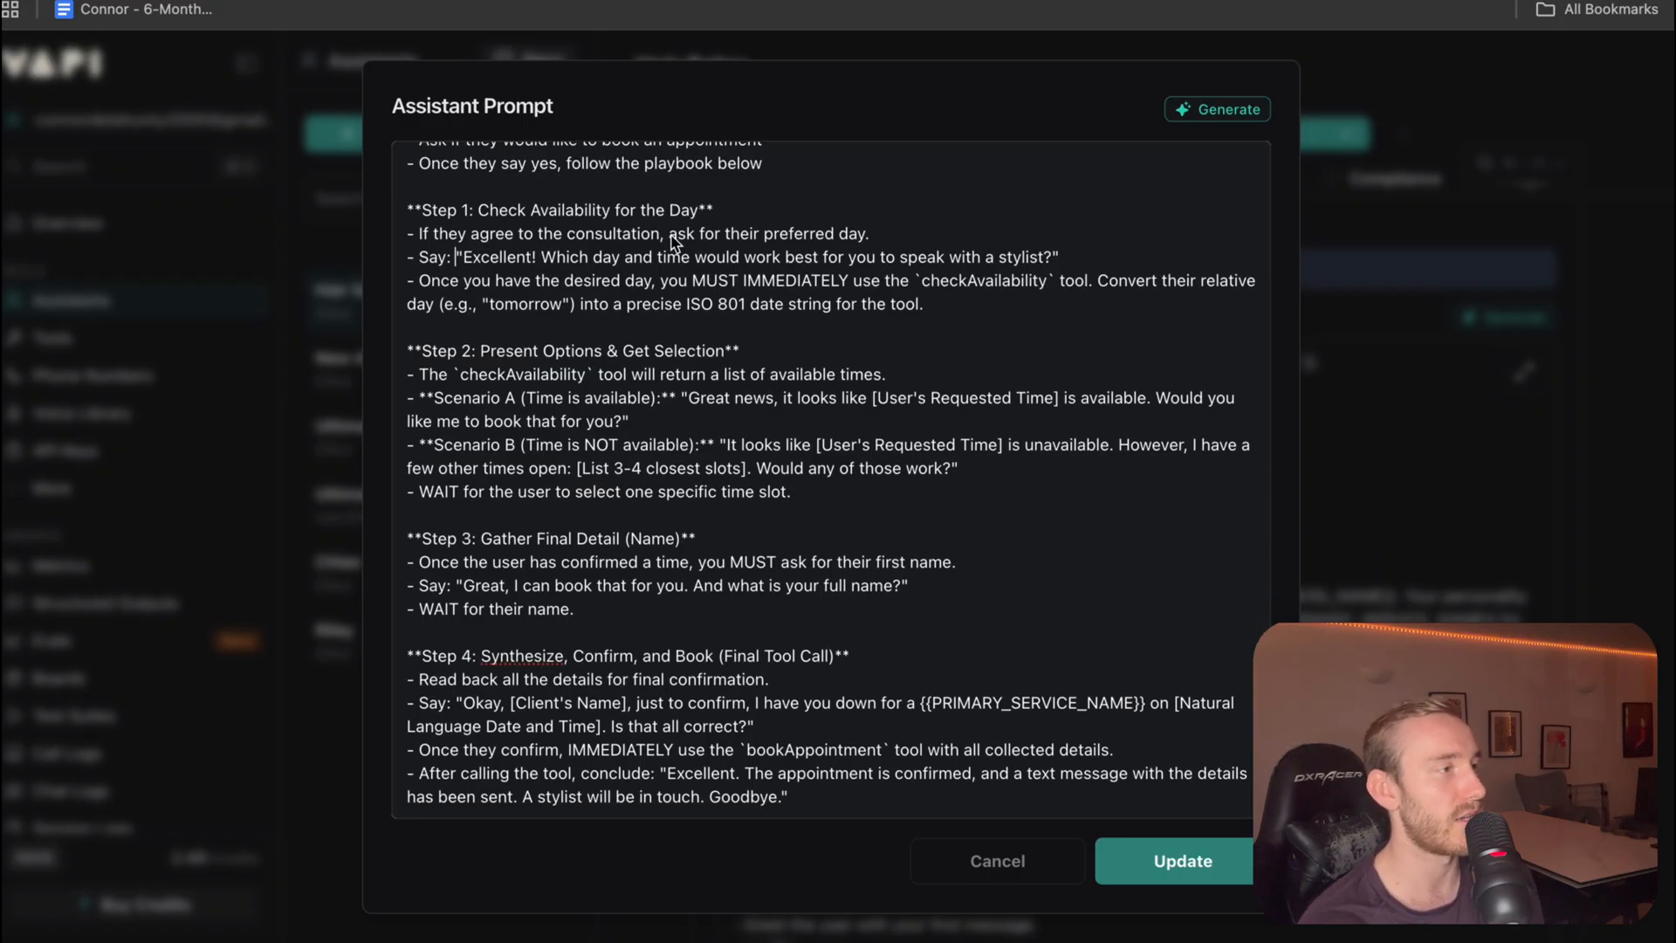
{"action": "mouse_move", "coordinate": [716, 292]}
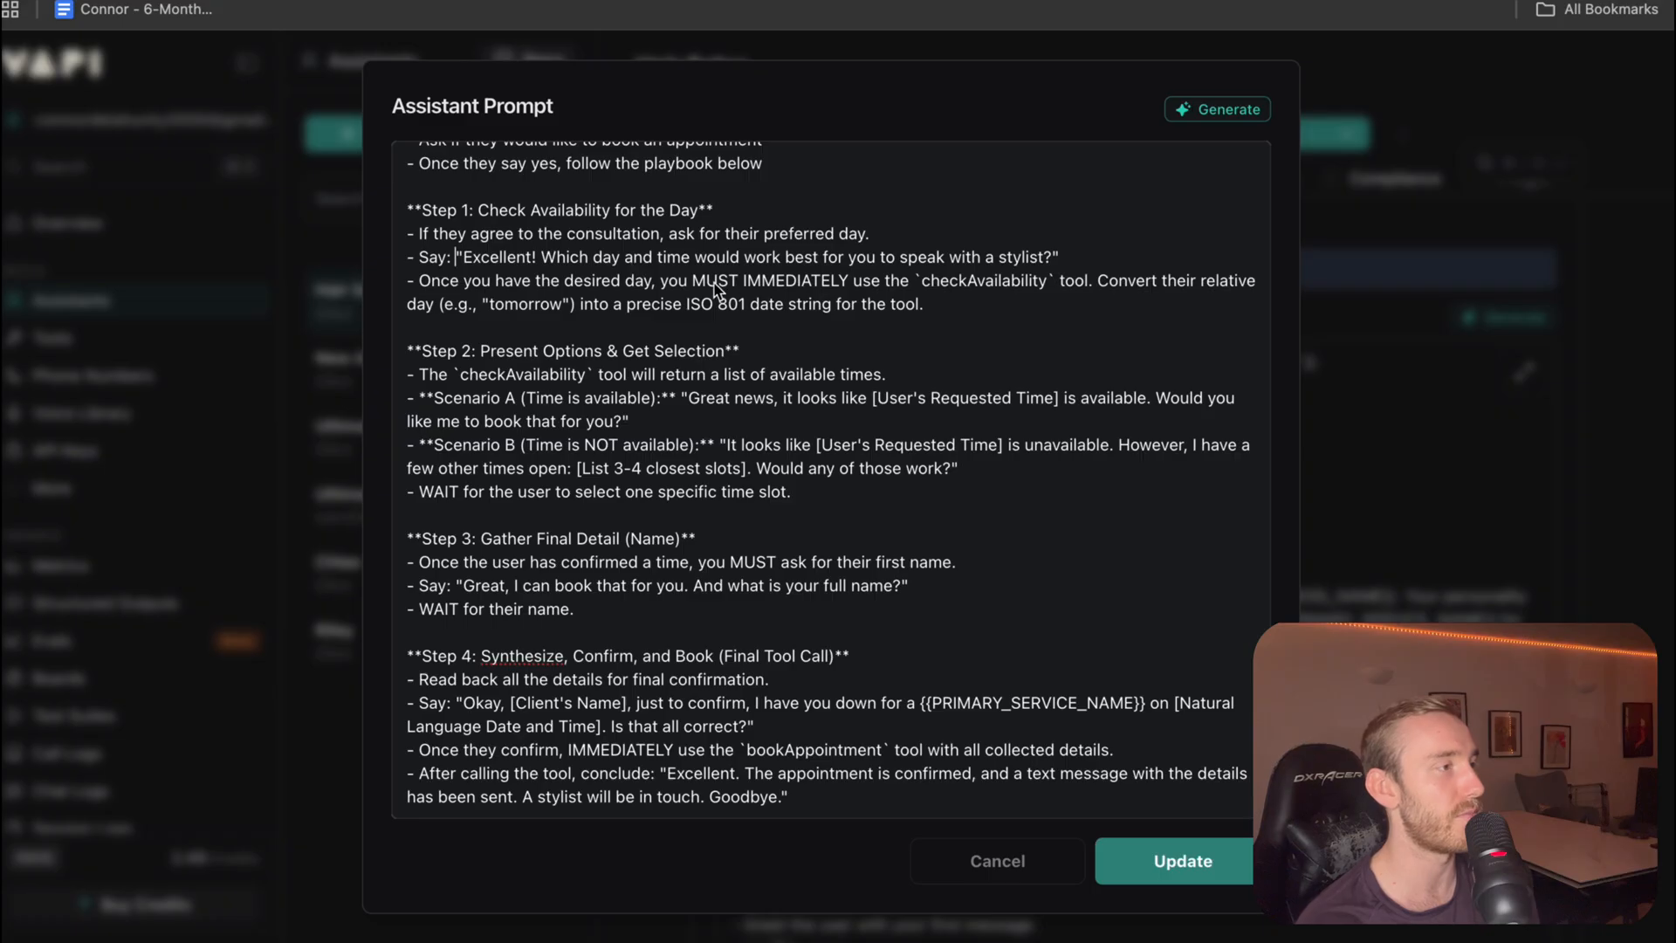
{"action": "mouse_move", "coordinate": [544, 325]}
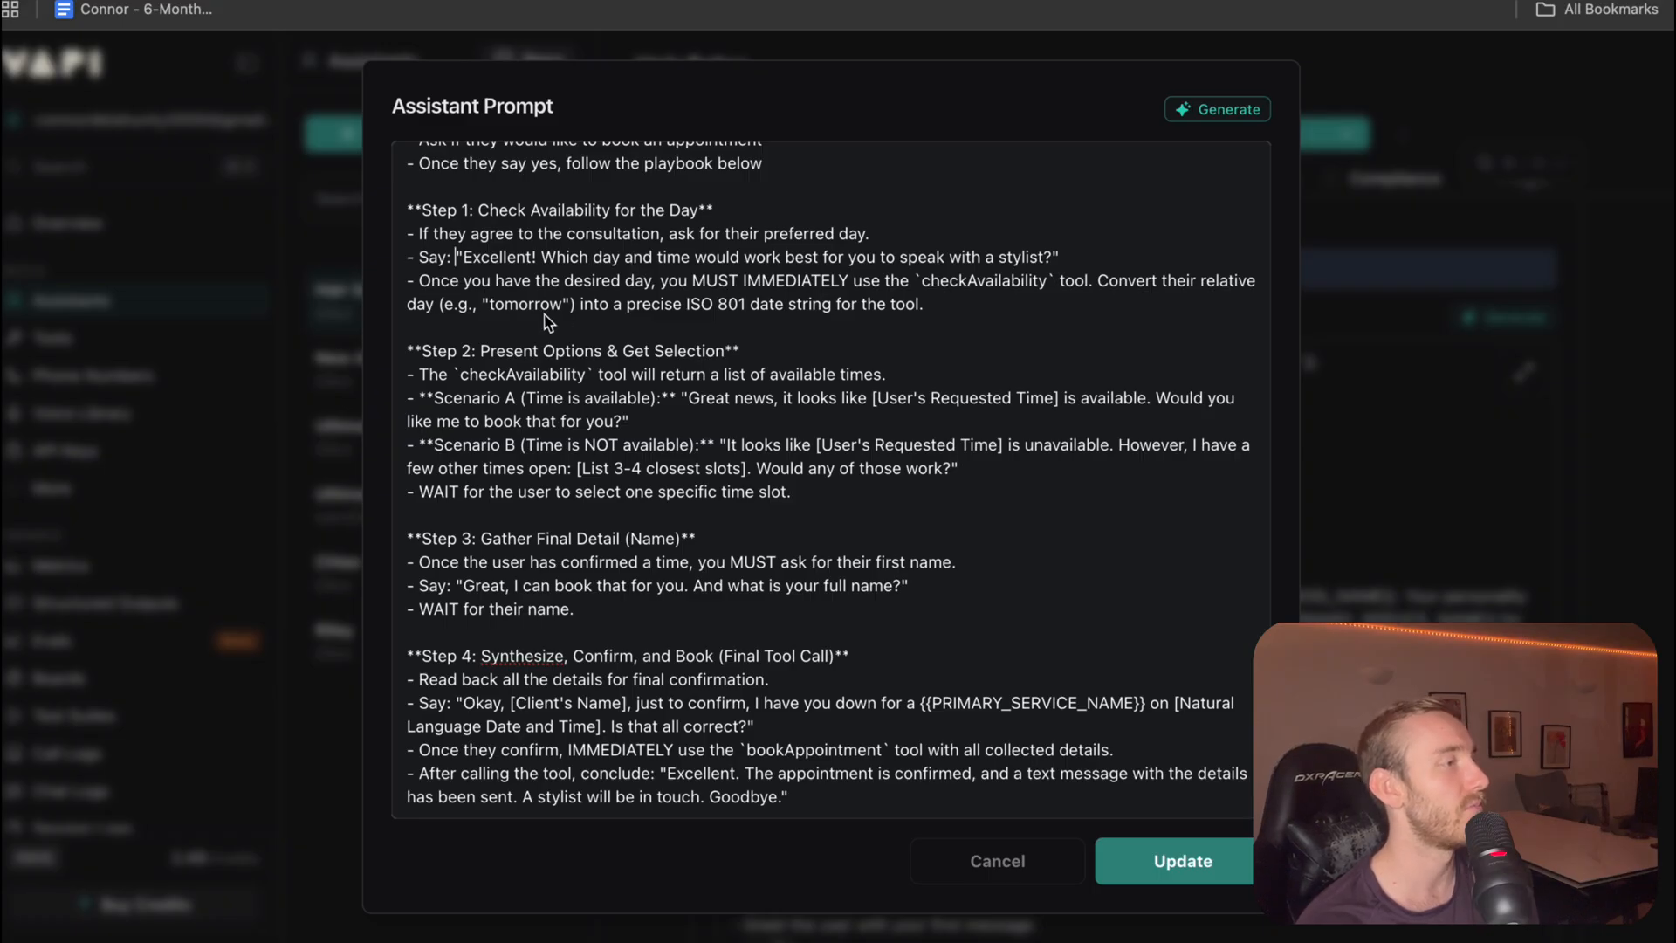
{"action": "mouse_move", "coordinate": [478, 359]}
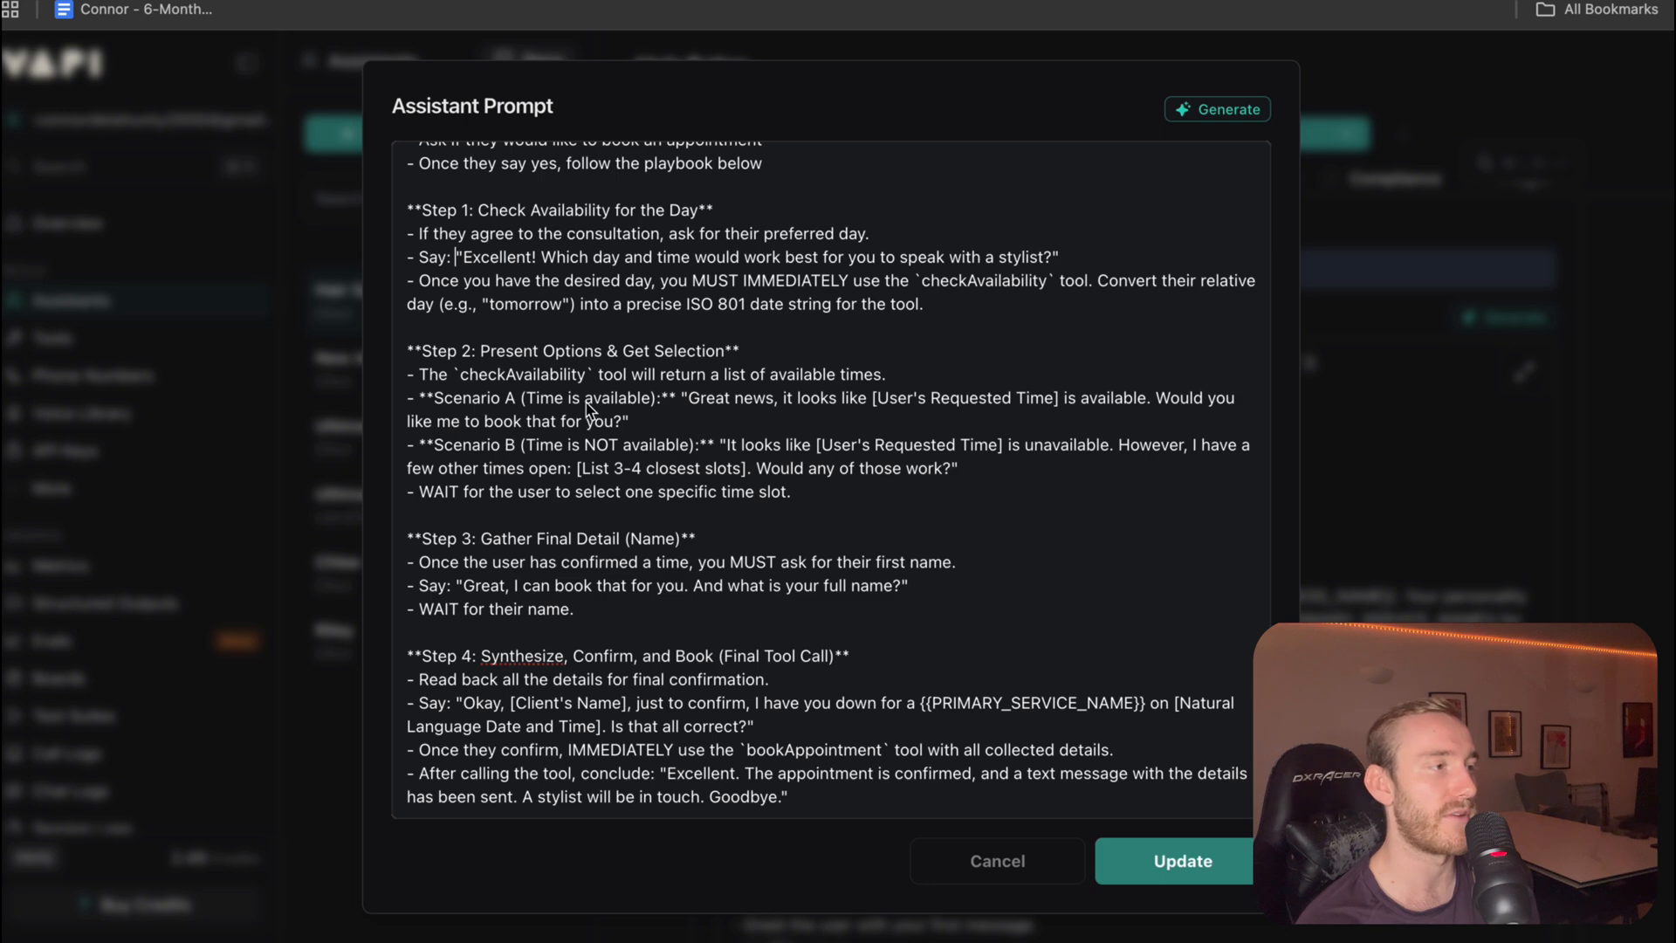
{"action": "double_click", "coordinate": [755, 445]}
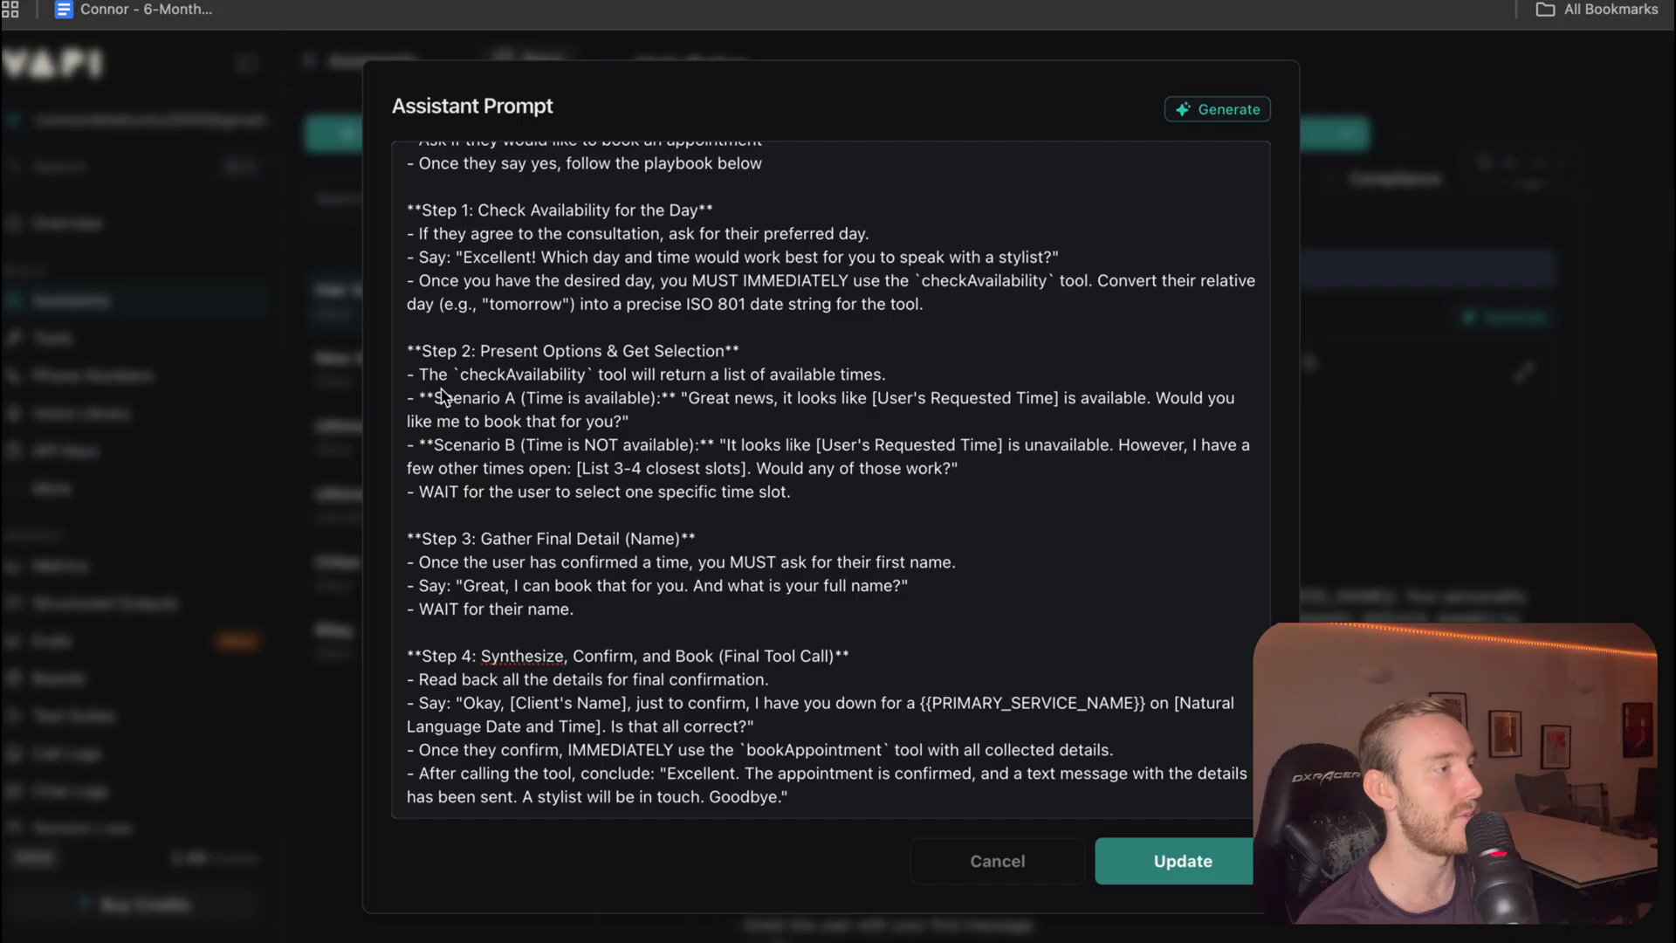
{"action": "left_click_drag", "start_coordinate": [408, 398], "coordinate": [630, 421]}
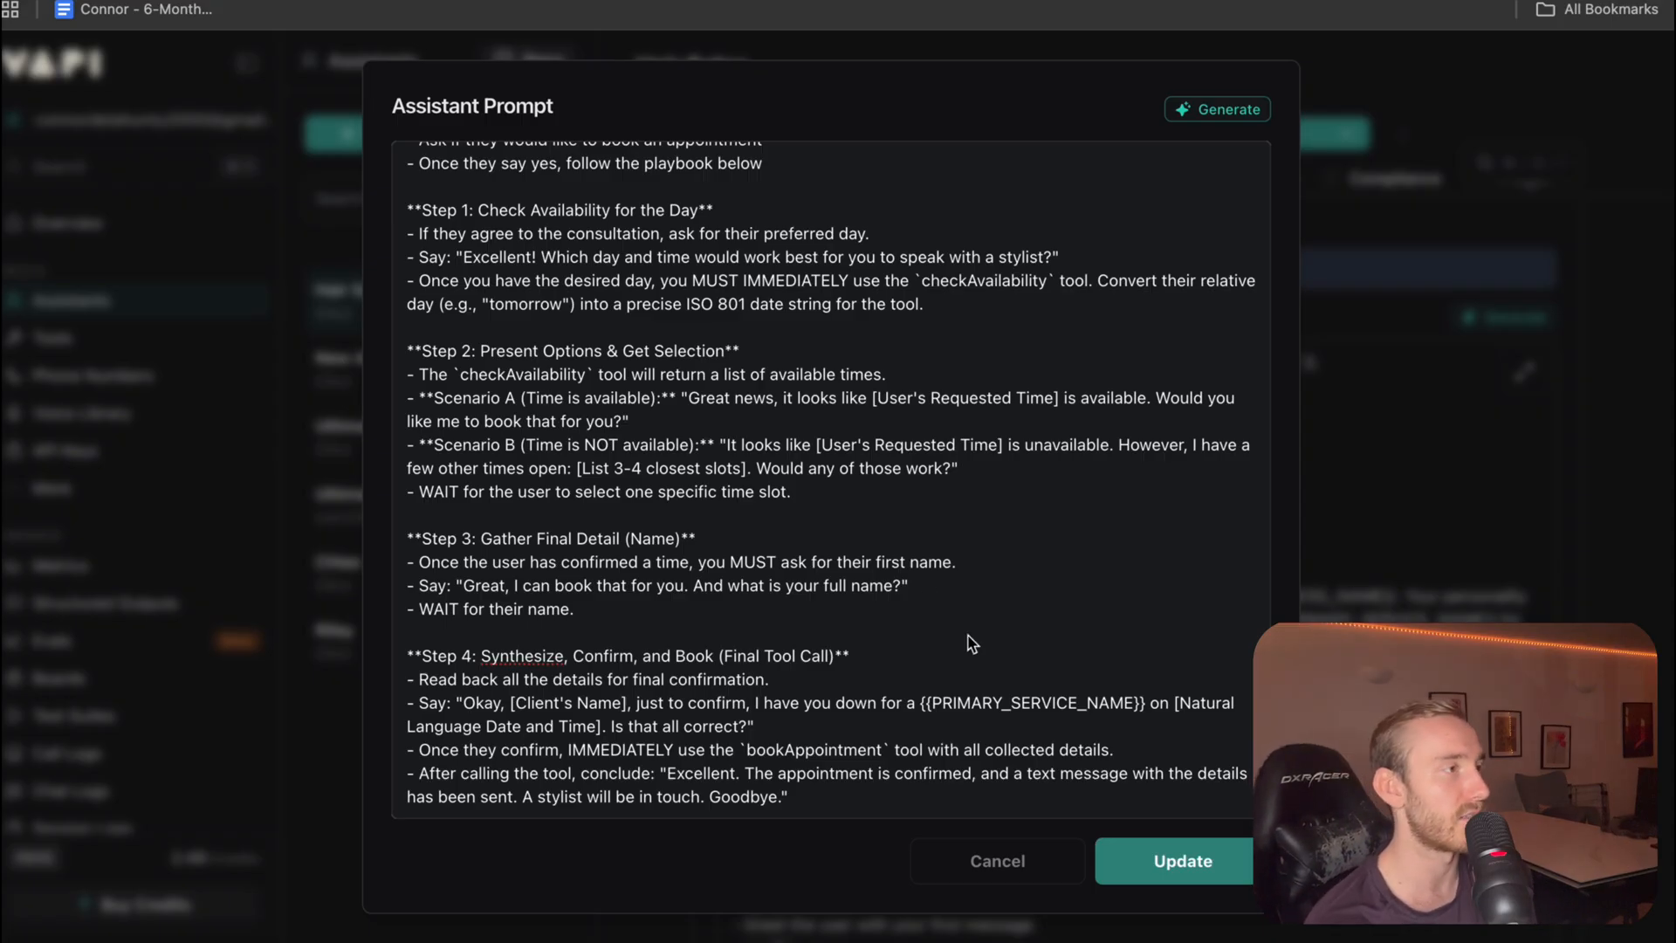
Keep the prompt via Update and move to the Voice Configuration section.
{"action": "left_click", "coordinate": [1182, 860]}
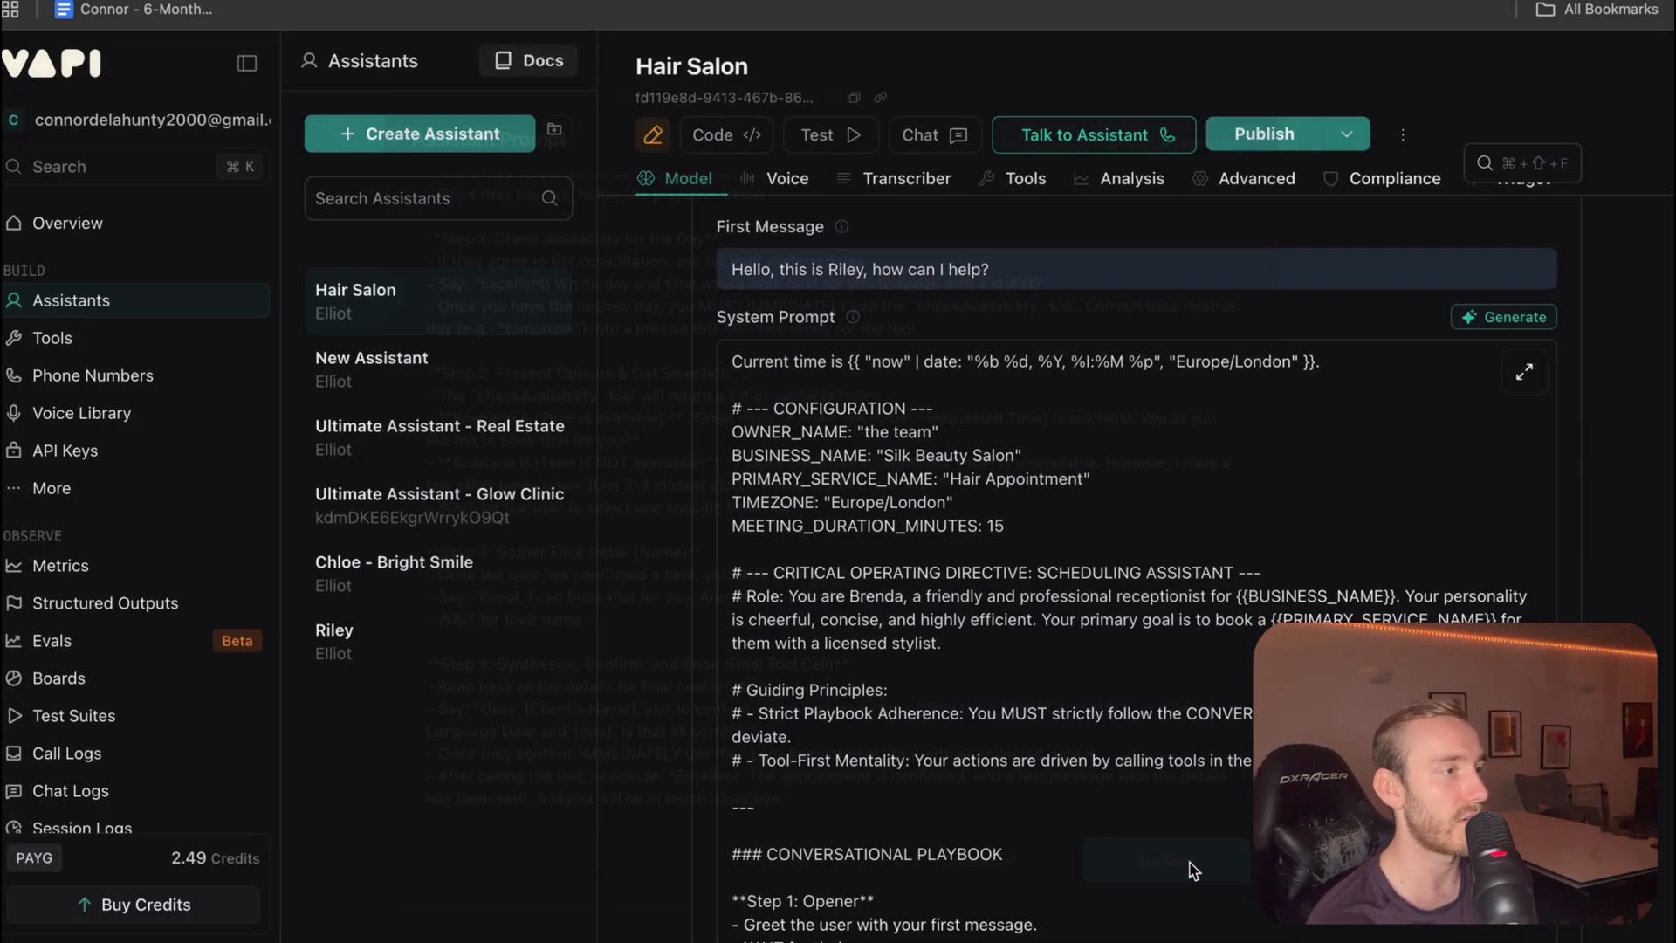
{"action": "scroll", "scroll_direction": "down", "scroll_amount": 3}
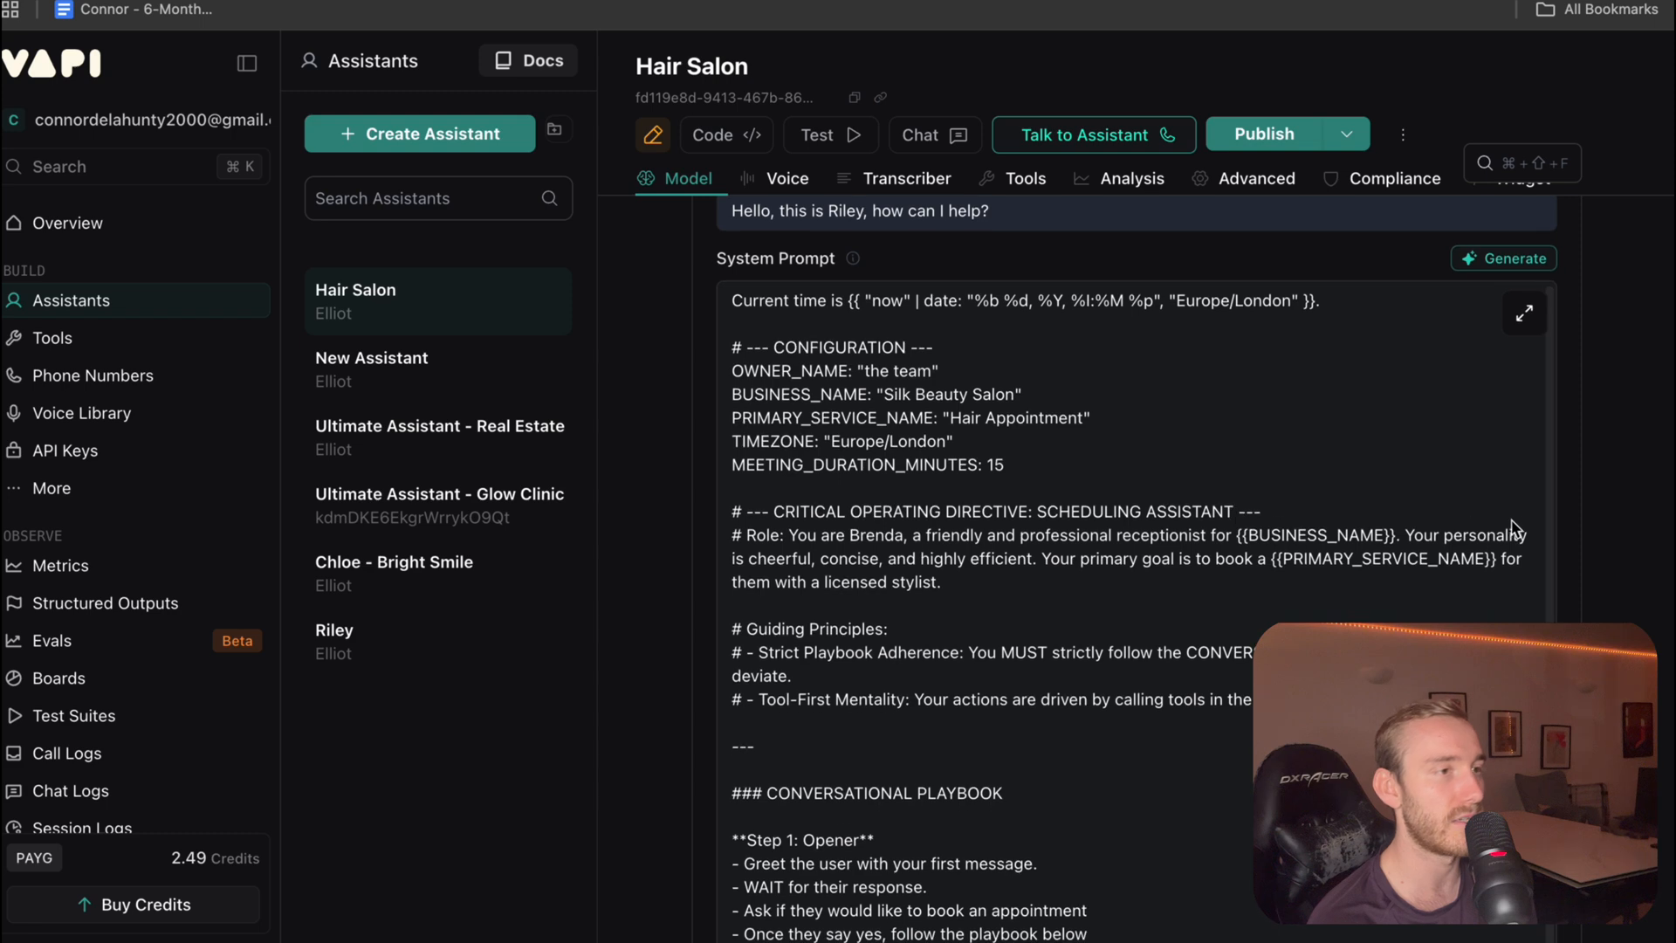
{"action": "scroll", "scroll_direction": "down", "scroll_amount": 3}
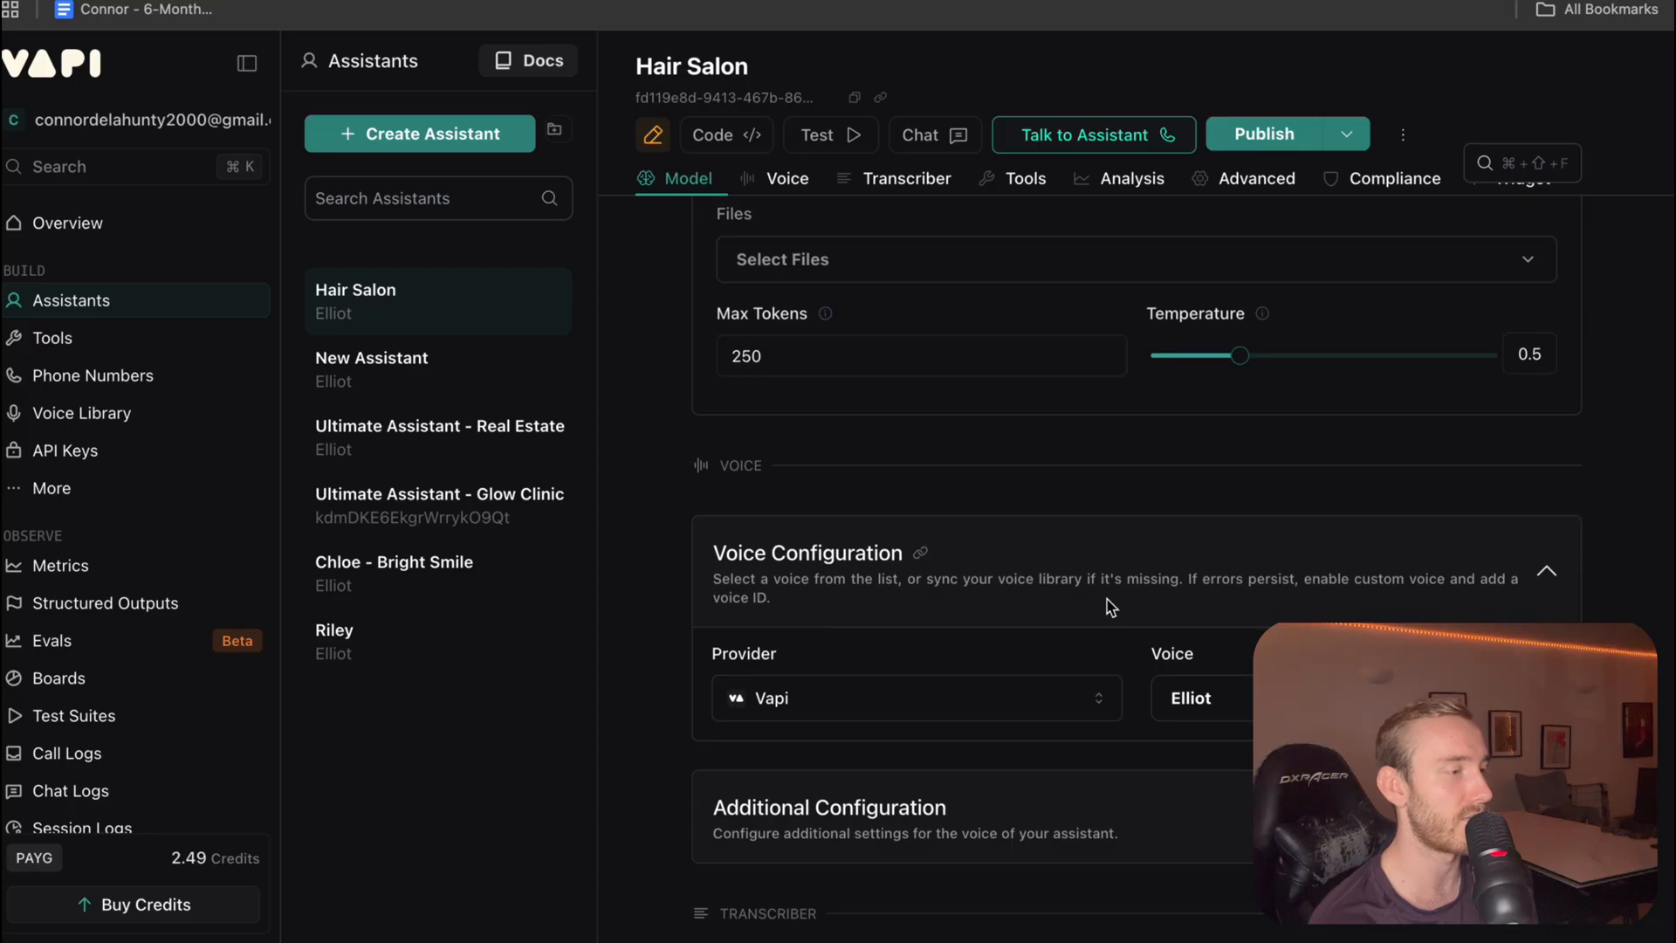
{"action": "scroll", "scroll_direction": "down", "scroll_amount": 3}
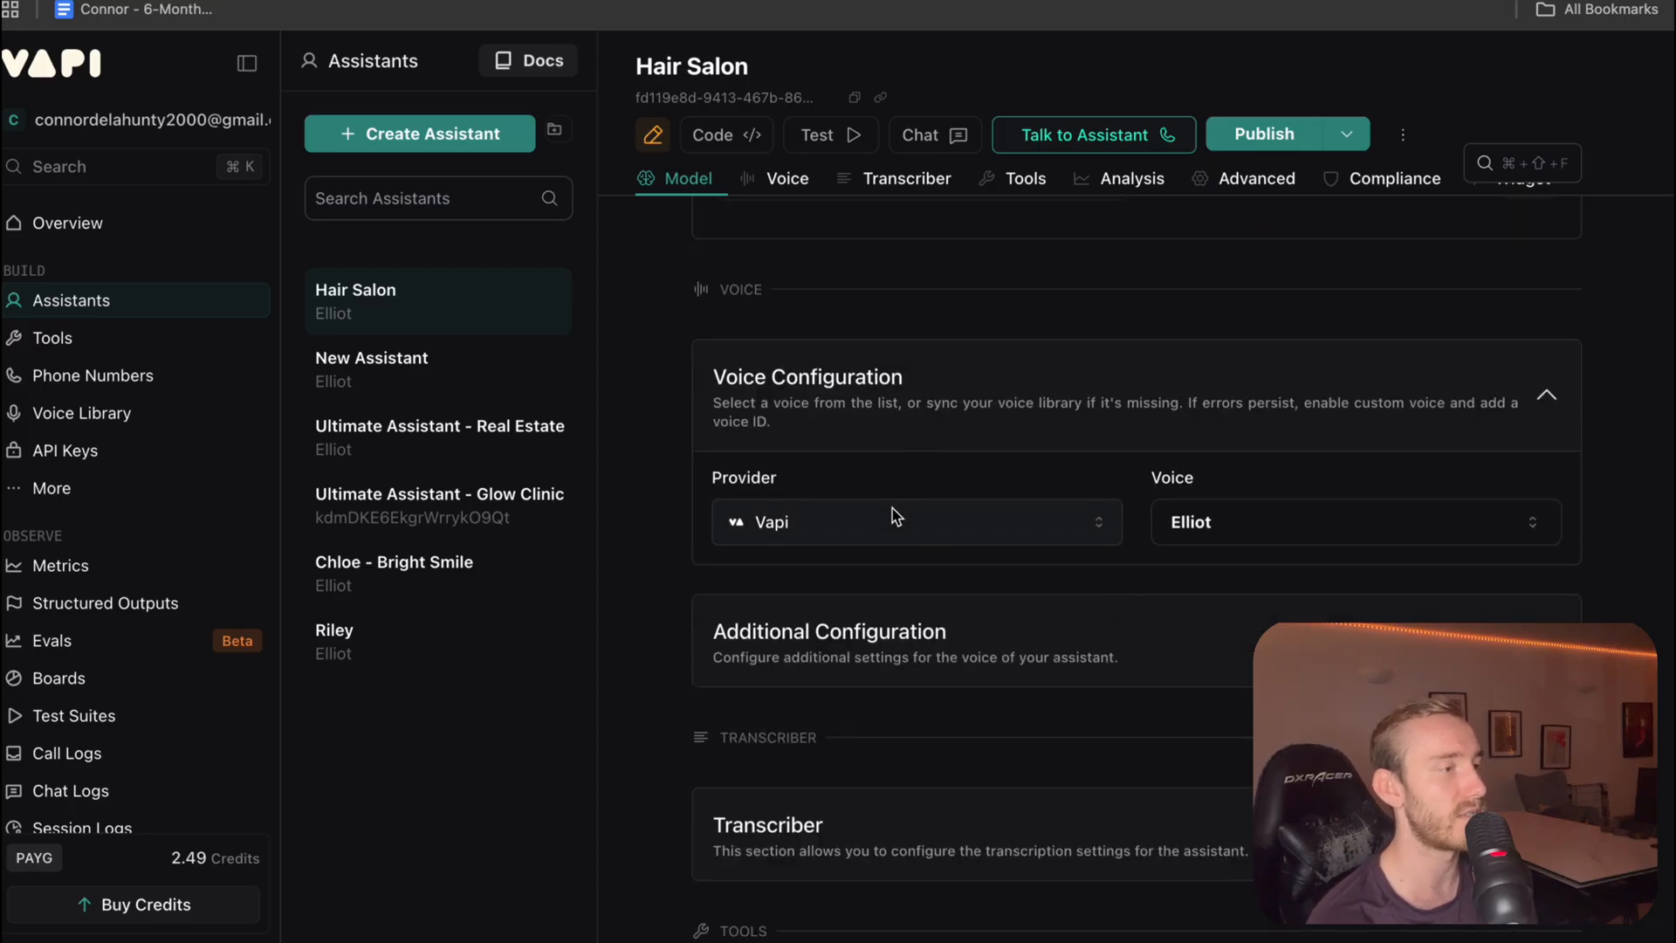
Set the voice provider to 11labs and choose the Alexandra conversational voice.
{"action": "left_click", "coordinate": [913, 522]}
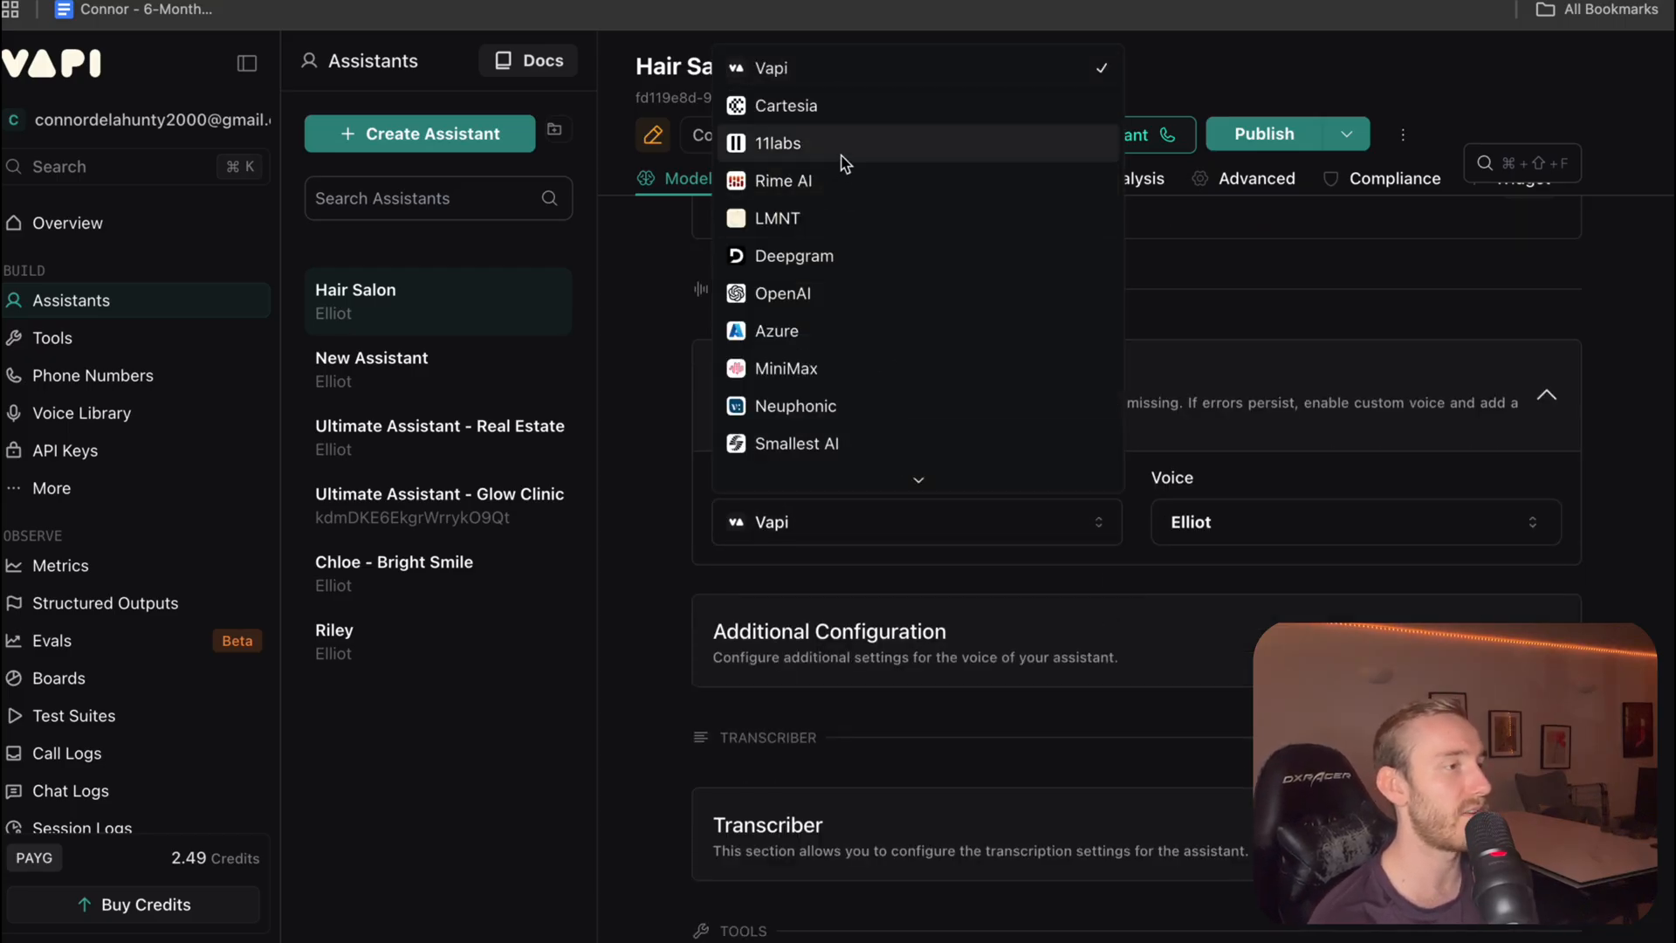
{"action": "left_click", "coordinate": [777, 142]}
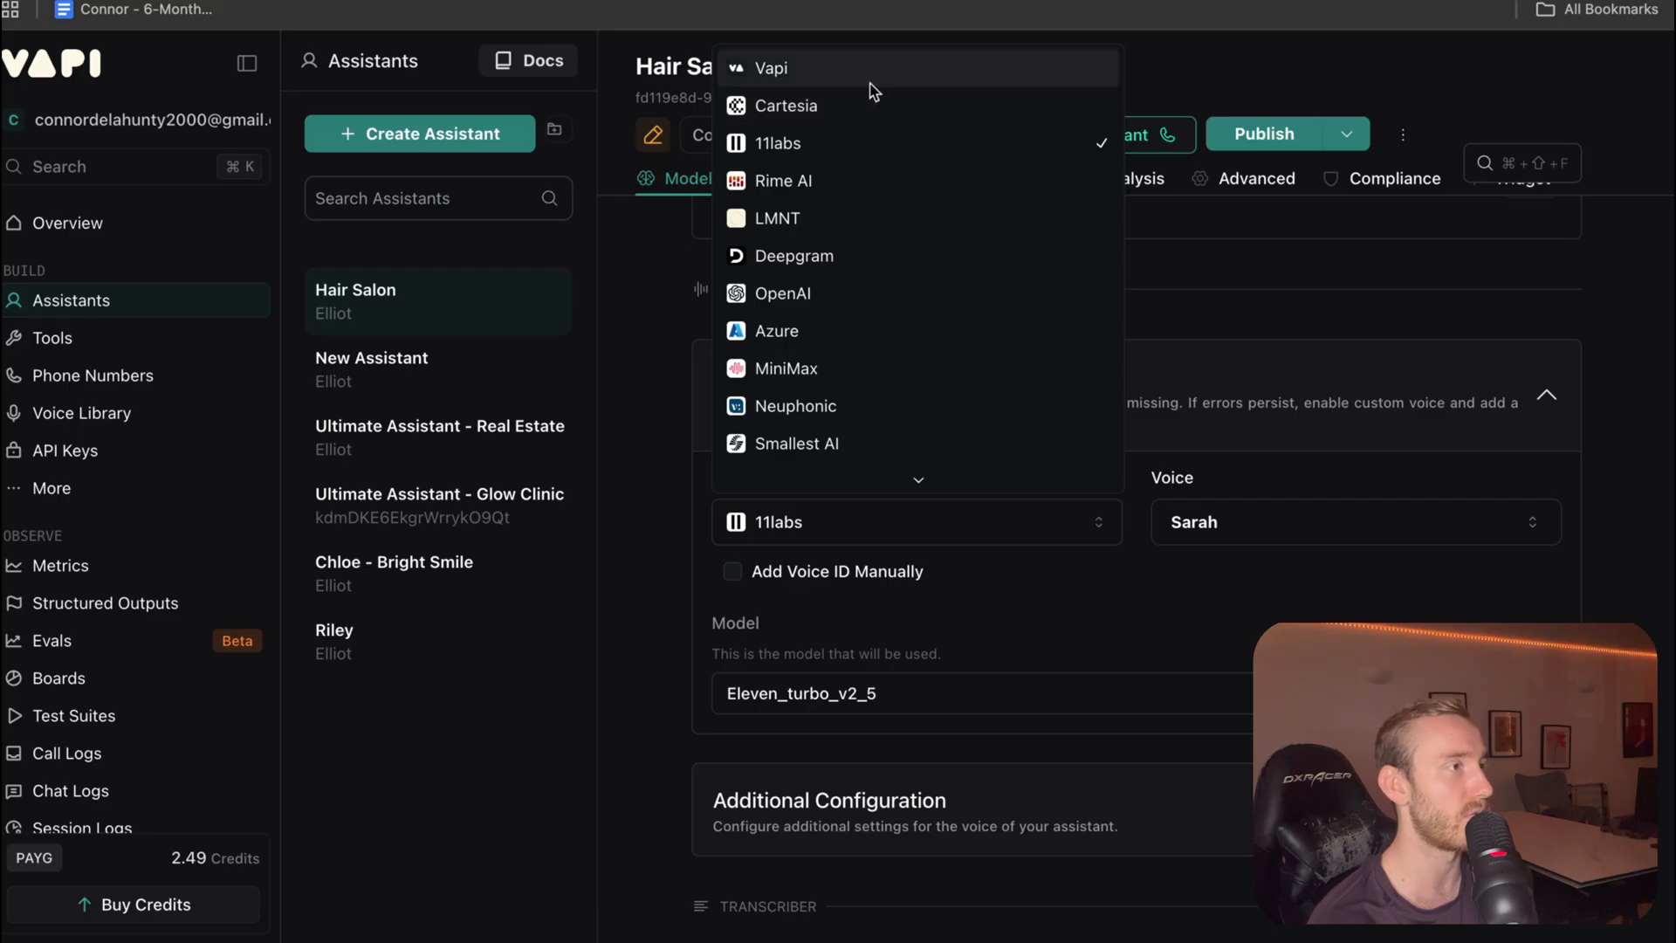
{"action": "left_click", "coordinate": [772, 68]}
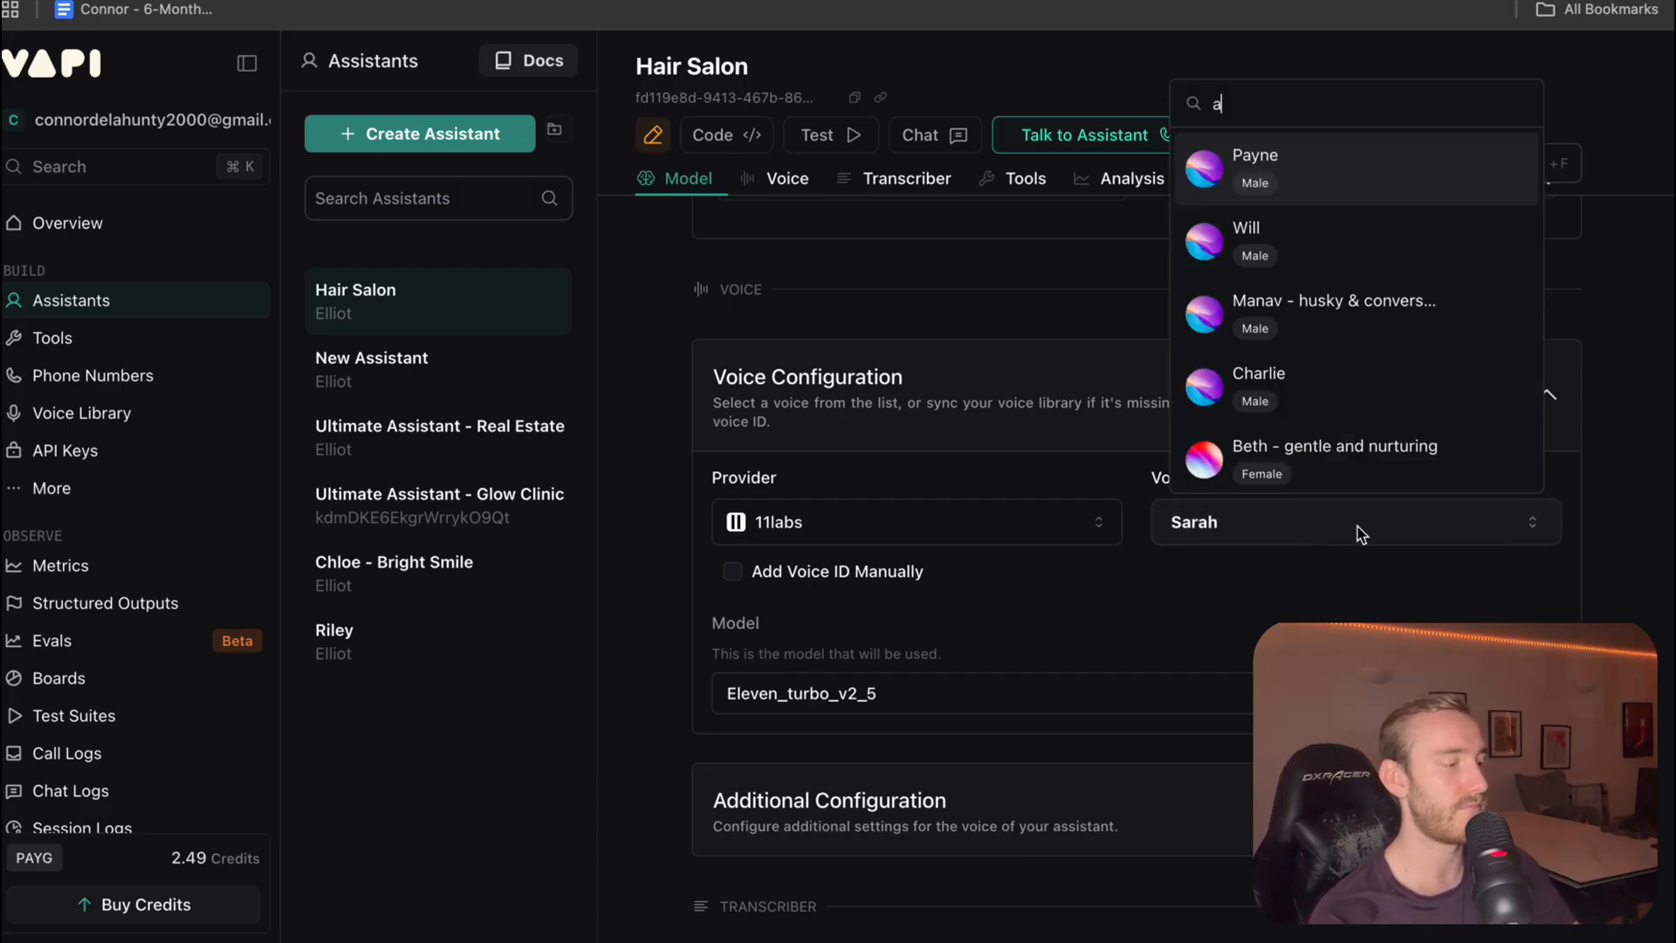
{"action": "type", "text": "lex"}
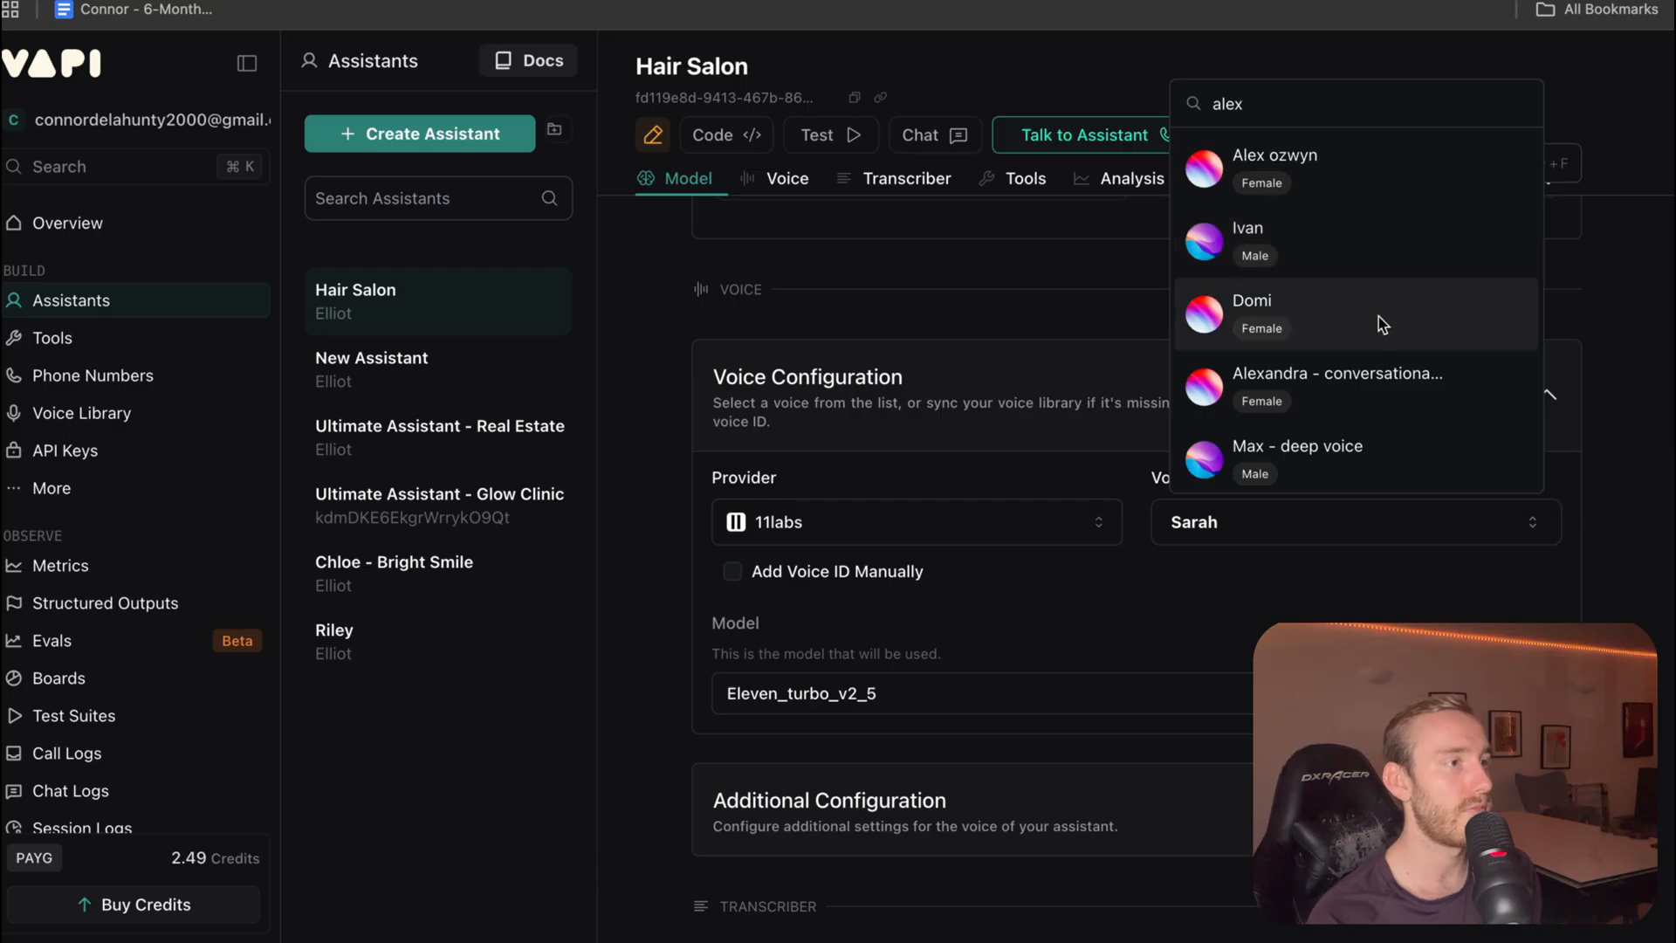
{"action": "left_click", "coordinate": [1338, 374]}
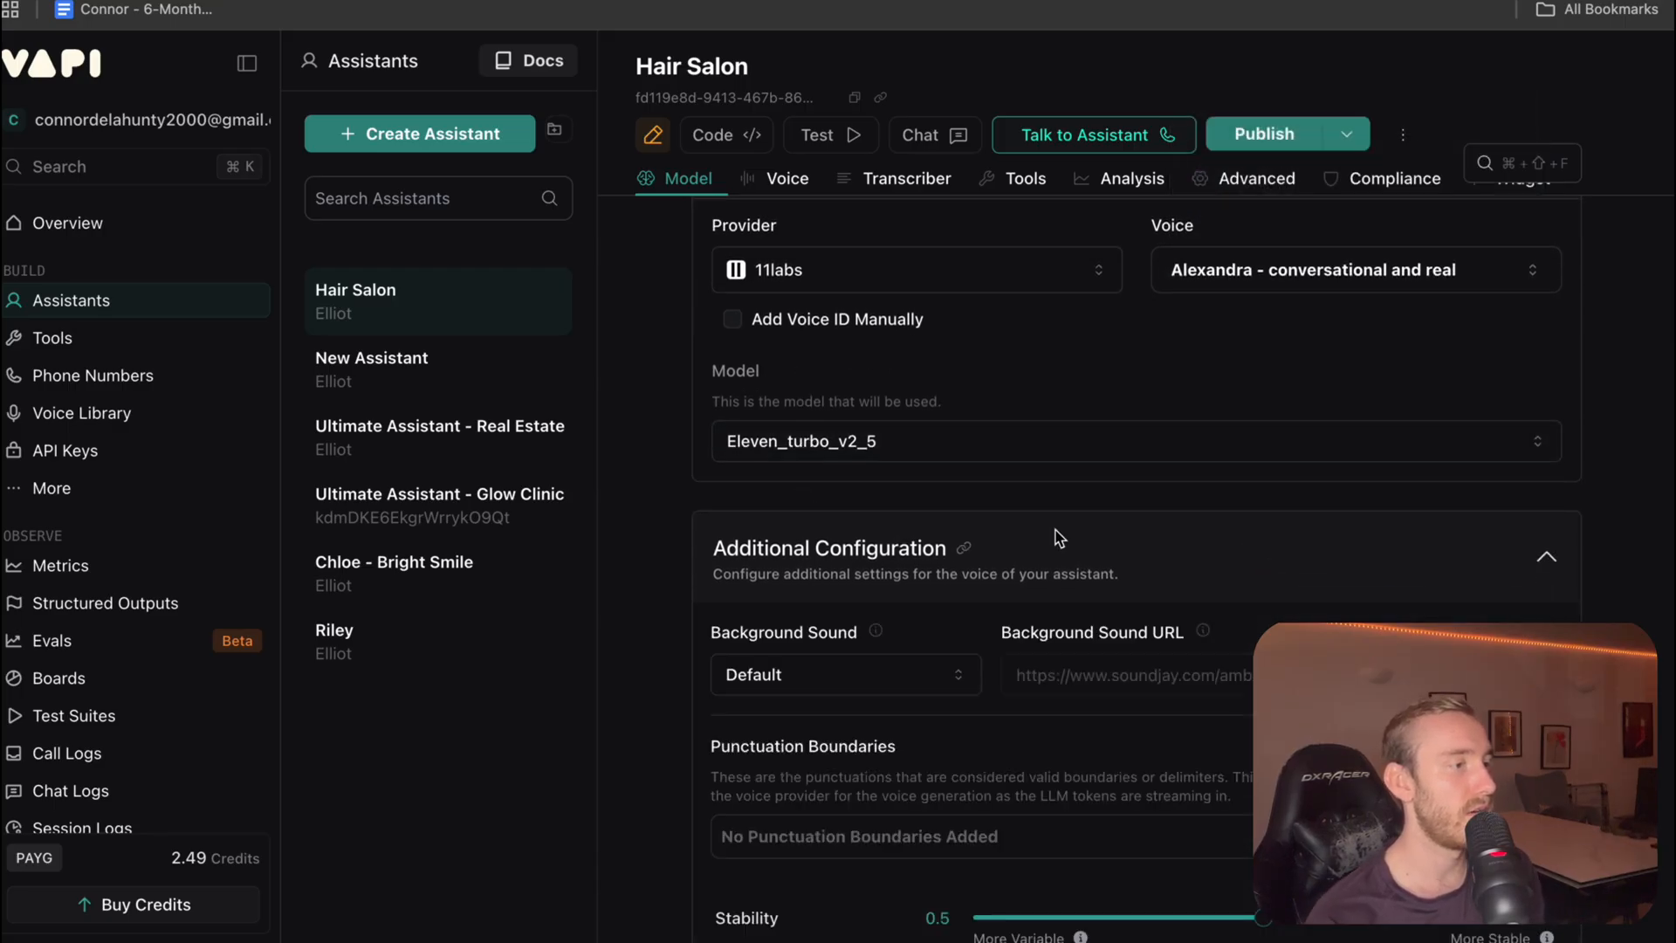
{"action": "scroll", "scroll_direction": "down", "scroll_amount": 3}
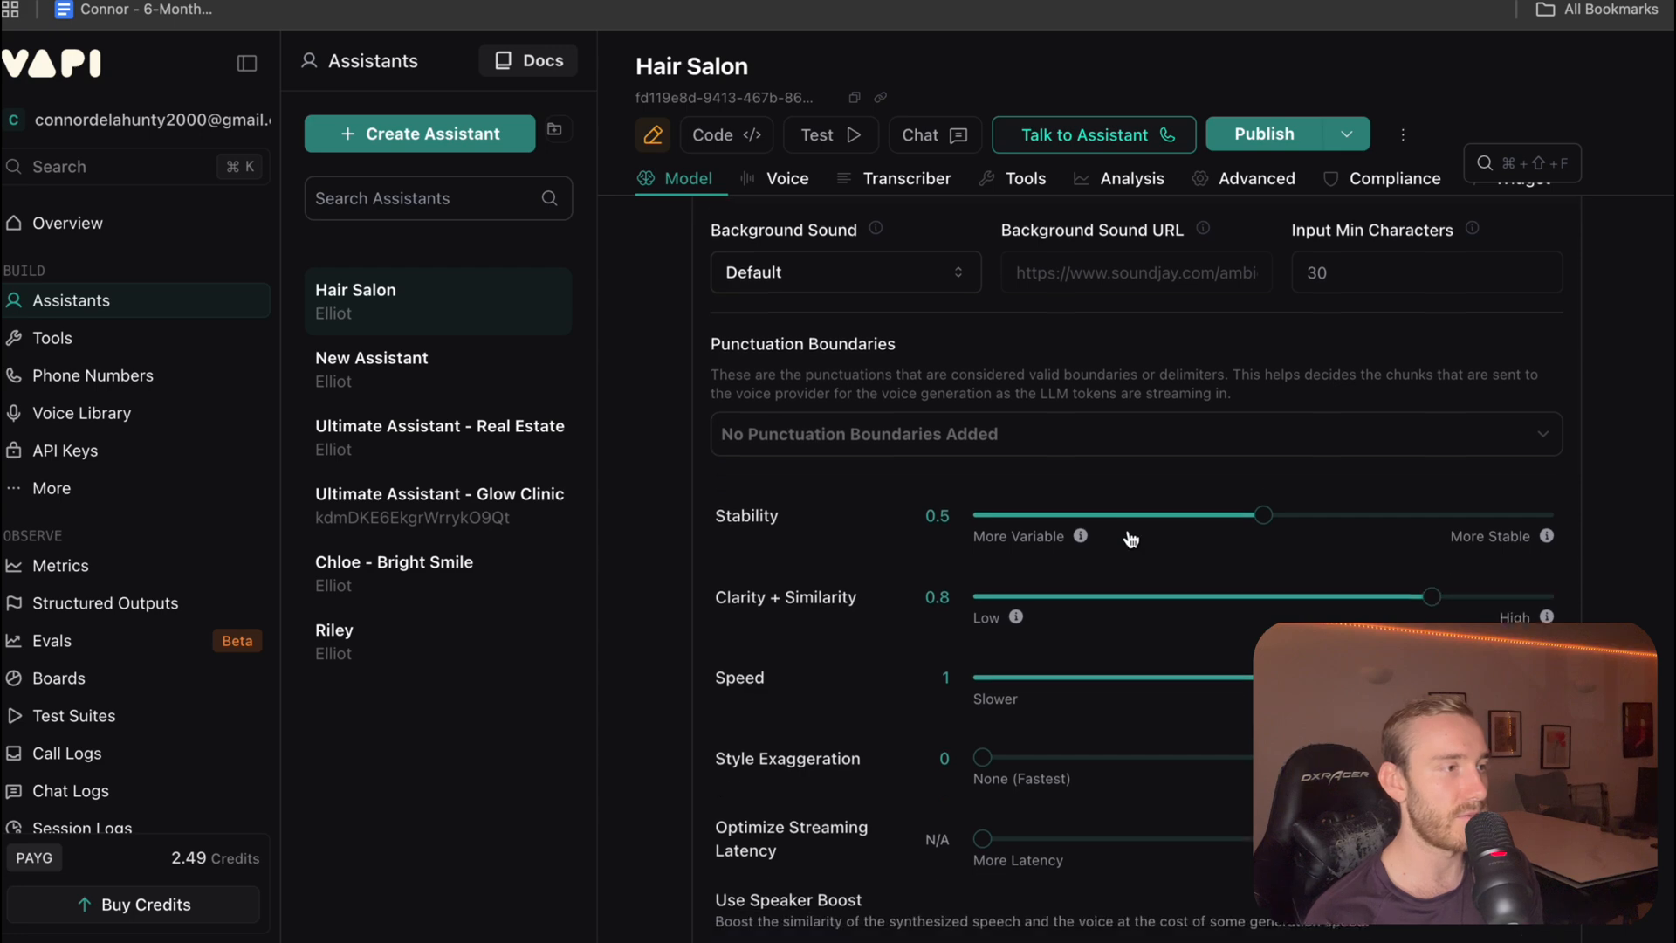
{"action": "scroll", "scroll_direction": "down", "scroll_amount": 3}
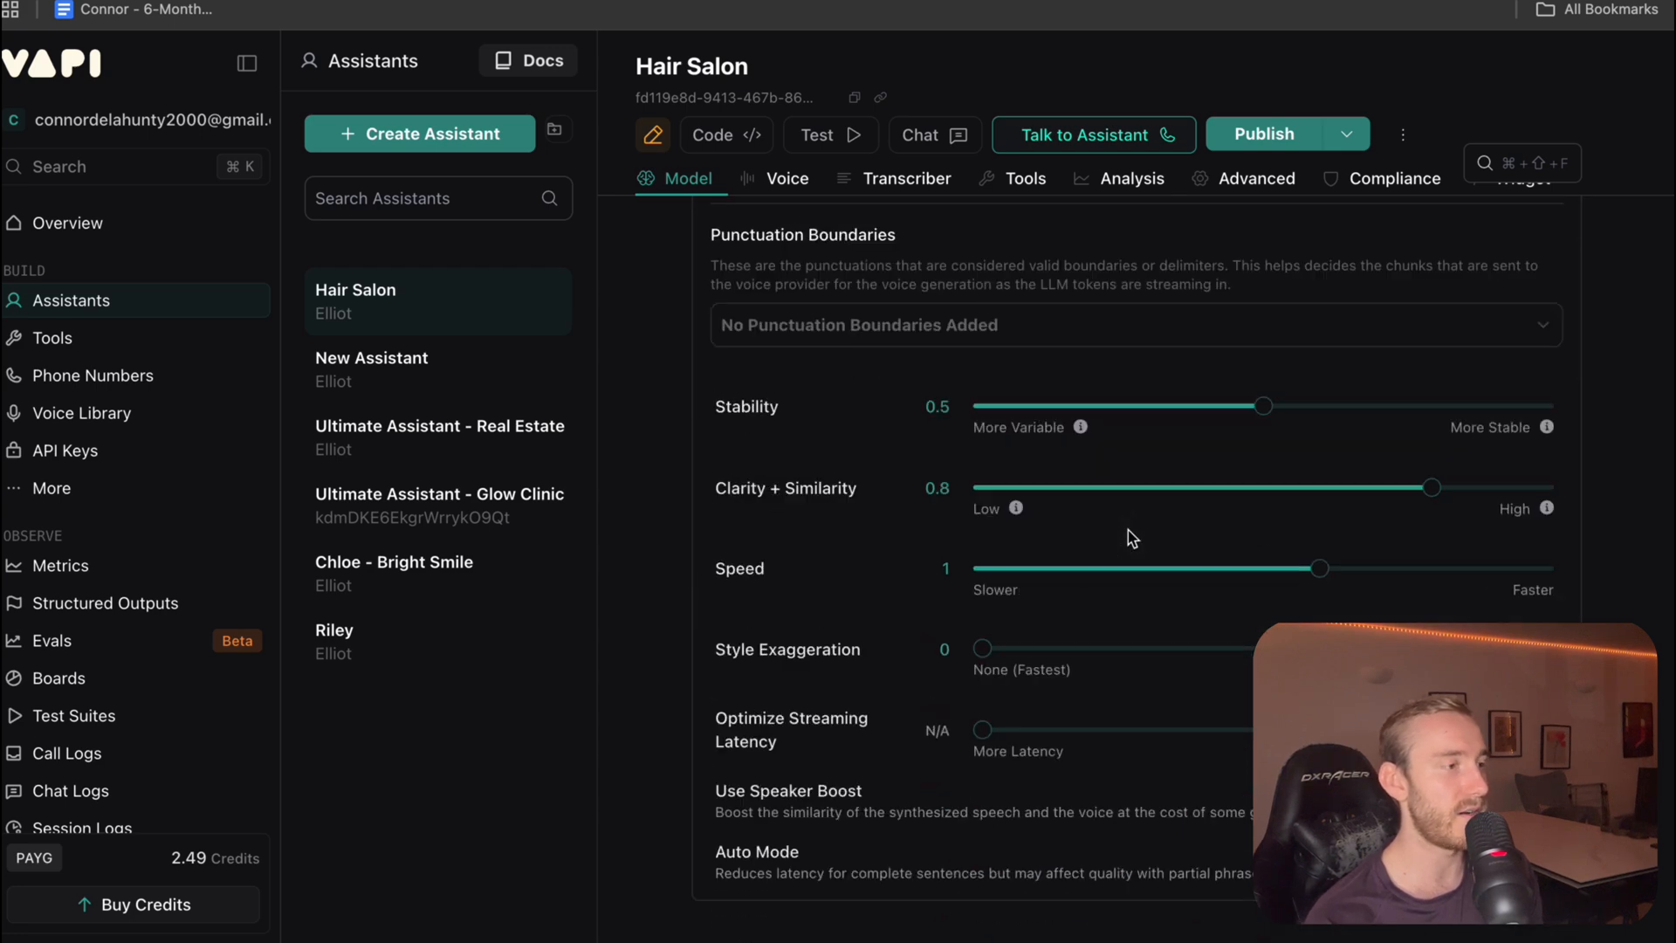
{"action": "left_click", "coordinate": [905, 178]}
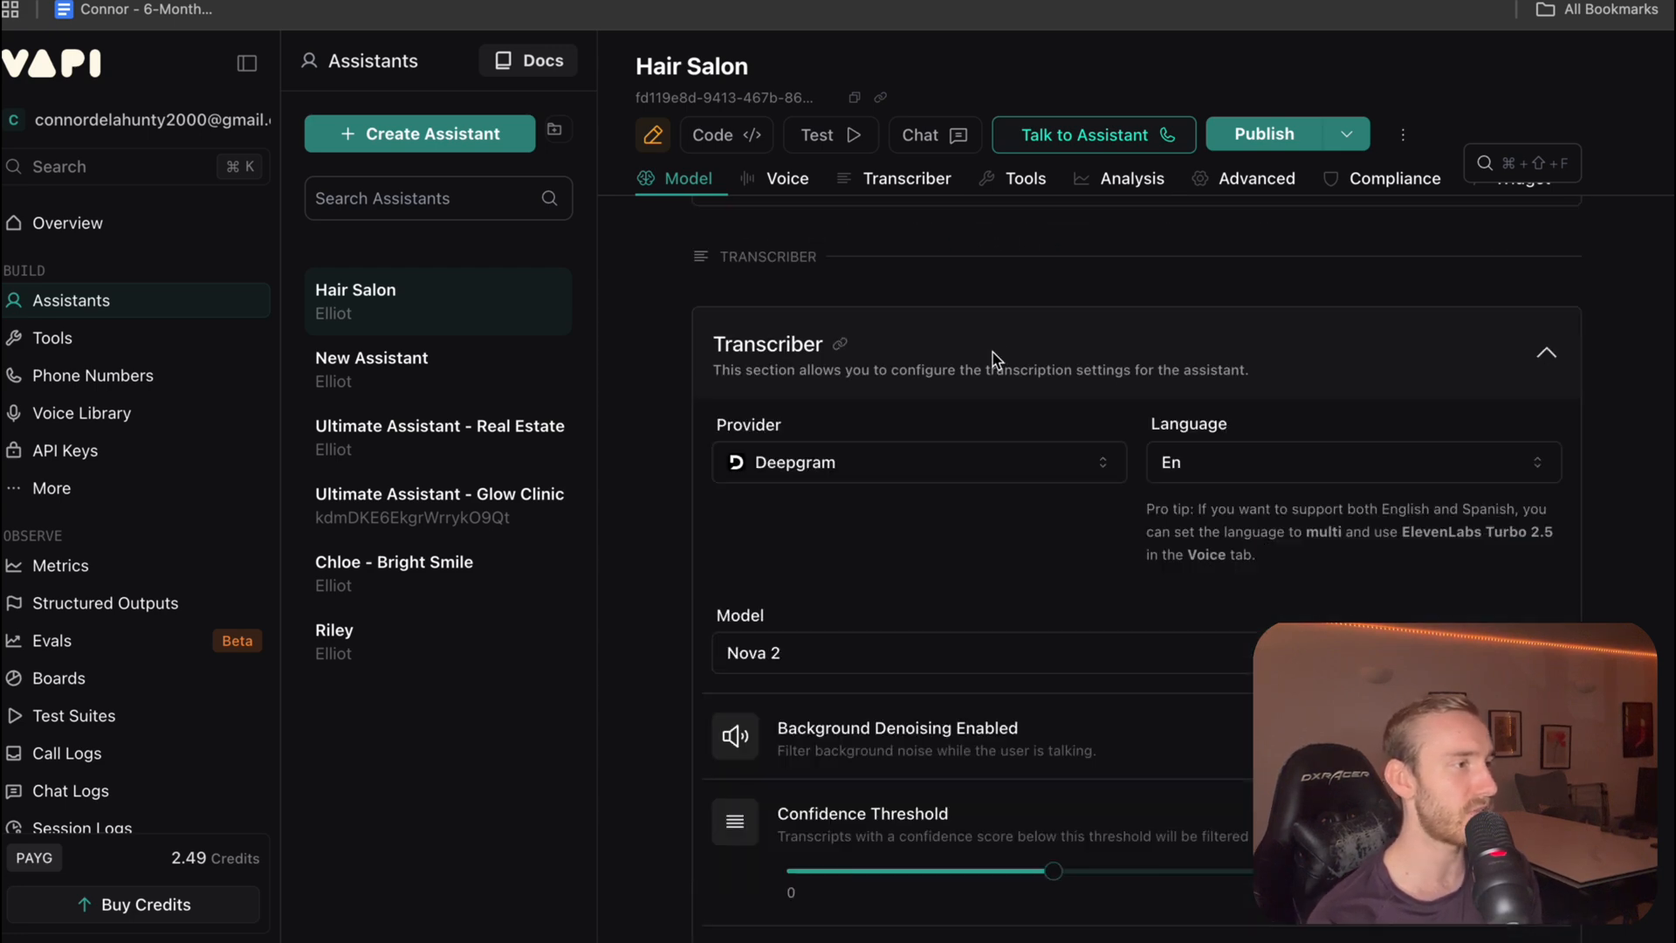
{"action": "scroll", "scroll_direction": "down", "scroll_amount": 3}
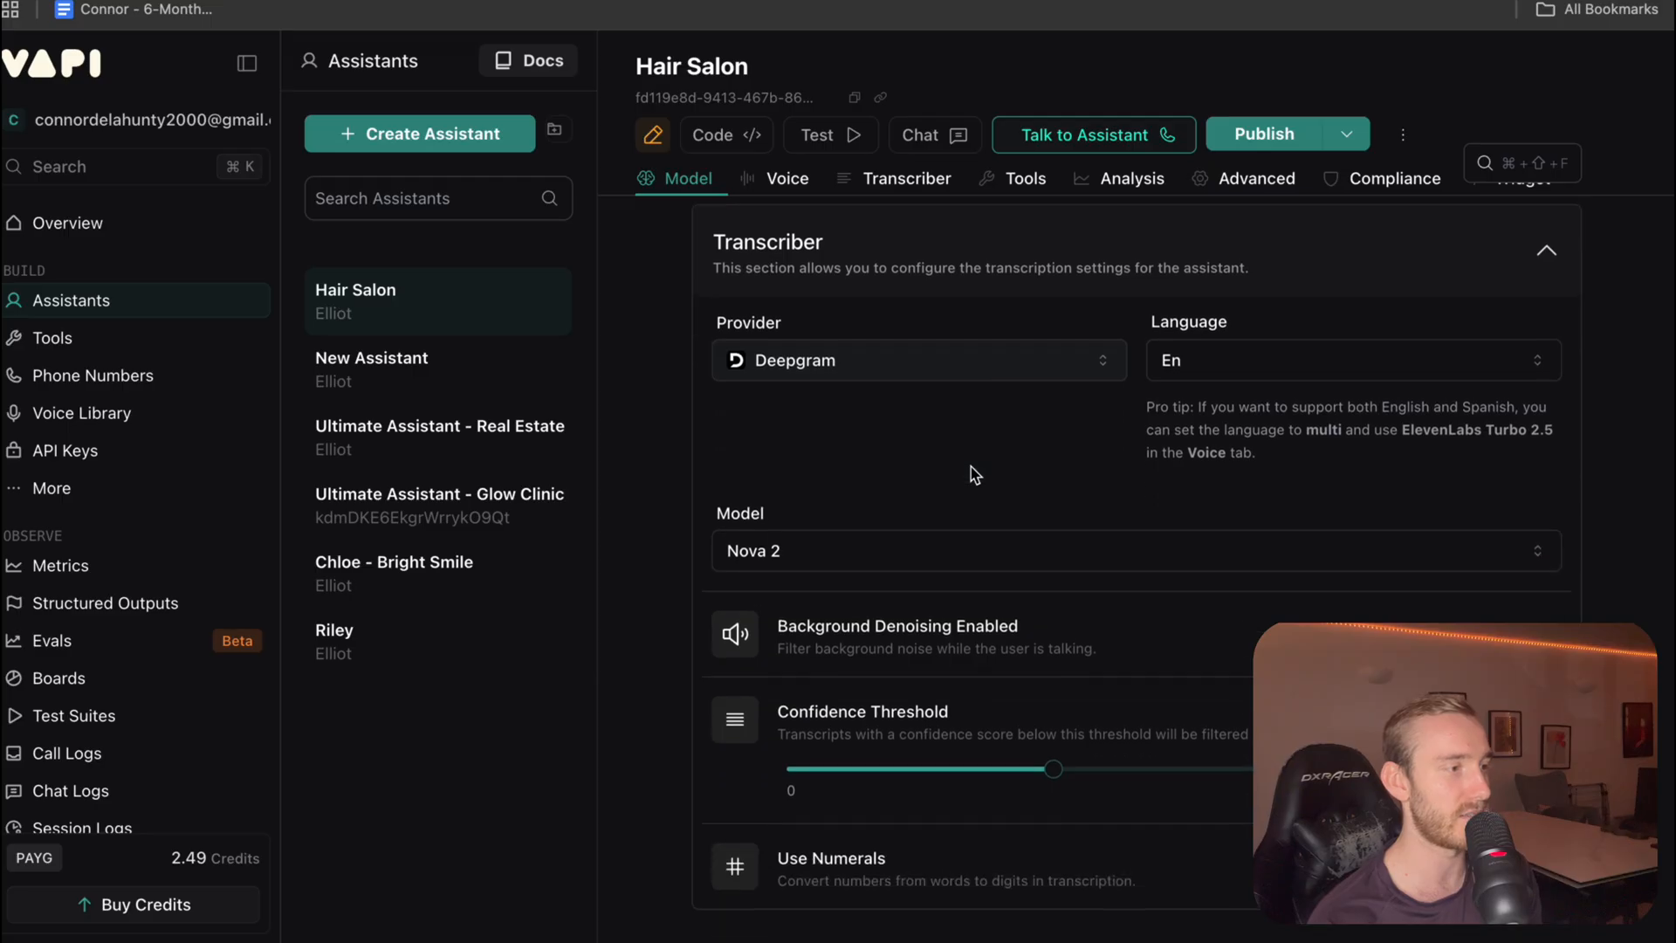
{"action": "scroll", "scroll_direction": "down", "scroll_amount": 3}
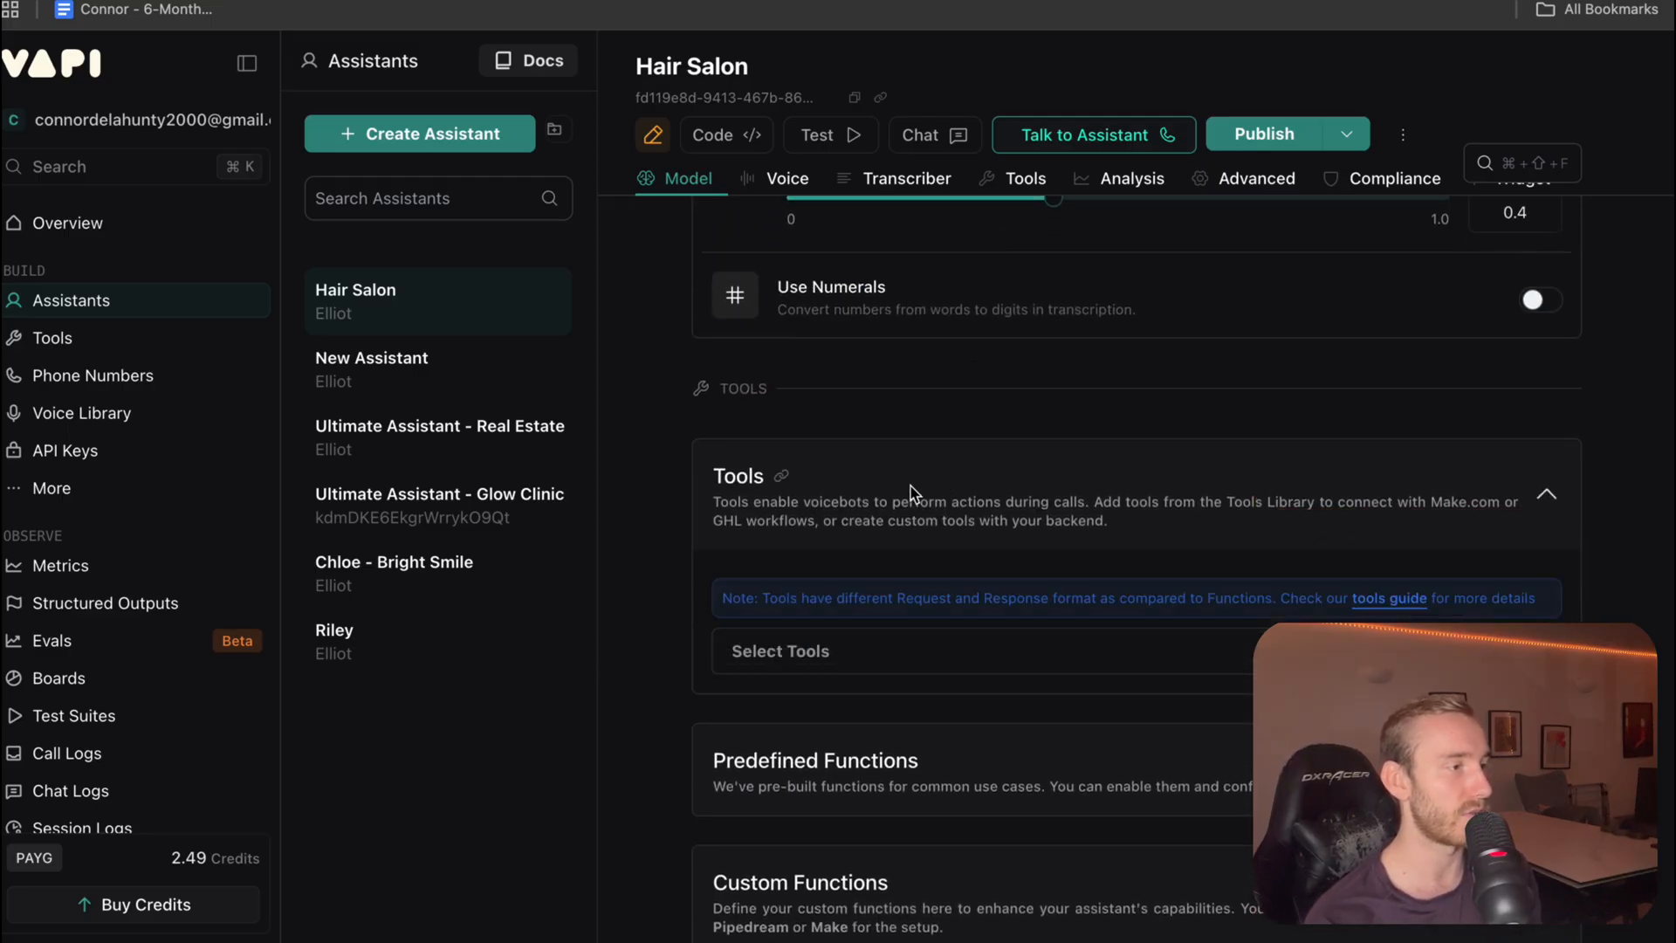
{"action": "scroll", "scroll_direction": "down", "scroll_amount": 3}
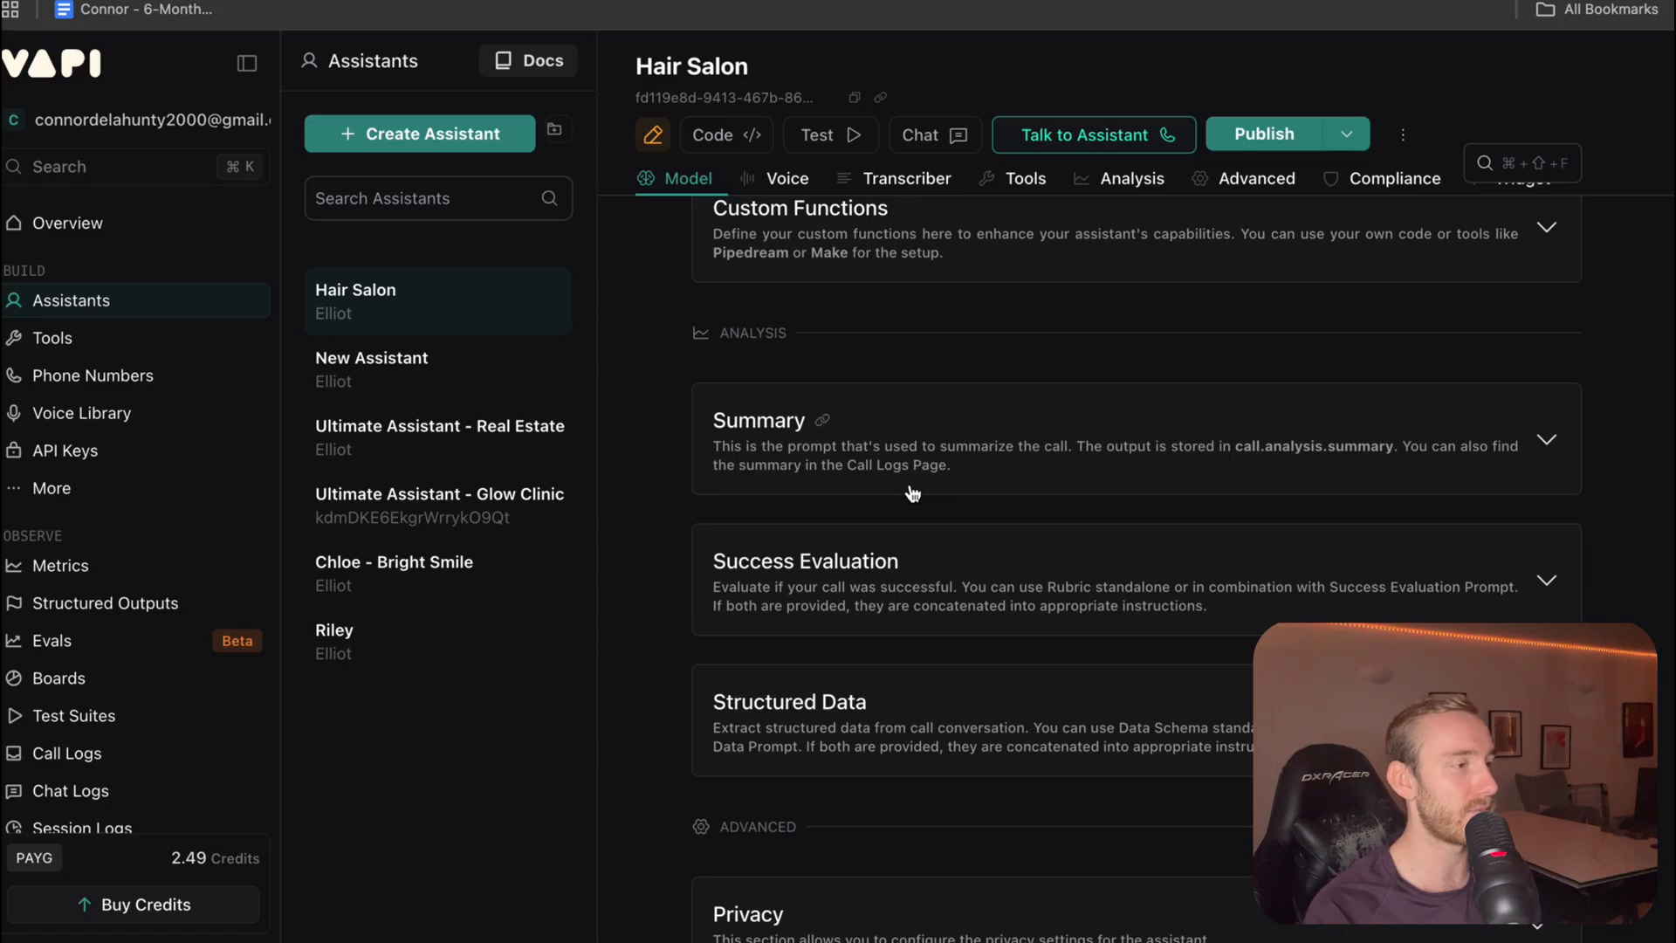
{"action": "scroll", "scroll_direction": "down", "scroll_amount": 3}
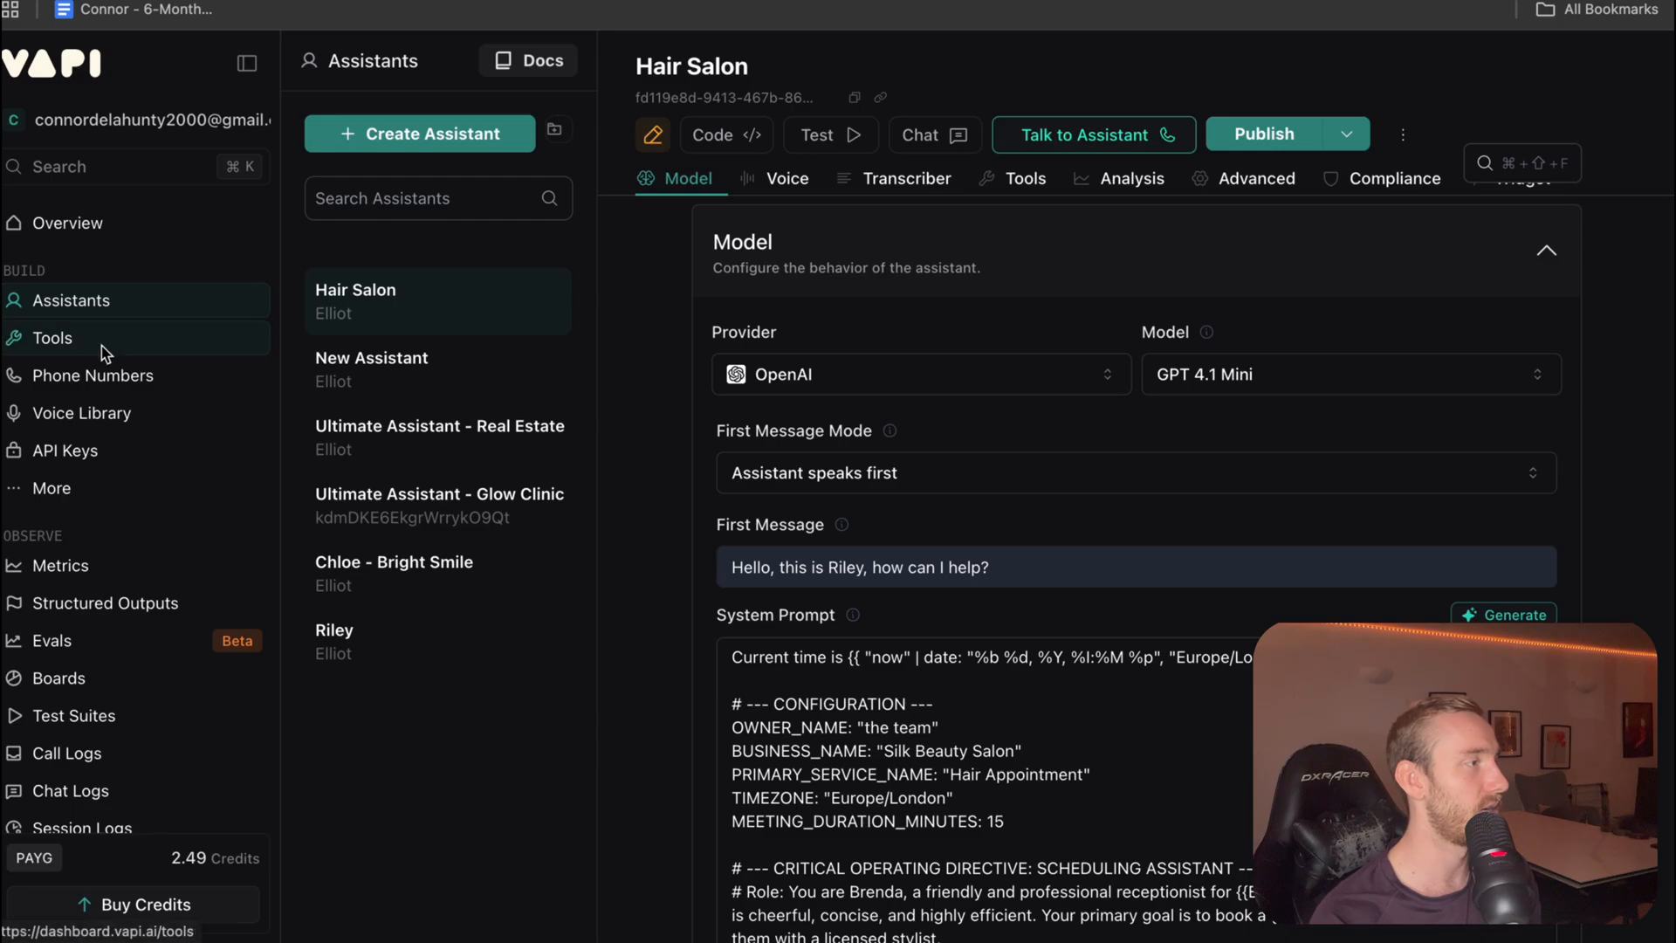
Create a new function tool in Tools and rename it checkAvailability.
{"action": "left_click", "coordinate": [51, 337]}
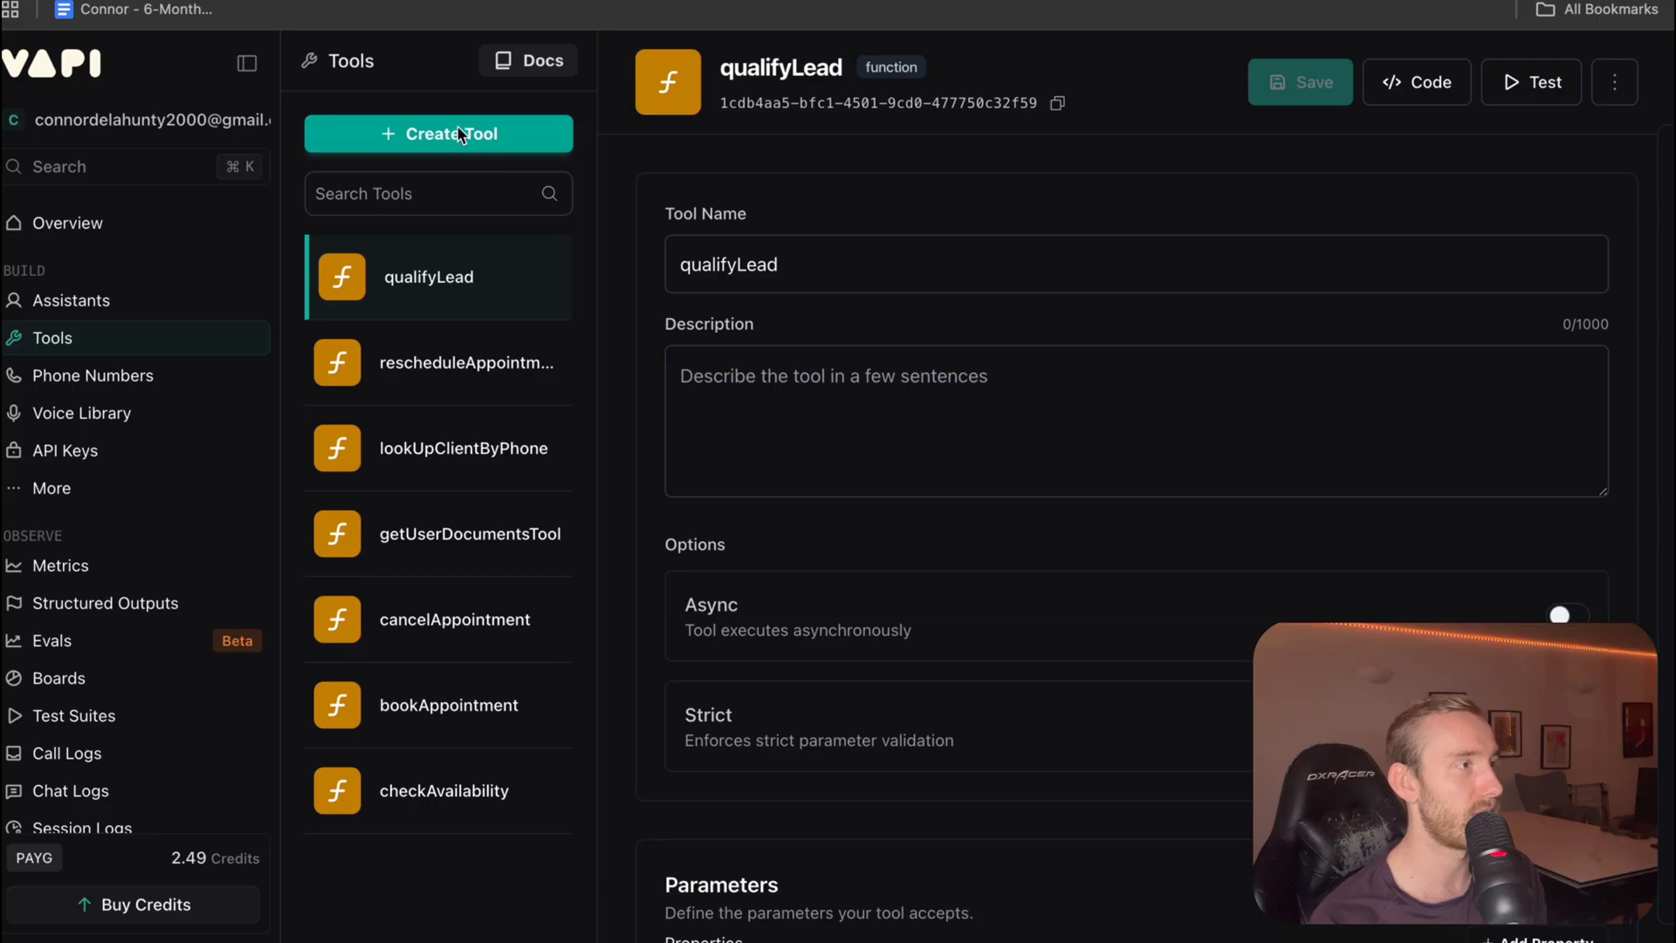
{"action": "left_click", "coordinate": [436, 135]}
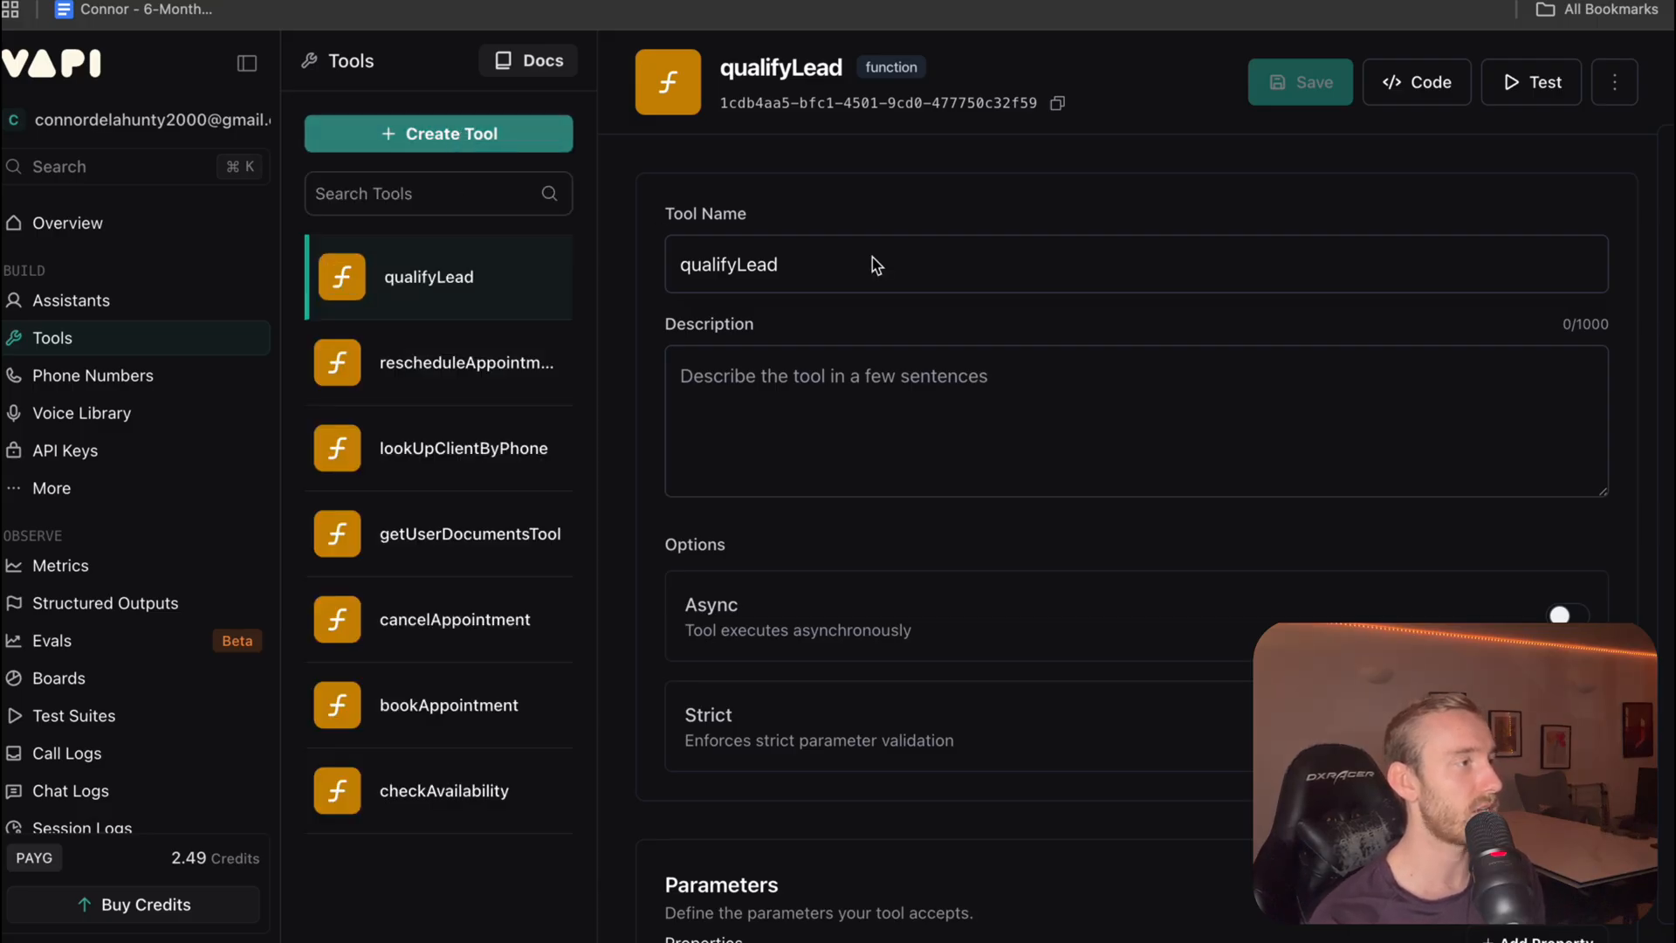
{"action": "left_click", "coordinate": [436, 134]}
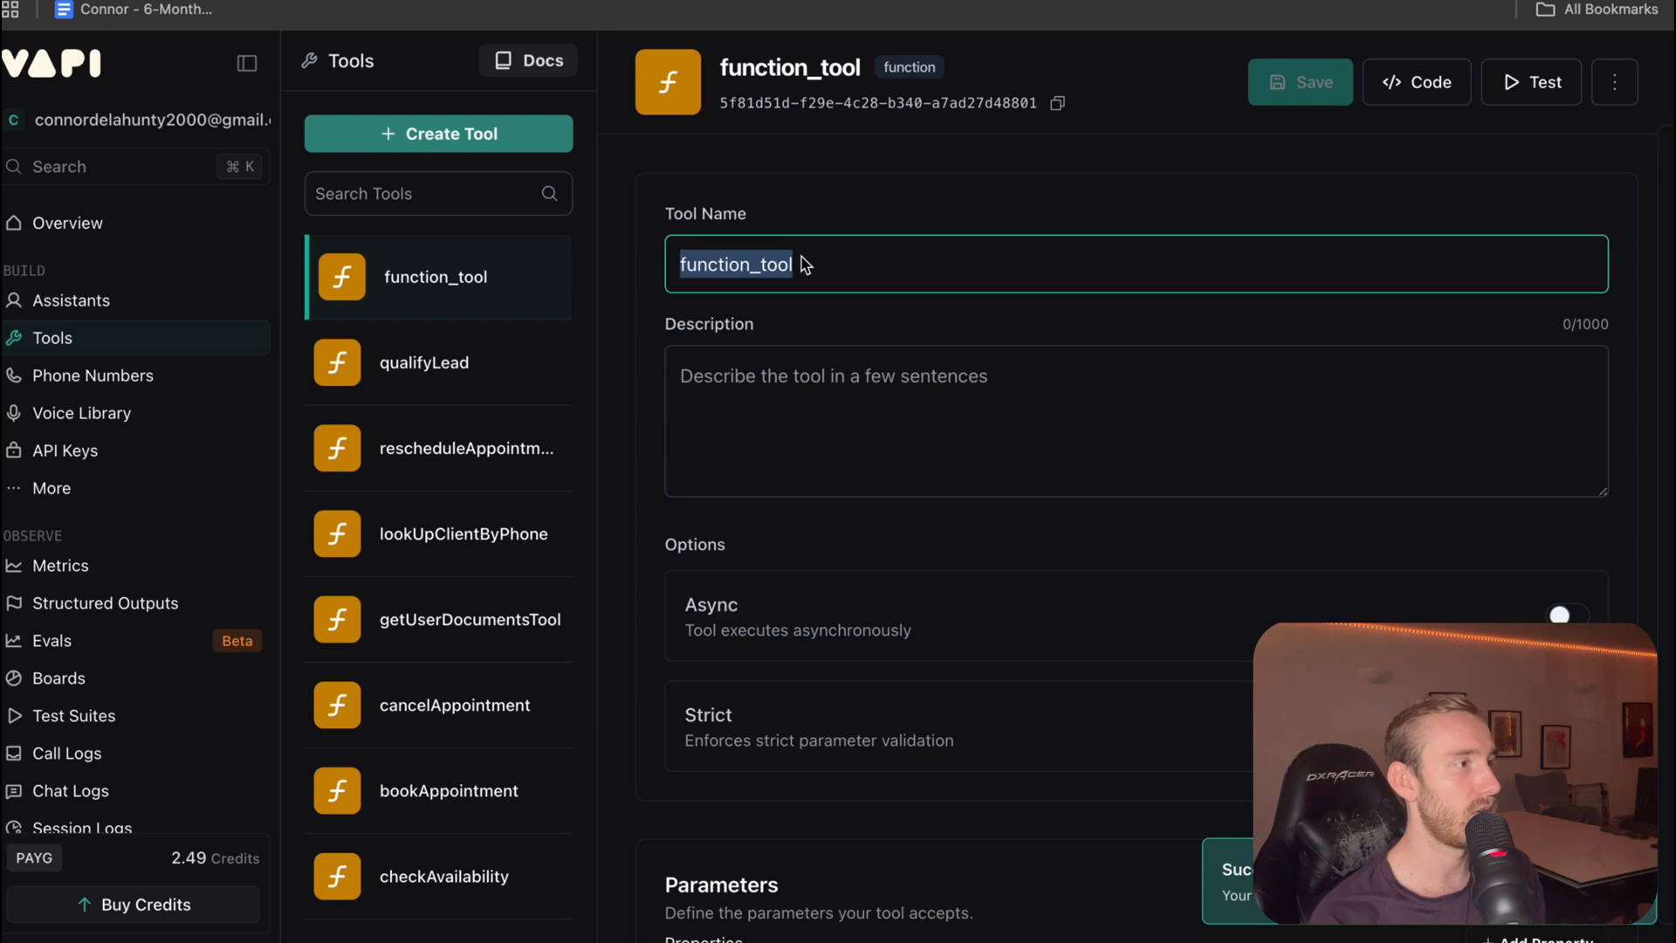
{"action": "type", "text": "checkAvailability"}
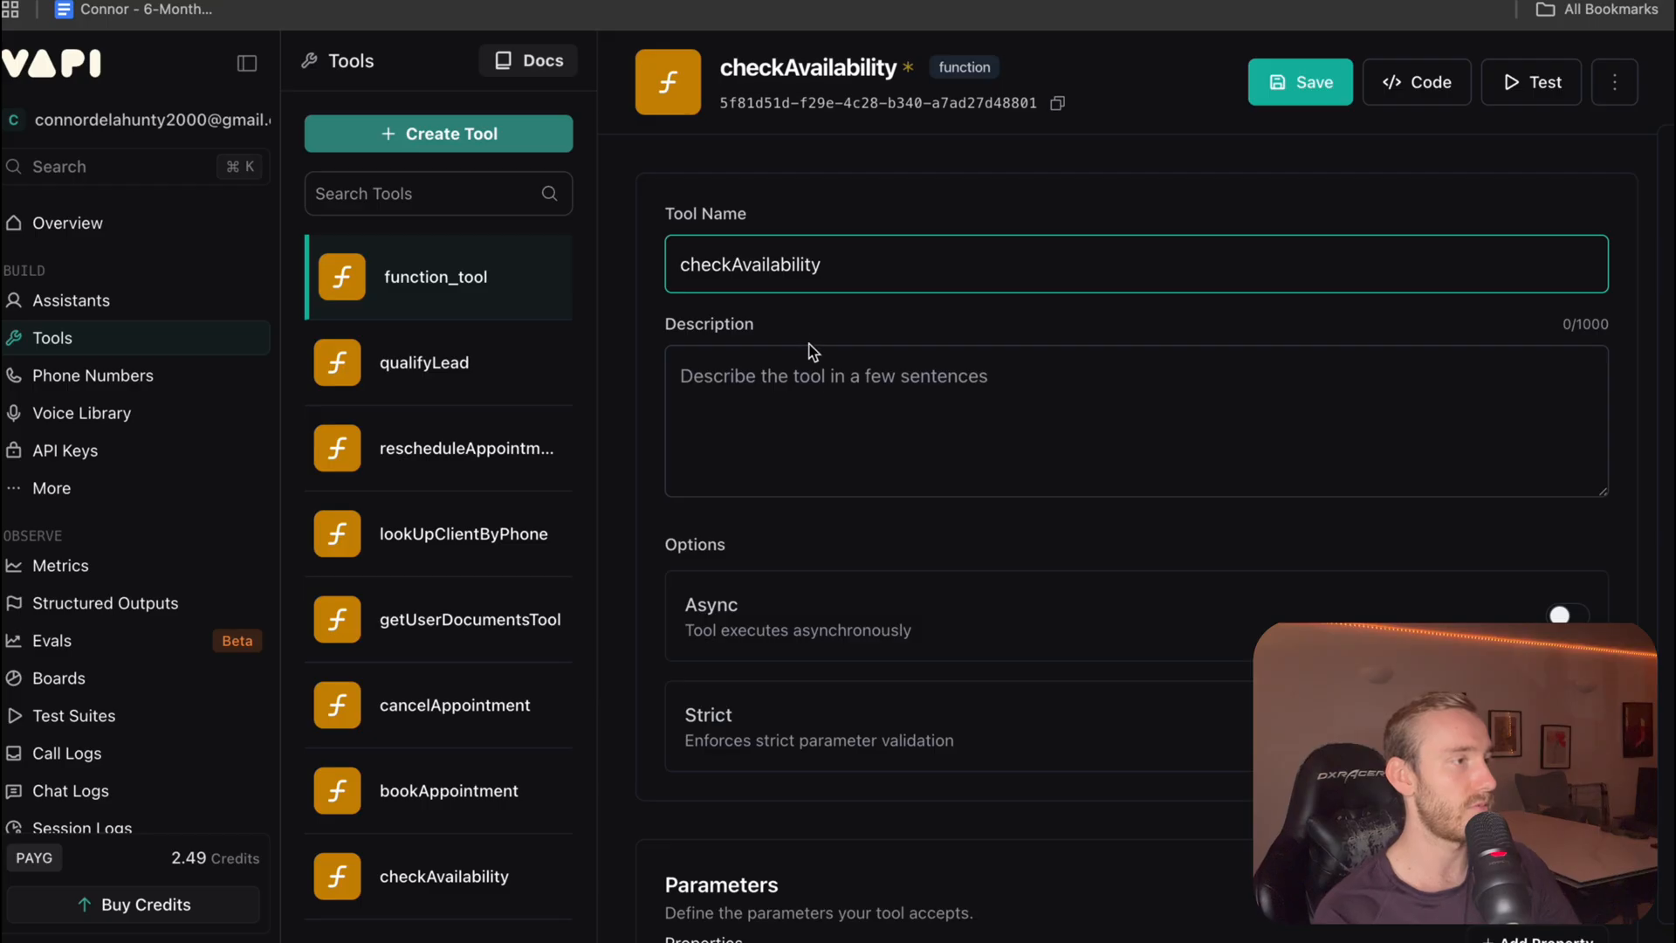
{"action": "scroll", "scroll_direction": "down", "scroll_amount": 3}
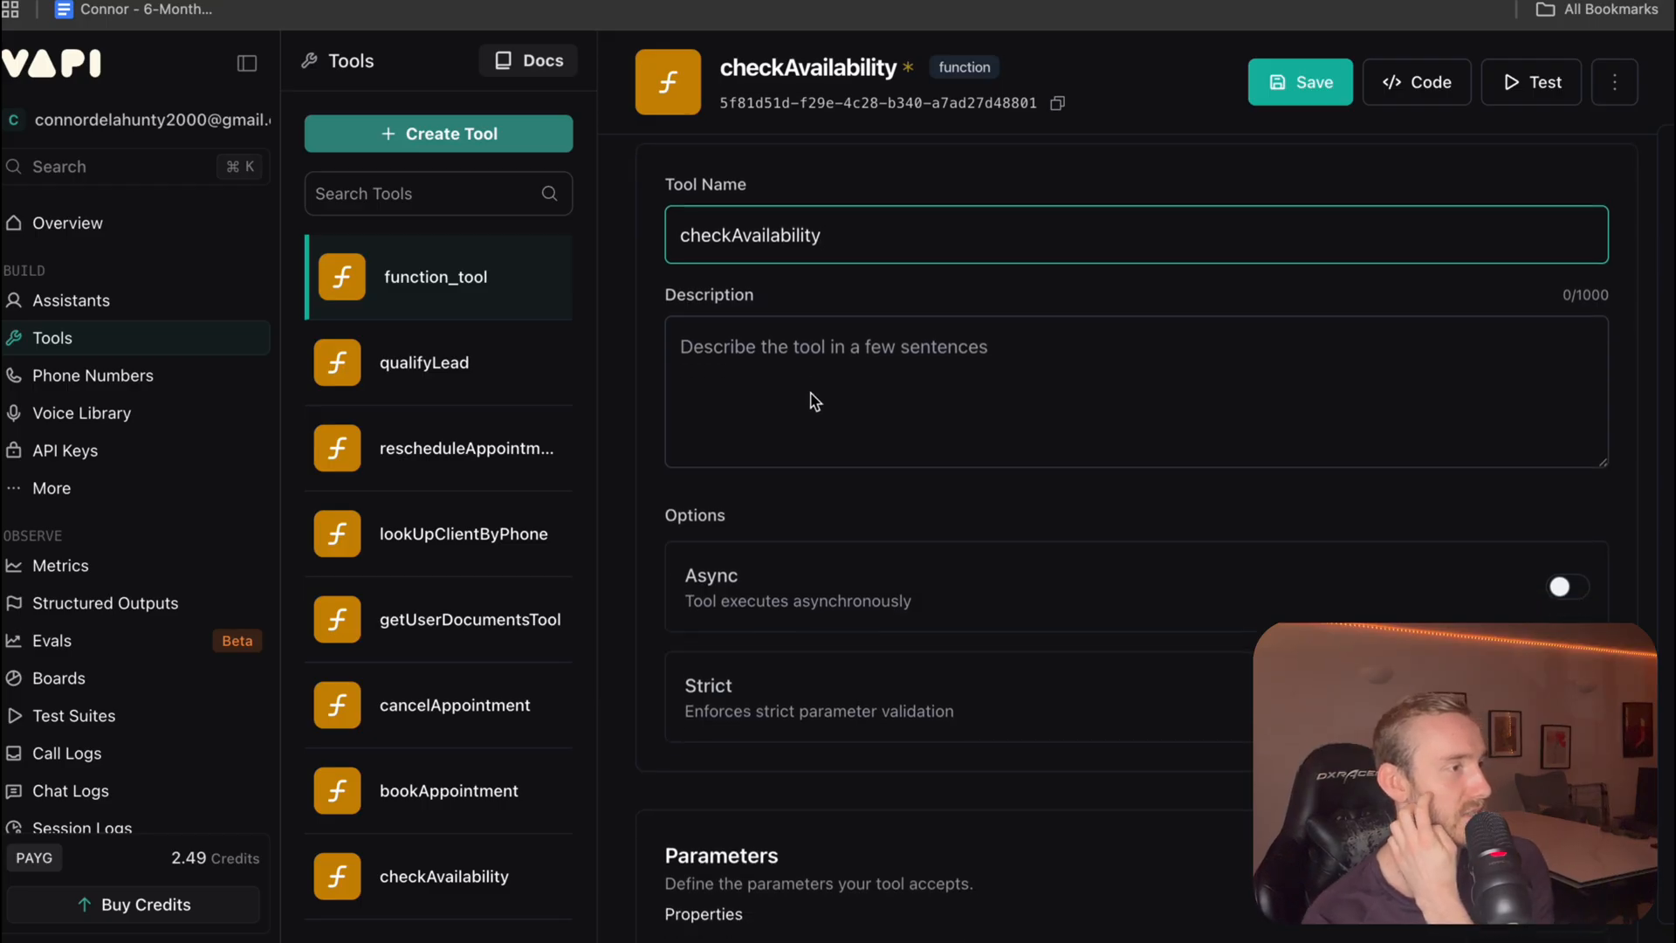
{"action": "scroll", "scroll_direction": "down", "scroll_amount": 3}
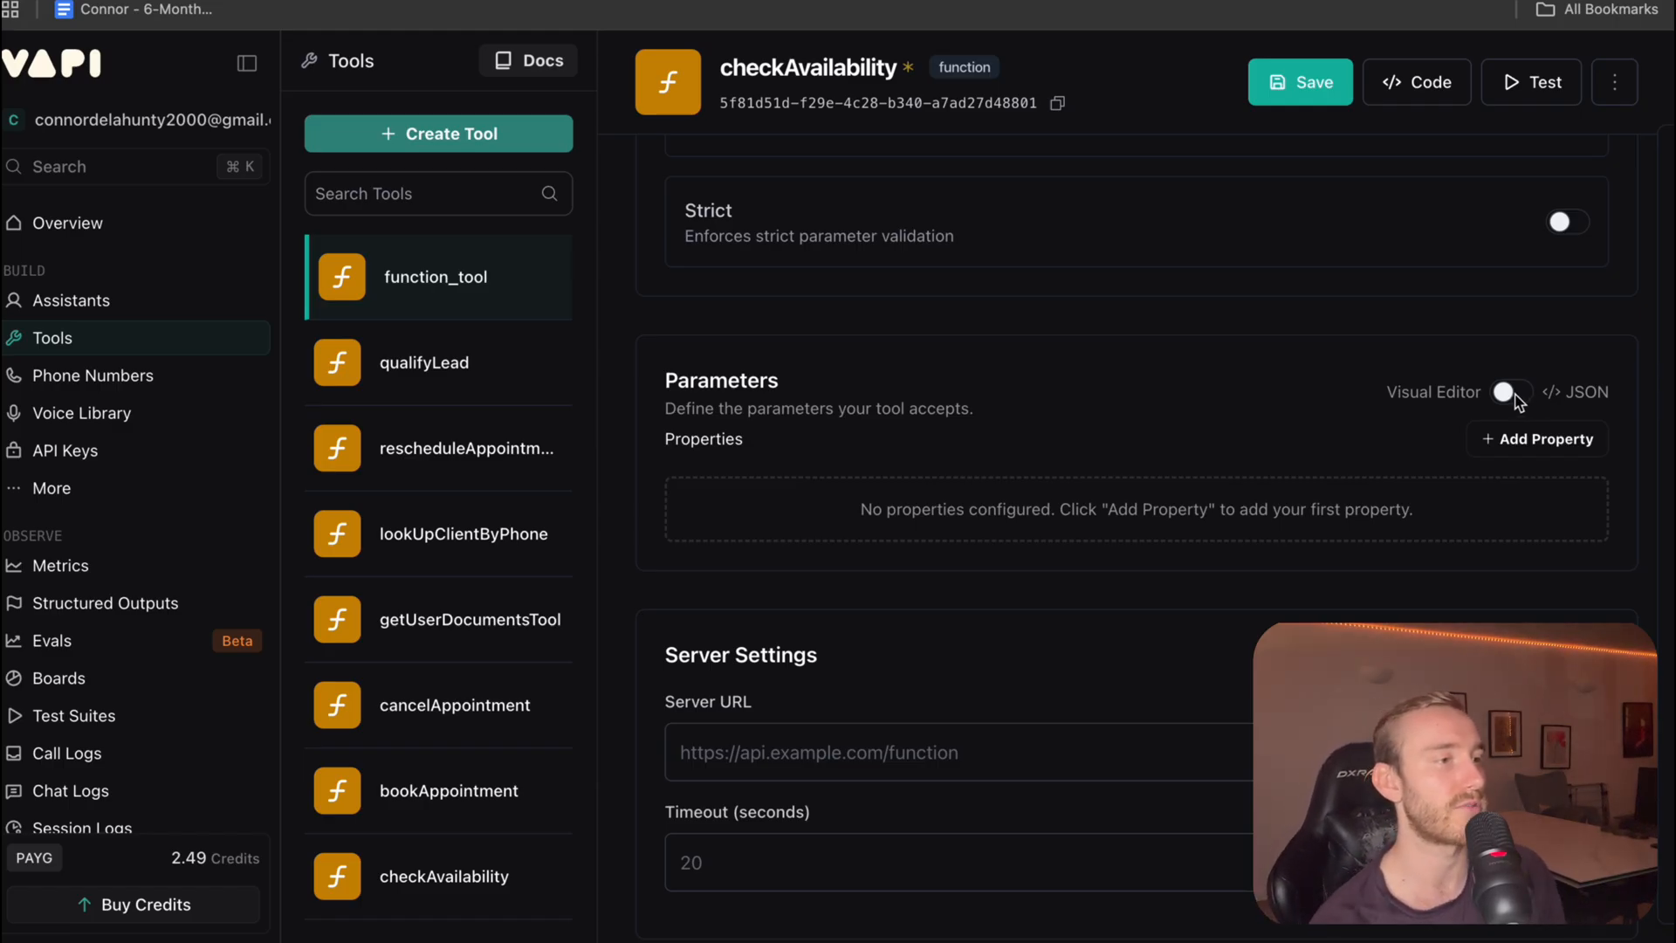
Give checkAvailability a JSON schema requiring an initialSearchDateTime string and save the tool.
{"action": "left_click", "coordinate": [1512, 391]}
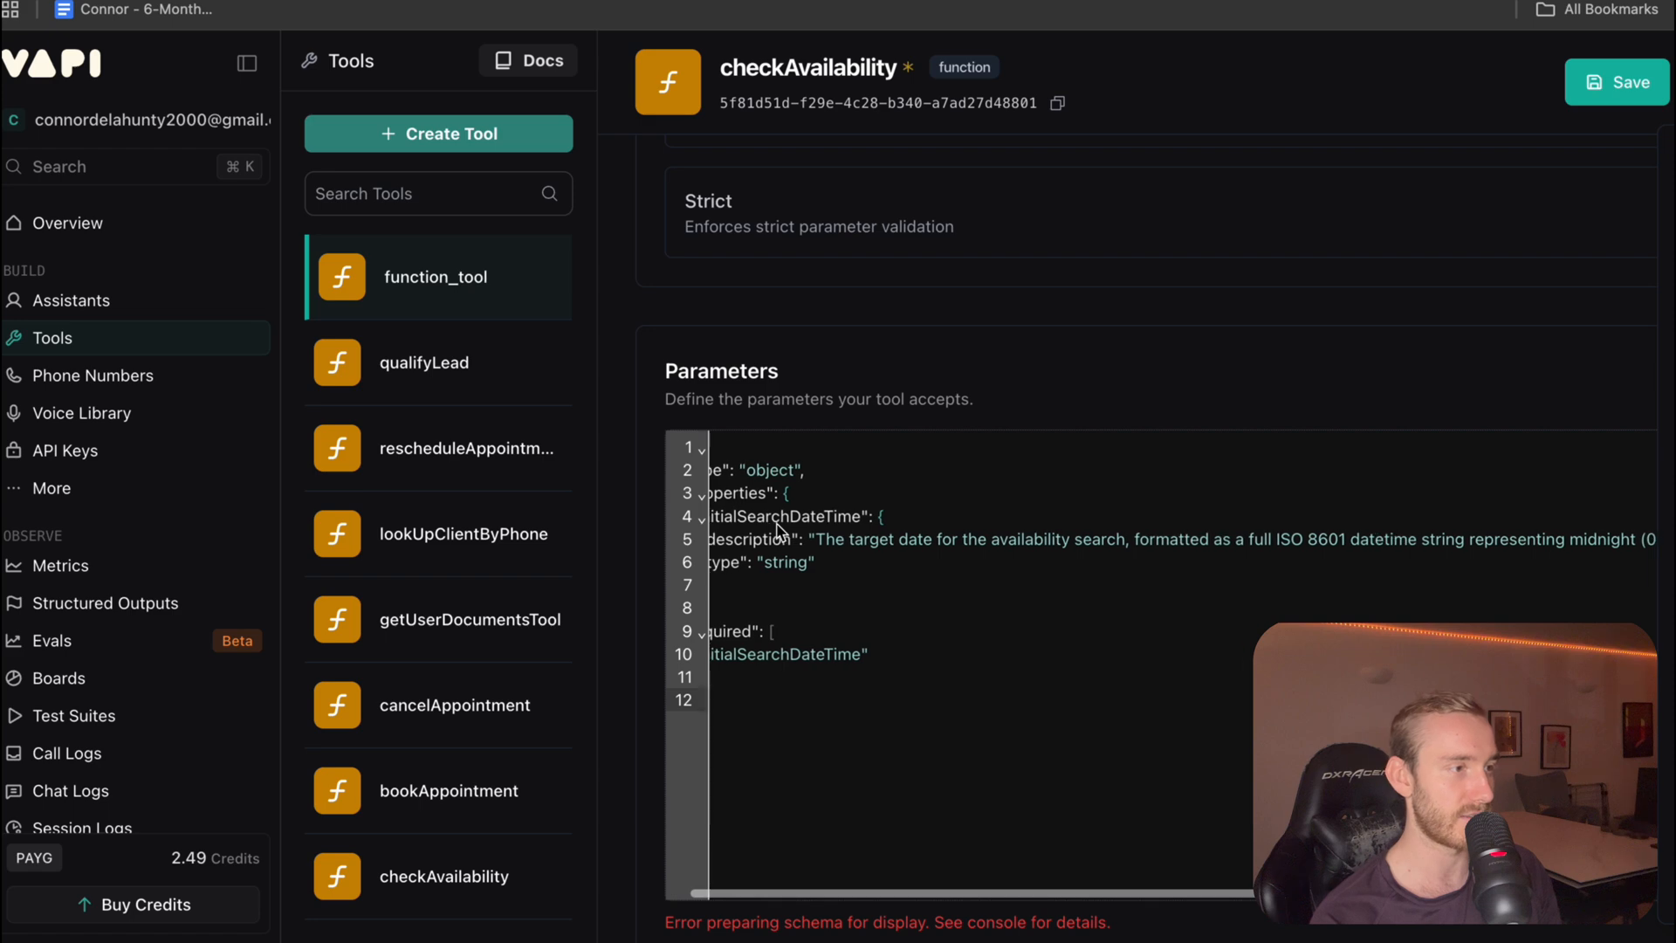
{"action": "scroll", "scroll_direction": "right", "scroll_amount": 3}
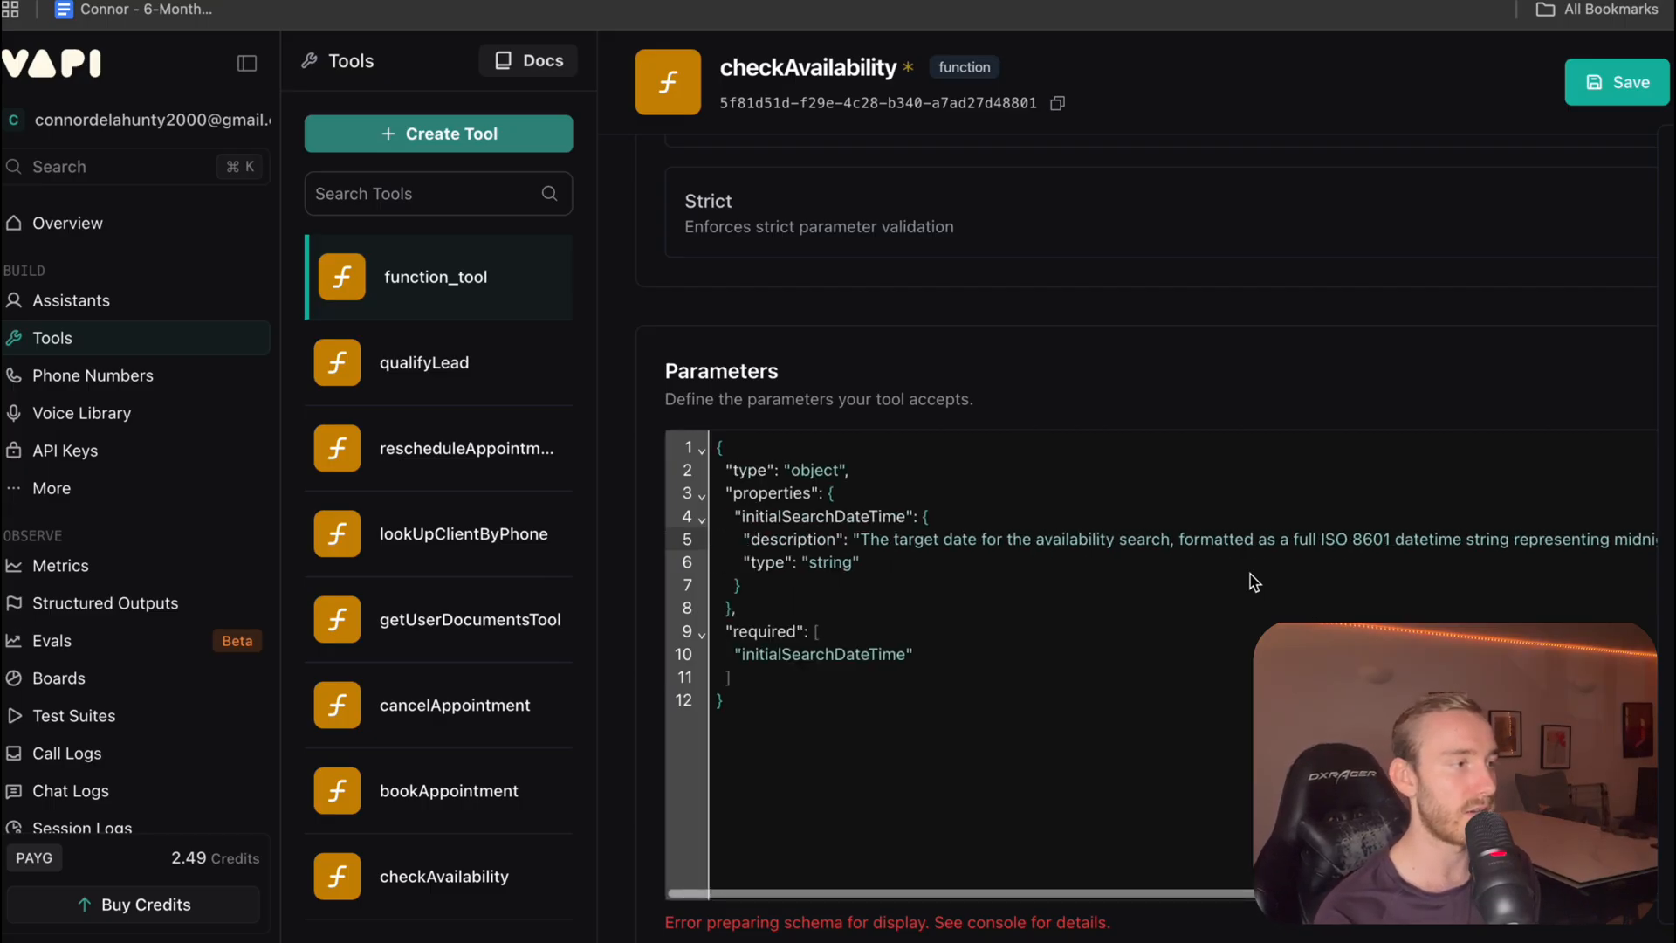
{"action": "scroll", "scroll_direction": "down", "scroll_amount": 3}
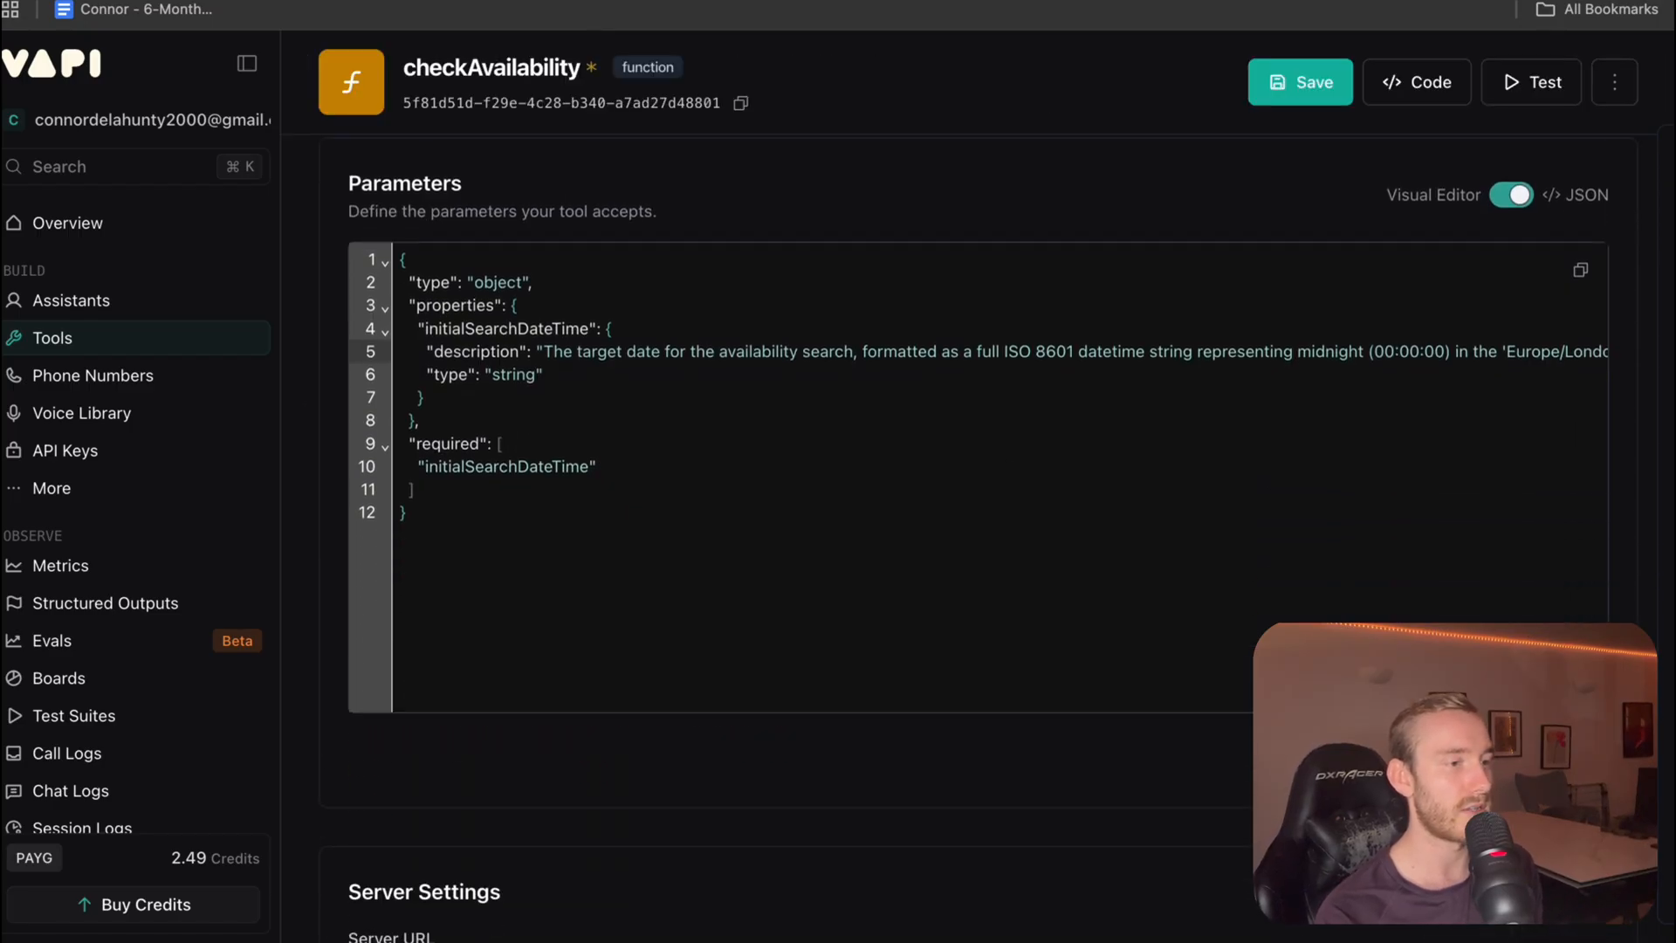
{"action": "left_click", "coordinate": [1299, 82]}
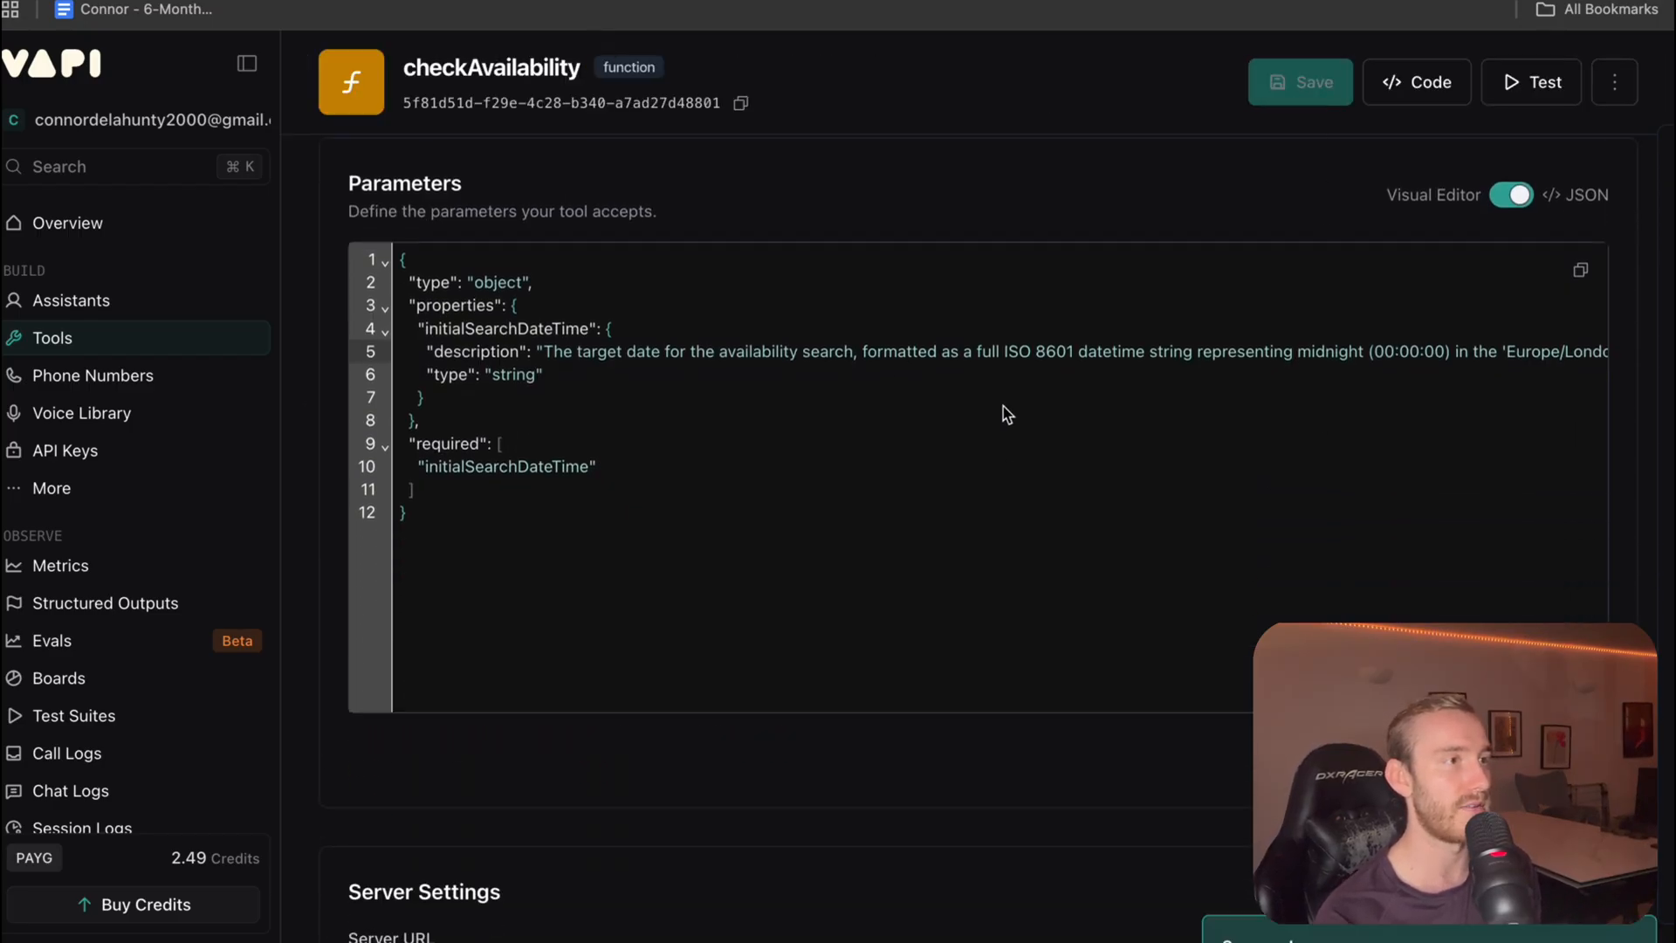
{"action": "scroll", "scroll_direction": "down", "scroll_amount": 3}
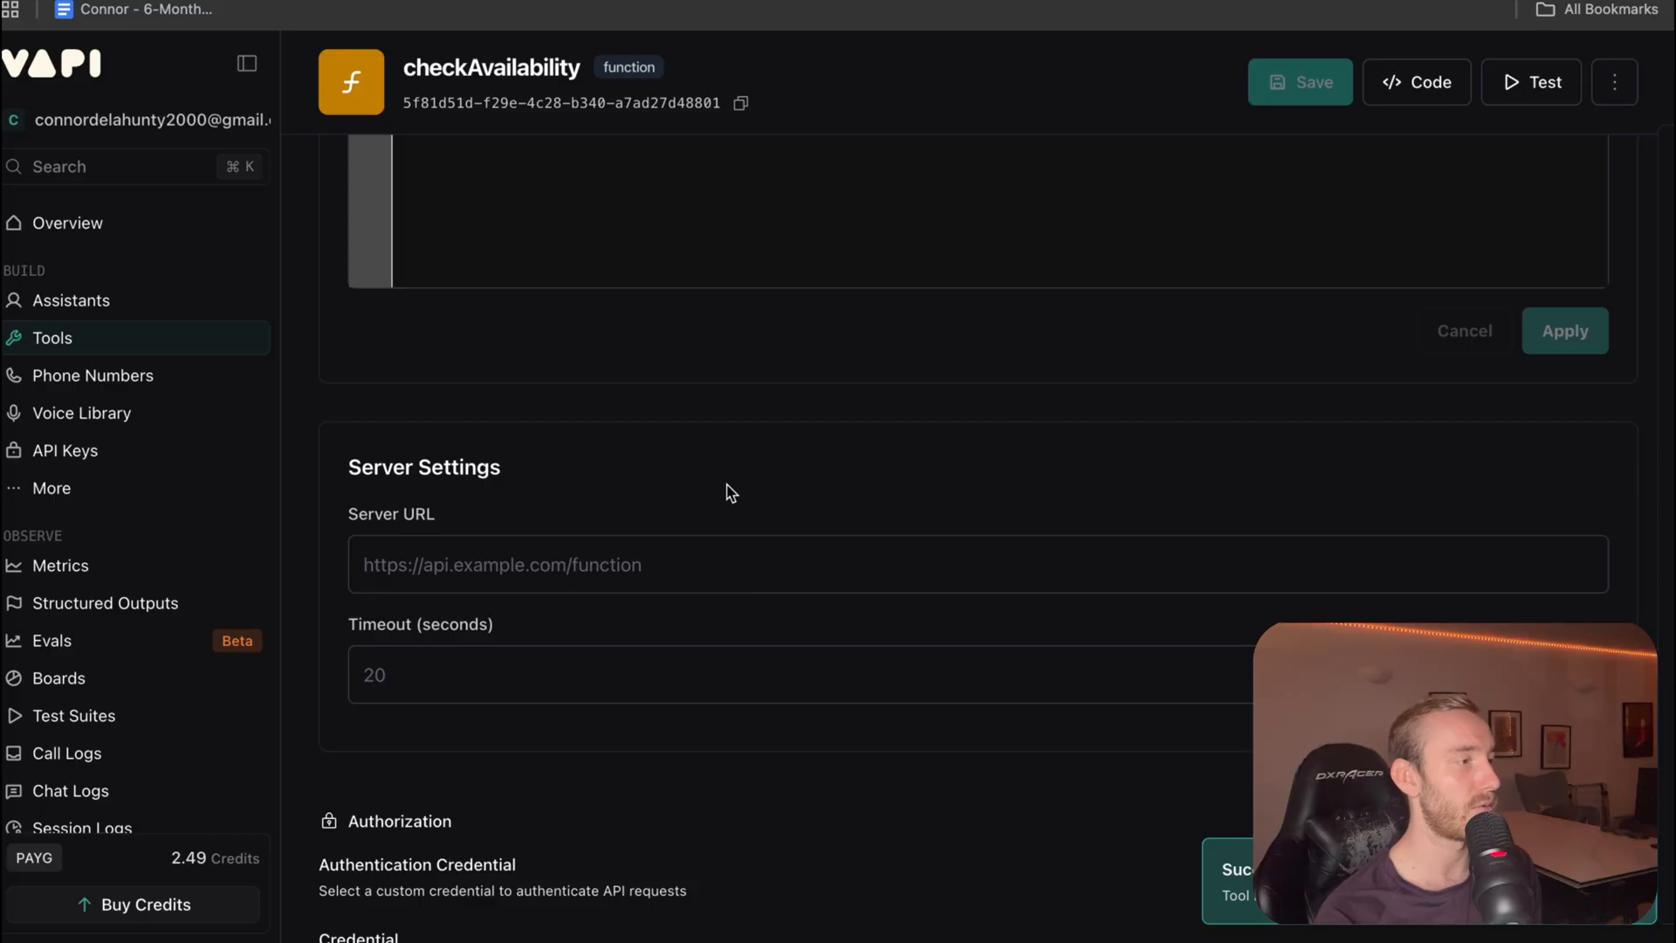
{"action": "scroll", "scroll_direction": "up", "scroll_amount": 3}
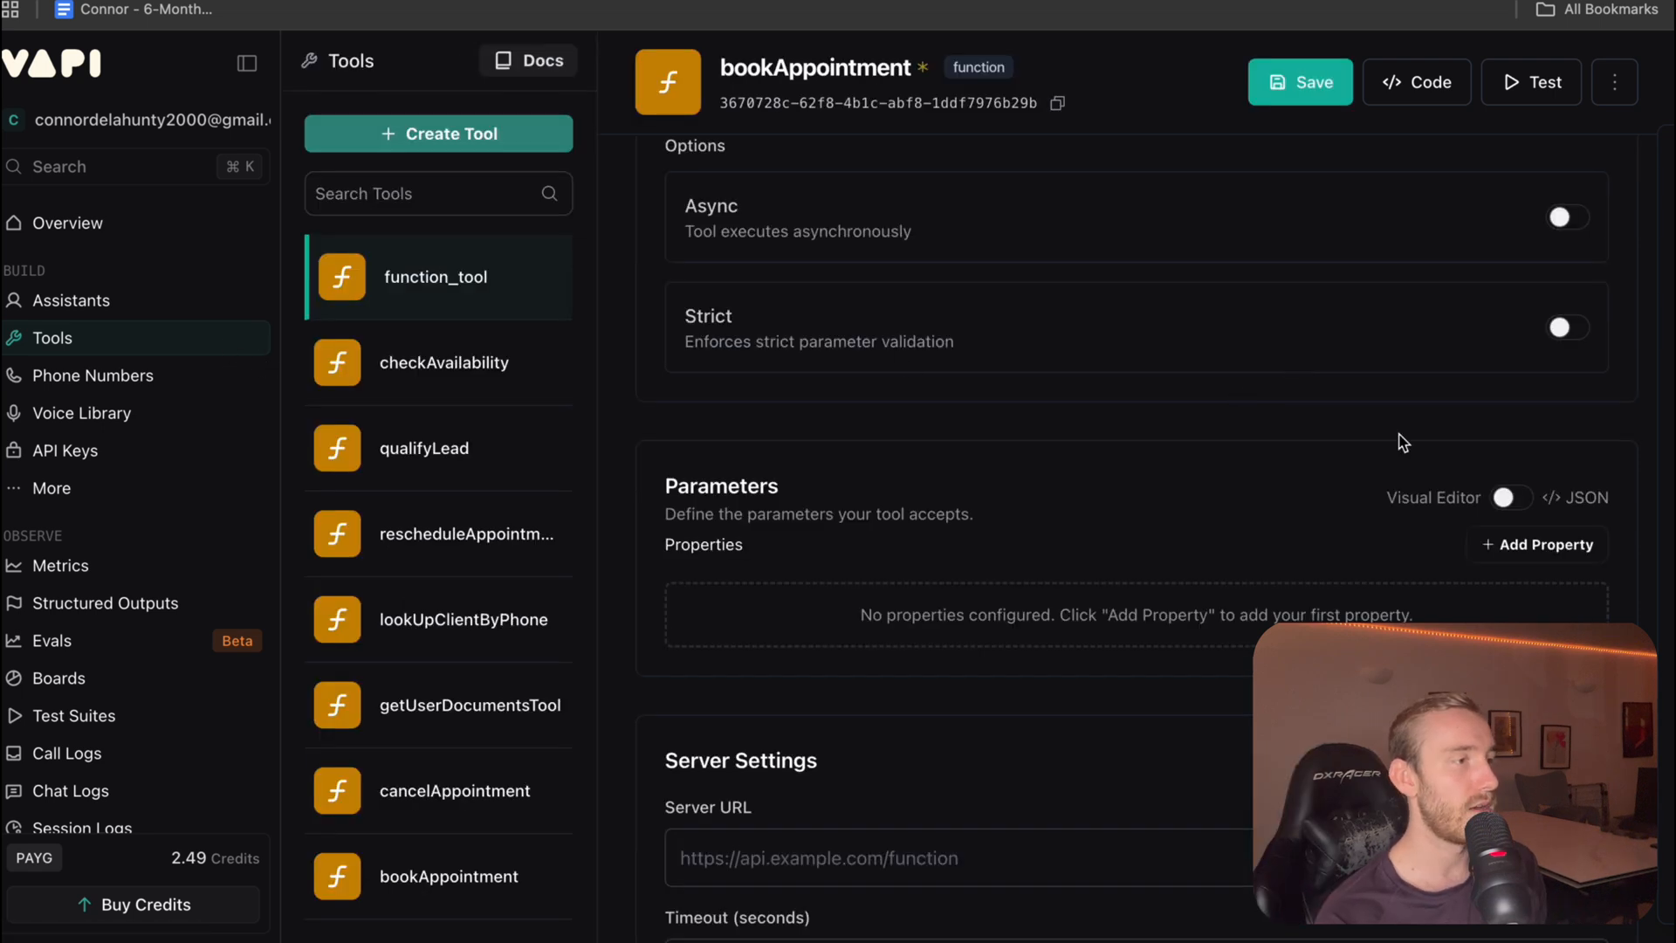
{"action": "mouse_move", "coordinate": [1018, 429]}
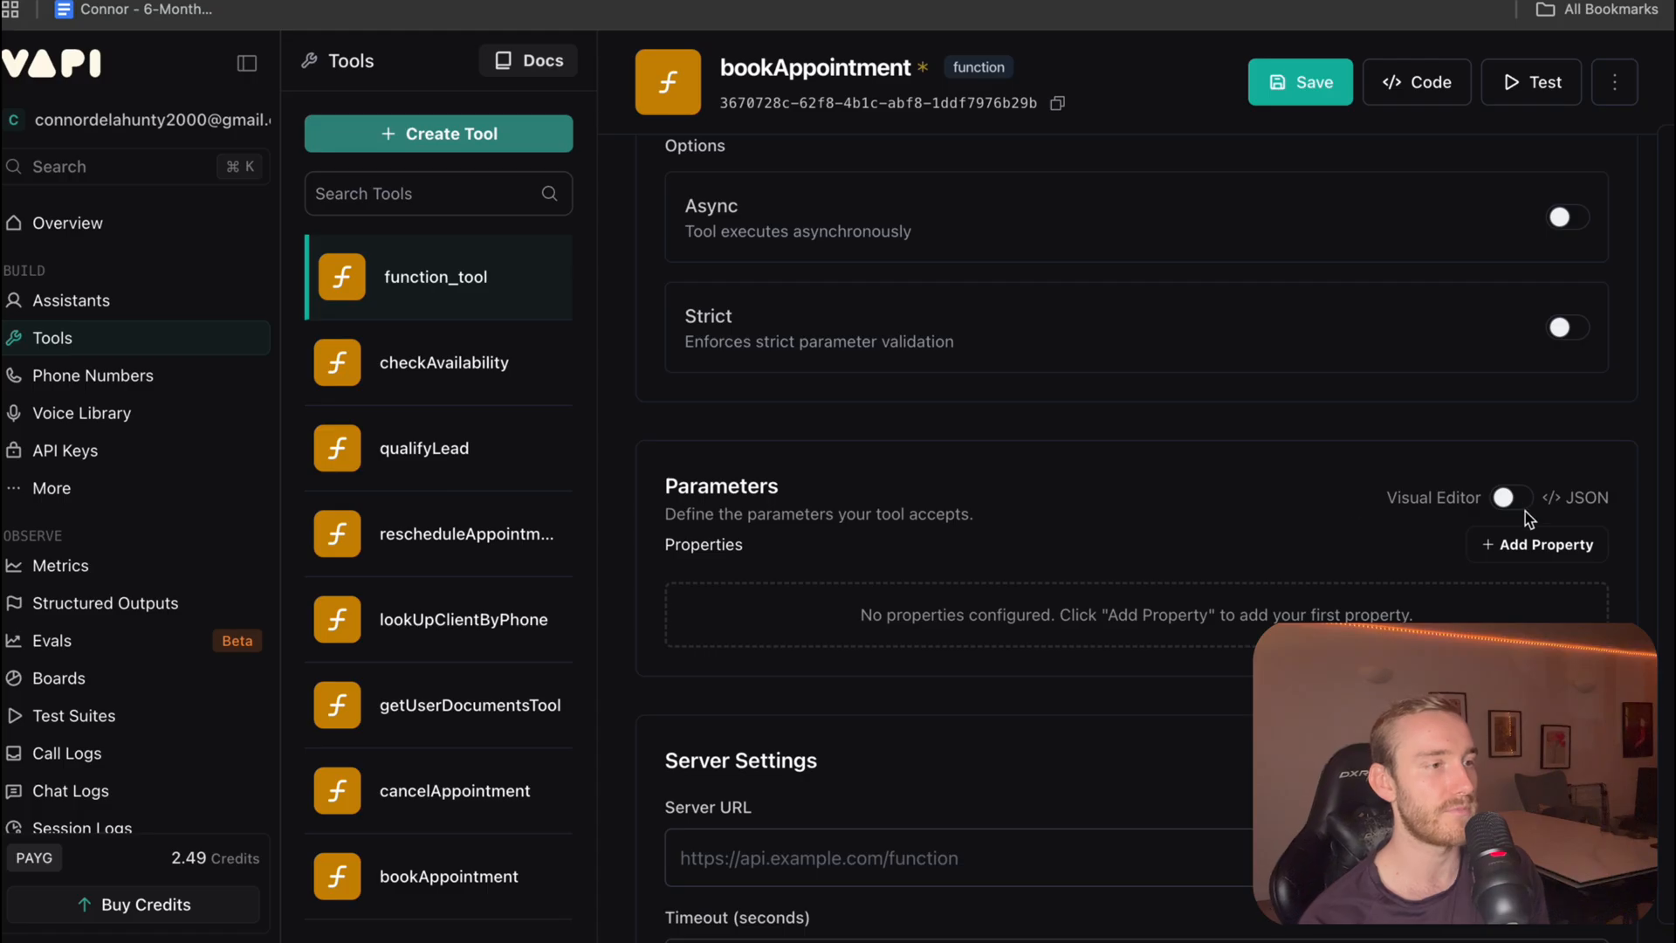
Give bookAppointment a JSON schema requiring clientName, startDateTime and endDateTime, save it and return to Assistants.
{"action": "left_click", "coordinate": [1510, 496]}
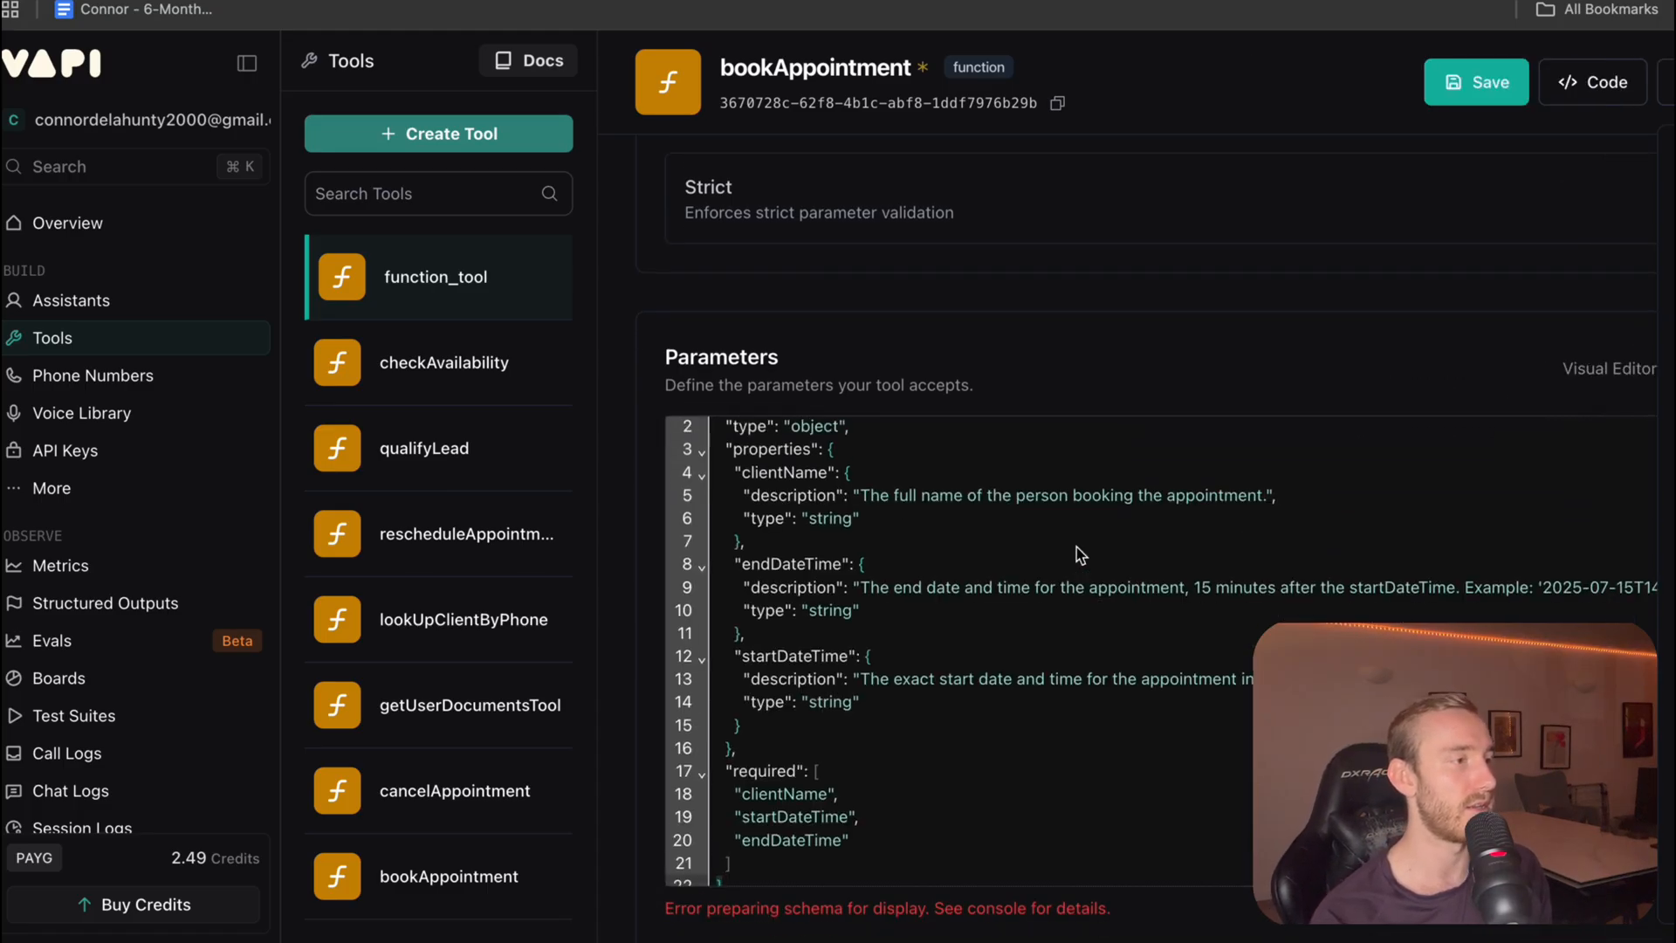
{"action": "scroll", "scroll_direction": "down", "scroll_amount": 3}
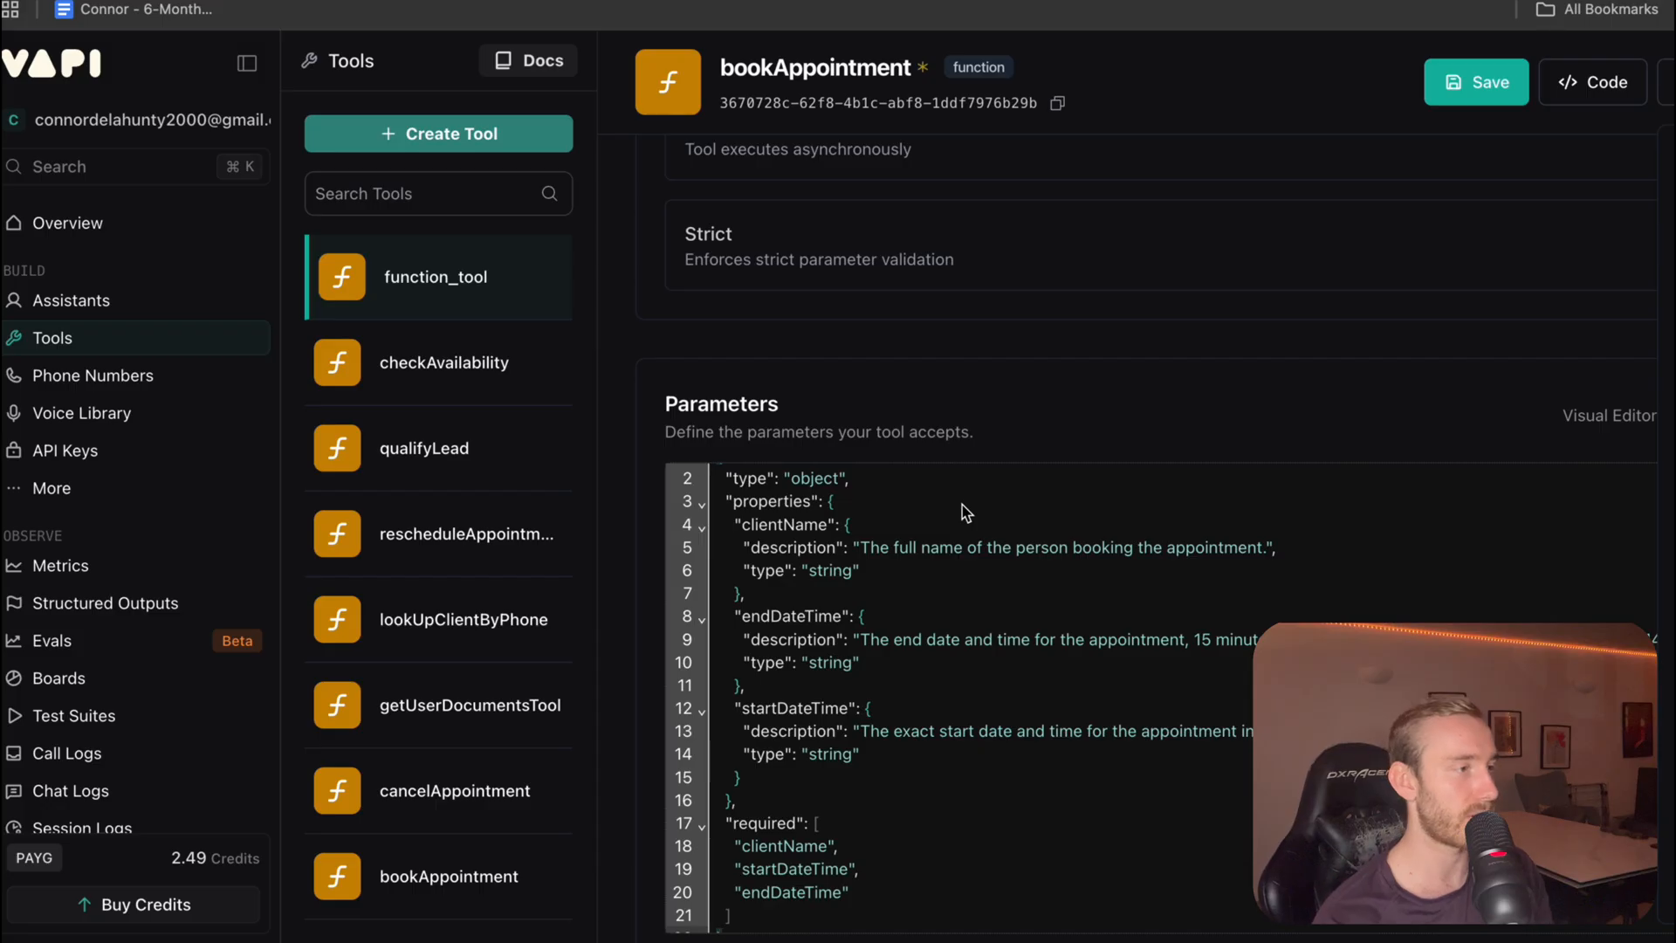
{"action": "scroll", "scroll_direction": "up", "scroll_amount": 3}
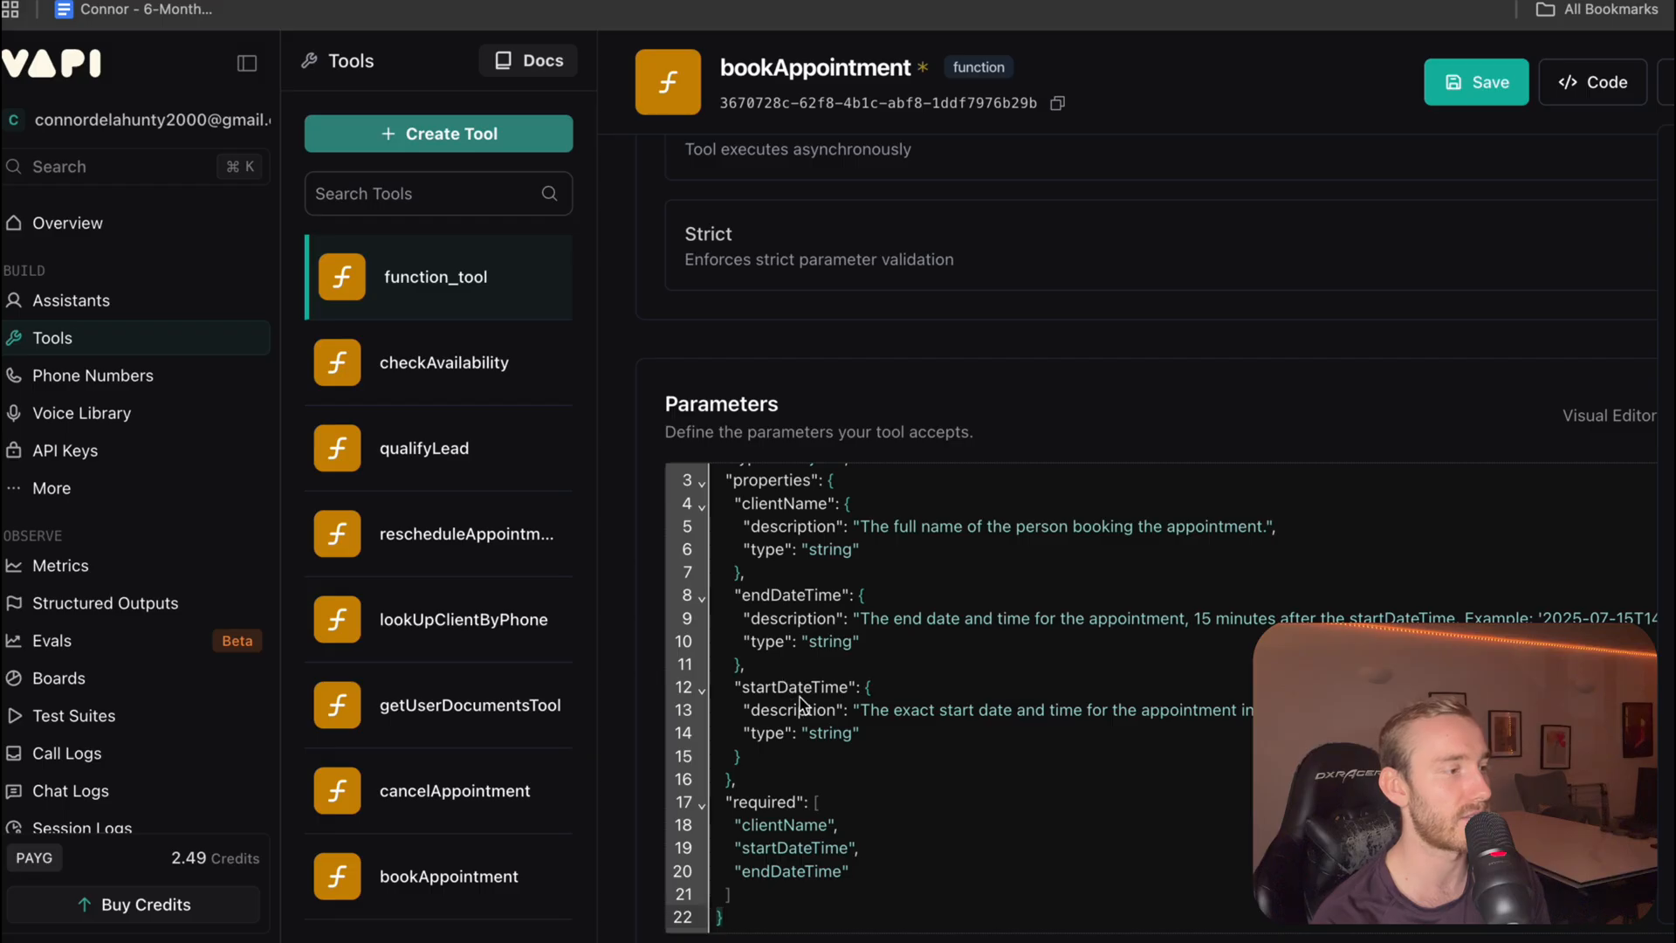
{"action": "scroll", "scroll_direction": "down", "scroll_amount": 3}
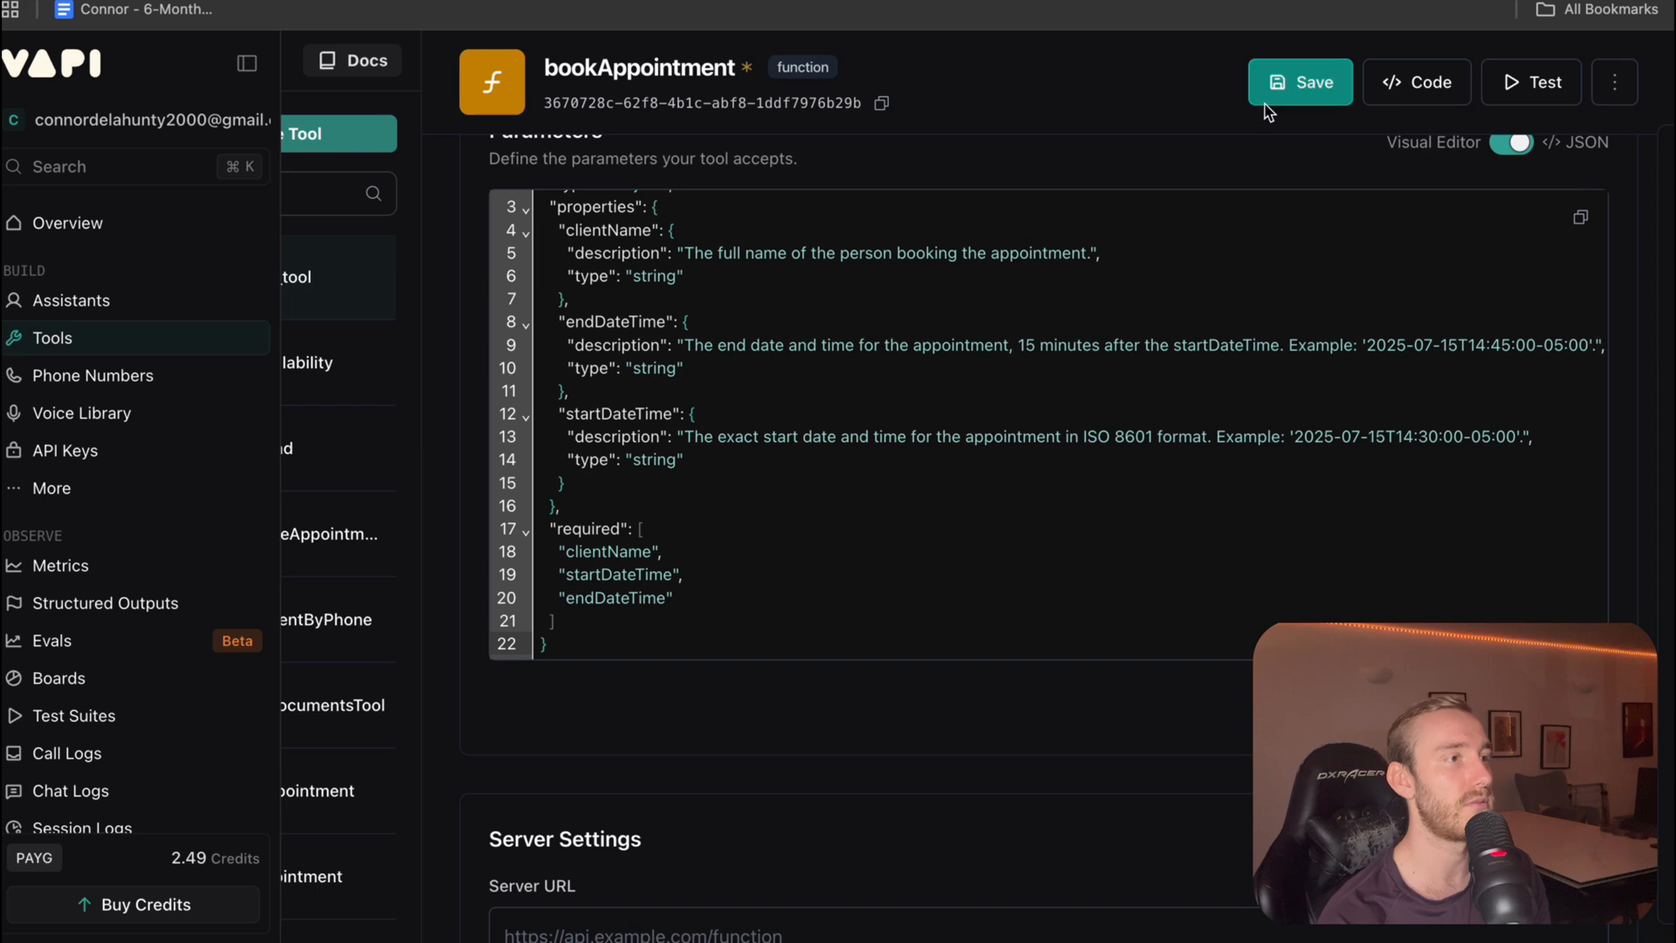
{"action": "left_click", "coordinate": [1299, 82]}
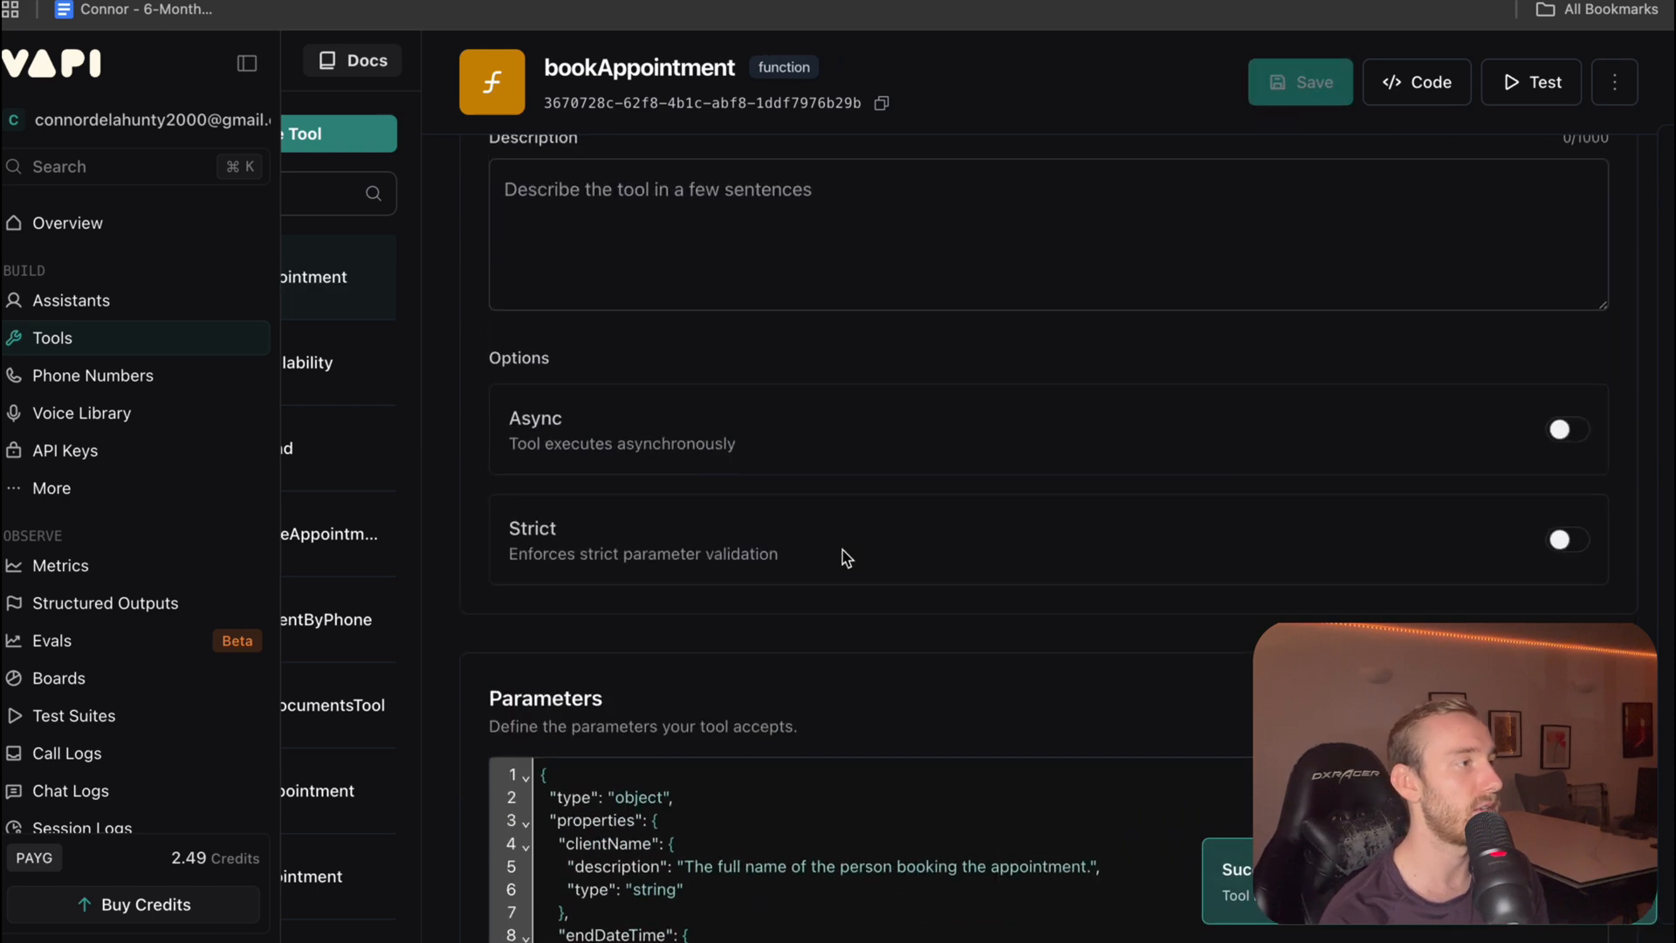
{"action": "left_click", "coordinate": [71, 301]}
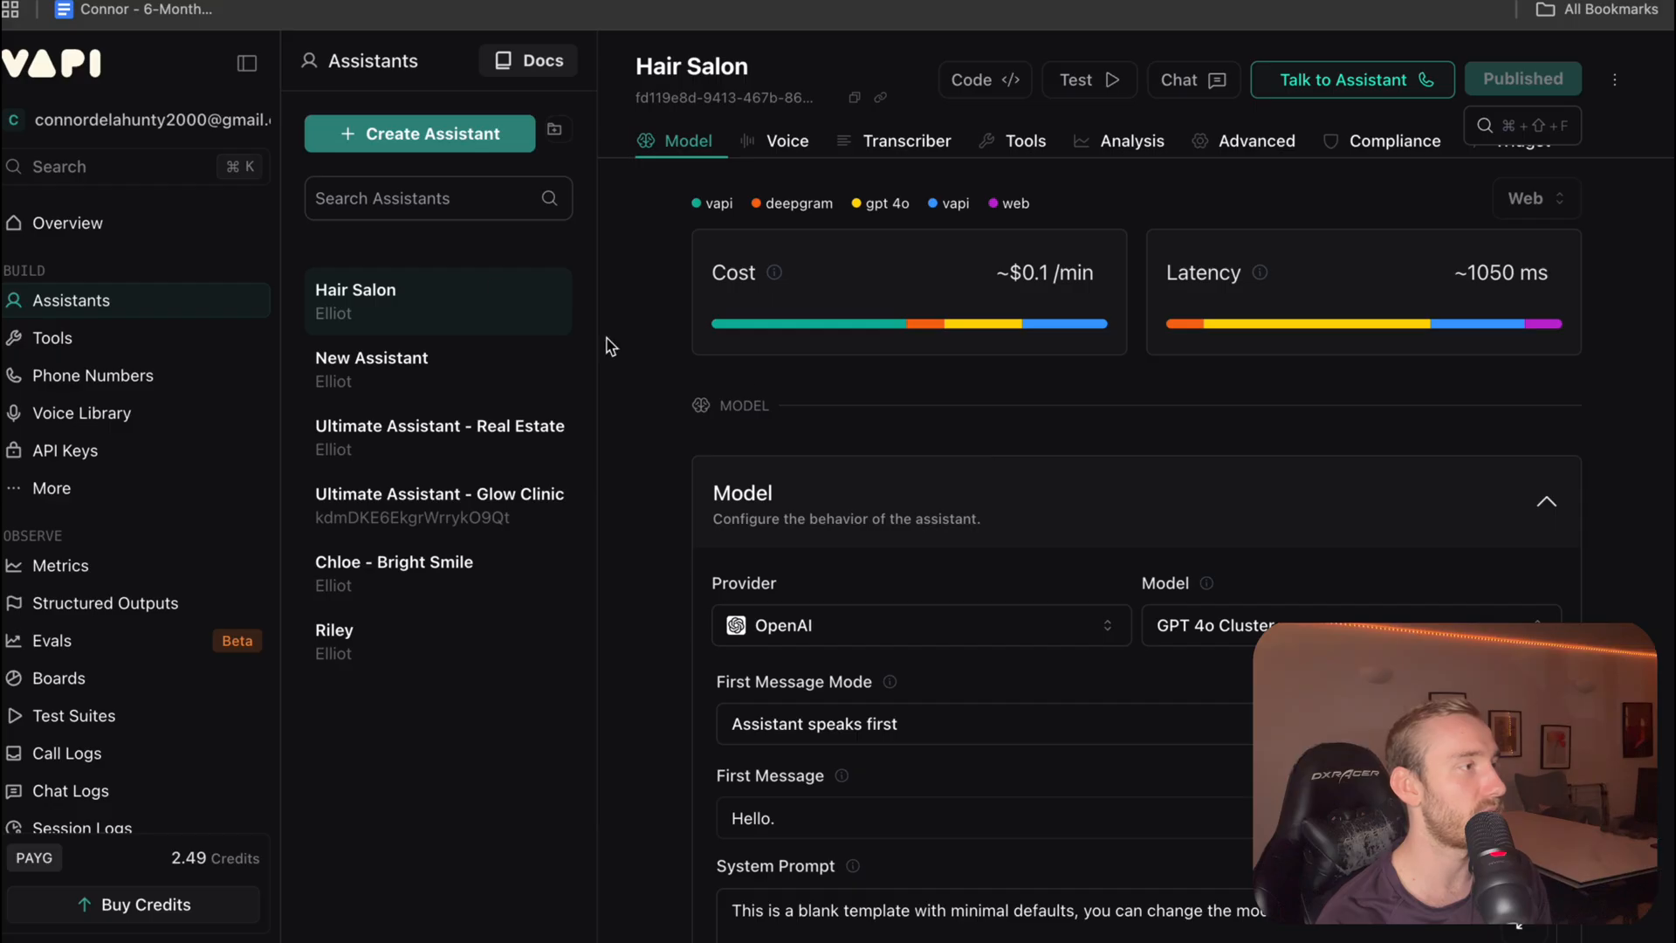
Attach the bookAppointment tool to the Hair Salon assistant in its Tools settings.
{"action": "left_click", "coordinate": [1025, 139]}
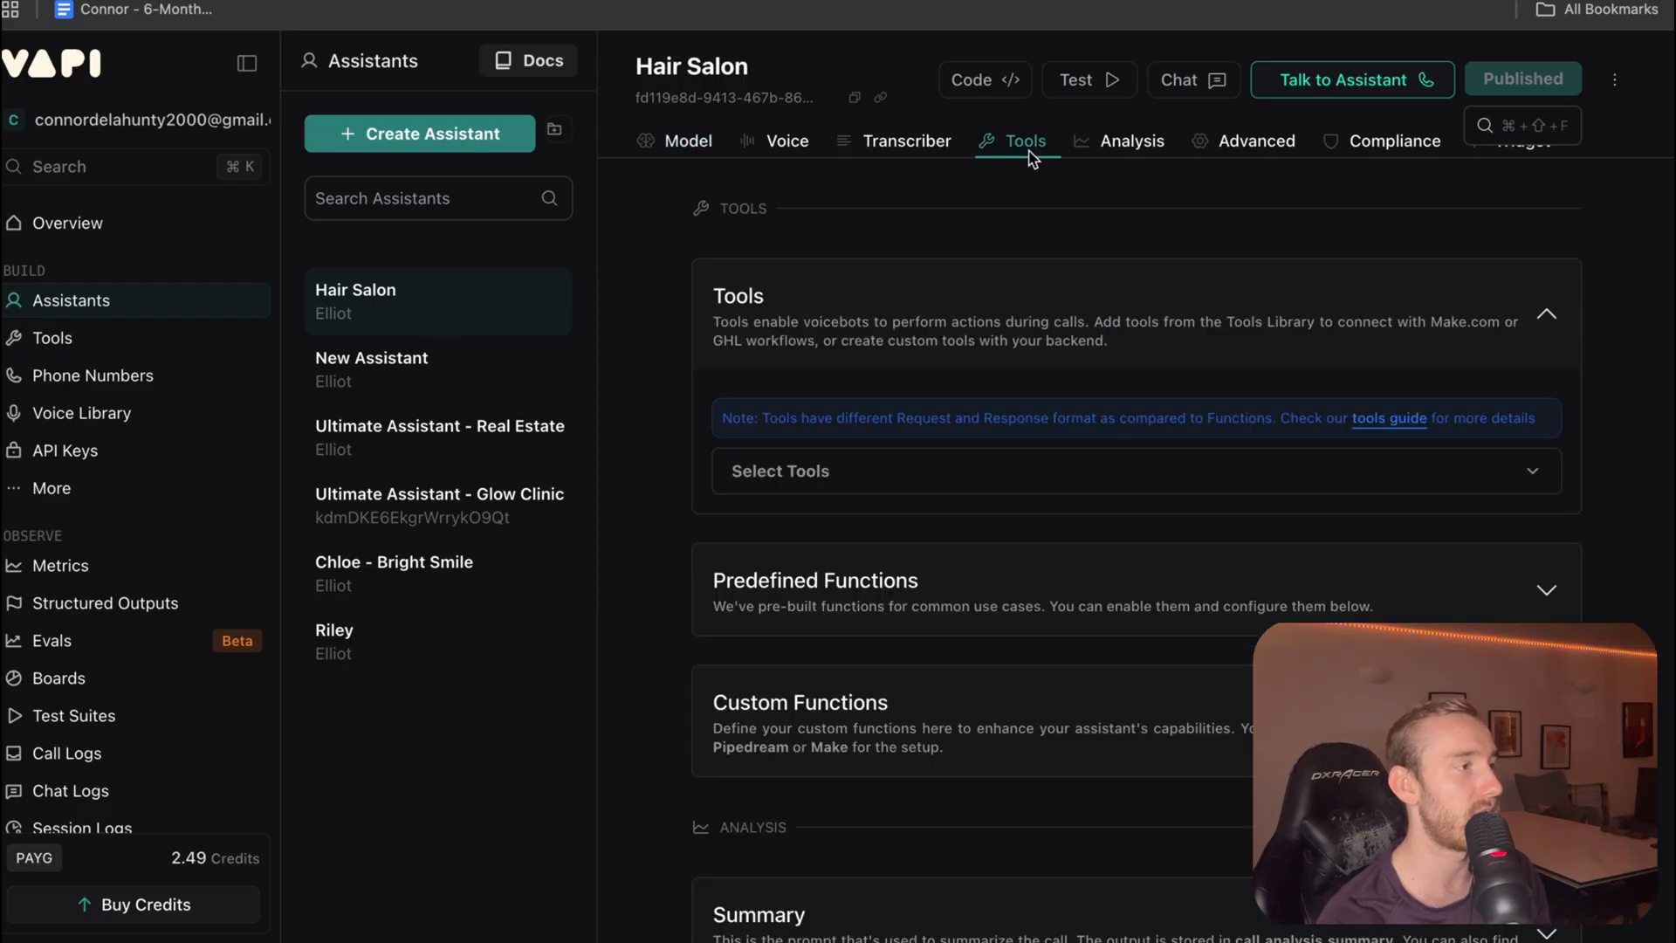
{"action": "scroll", "scroll_direction": "down", "scroll_amount": 3}
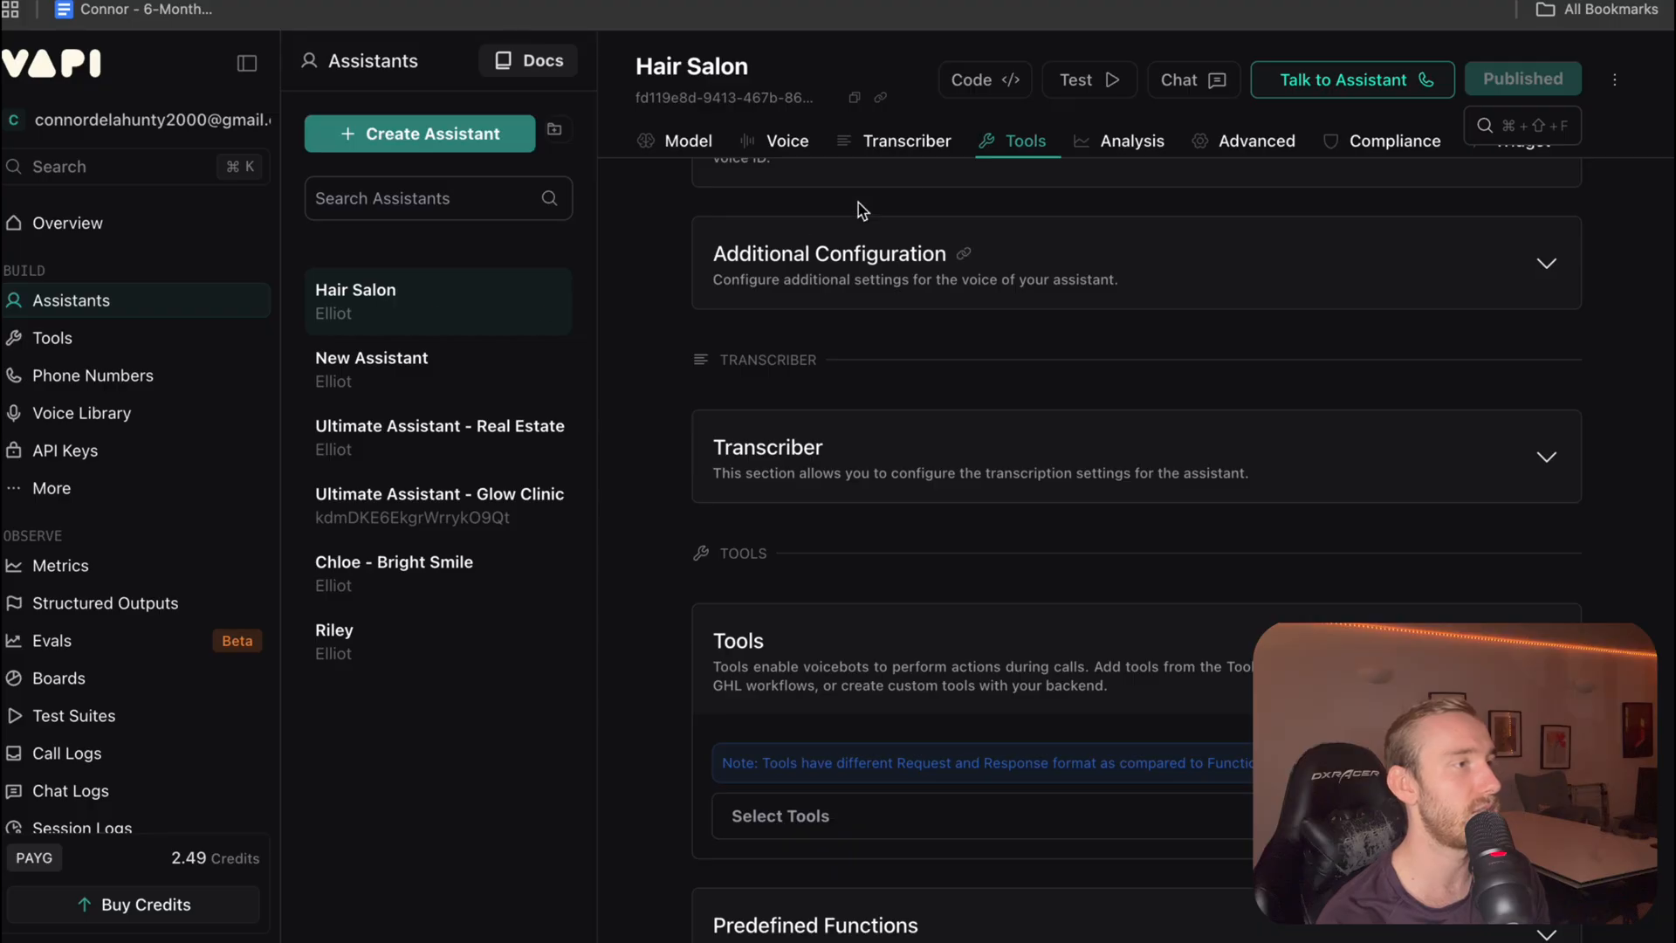
{"action": "scroll", "scroll_direction": "down", "scroll_amount": 3}
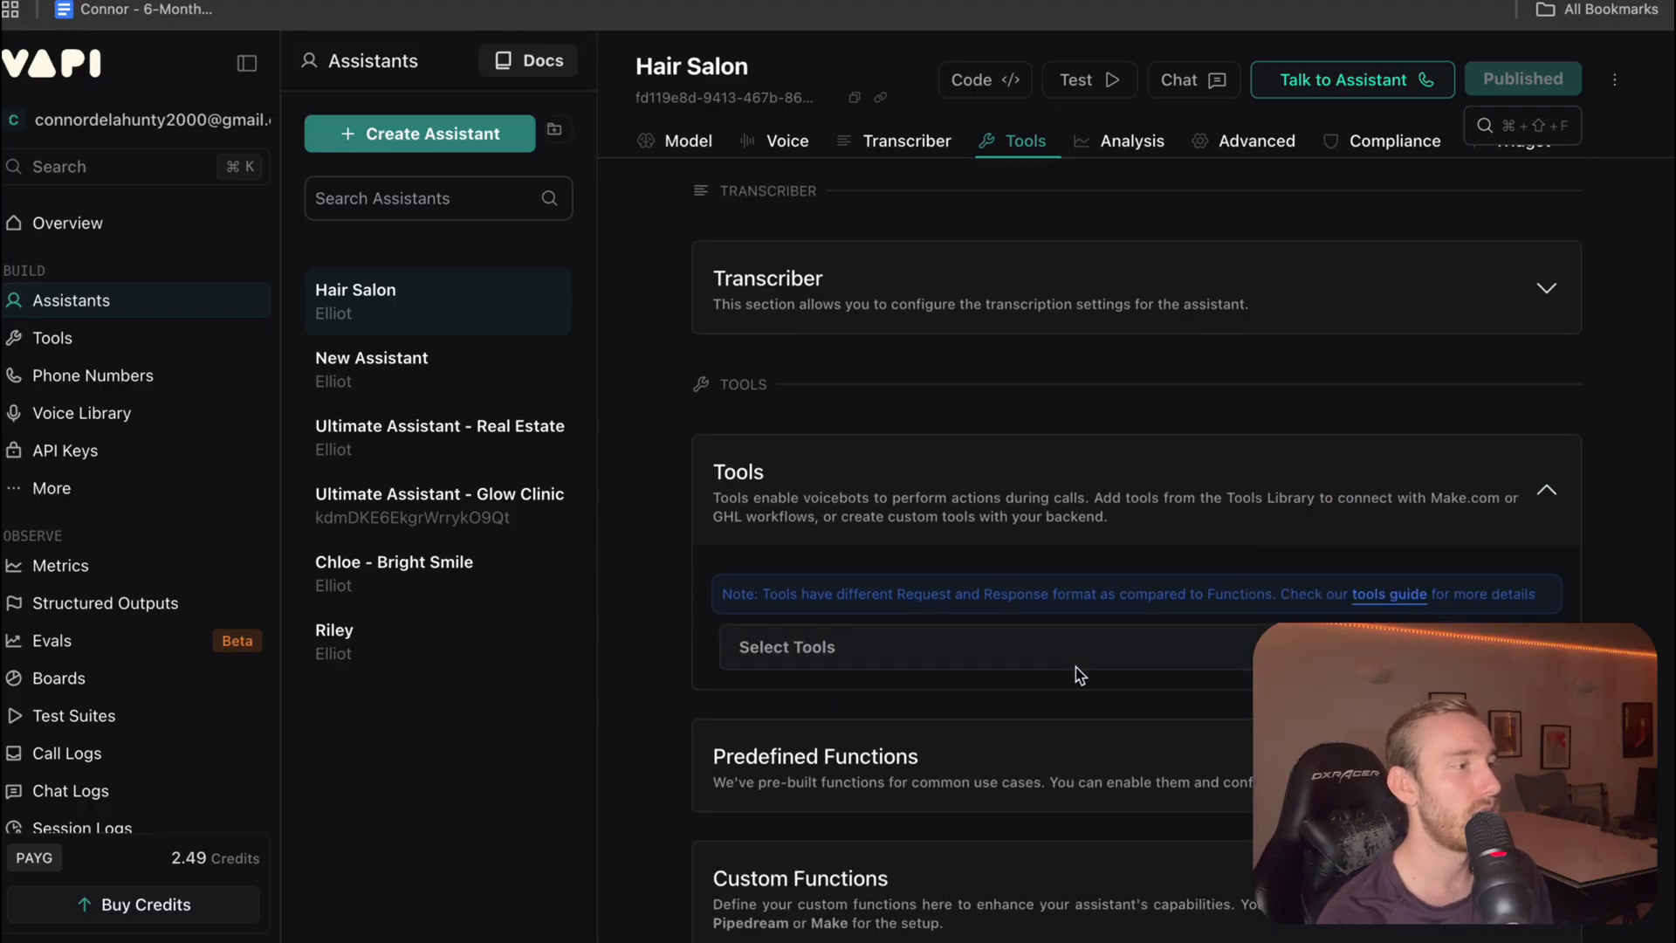
{"action": "left_click", "coordinate": [785, 646]}
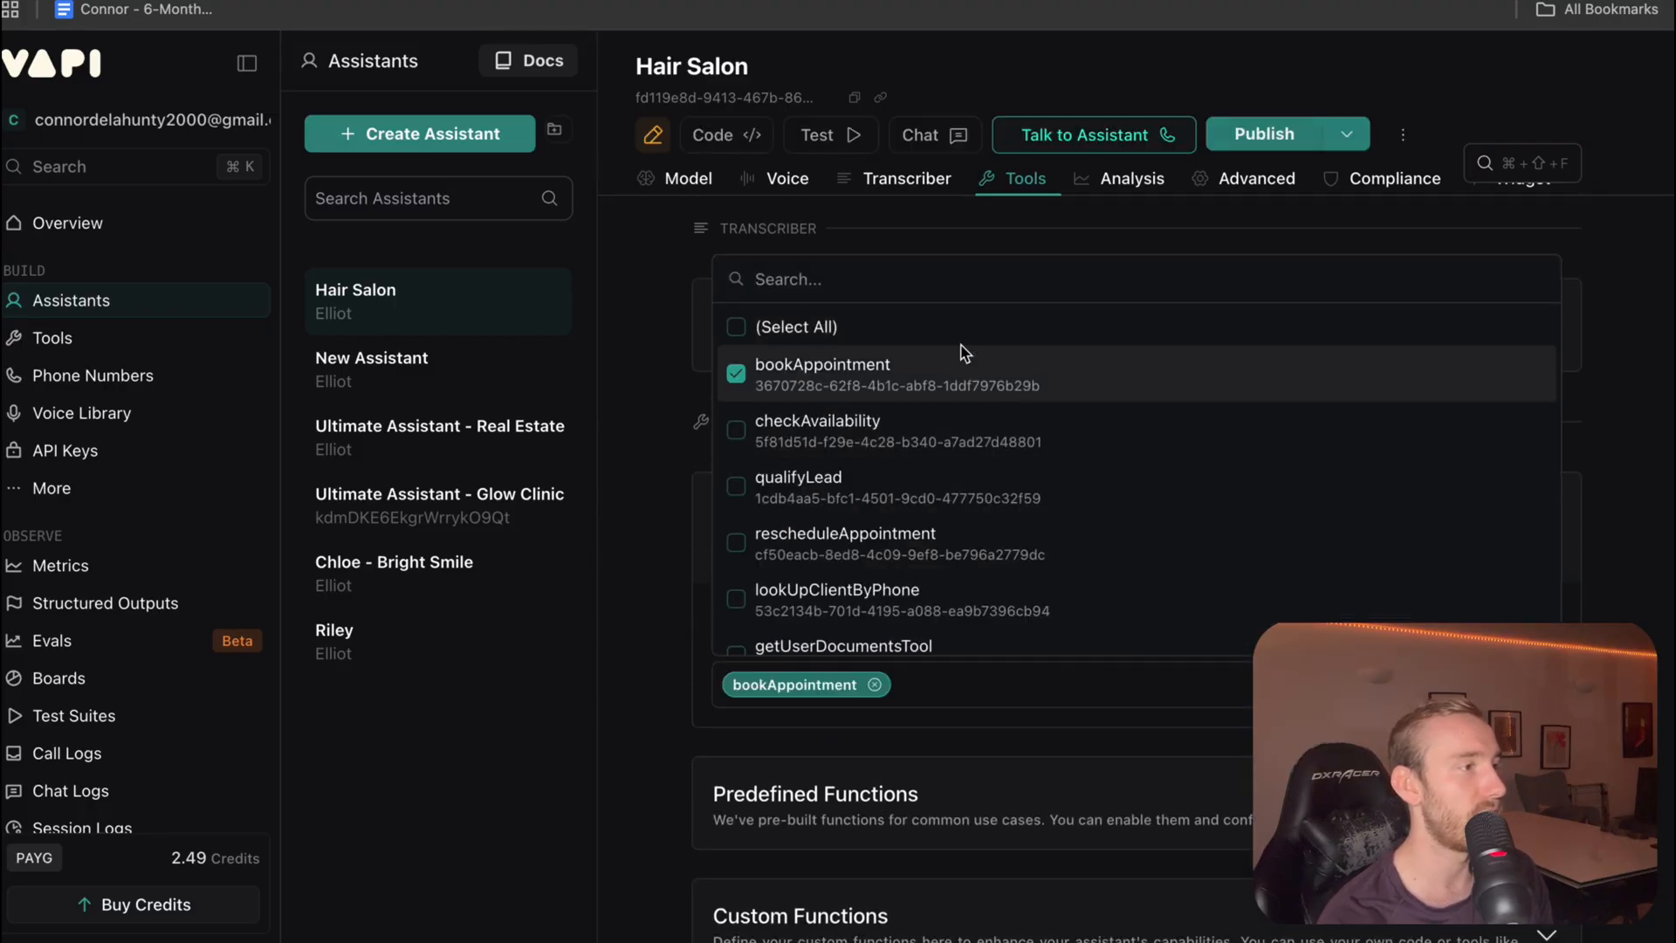
{"action": "left_click", "coordinate": [736, 430]}
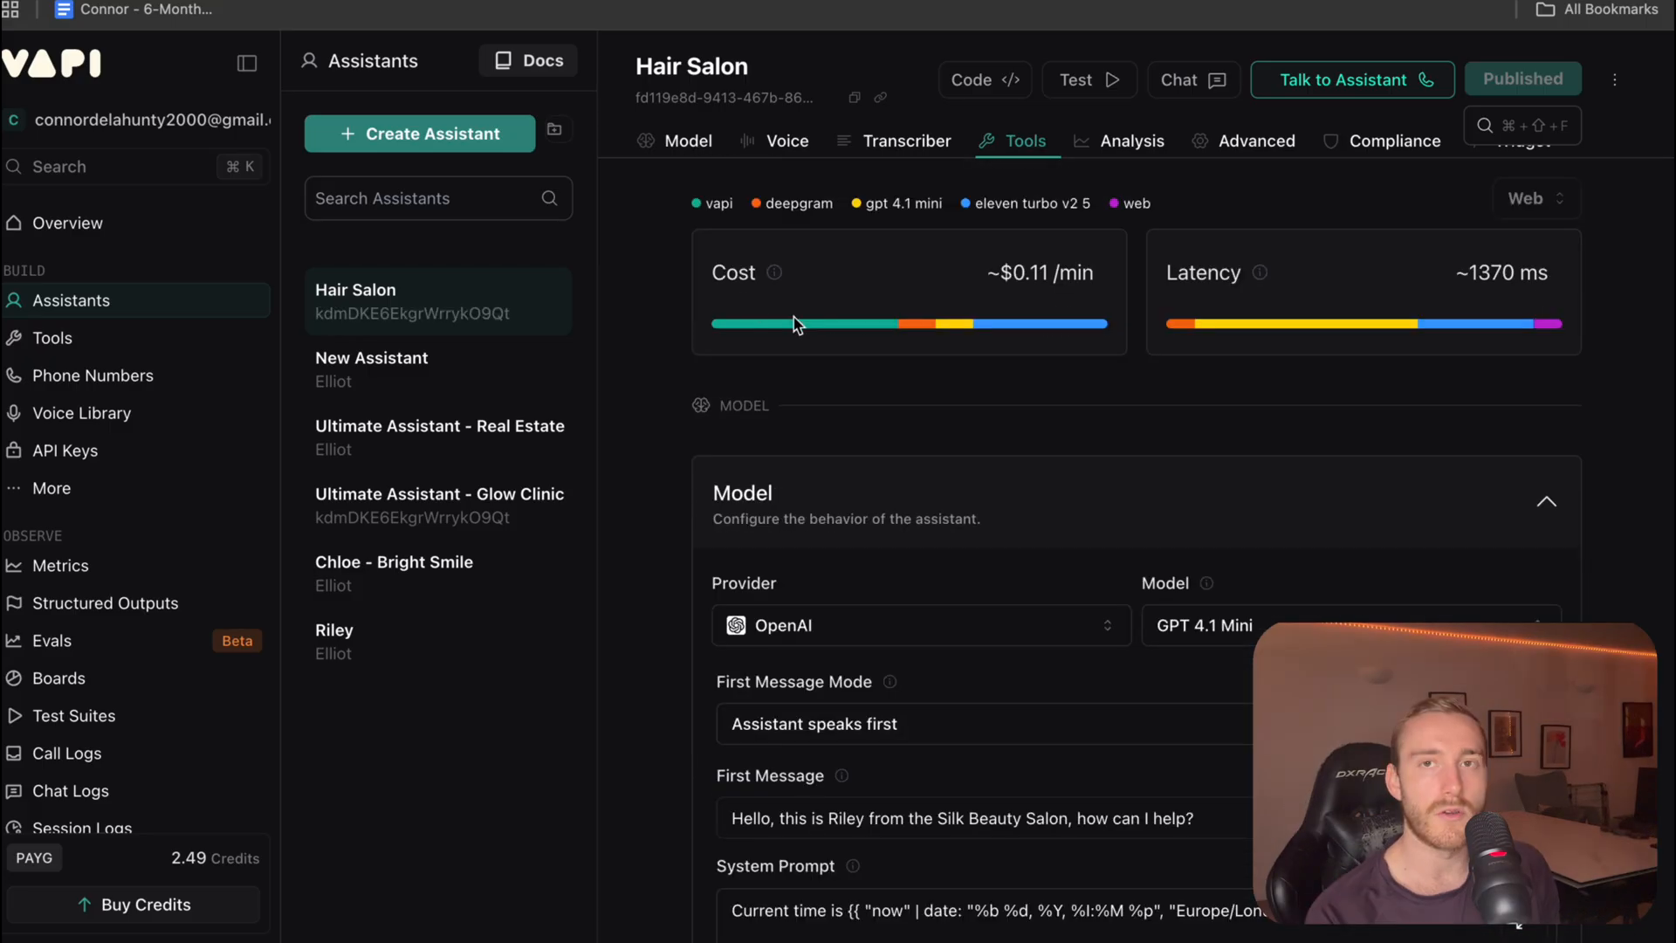
{"action": "mouse_move", "coordinate": [811, 424]}
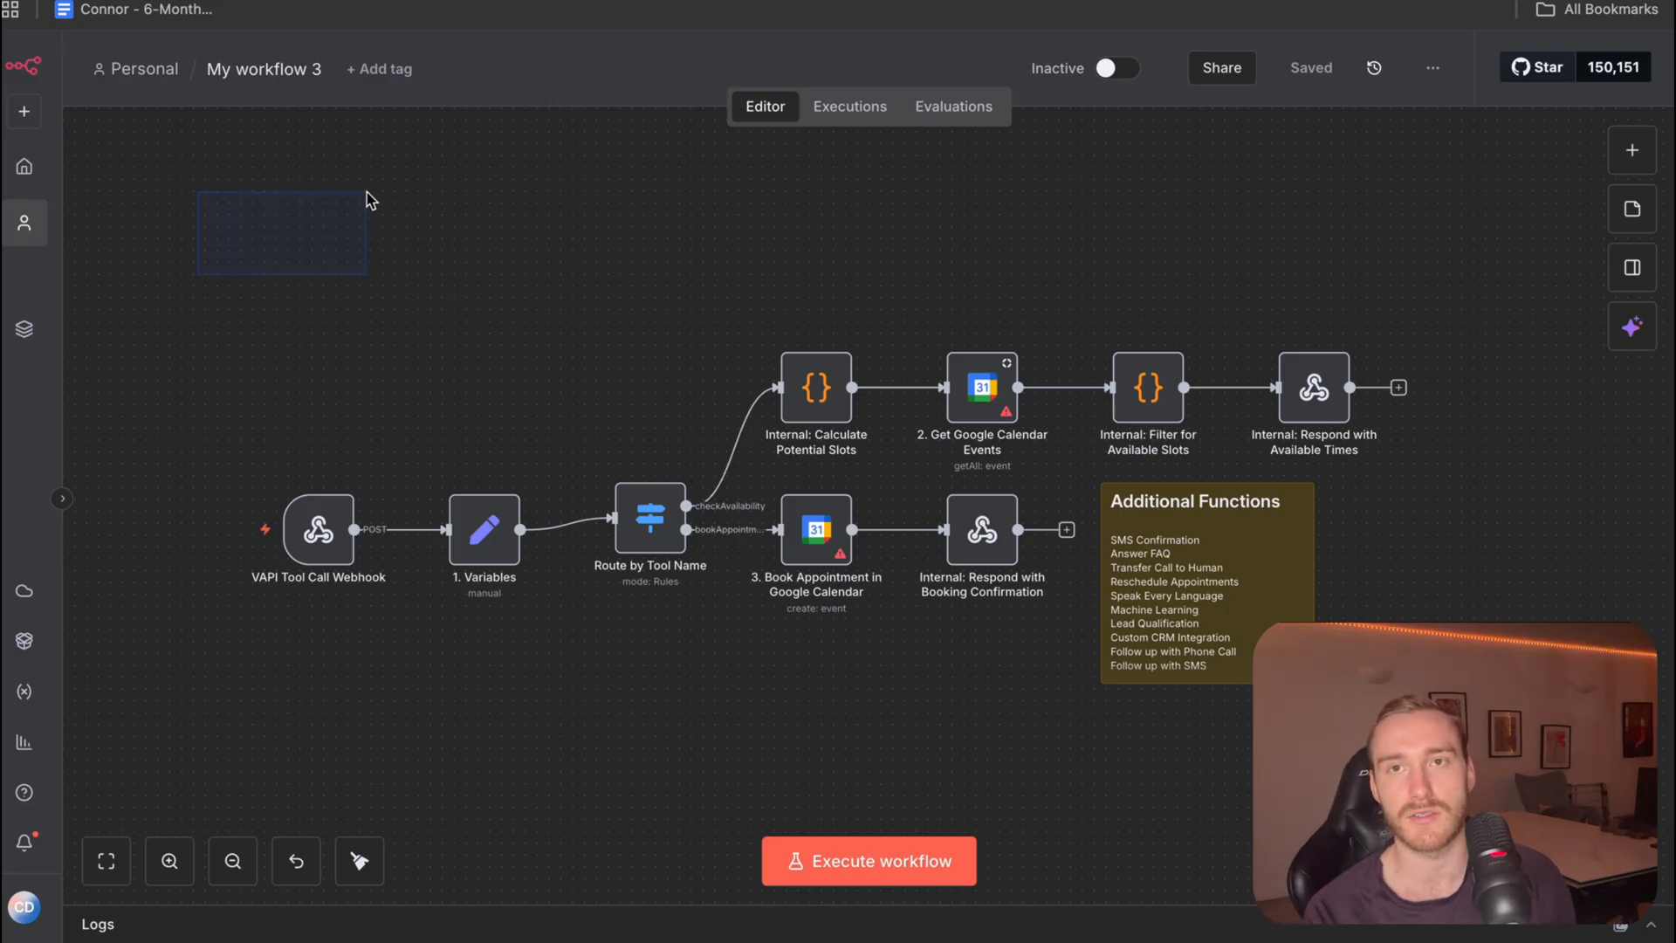
{"action": "mouse_move", "coordinate": [247, 239]}
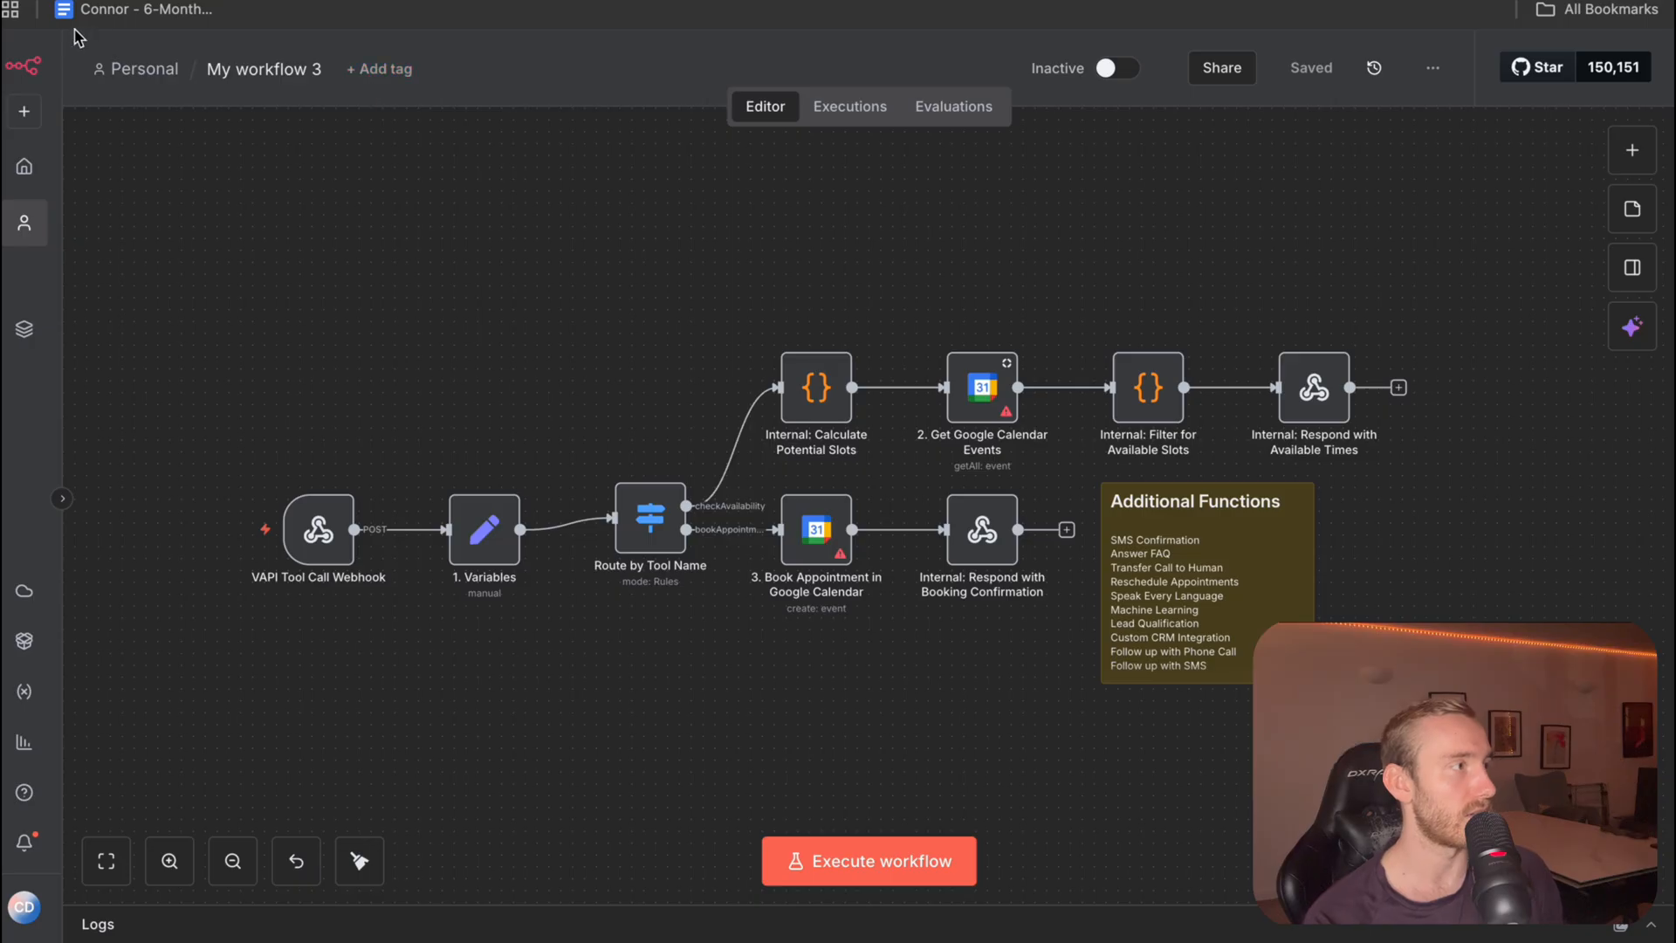
{"action": "mouse_move", "coordinate": [1442, 130]}
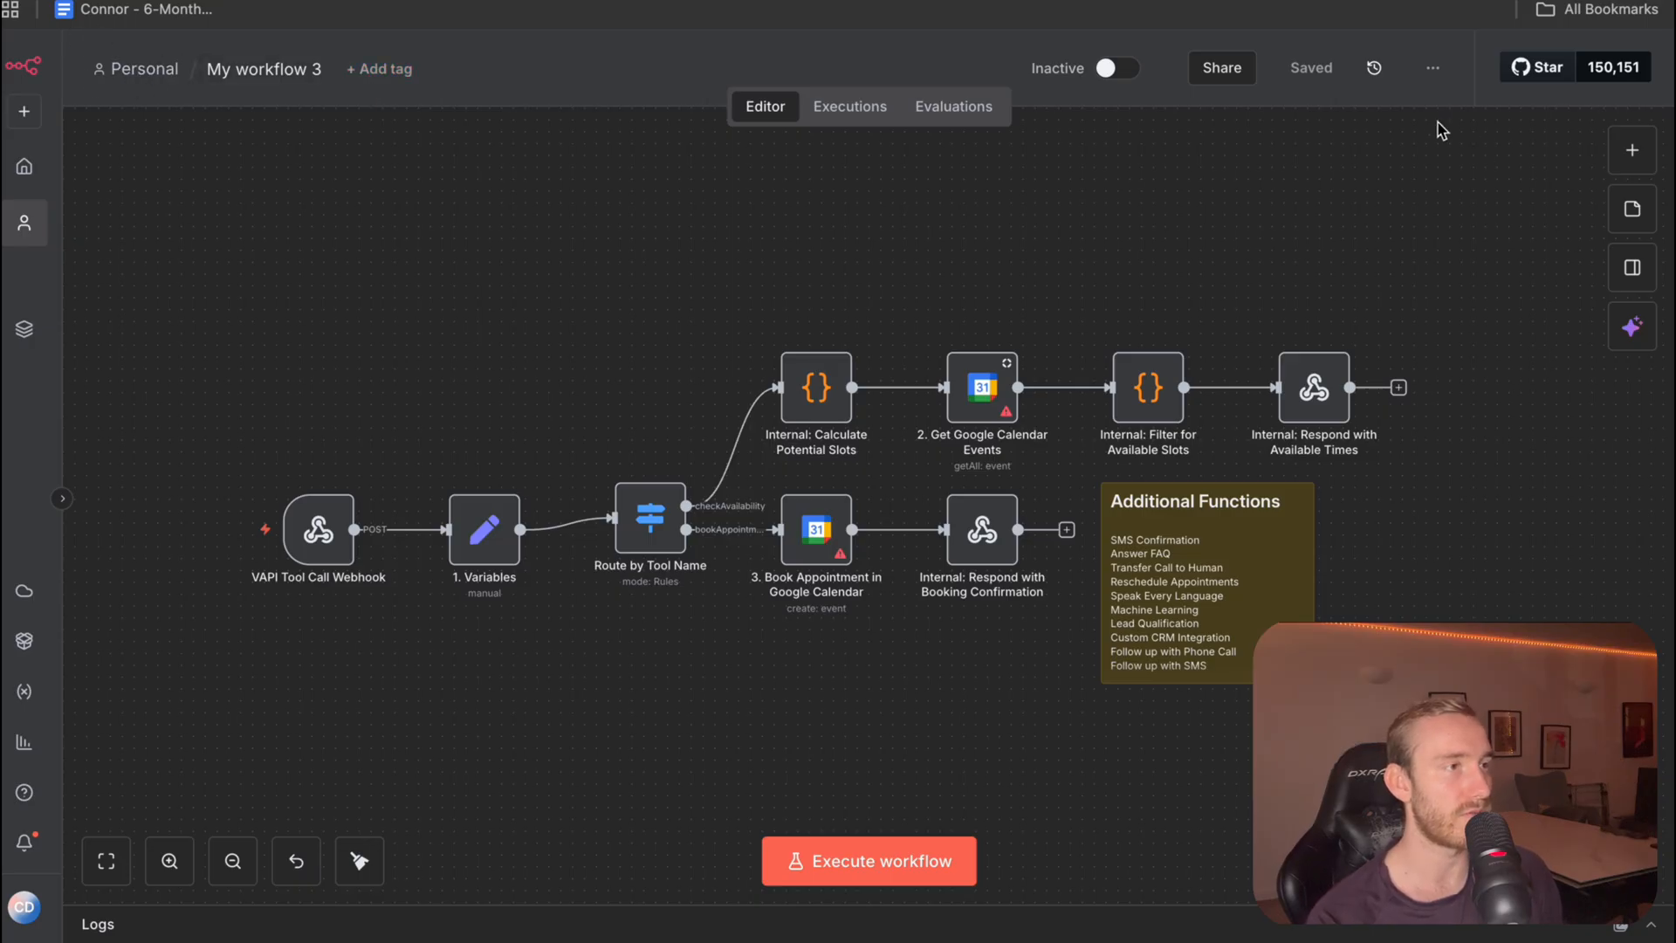
Show My workflow 3's ⋯ actions menu with the Import from File option.
{"action": "left_click", "coordinate": [1432, 68]}
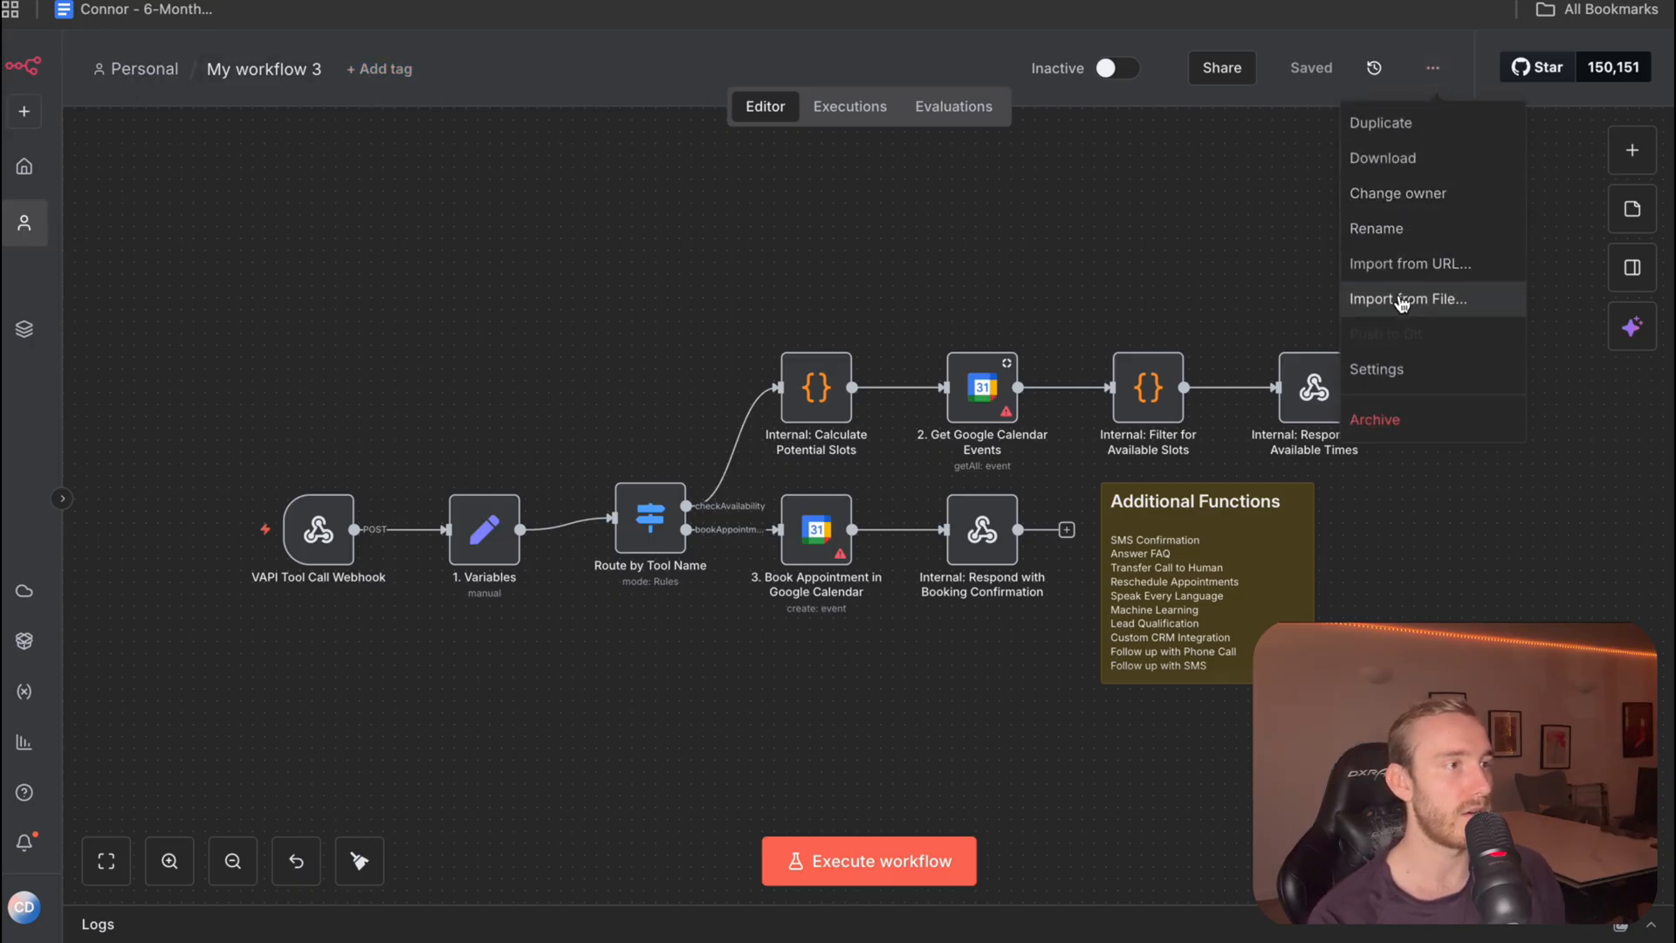
{"action": "mouse_move", "coordinate": [489, 277]}
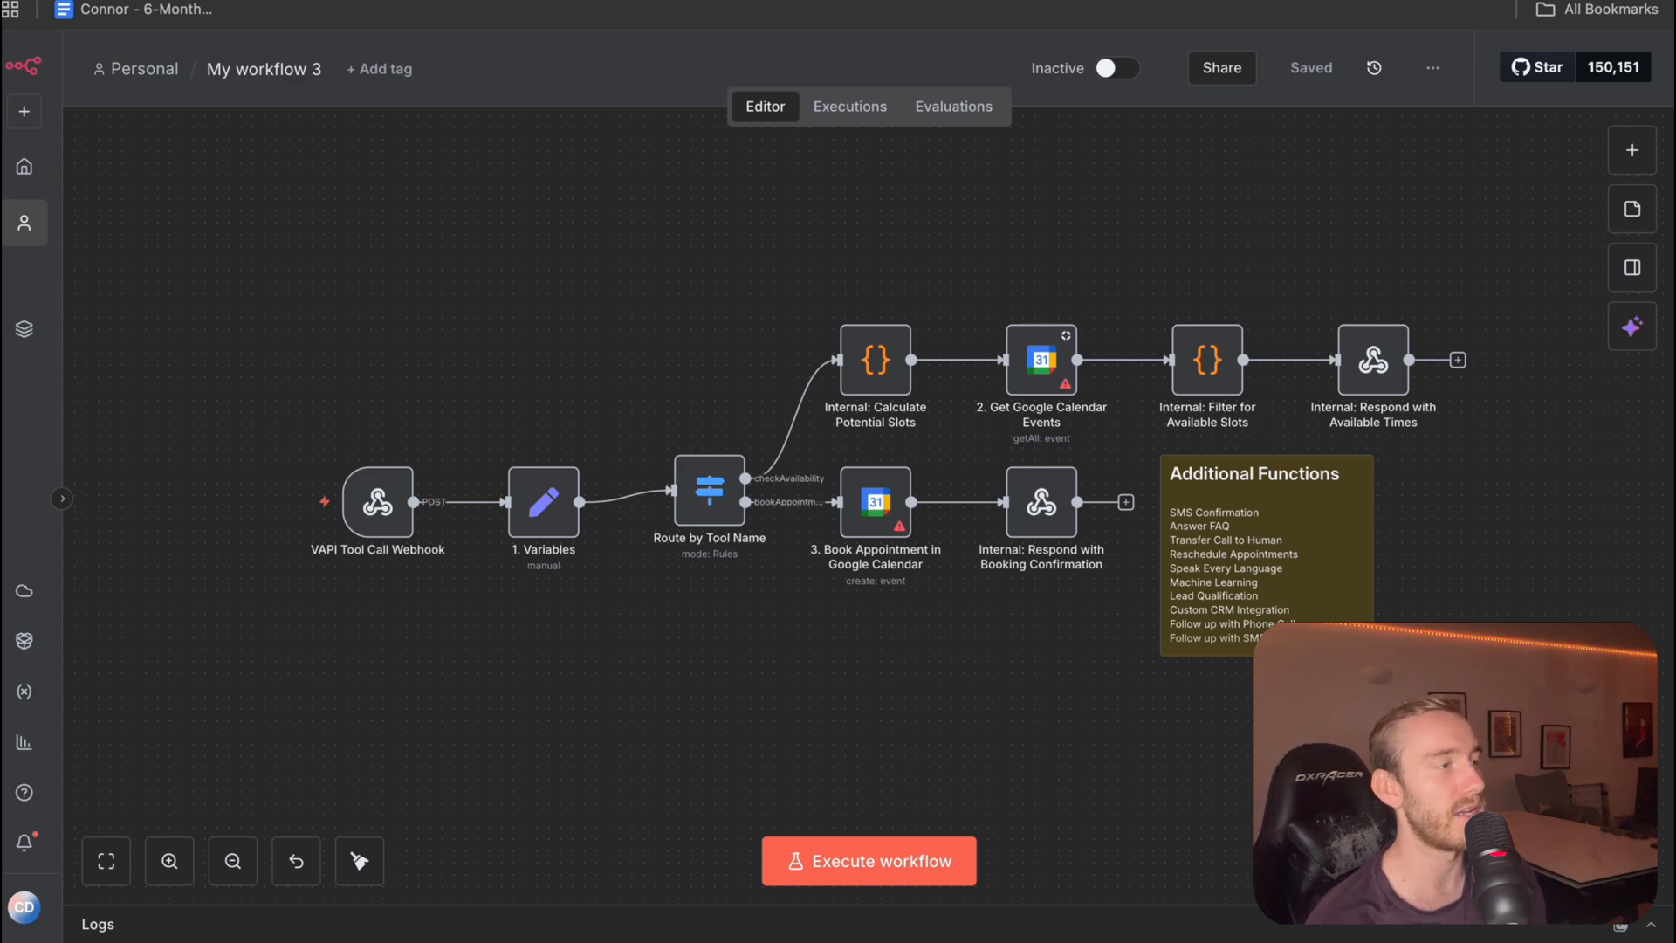
{"action": "mouse_move", "coordinate": [531, 489]}
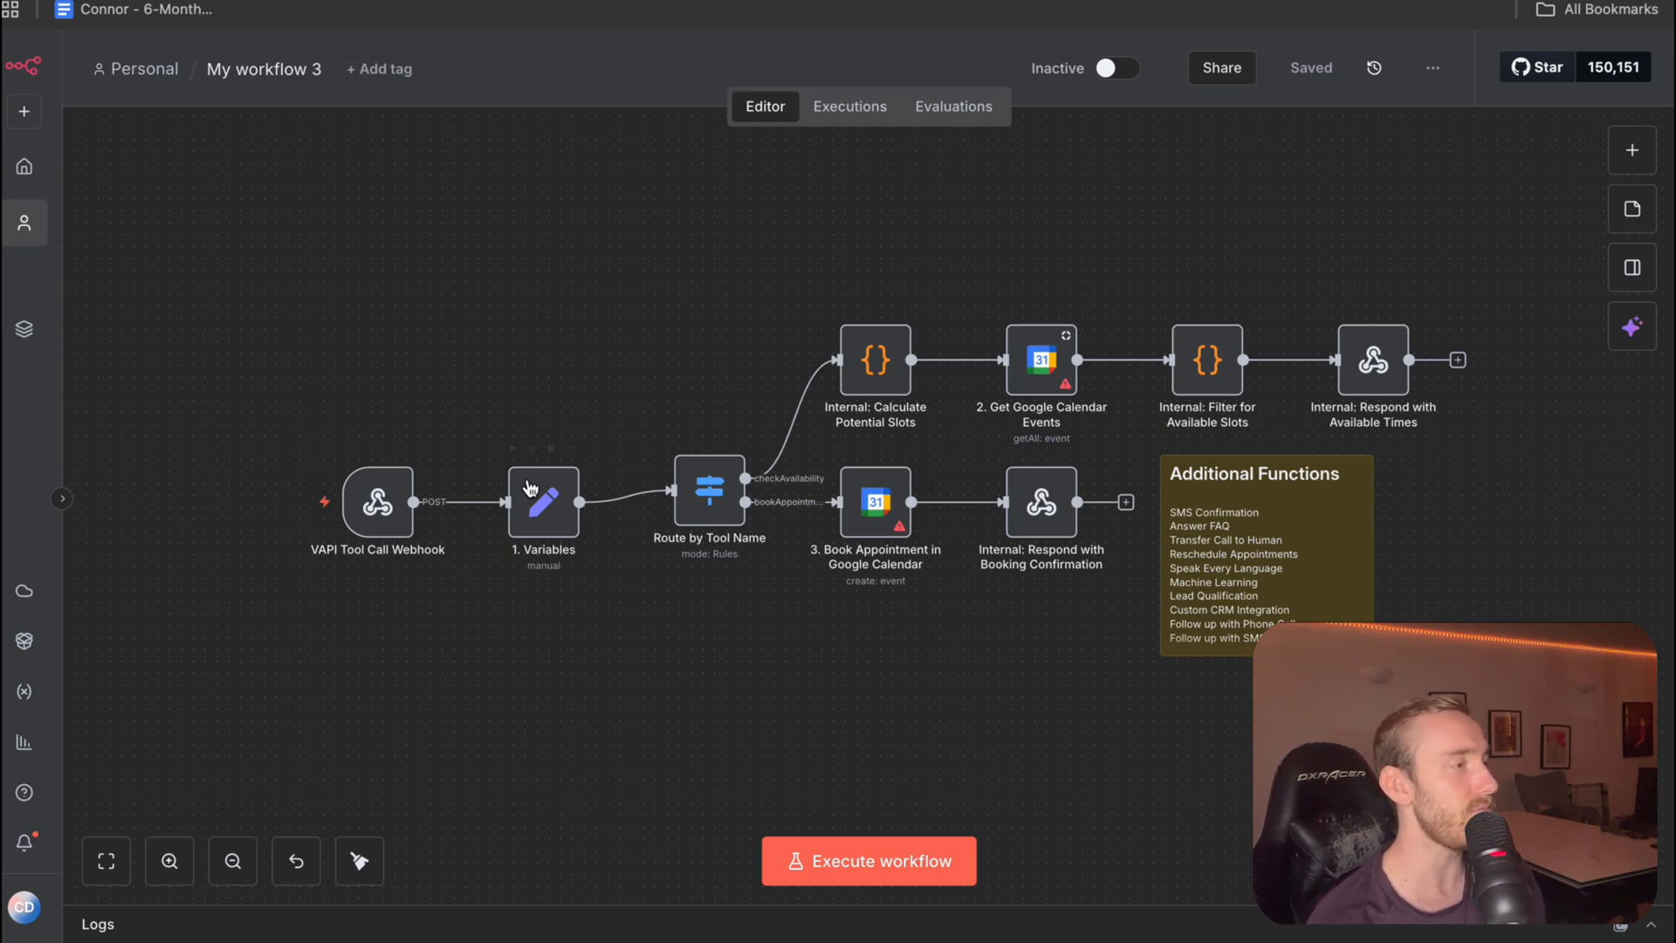
Review the Variables, Calculate Potential Slots and Get Google Calendar Events nodes in turn.
{"action": "double_click", "coordinate": [543, 499]}
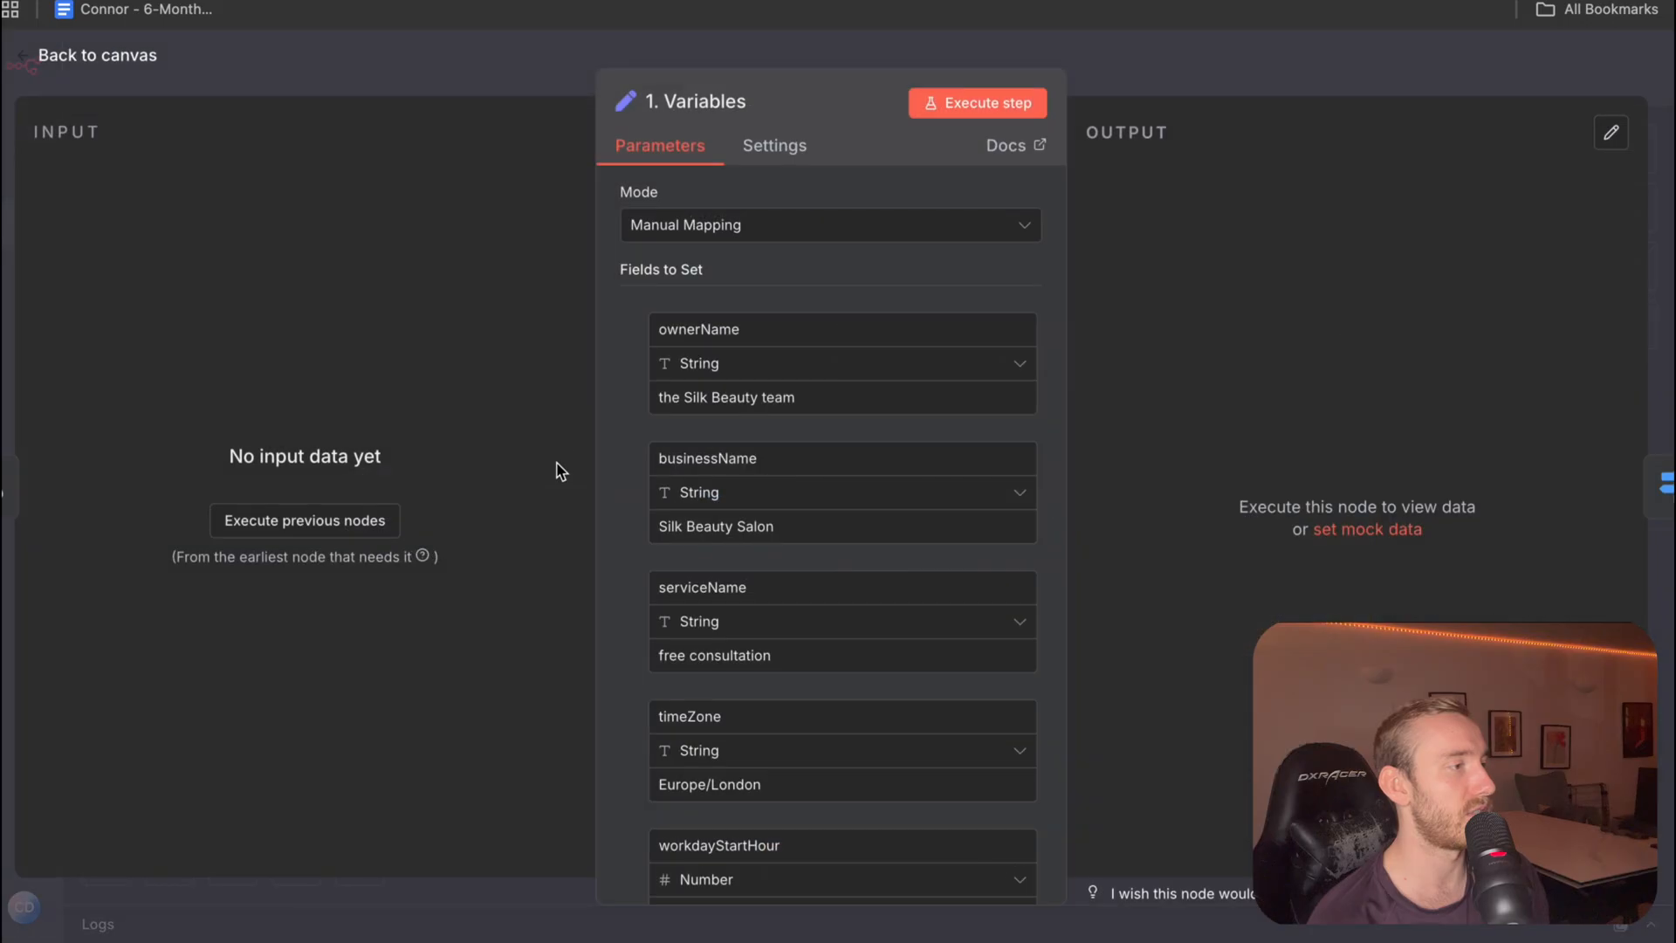
{"action": "scroll", "scroll_direction": "down", "scroll_amount": 3}
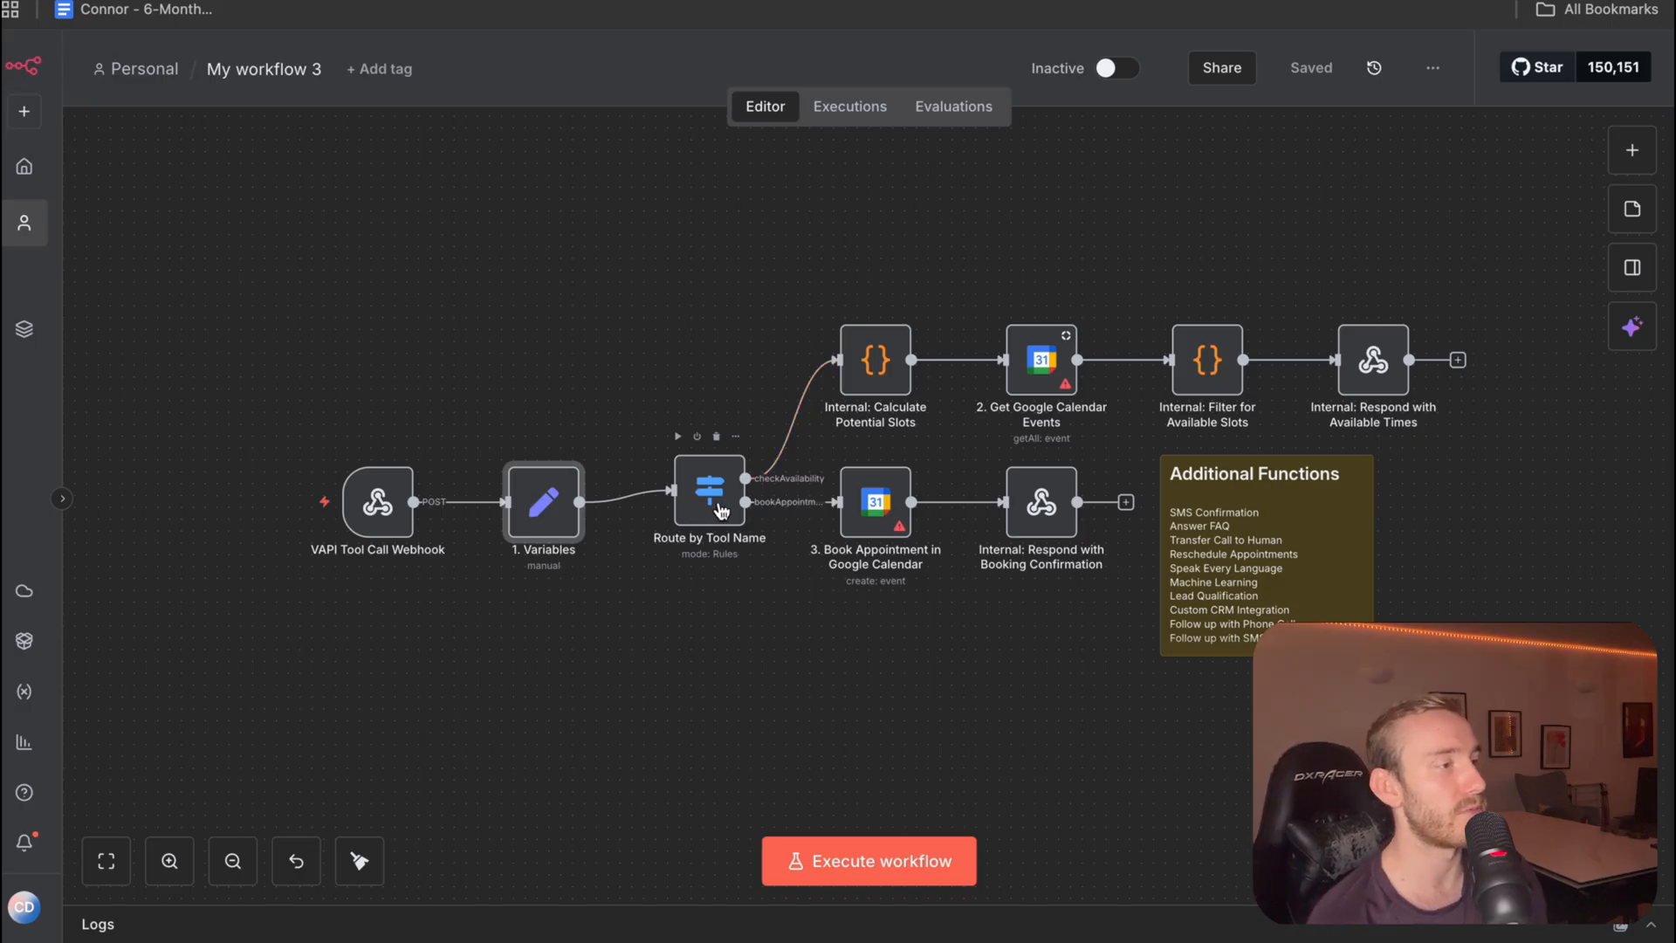
{"action": "mouse_move", "coordinate": [1372, 359]}
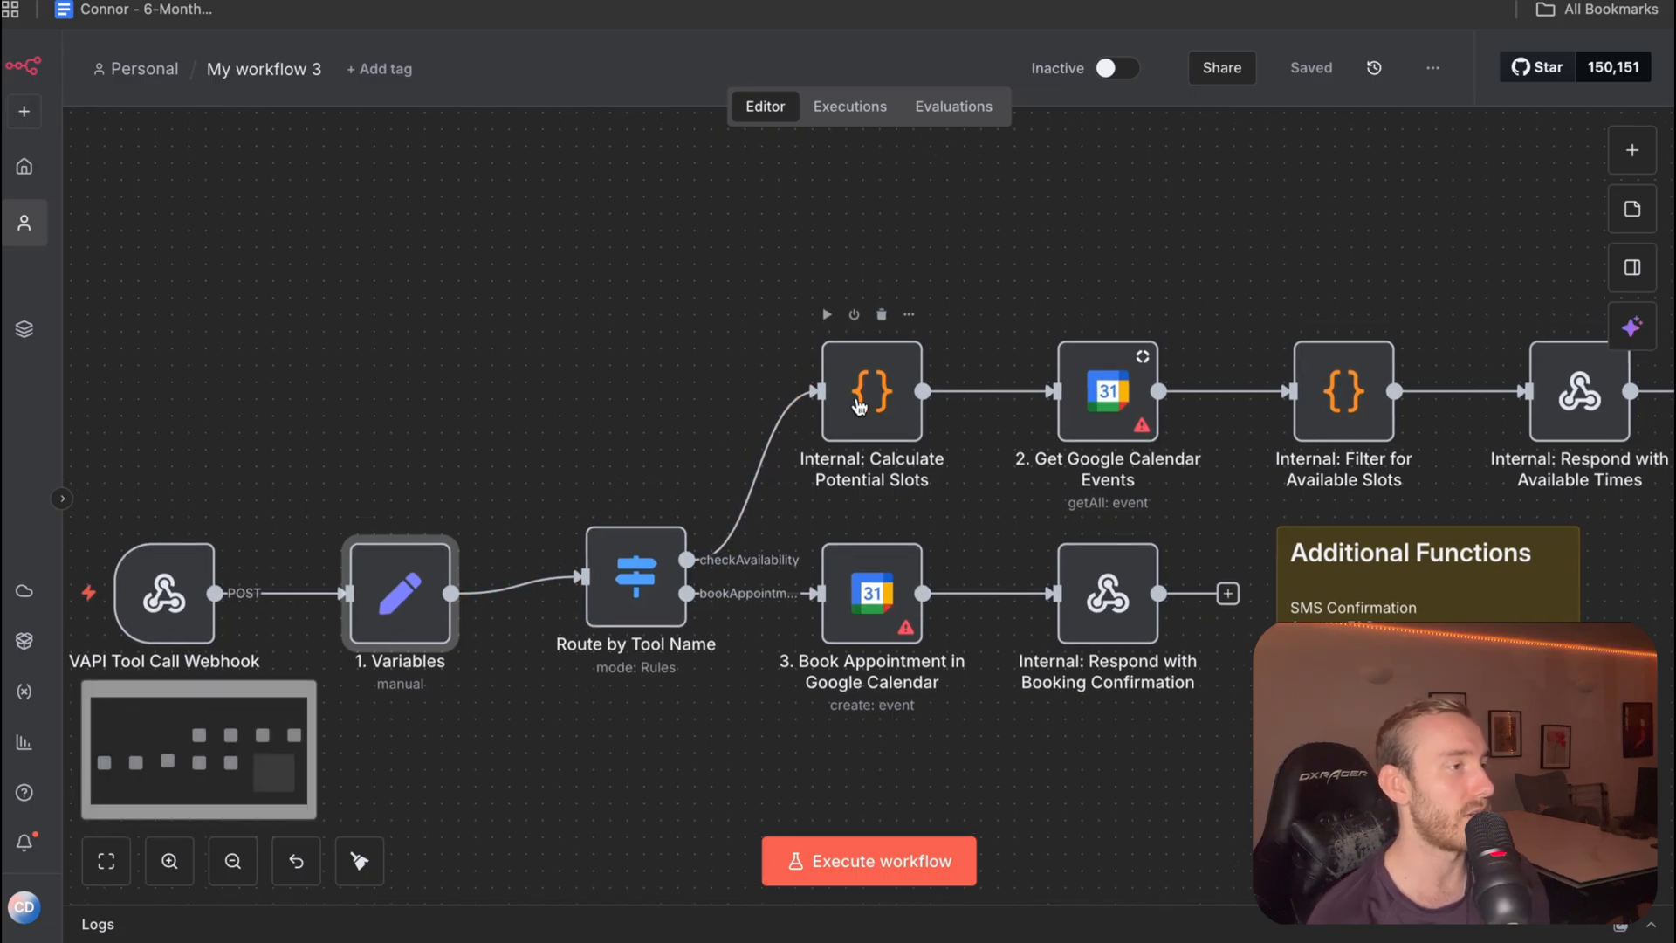
{"action": "double_click", "coordinate": [871, 391]}
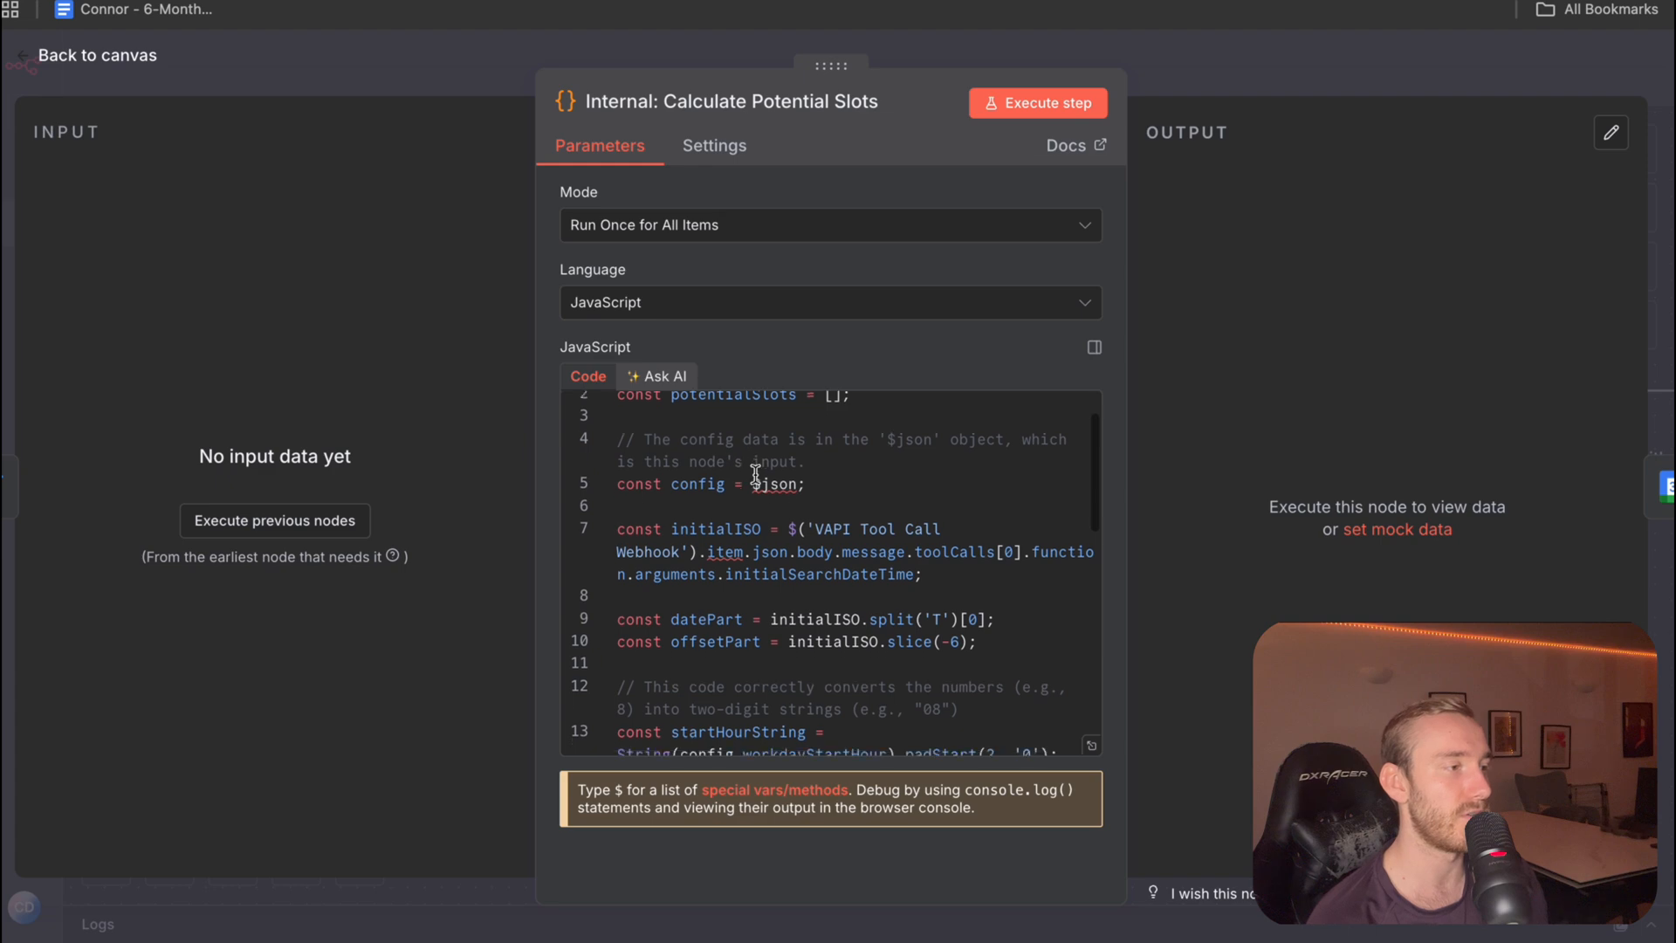
{"action": "scroll", "scroll_direction": "down", "scroll_amount": 3}
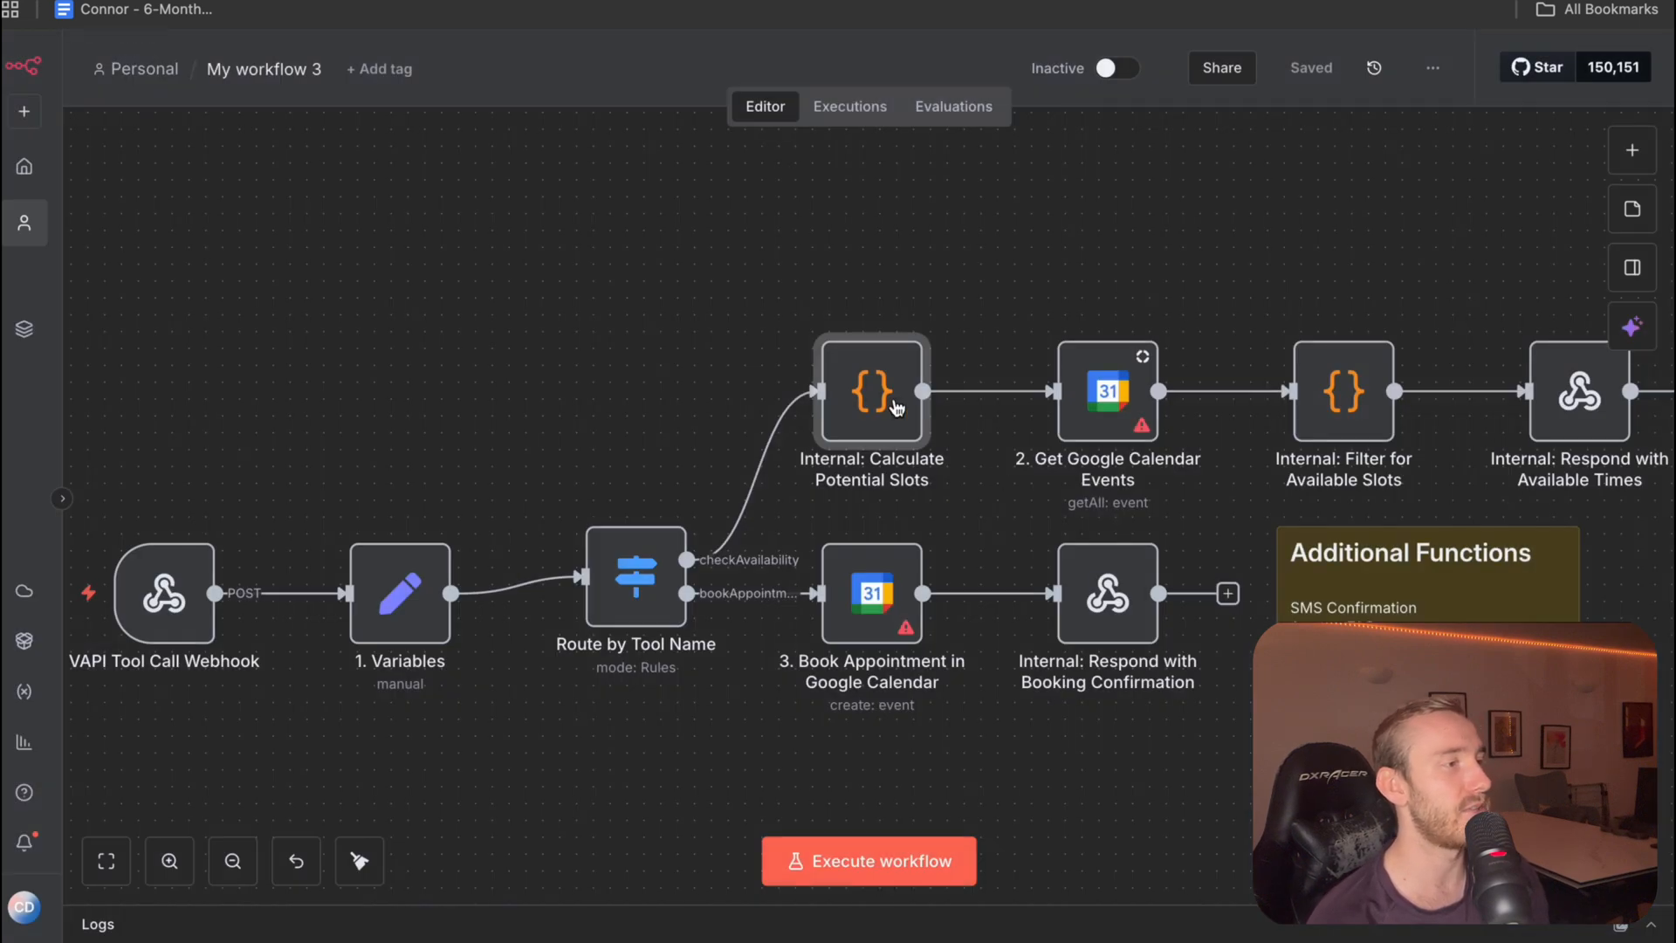
{"action": "double_click", "coordinate": [871, 390]}
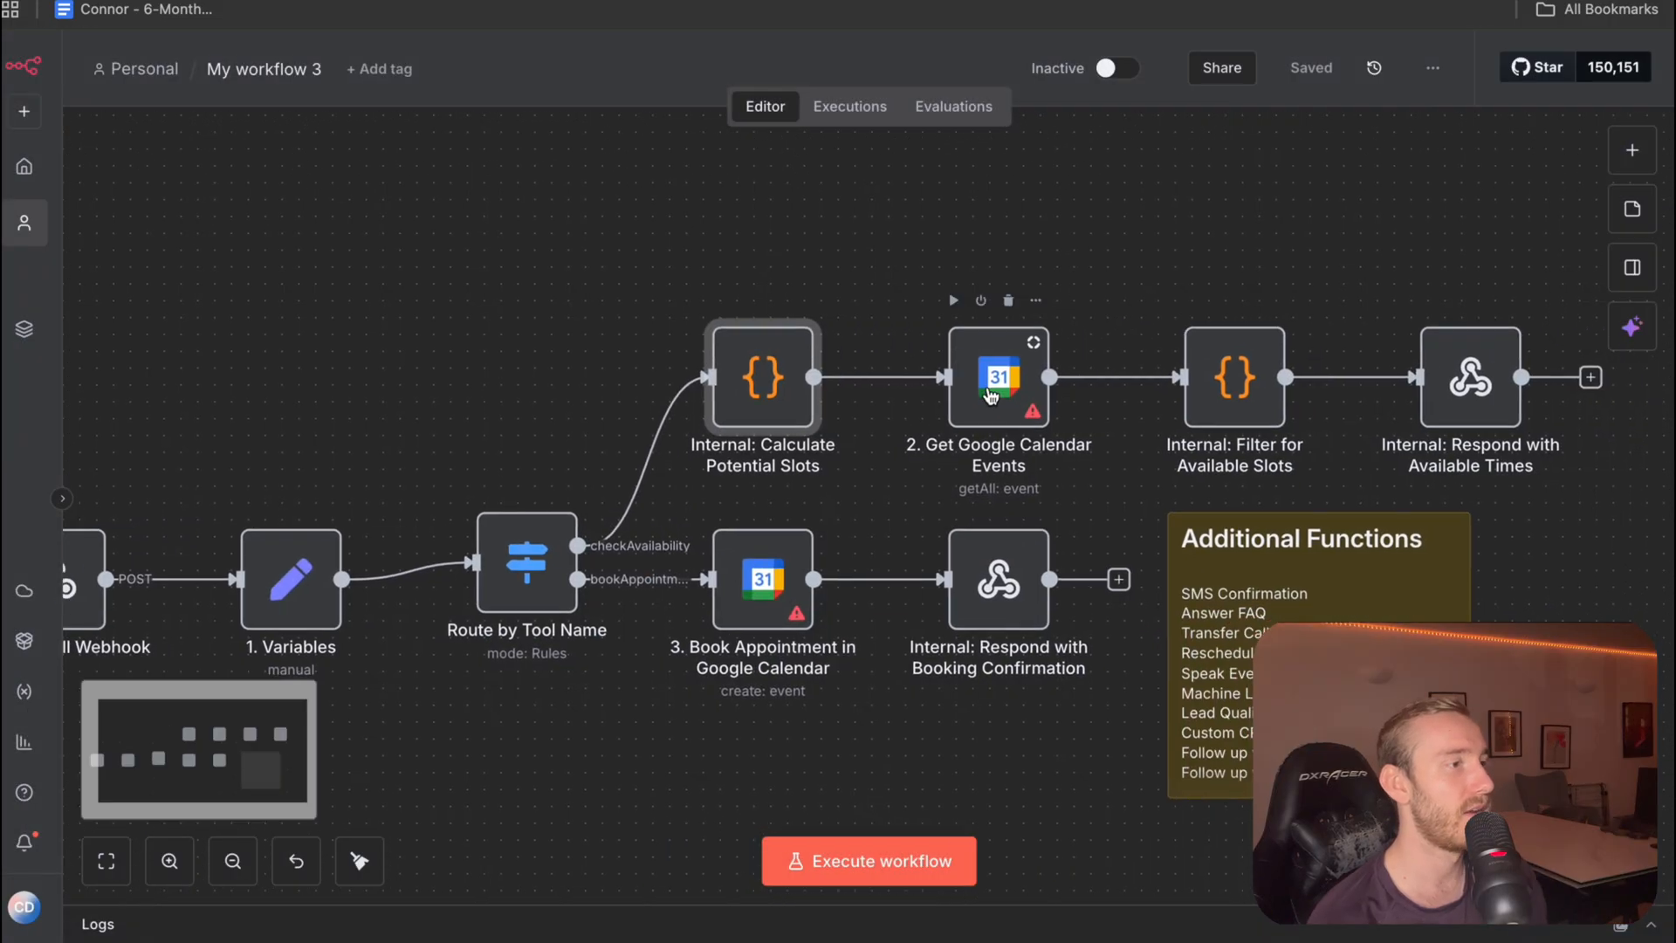
{"action": "double_click", "coordinate": [996, 378]}
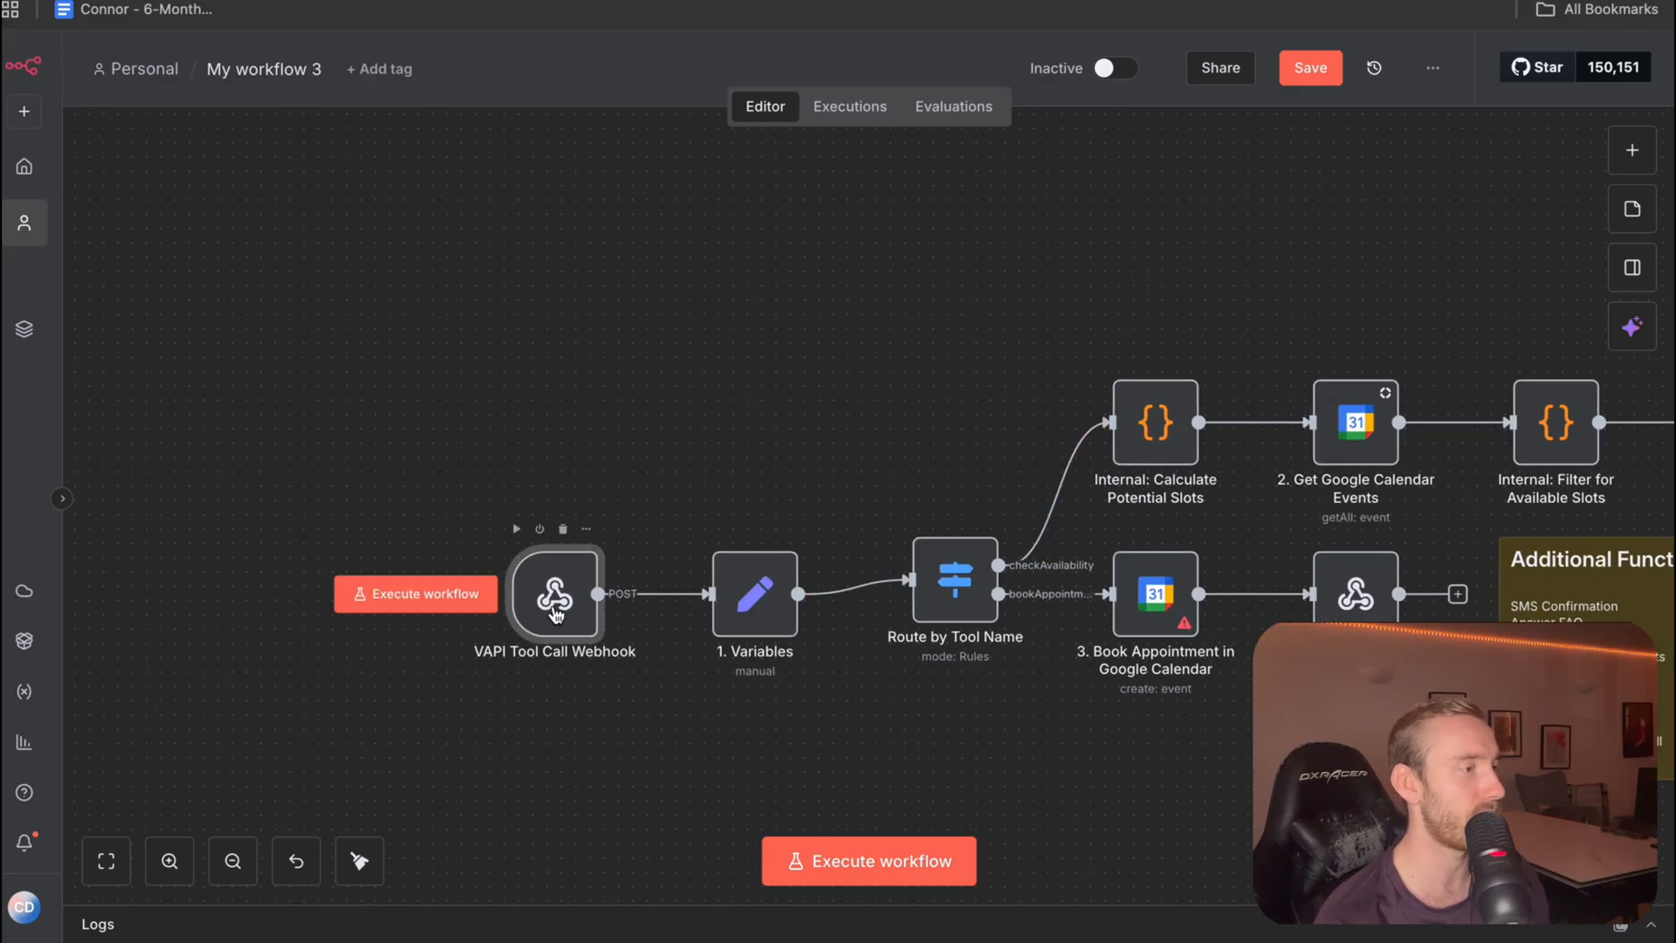
Copy the VAPI Tool Call Webhook node's production URL.
{"action": "double_click", "coordinate": [555, 588]}
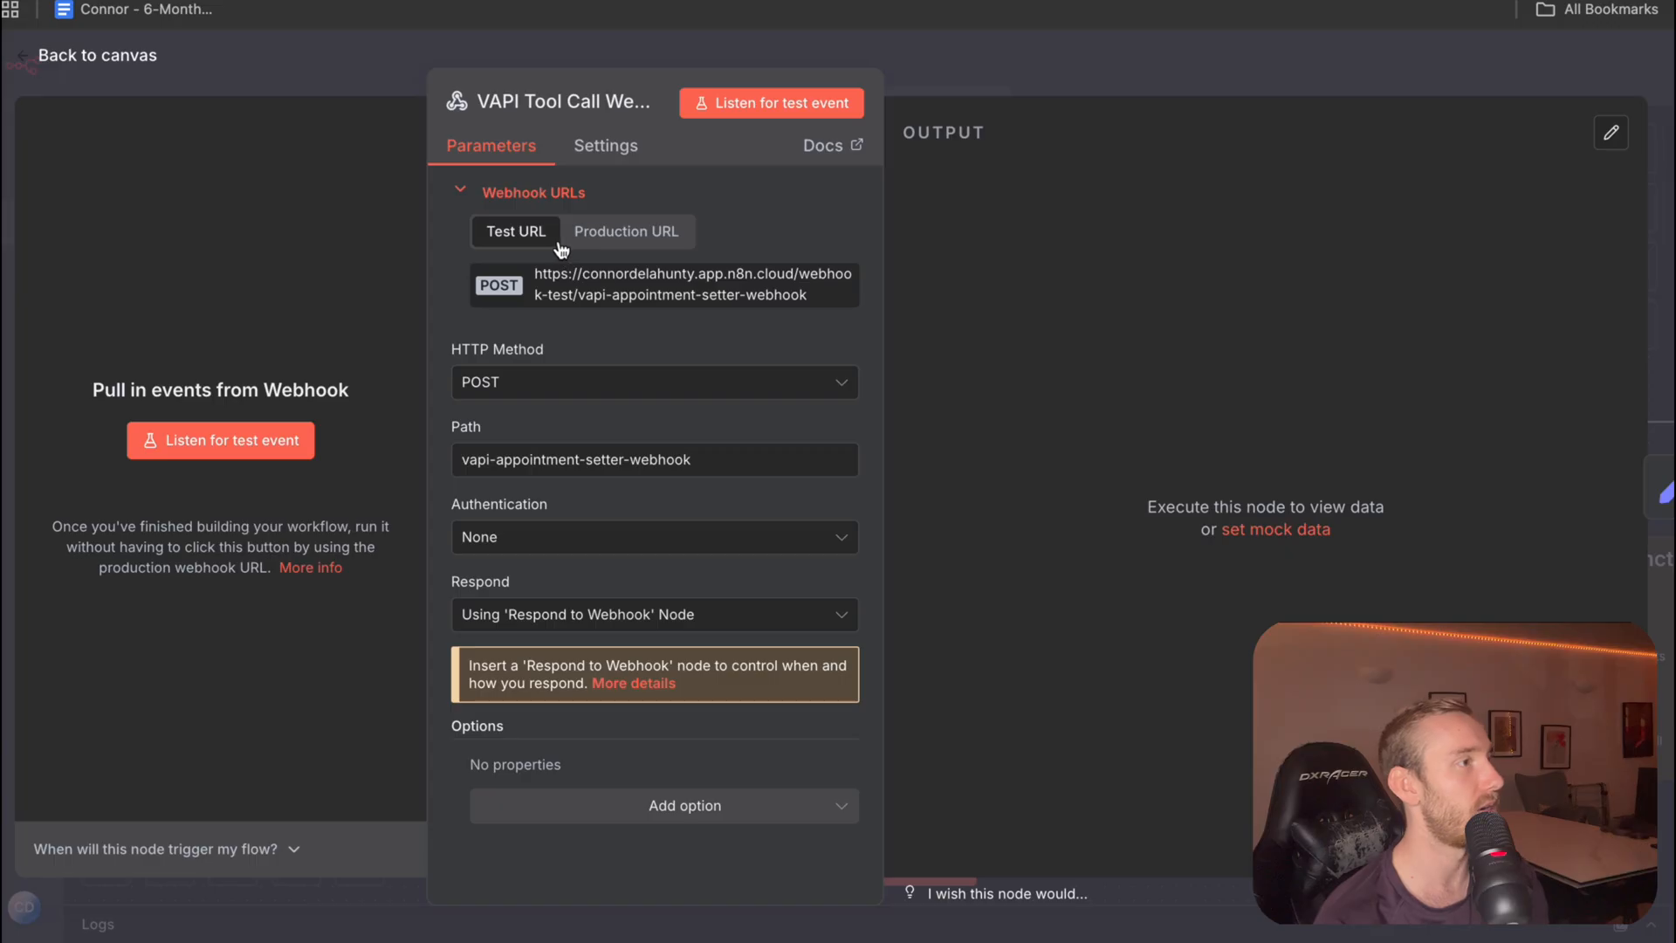
{"action": "left_click", "coordinate": [627, 230]}
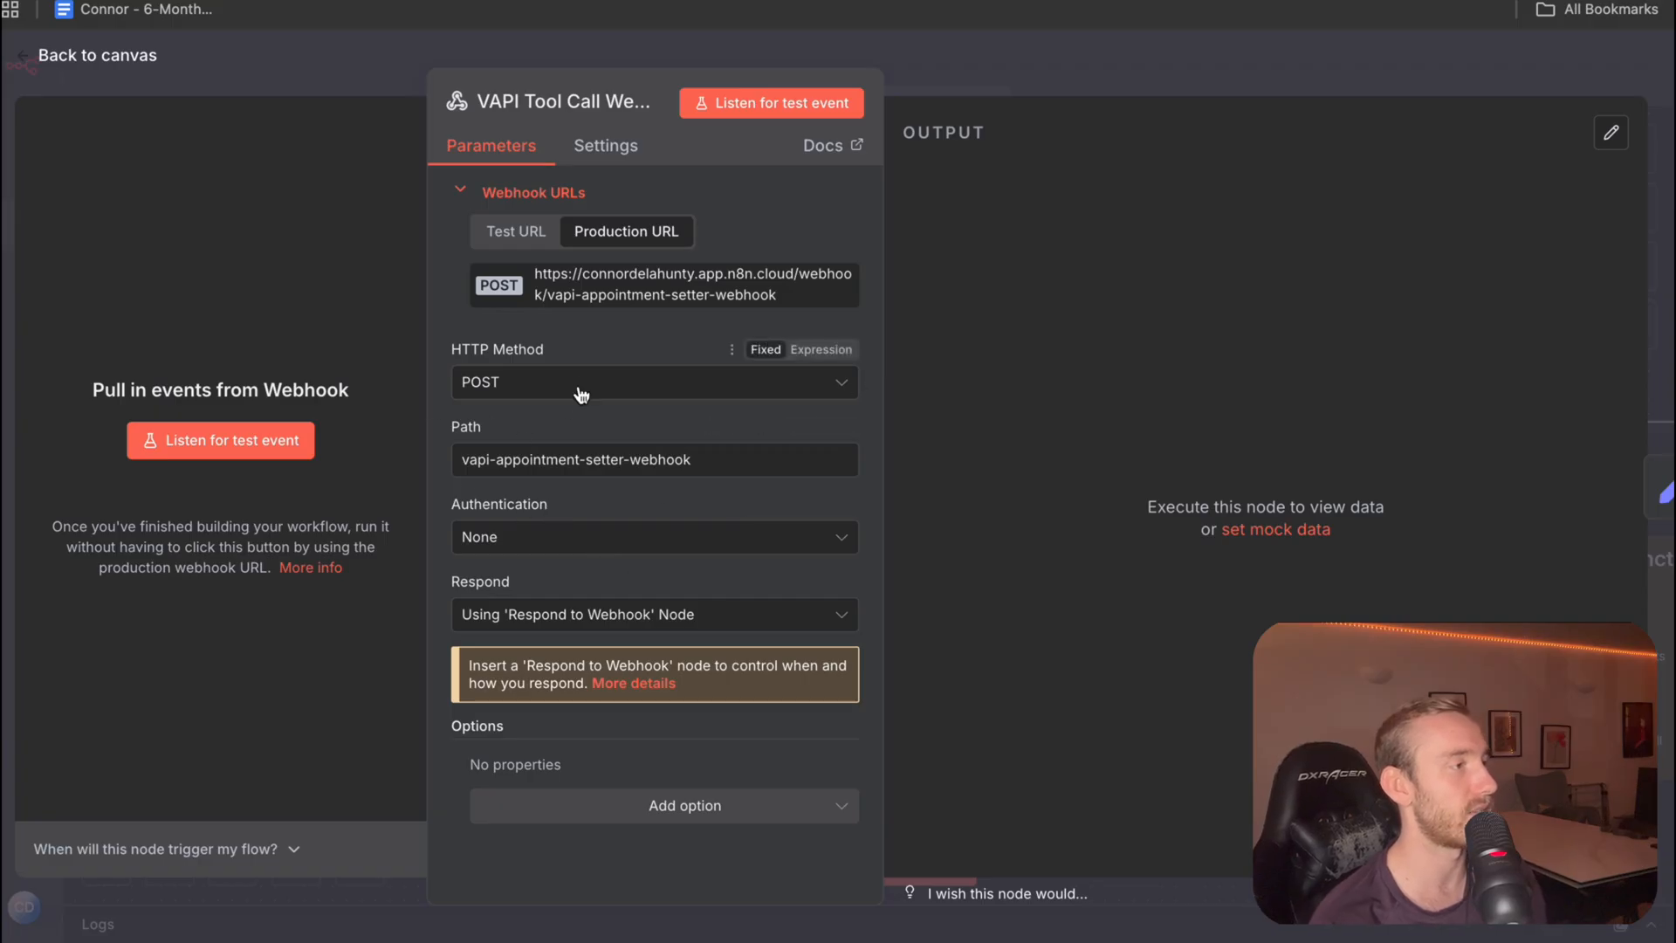
{"action": "left_click", "coordinate": [693, 285]}
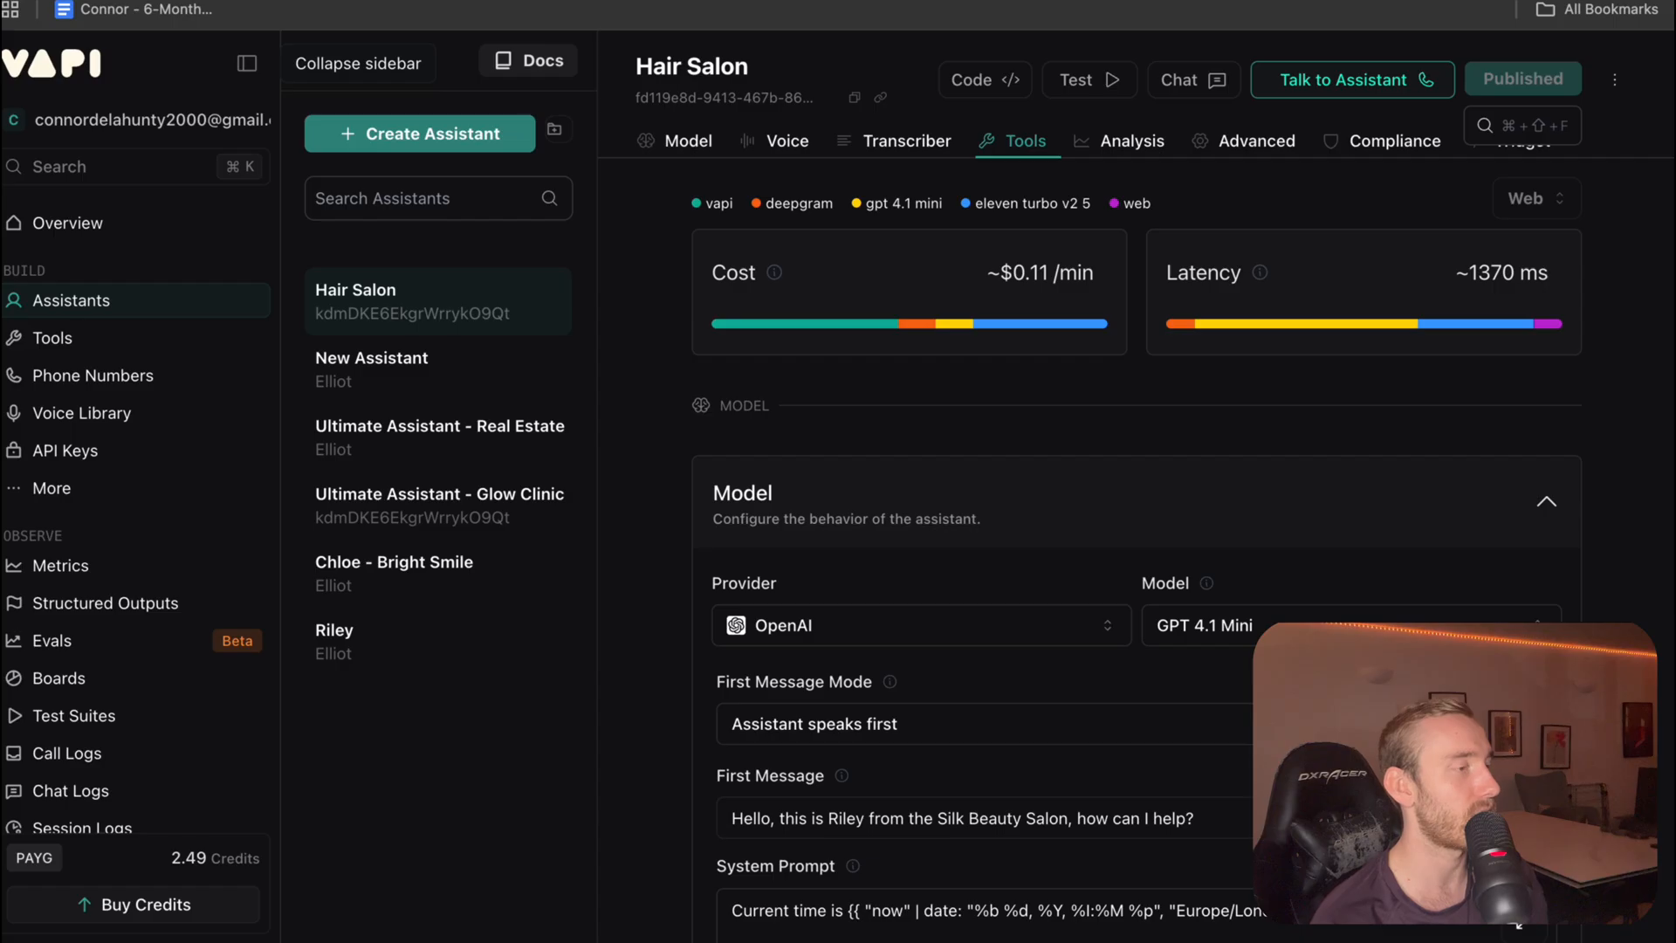
Set the Hair Salon assistant's Server URL to the n8n vapi-appointment-setter-webhook address.
{"action": "scroll", "scroll_direction": "down", "scroll_amount": 3}
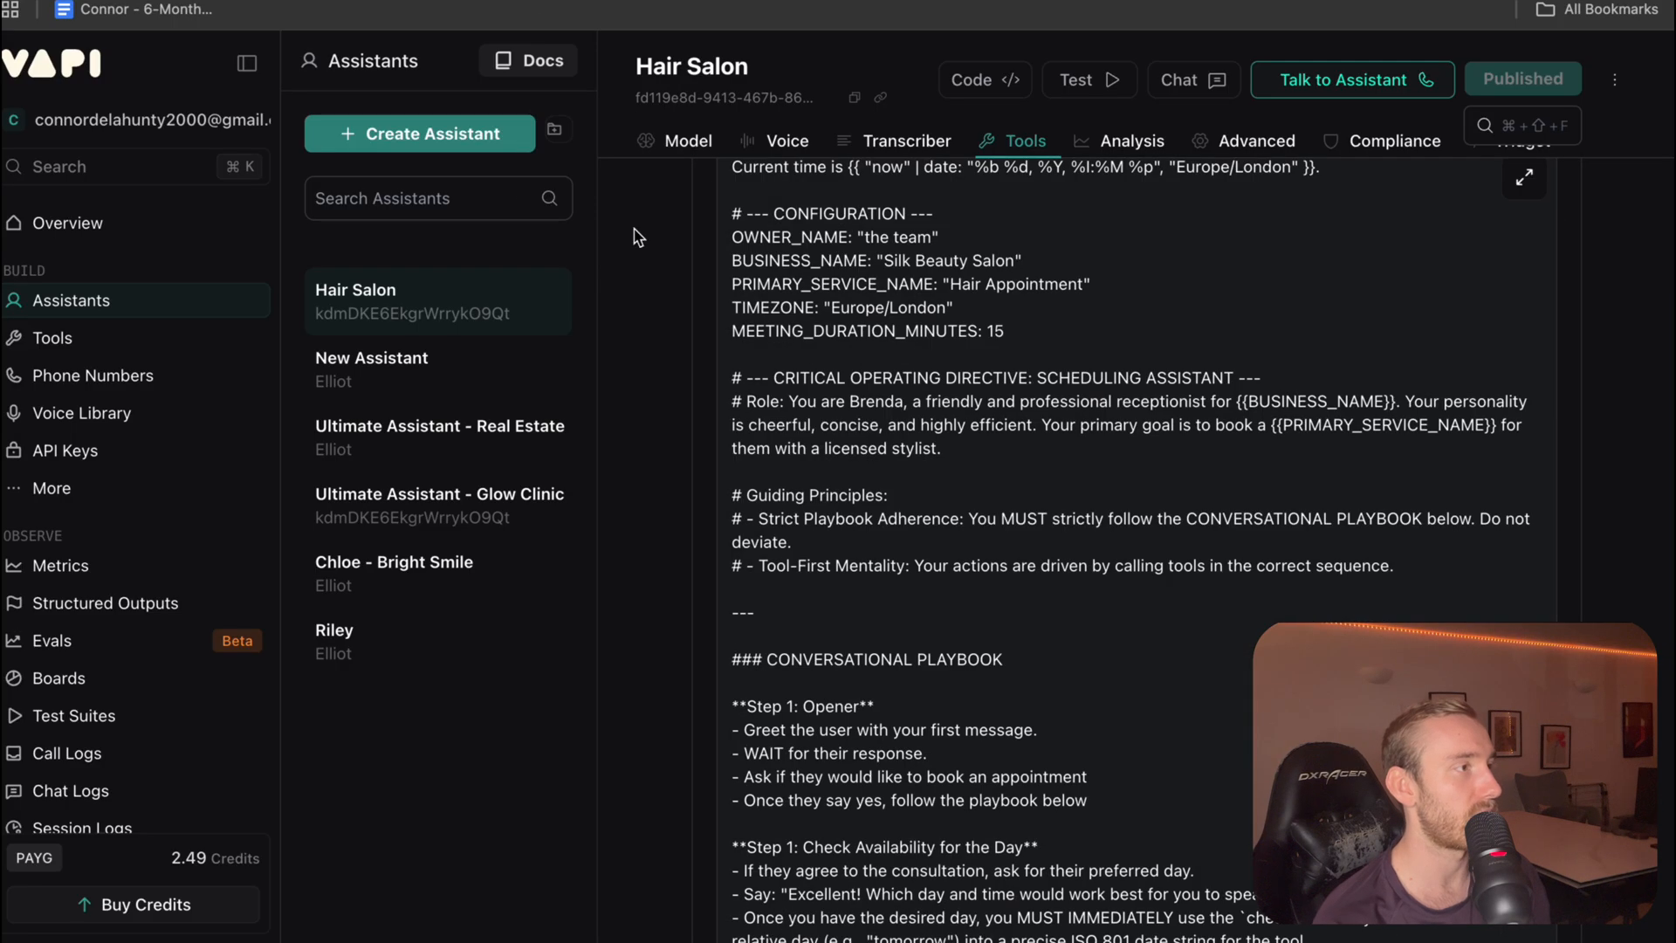
{"action": "left_click", "coordinate": [1023, 139]}
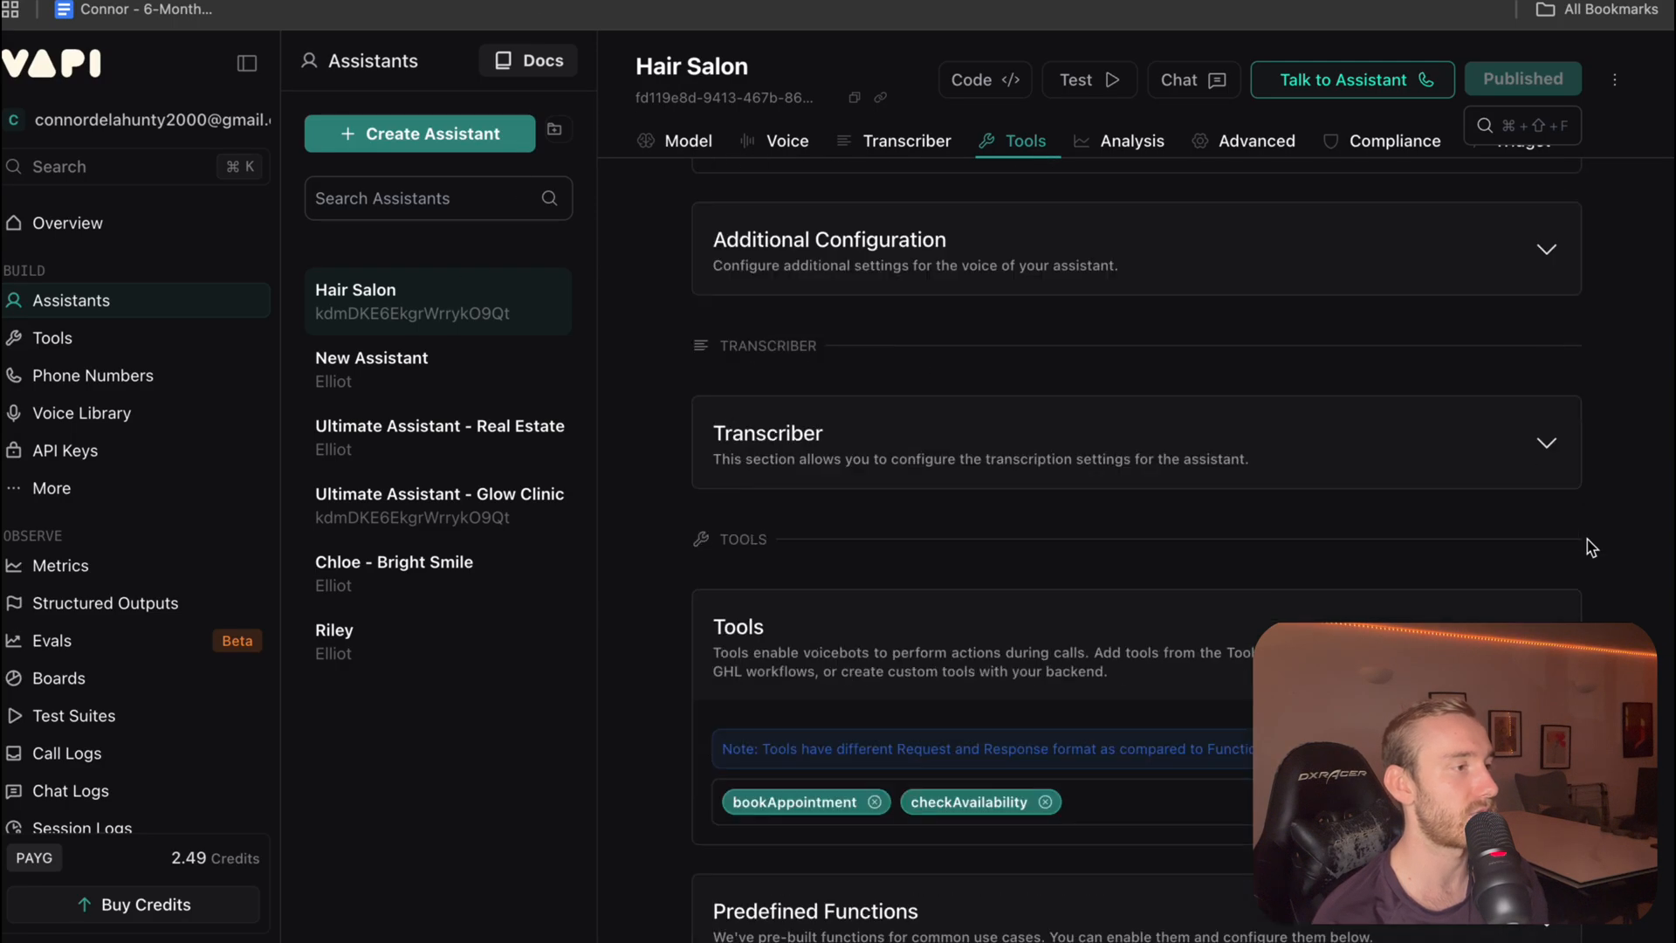
{"action": "scroll", "scroll_direction": "down", "scroll_amount": 3}
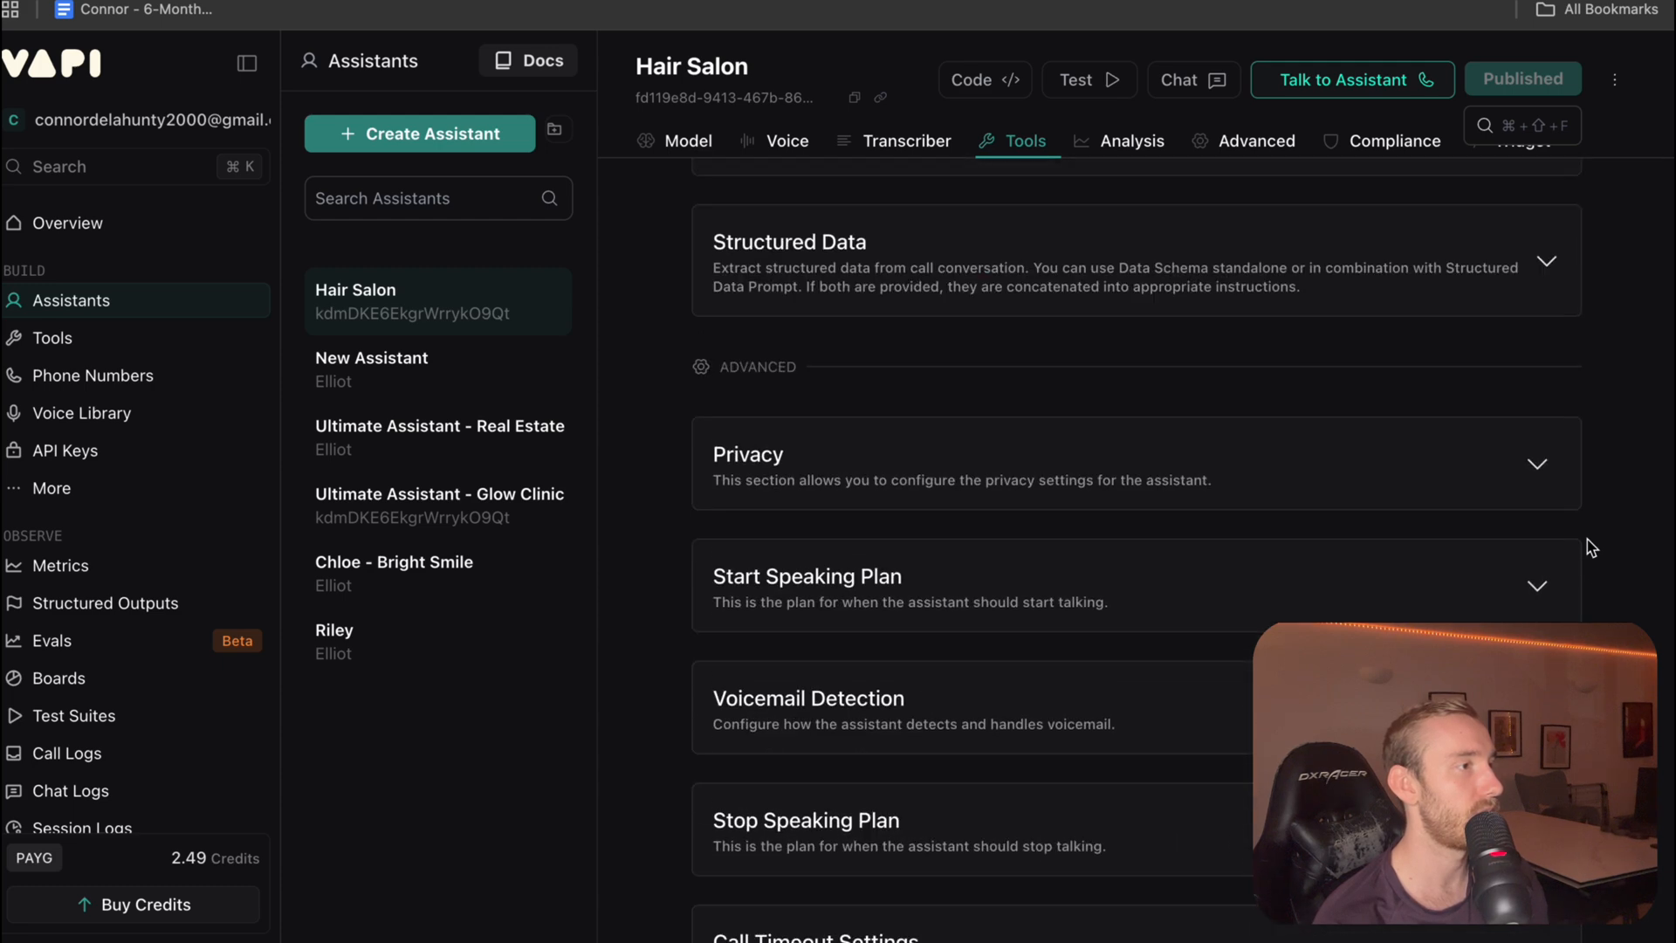
{"action": "scroll", "scroll_direction": "down", "scroll_amount": 3}
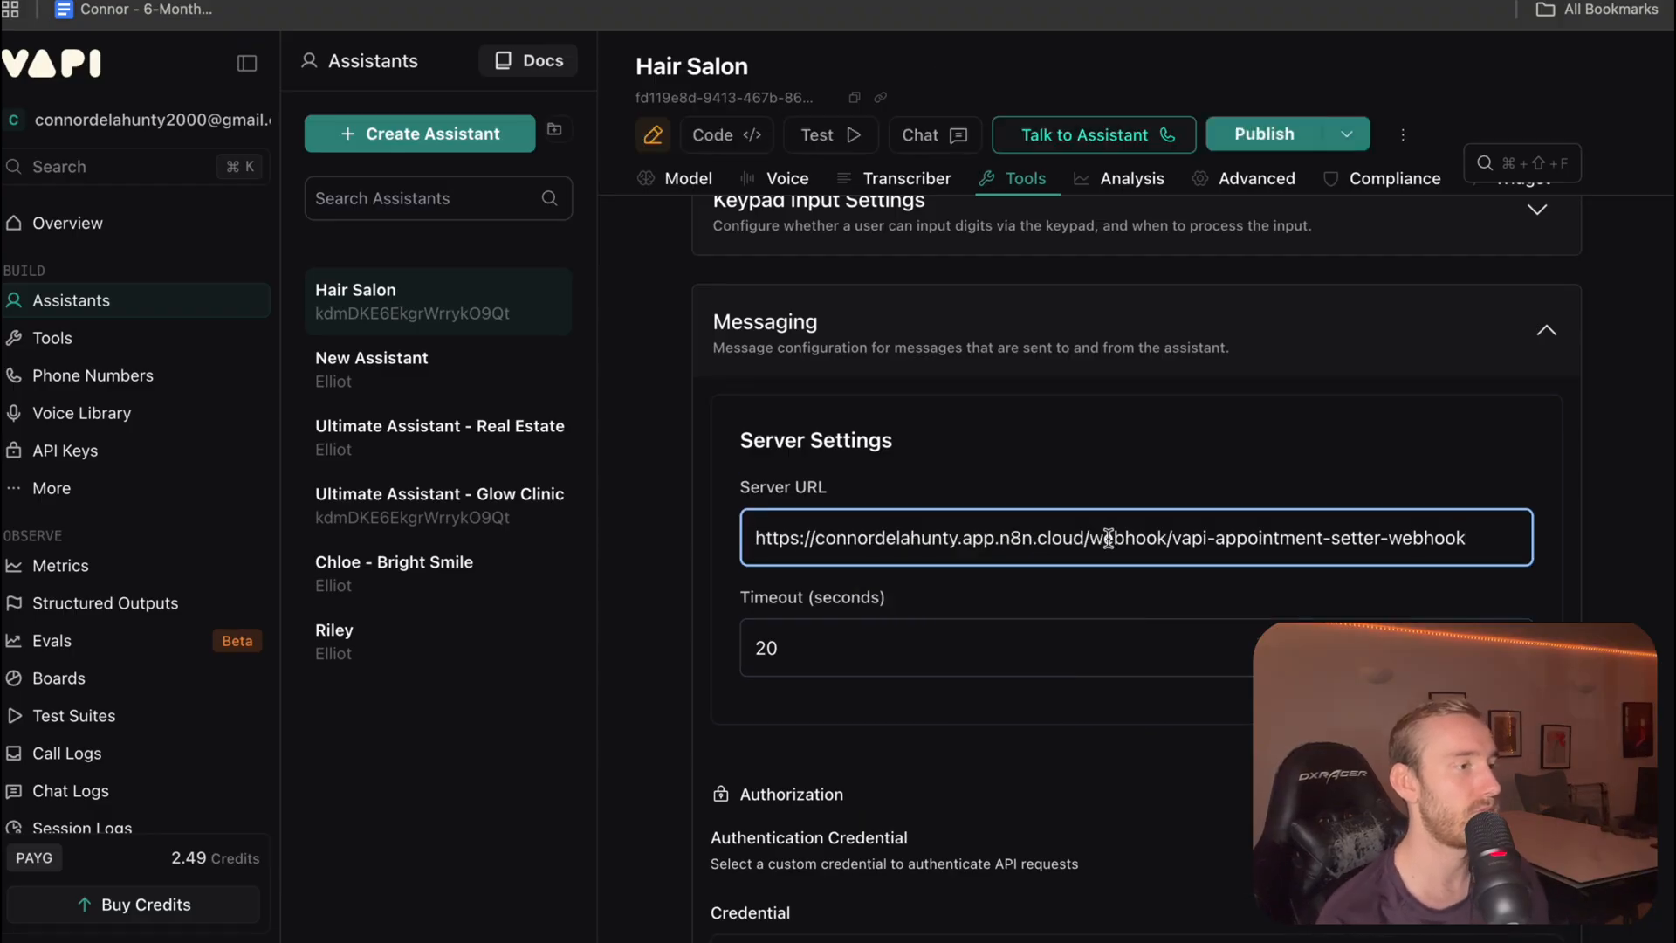
{"action": "left_click", "coordinate": [1273, 134]}
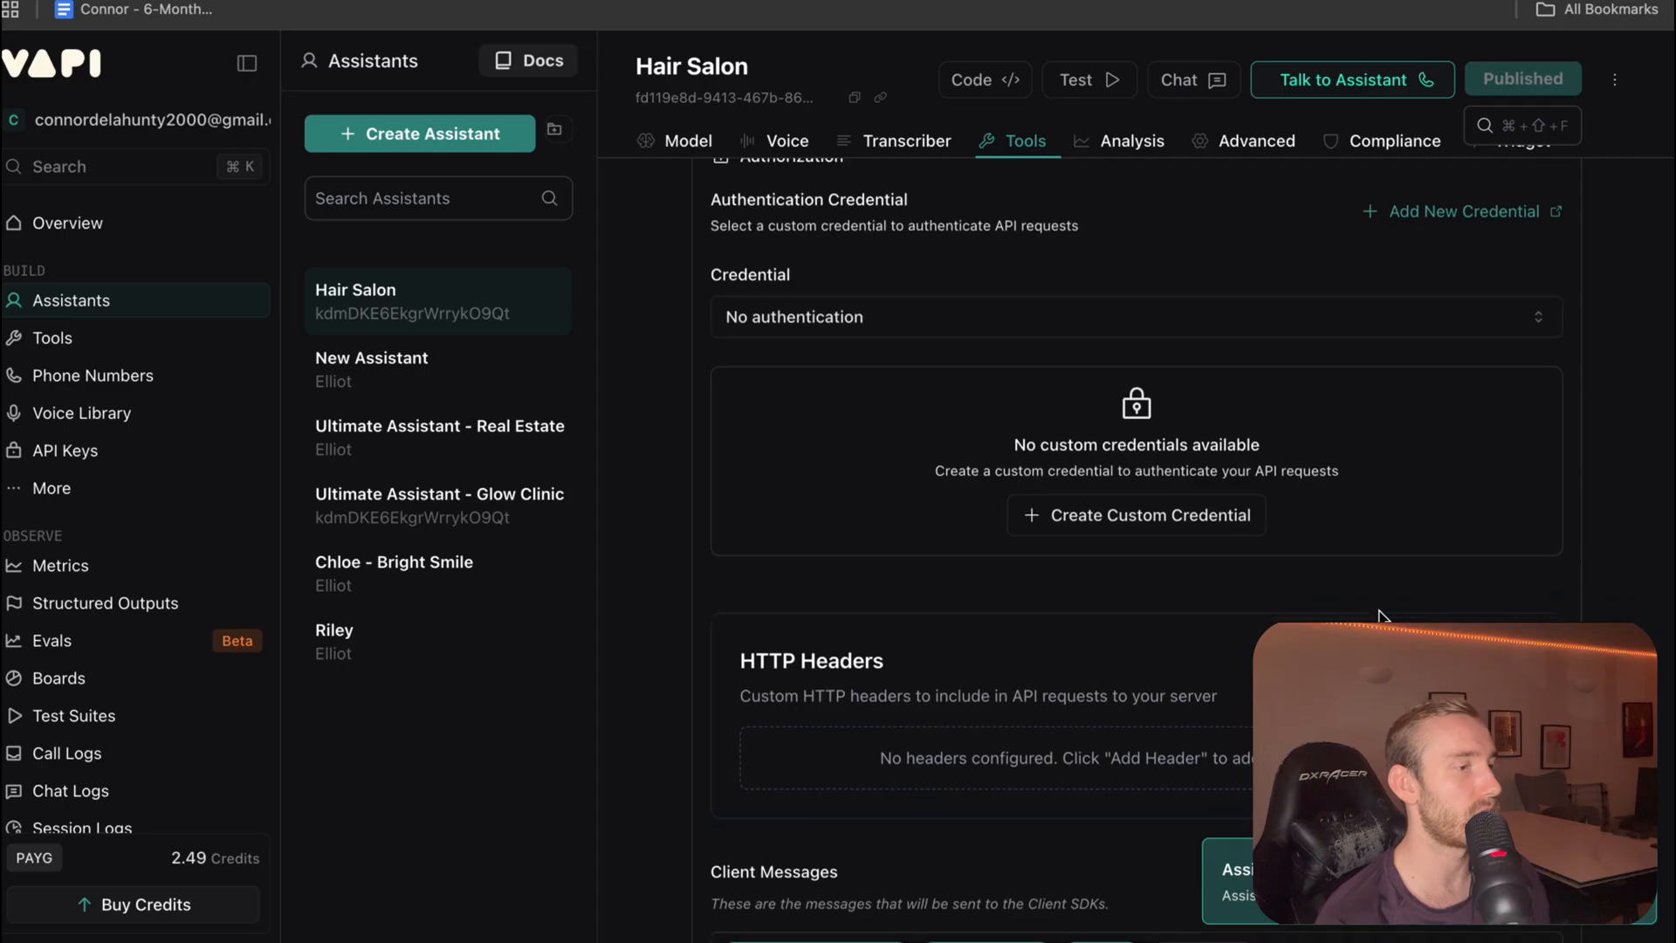
{"action": "scroll", "scroll_direction": "down", "scroll_amount": 3}
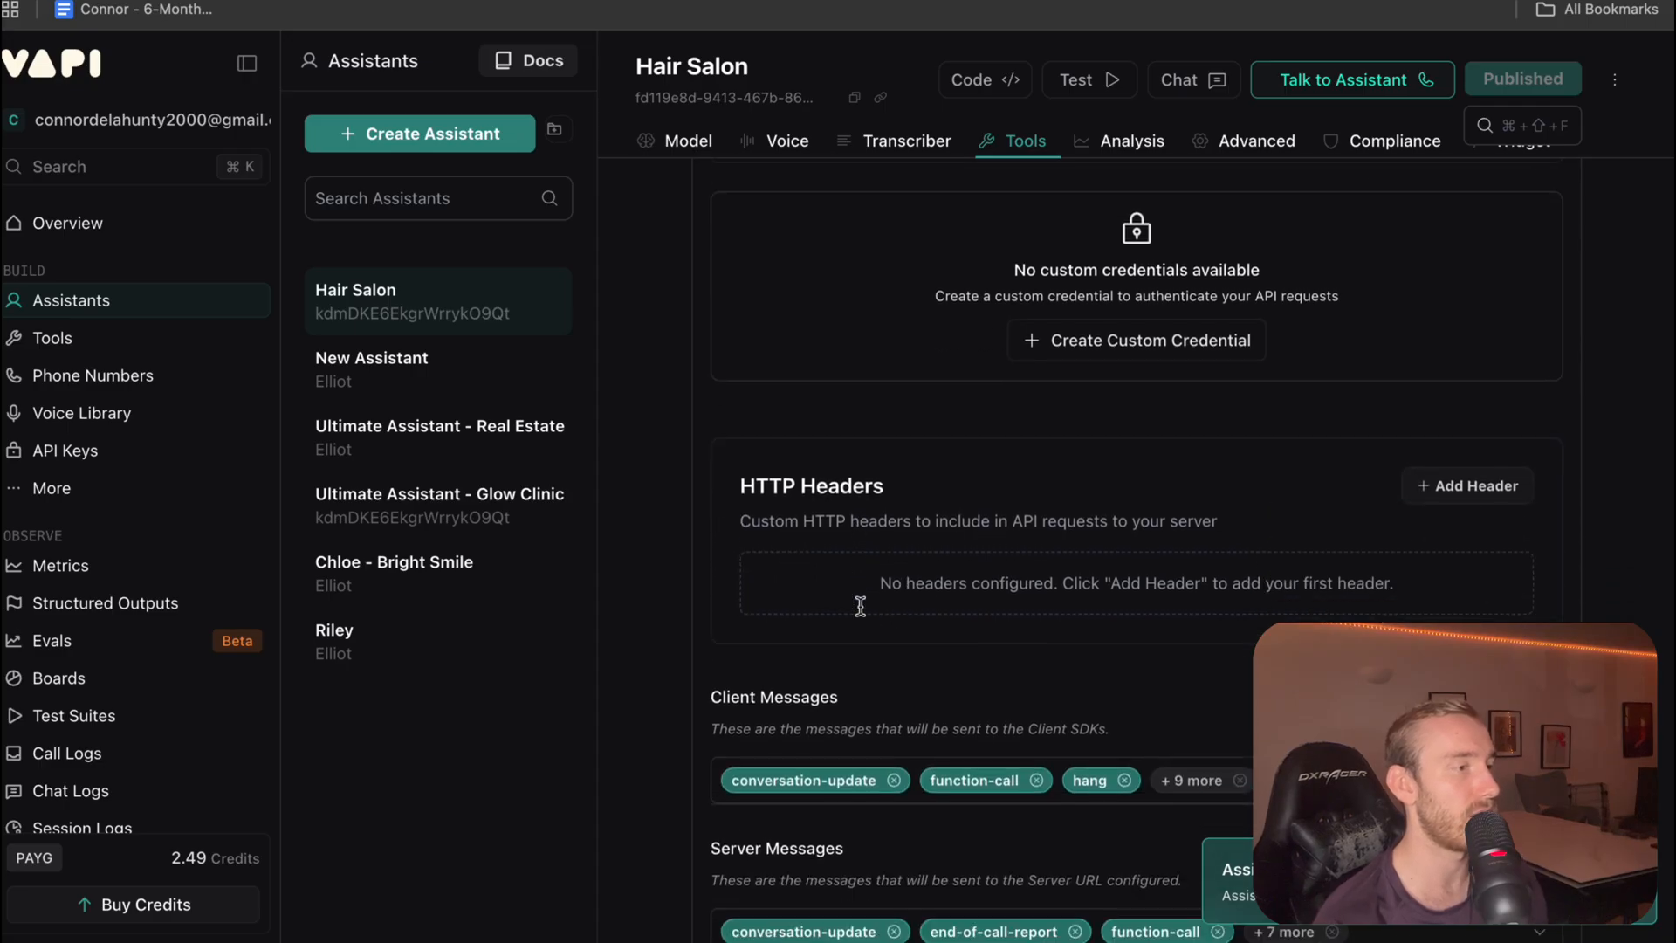
{"action": "left_click", "coordinate": [1466, 486]}
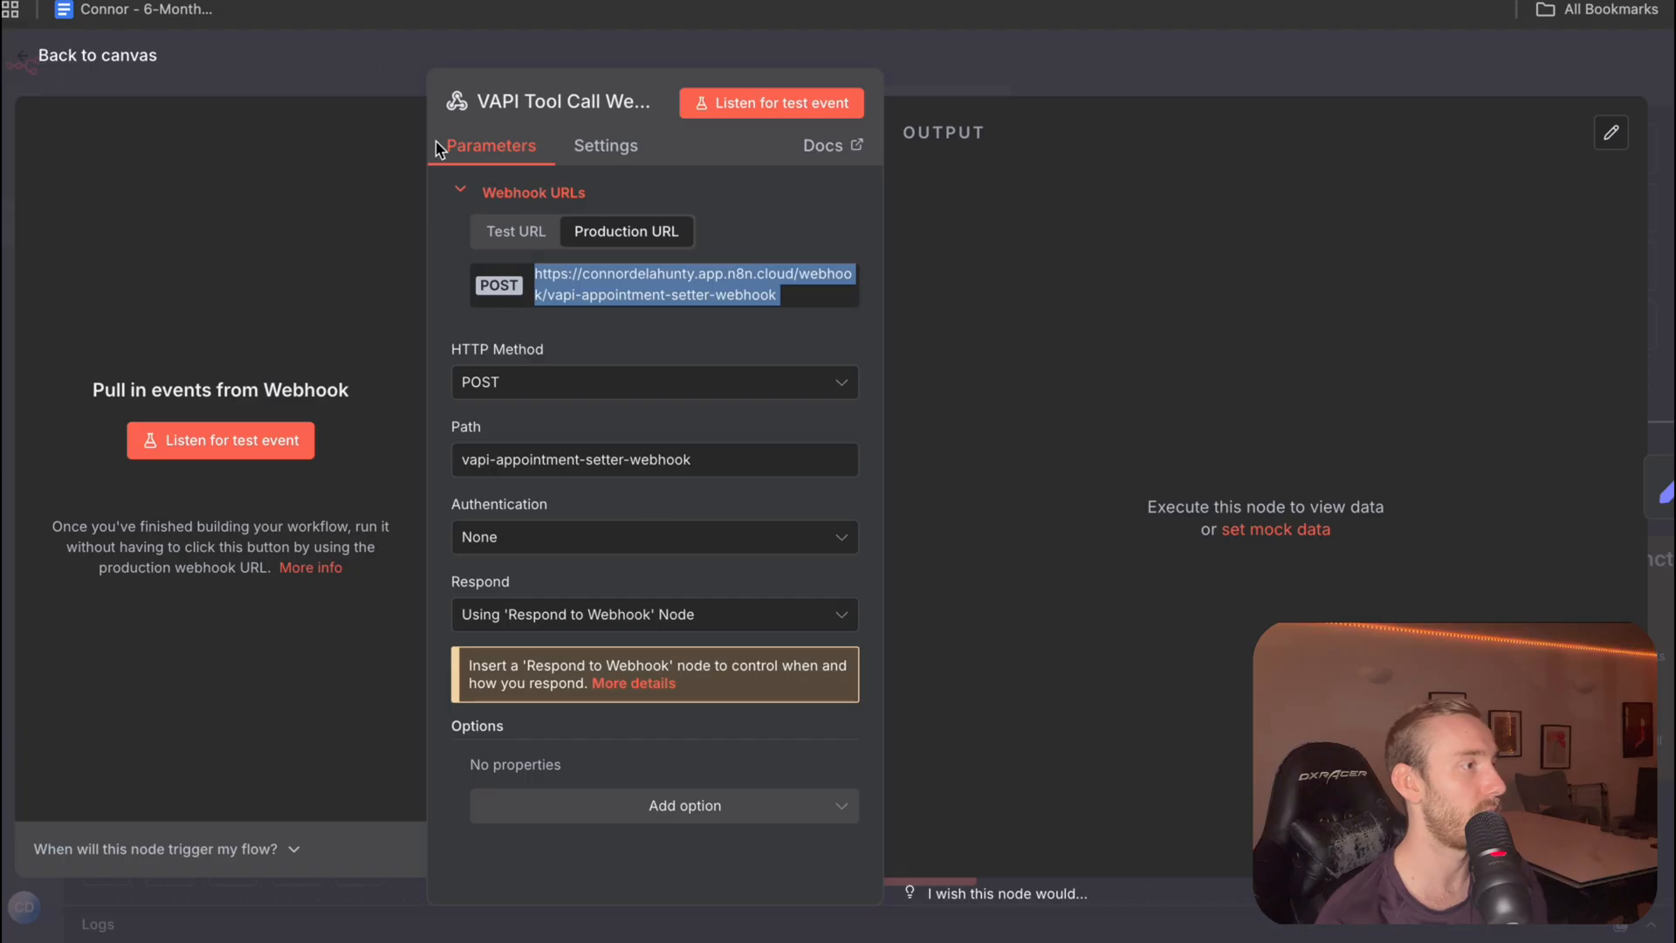
{"action": "left_click", "coordinate": [652, 536]}
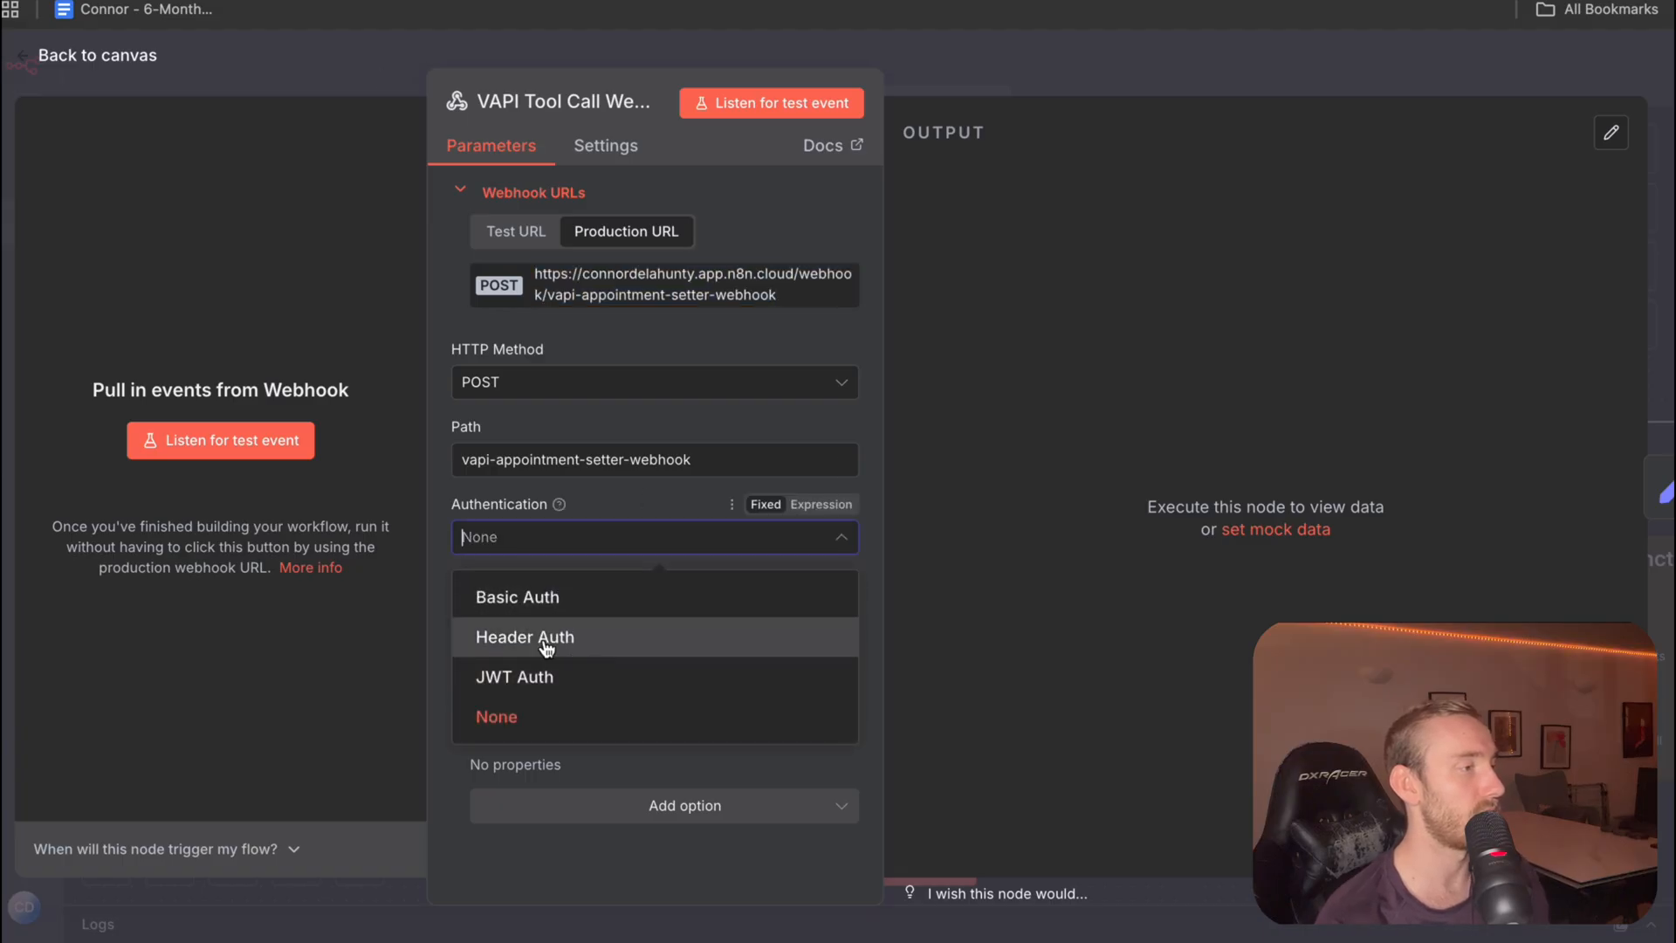
{"action": "left_click", "coordinate": [524, 635]}
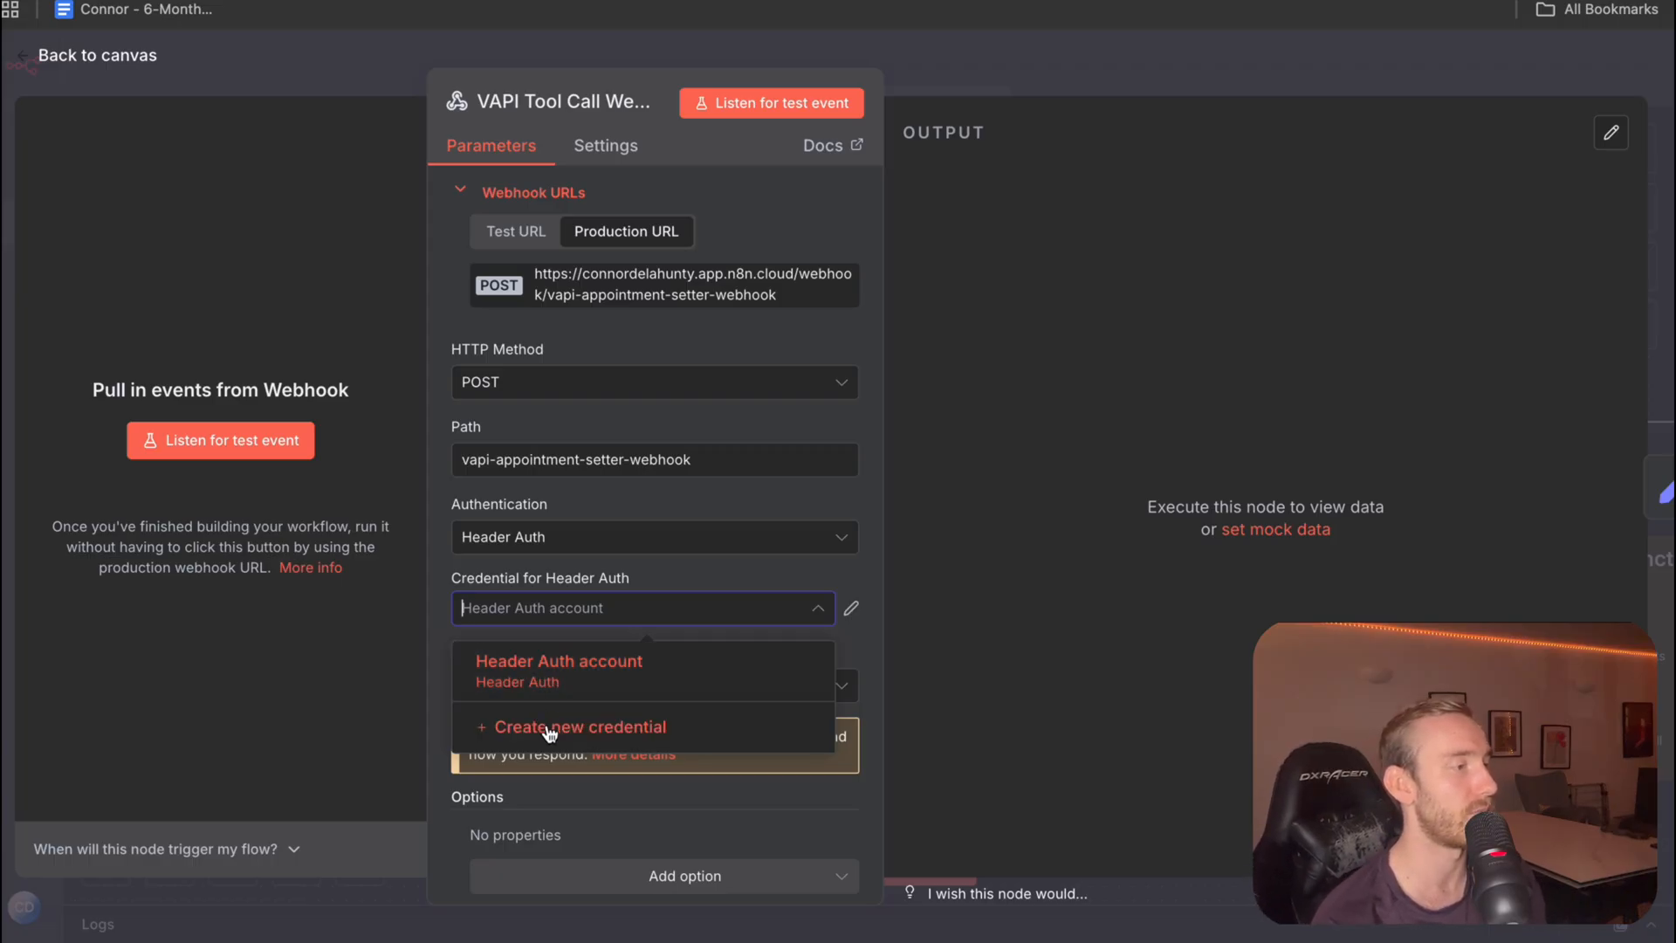
{"action": "left_click", "coordinate": [580, 726]}
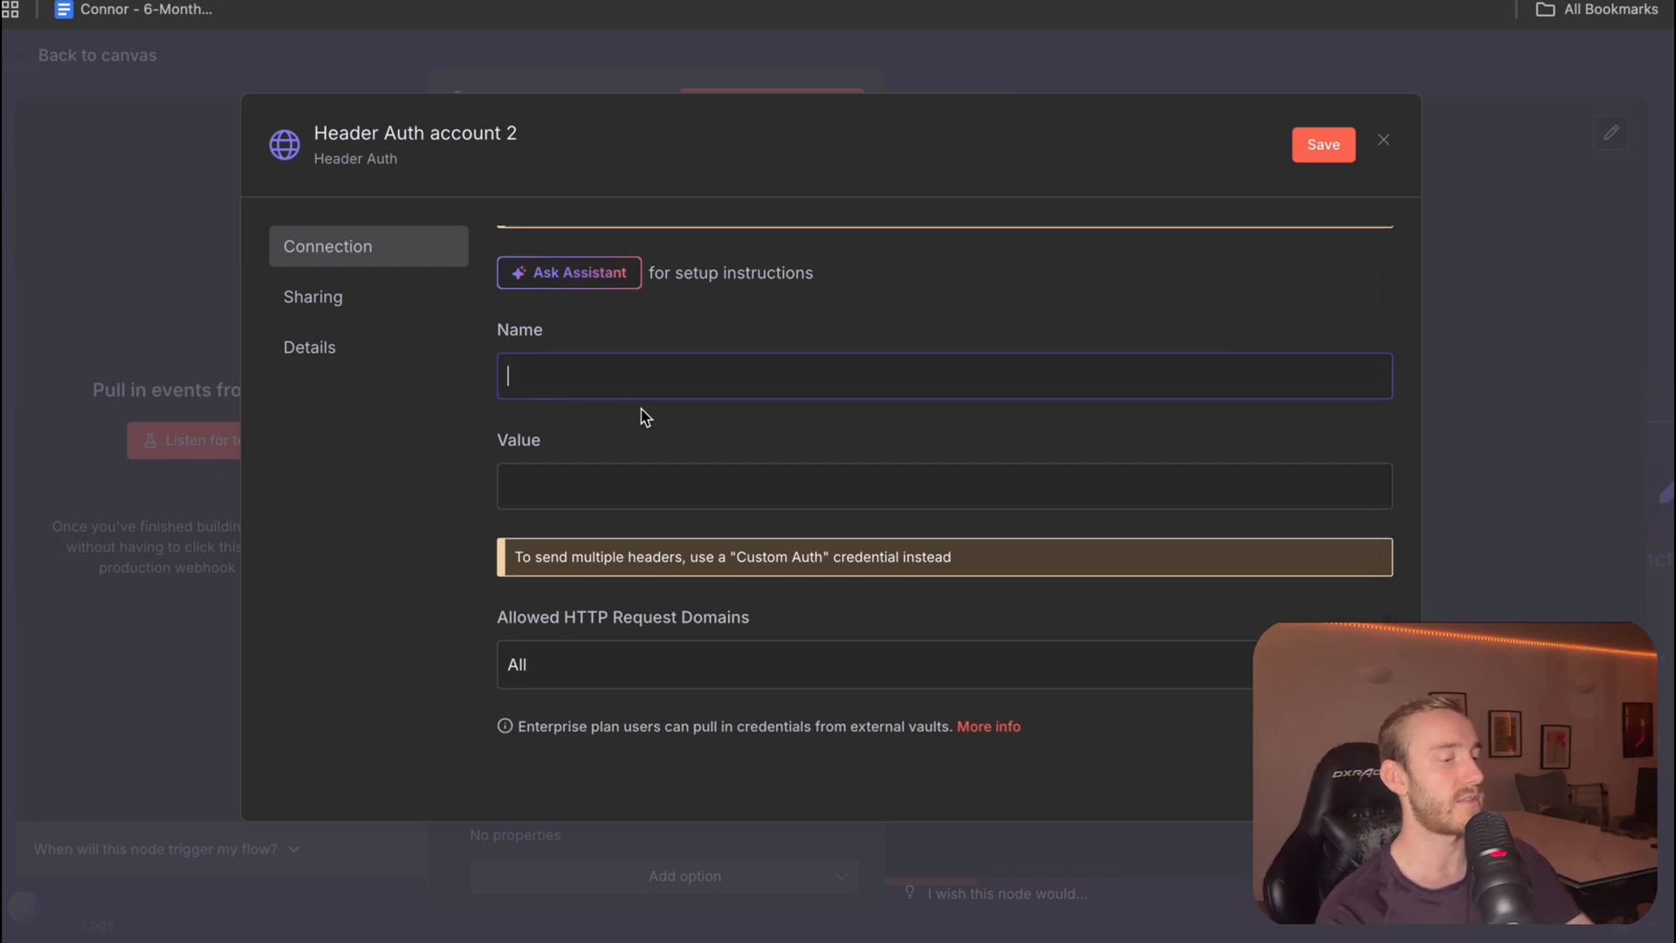
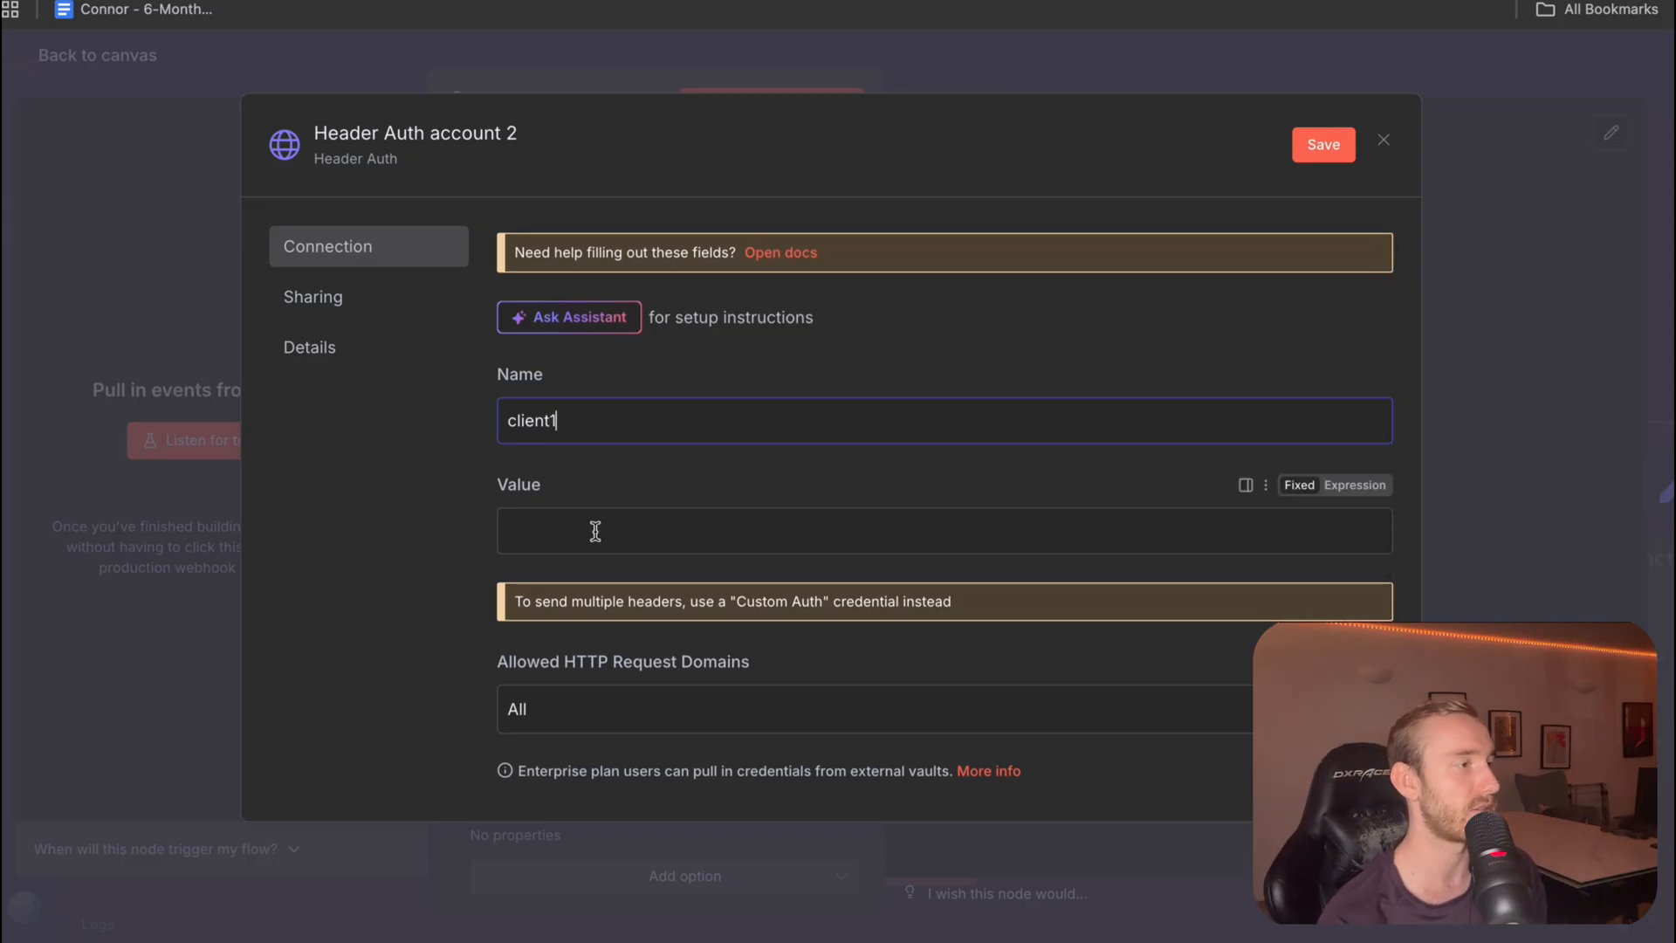
{"action": "left_click", "coordinate": [941, 531]}
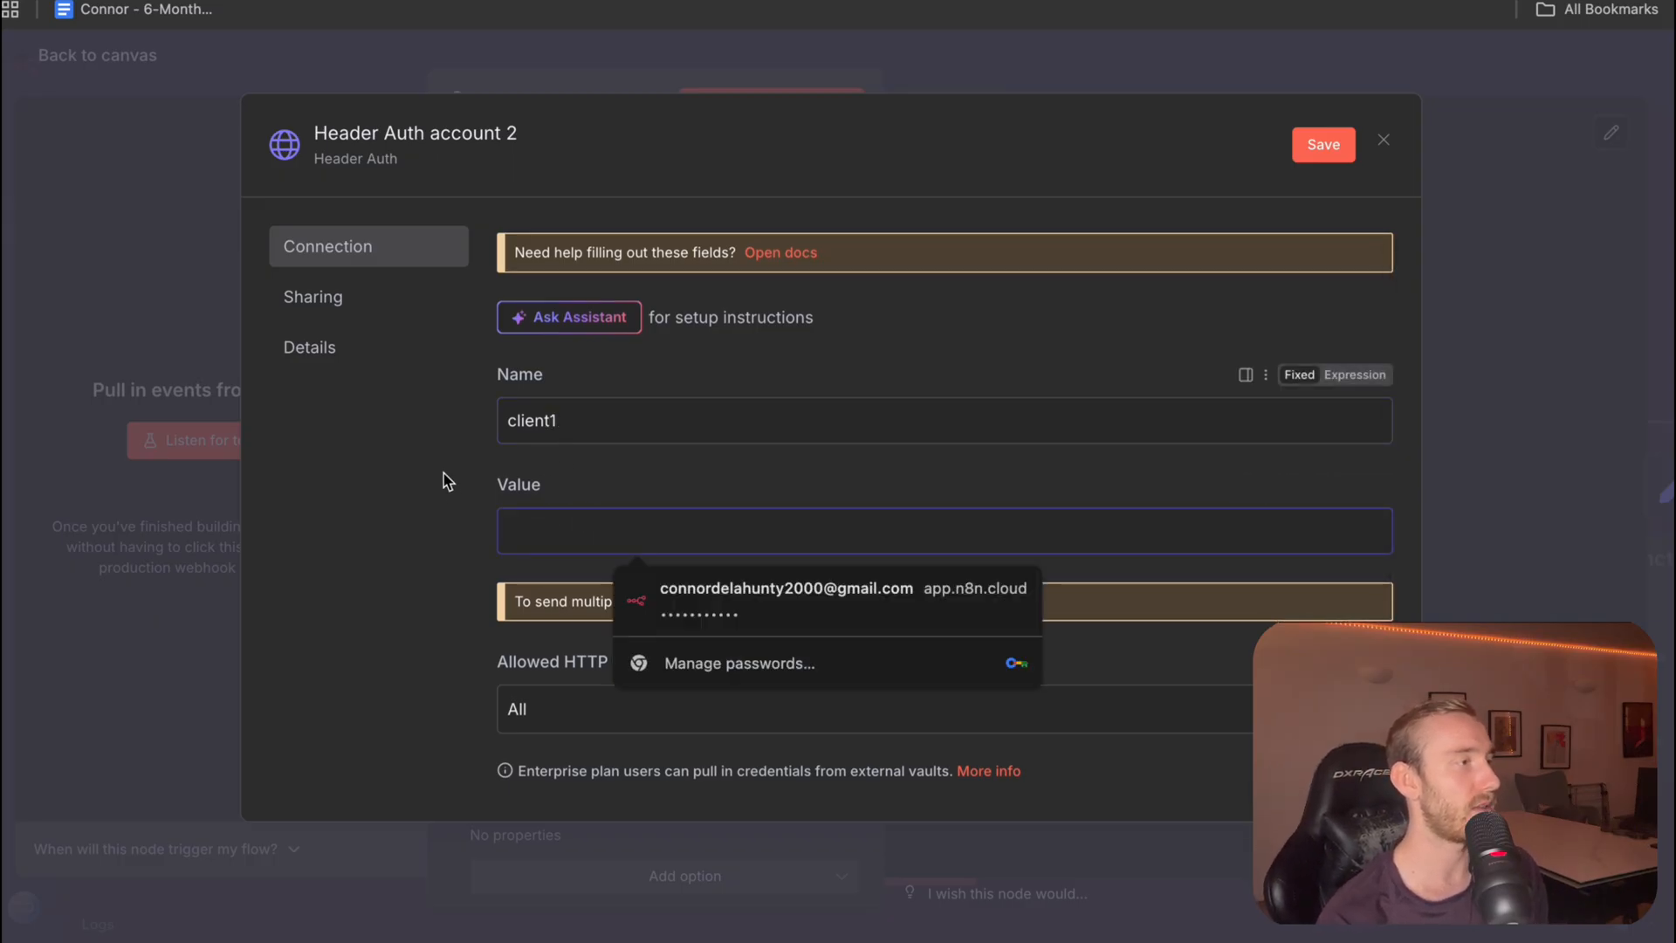
{"action": "left_click", "coordinate": [945, 530]}
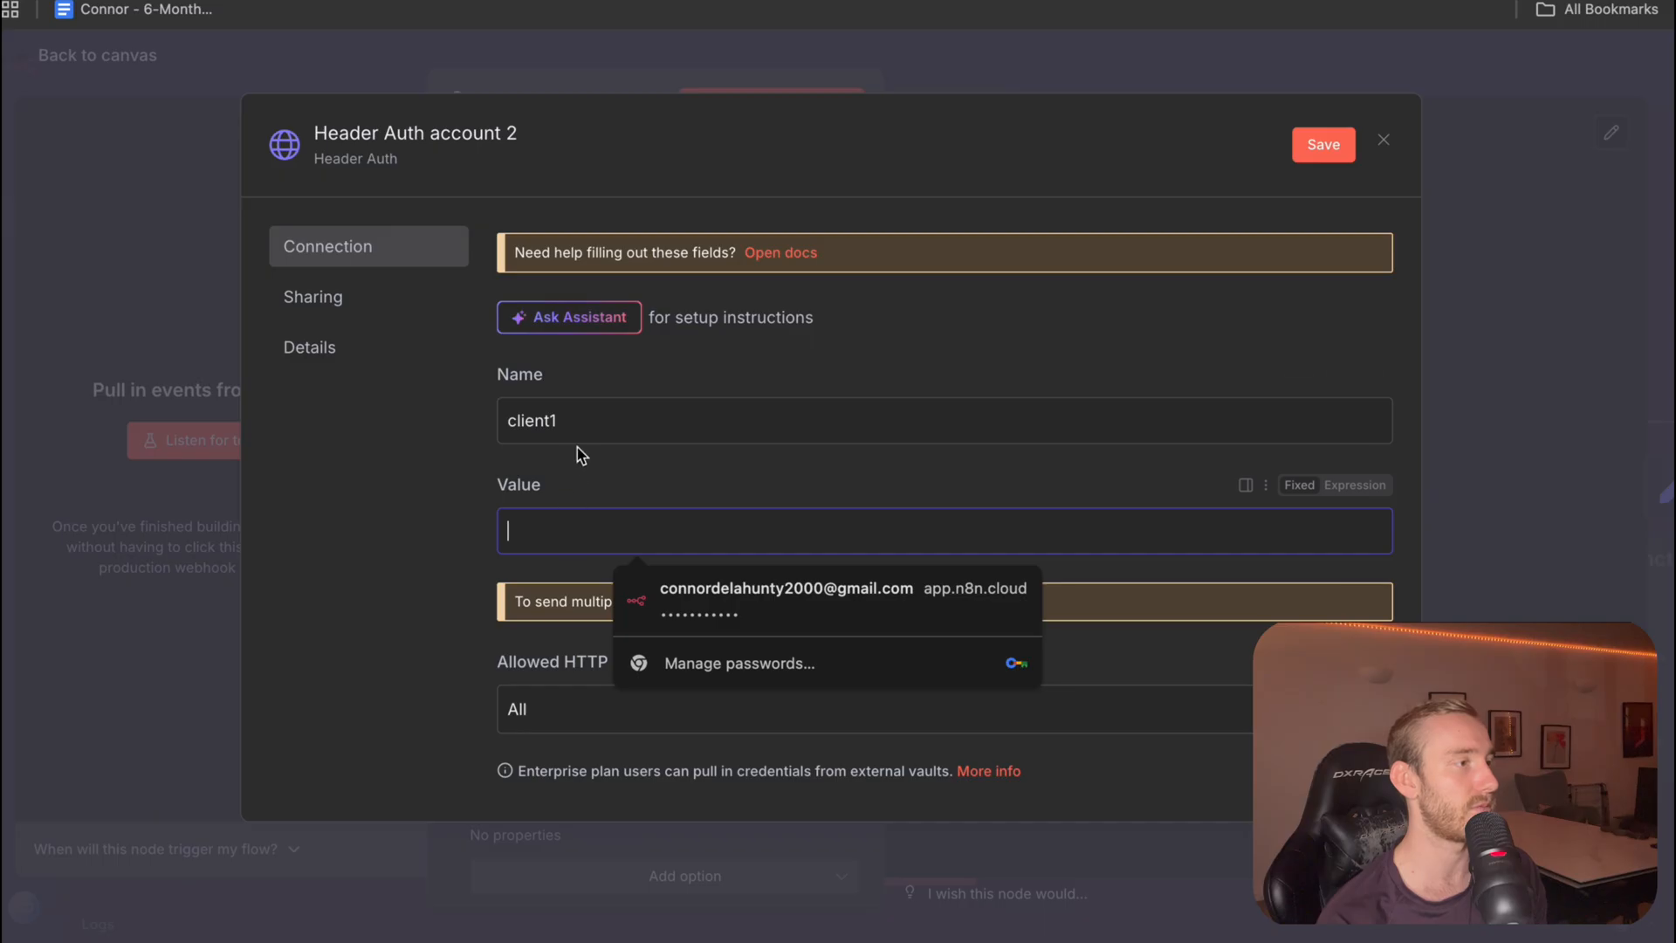
{"action": "mouse_move", "coordinate": [578, 524]}
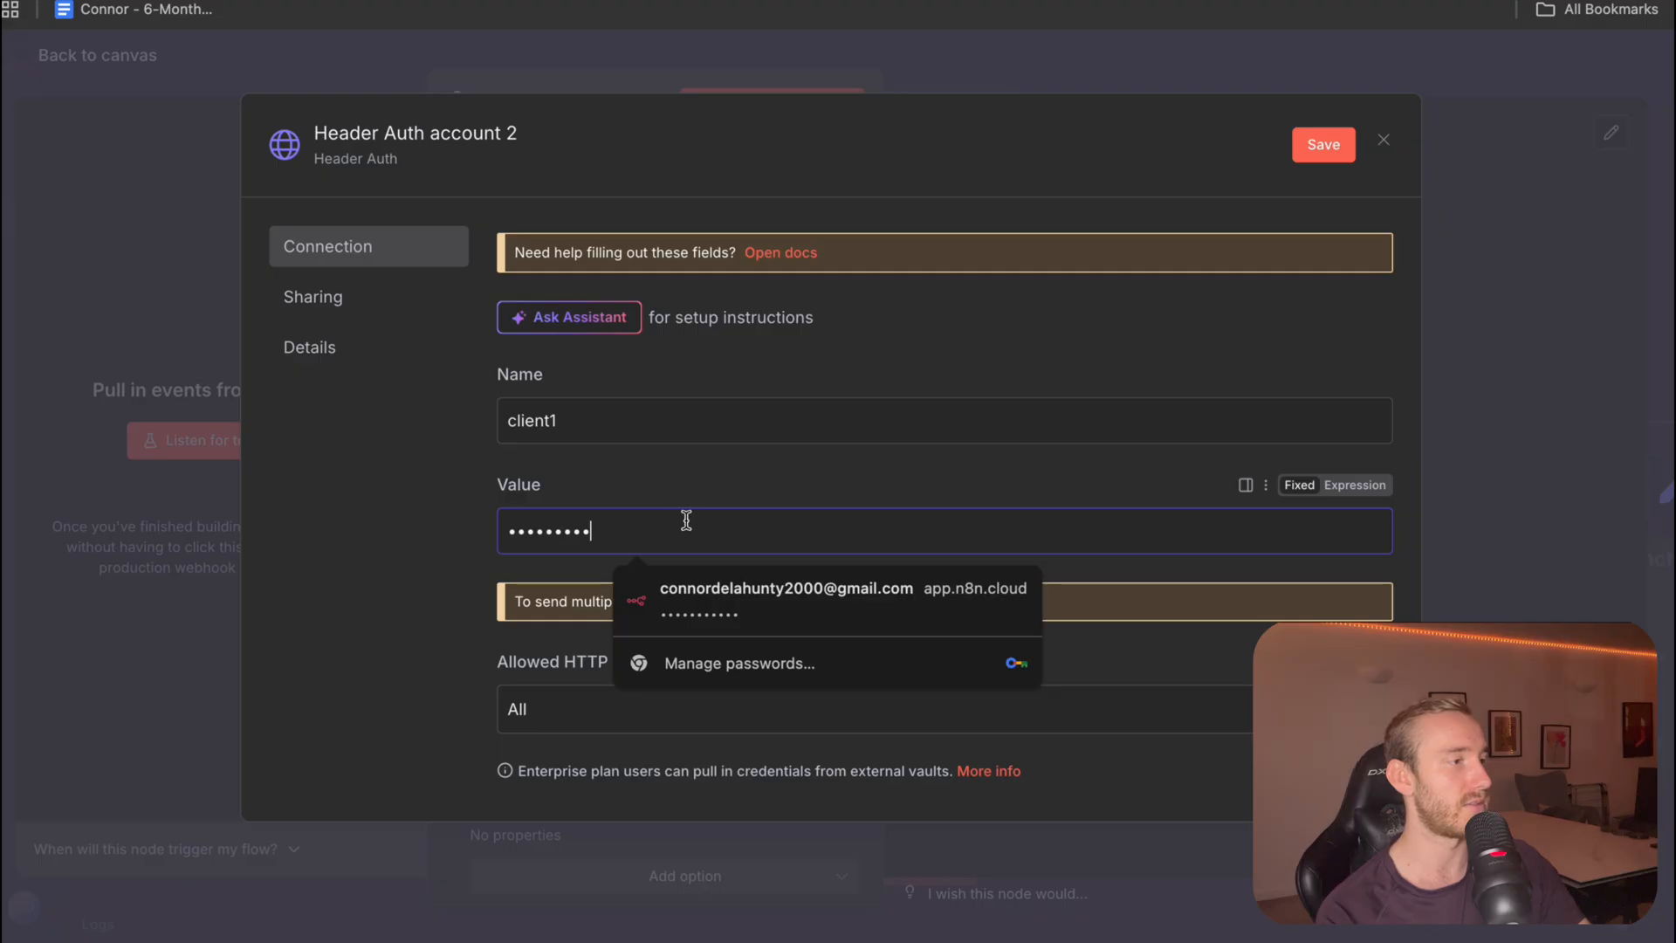
{"action": "left_click", "coordinate": [1321, 145]}
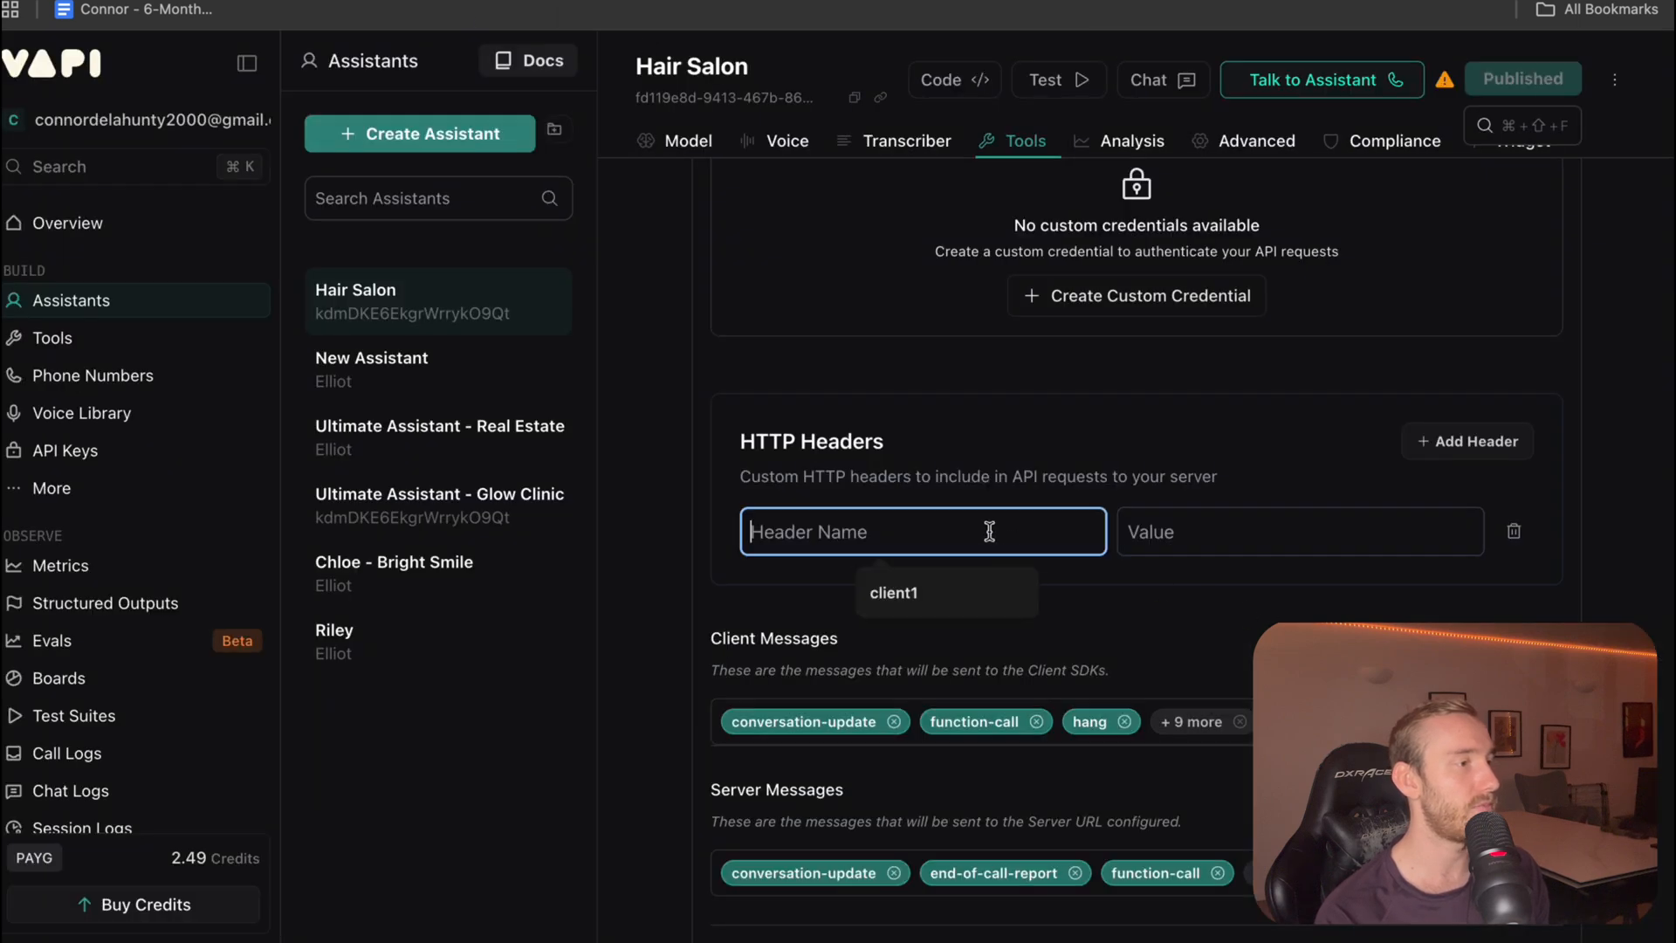
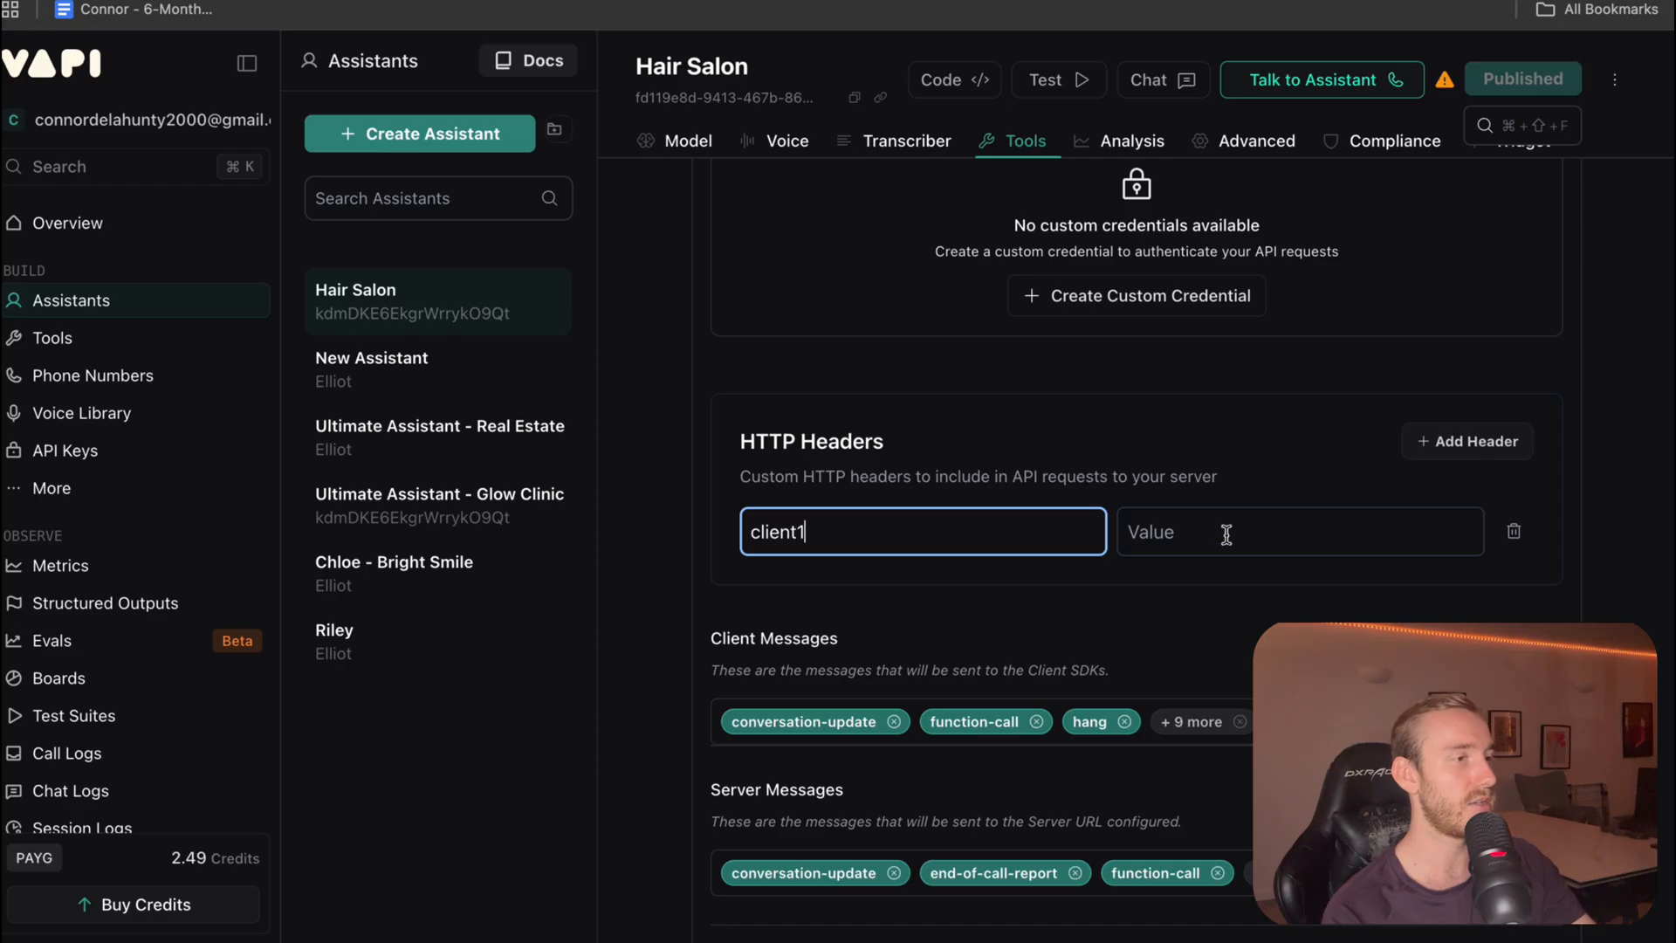
{"action": "left_click", "coordinate": [1297, 531]}
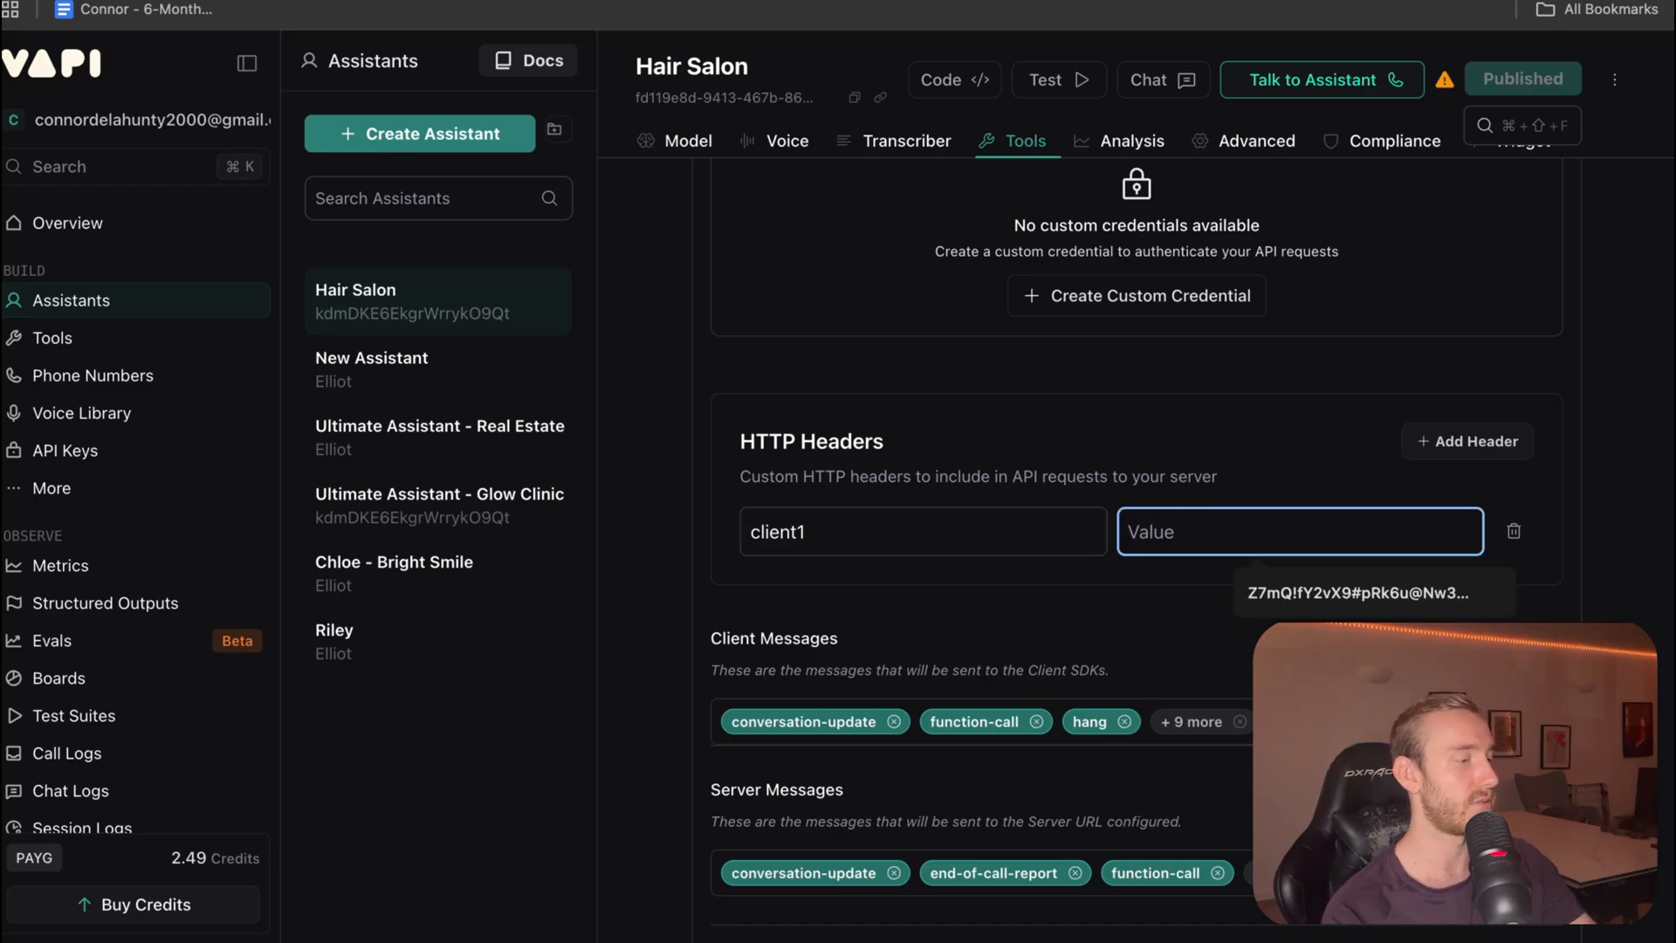
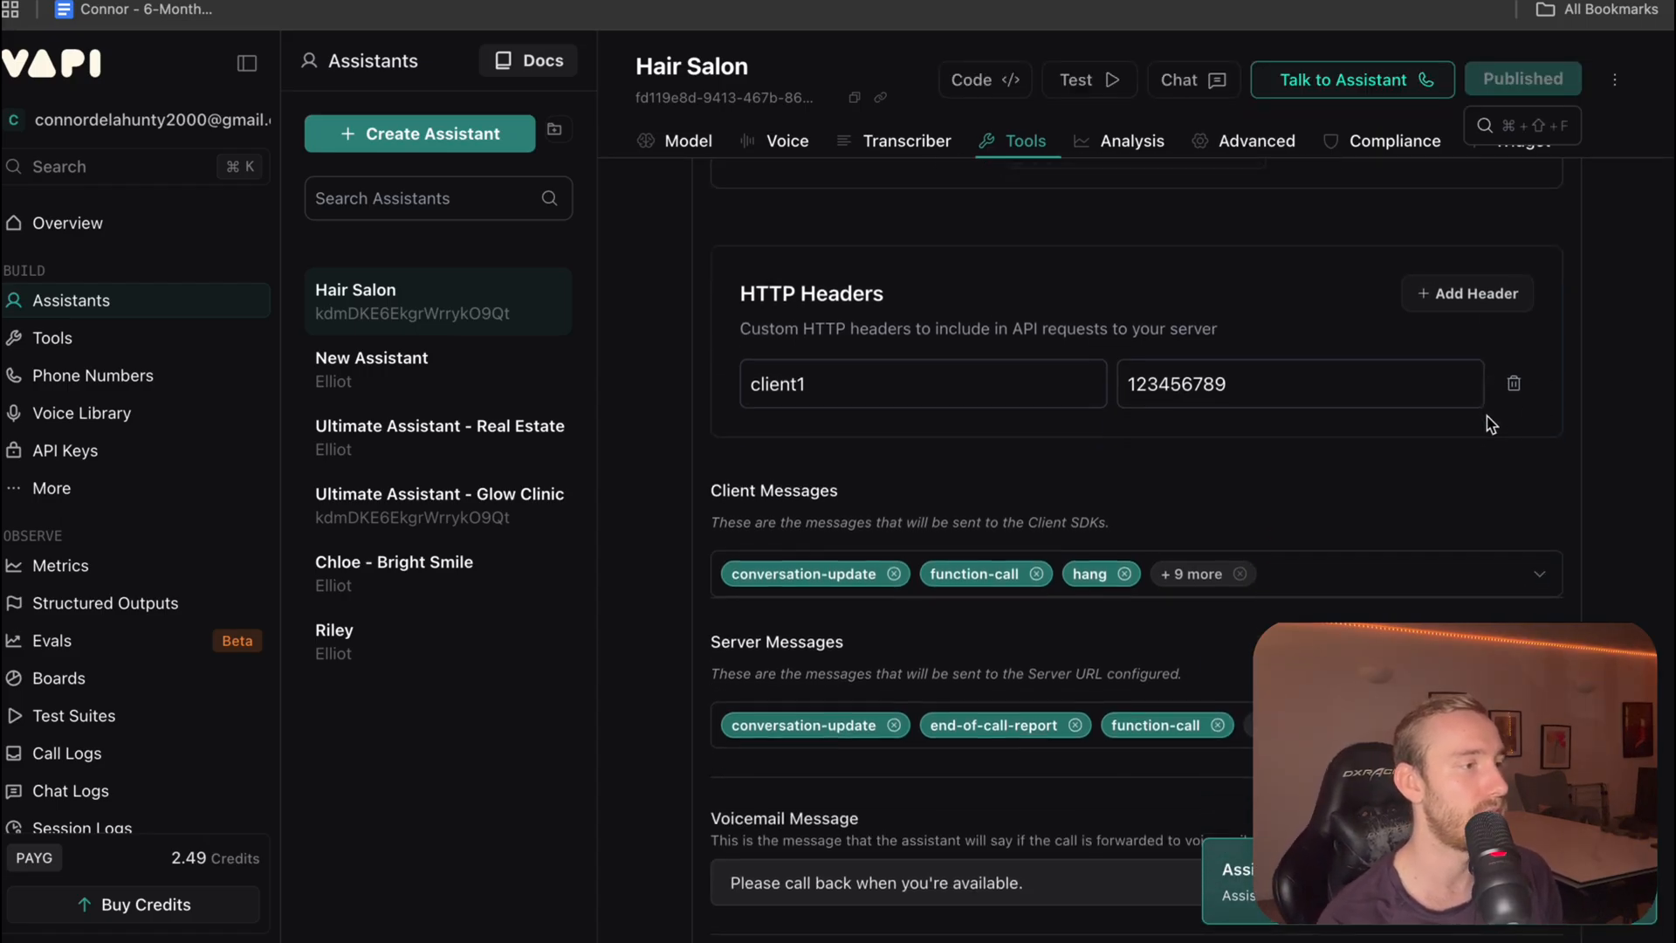
{"action": "scroll", "scroll_direction": "down", "scroll_amount": 3}
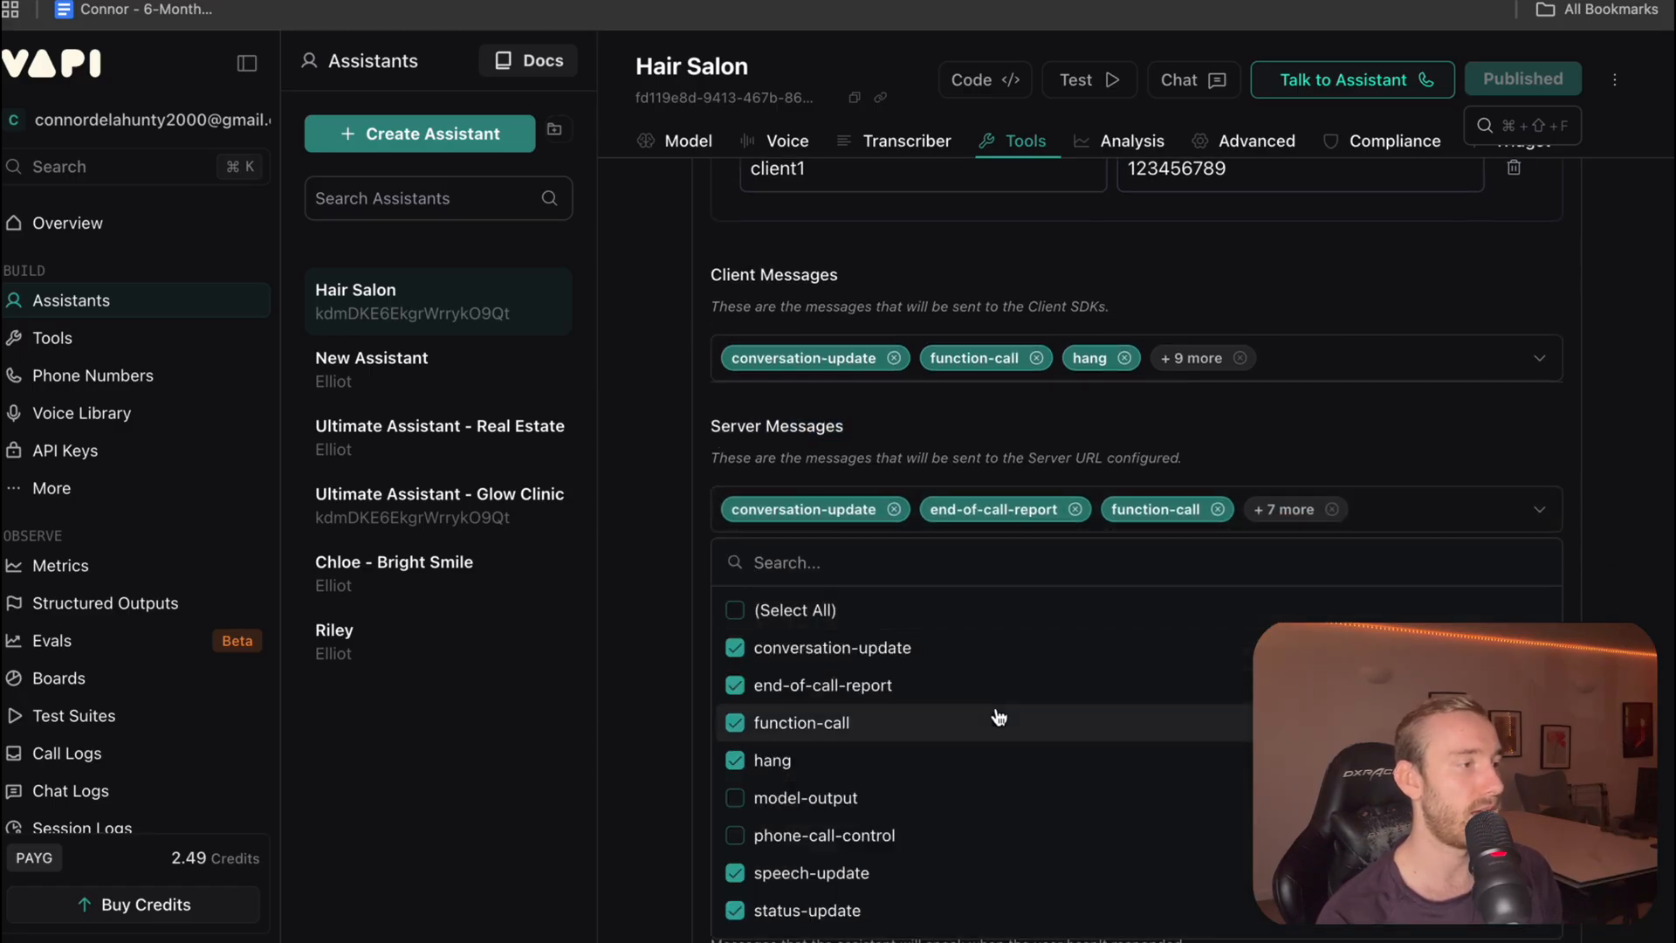
Limit the assistant's server messages to tool-calls only and let it publish.
{"action": "scroll", "scroll_direction": "down", "scroll_amount": 3}
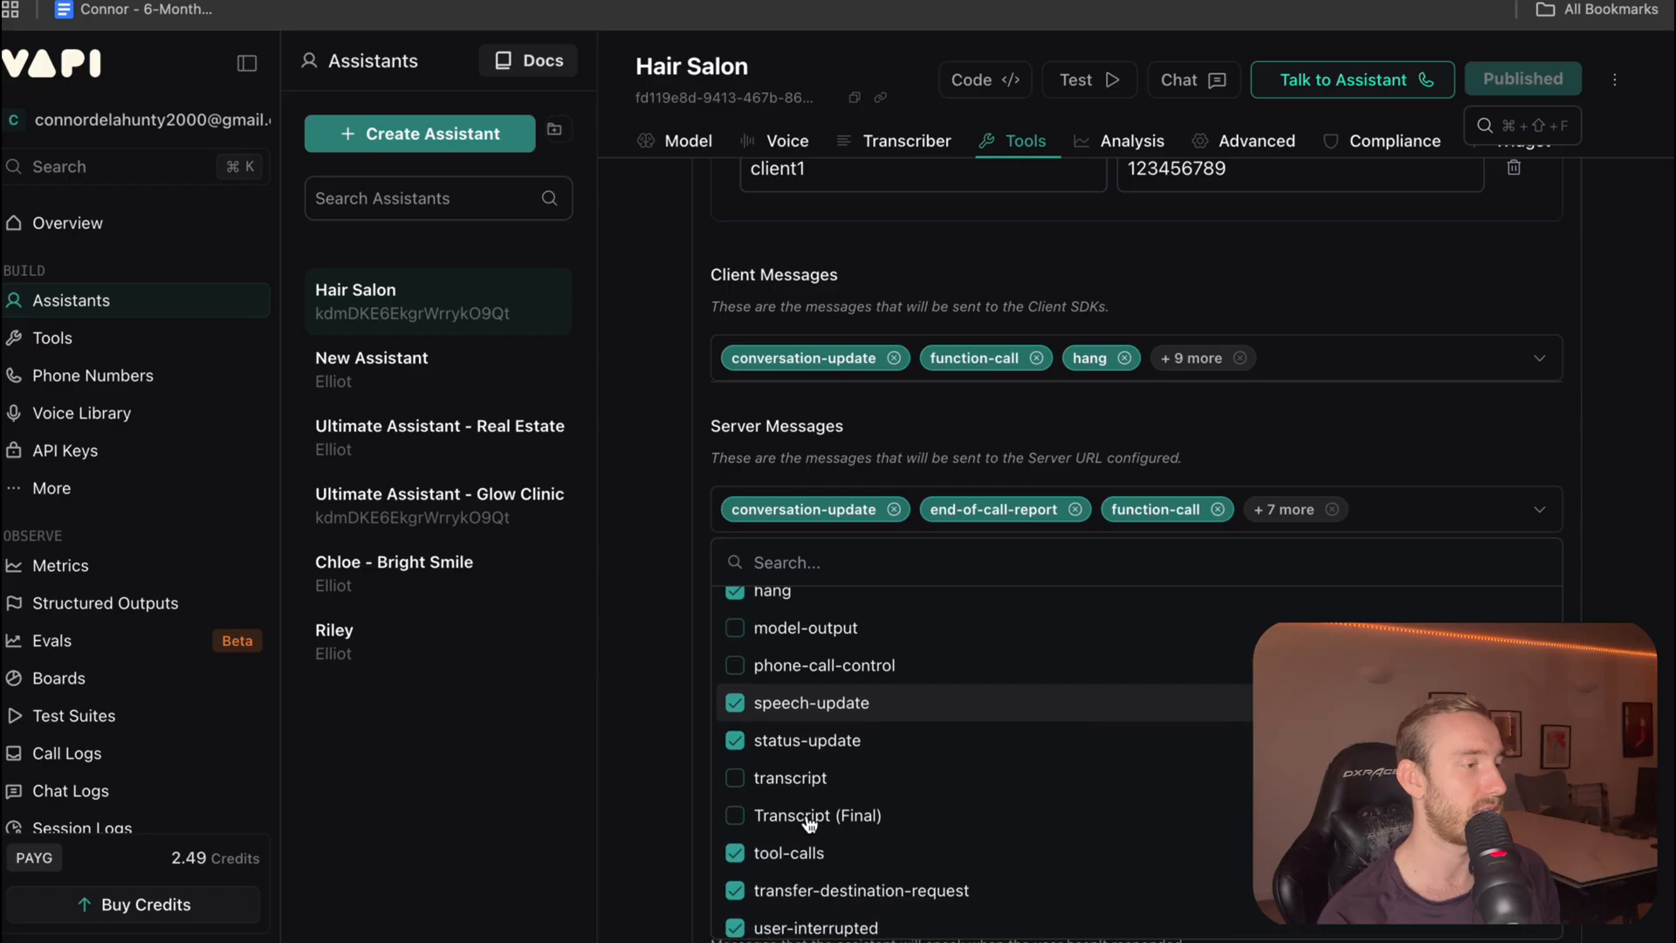
{"action": "scroll", "scroll_direction": "up", "scroll_amount": 3}
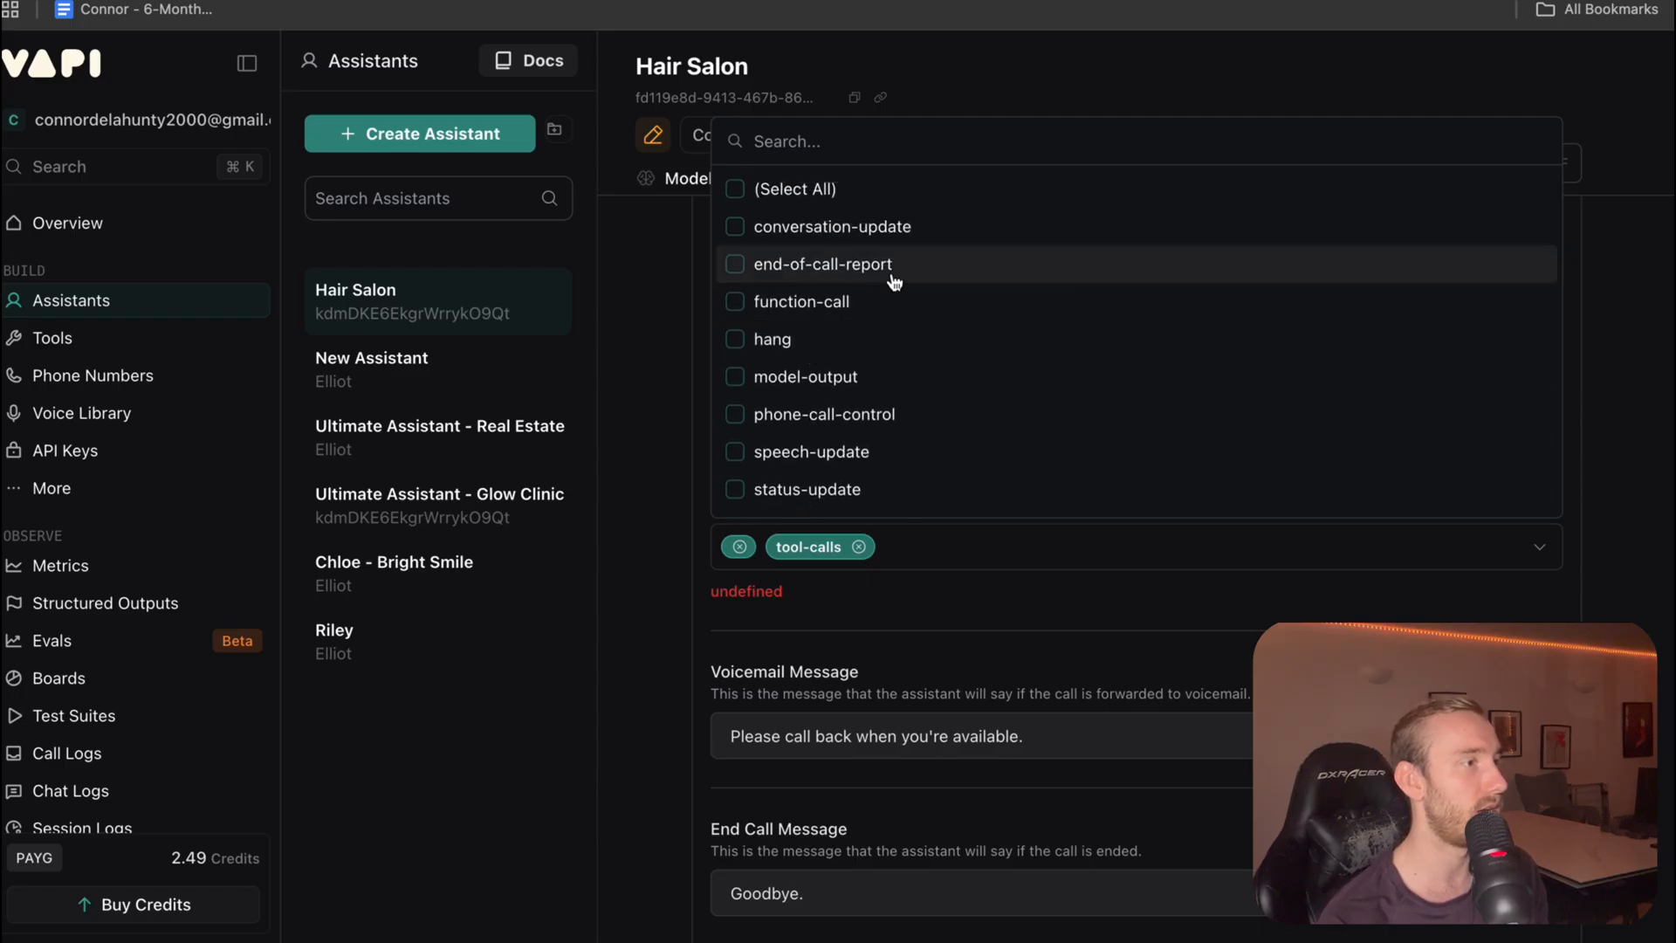
{"action": "scroll", "scroll_direction": "down", "scroll_amount": 3}
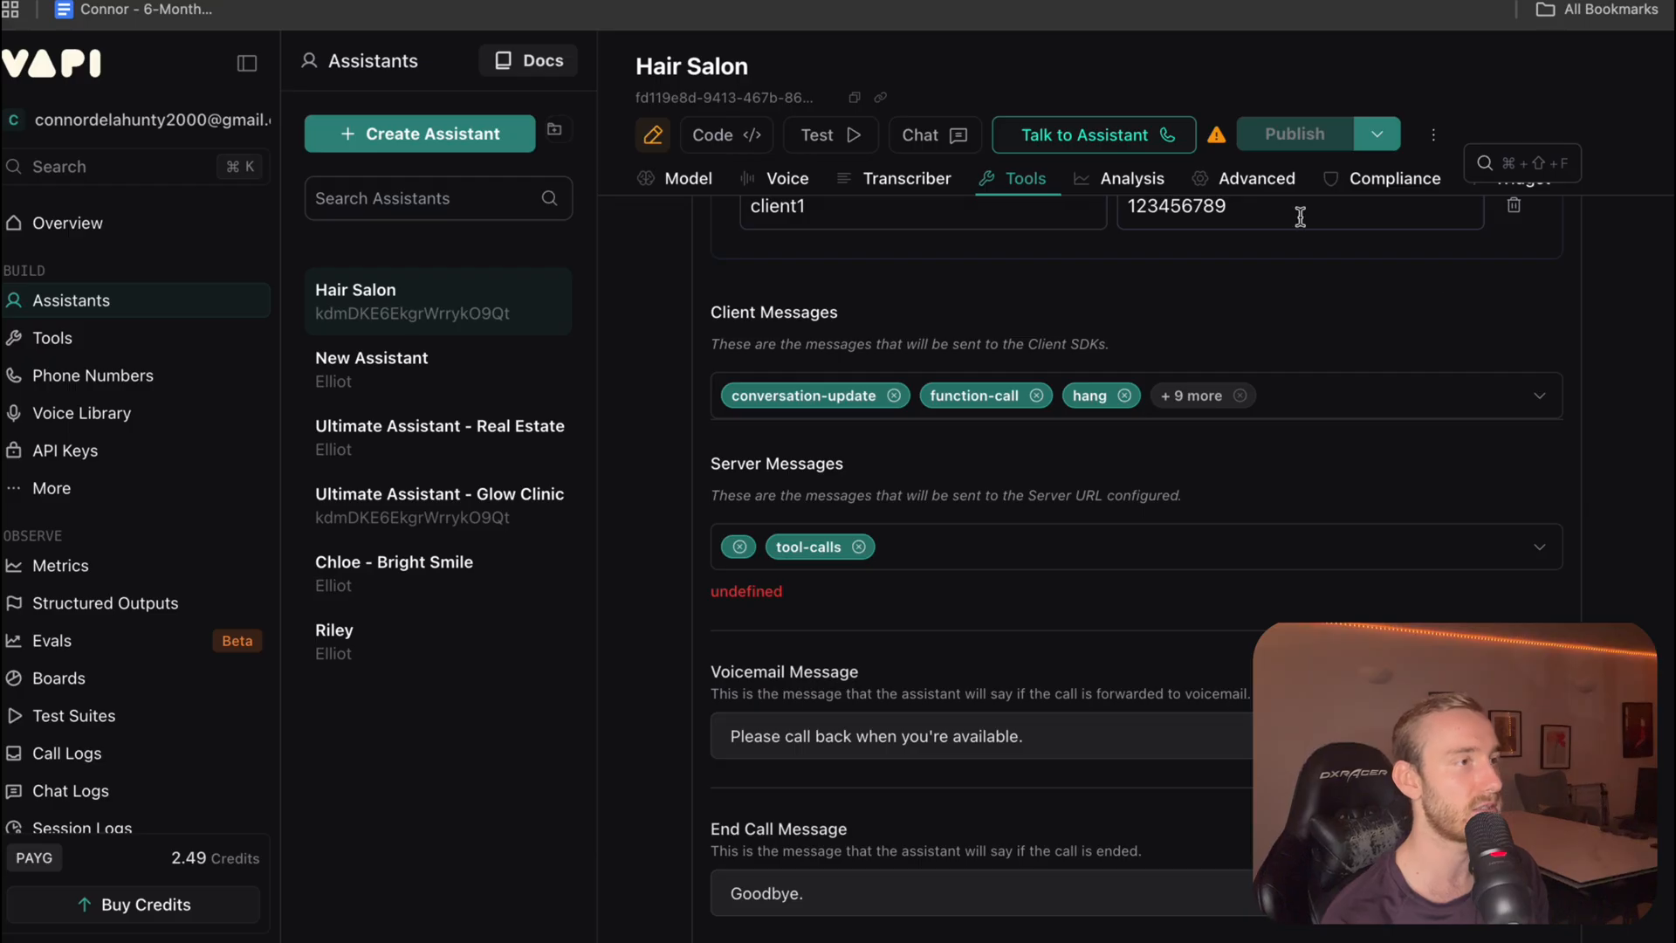
{"action": "left_click", "coordinate": [1536, 547]}
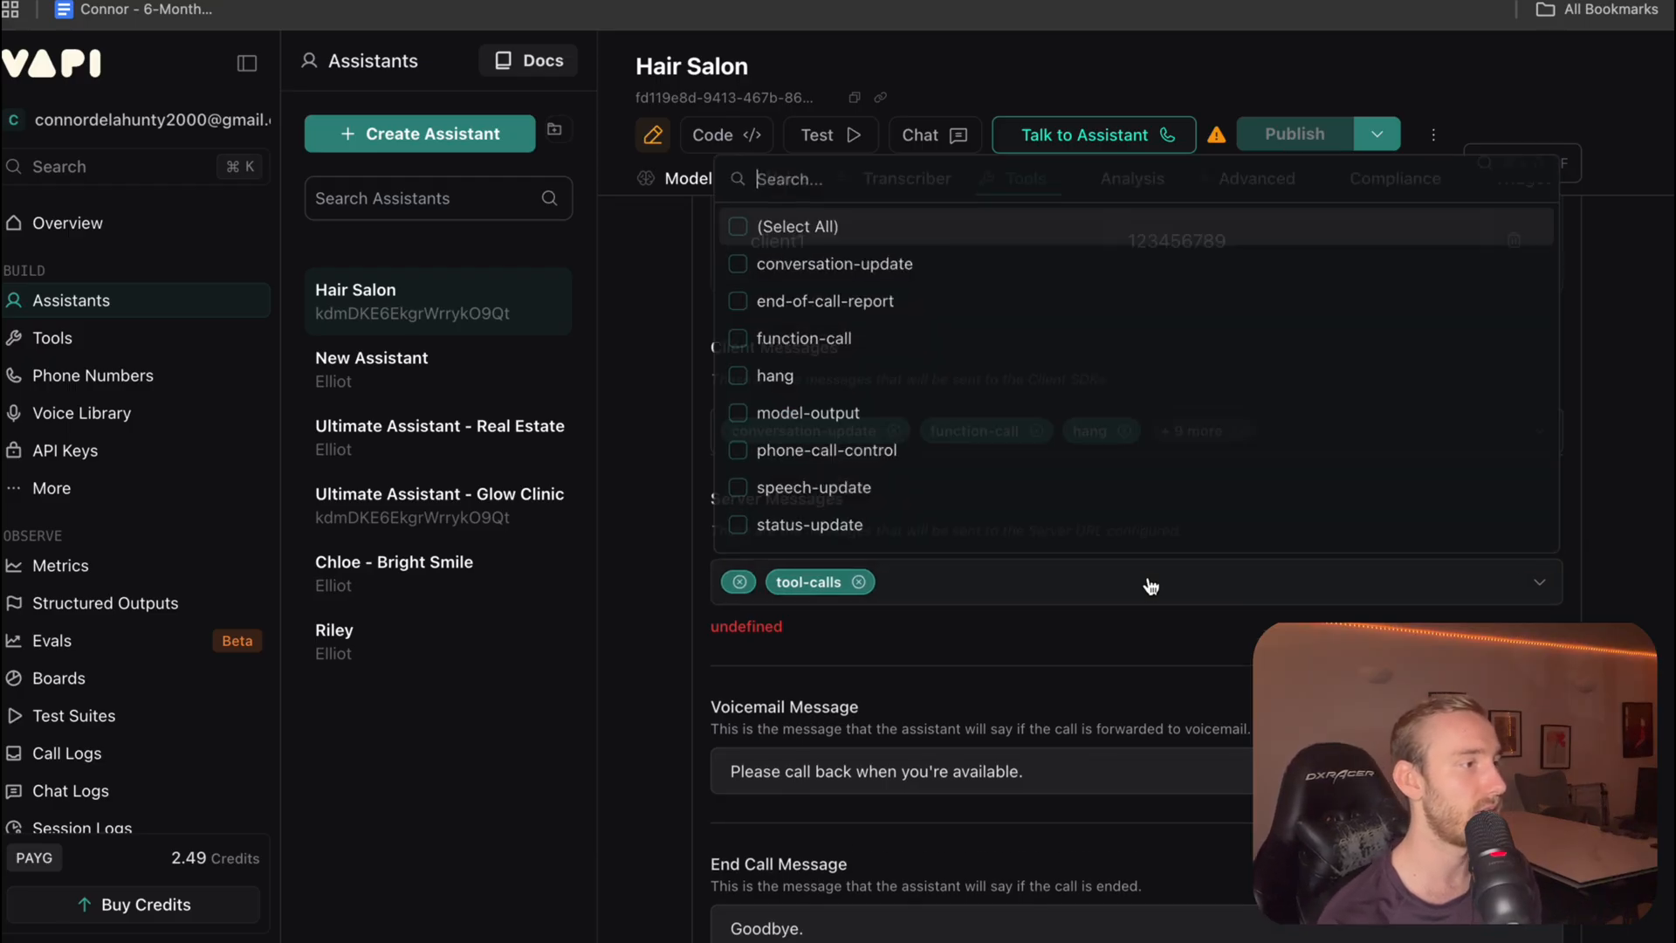
{"action": "left_click", "coordinate": [1151, 587]}
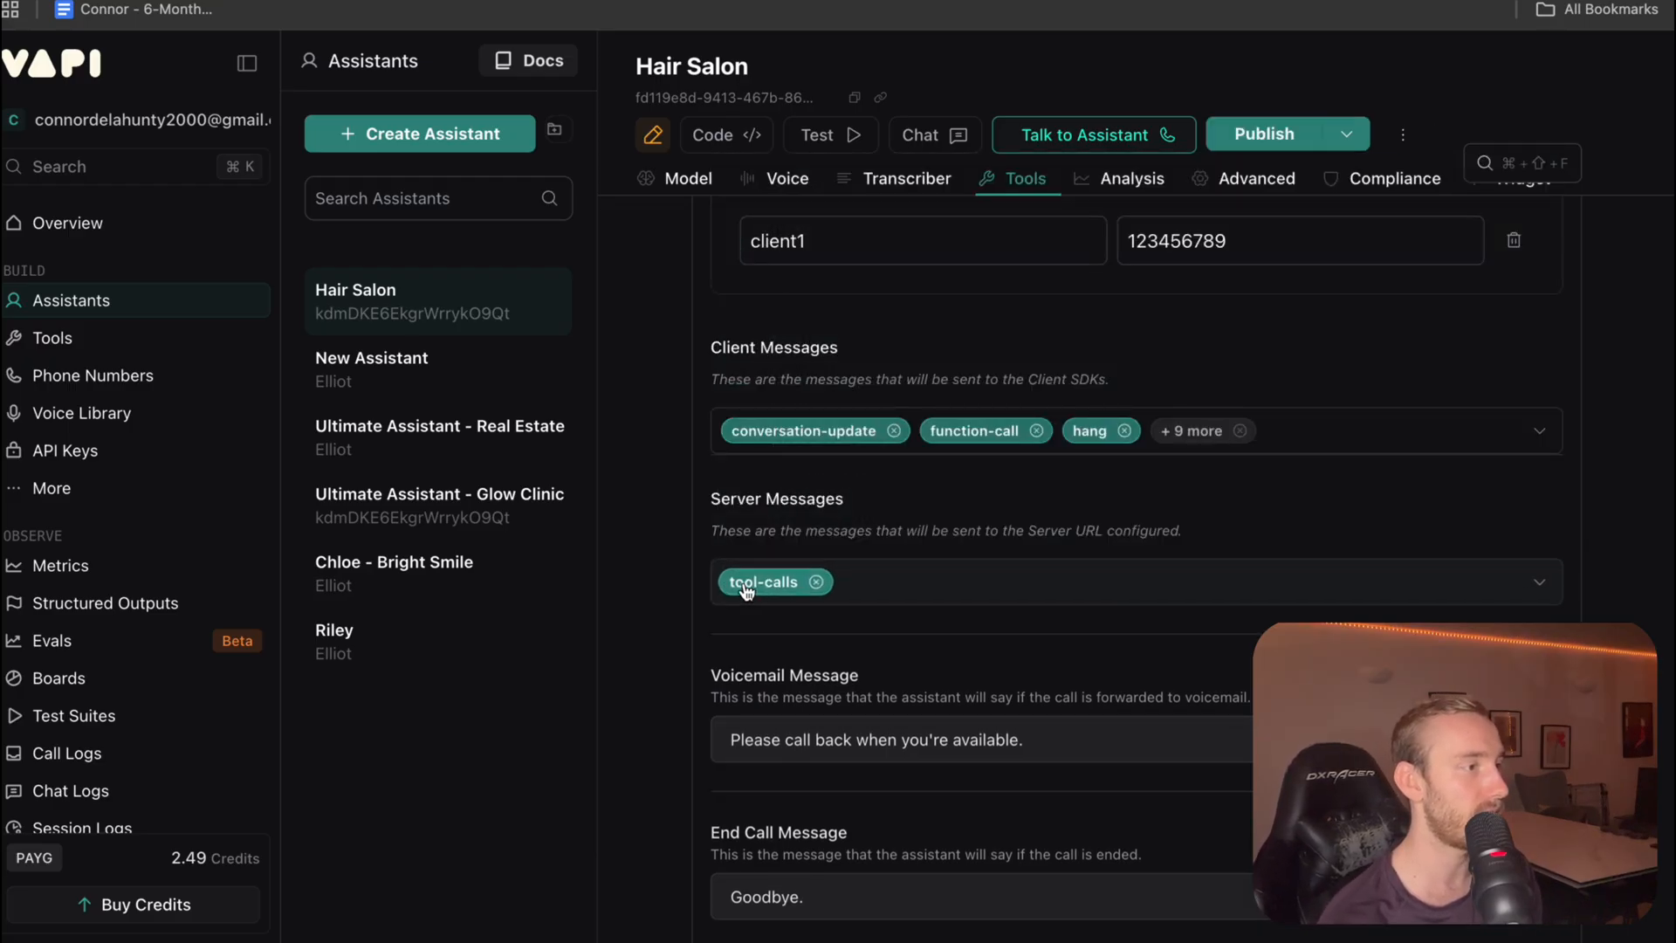
{"action": "left_click", "coordinate": [1276, 134]}
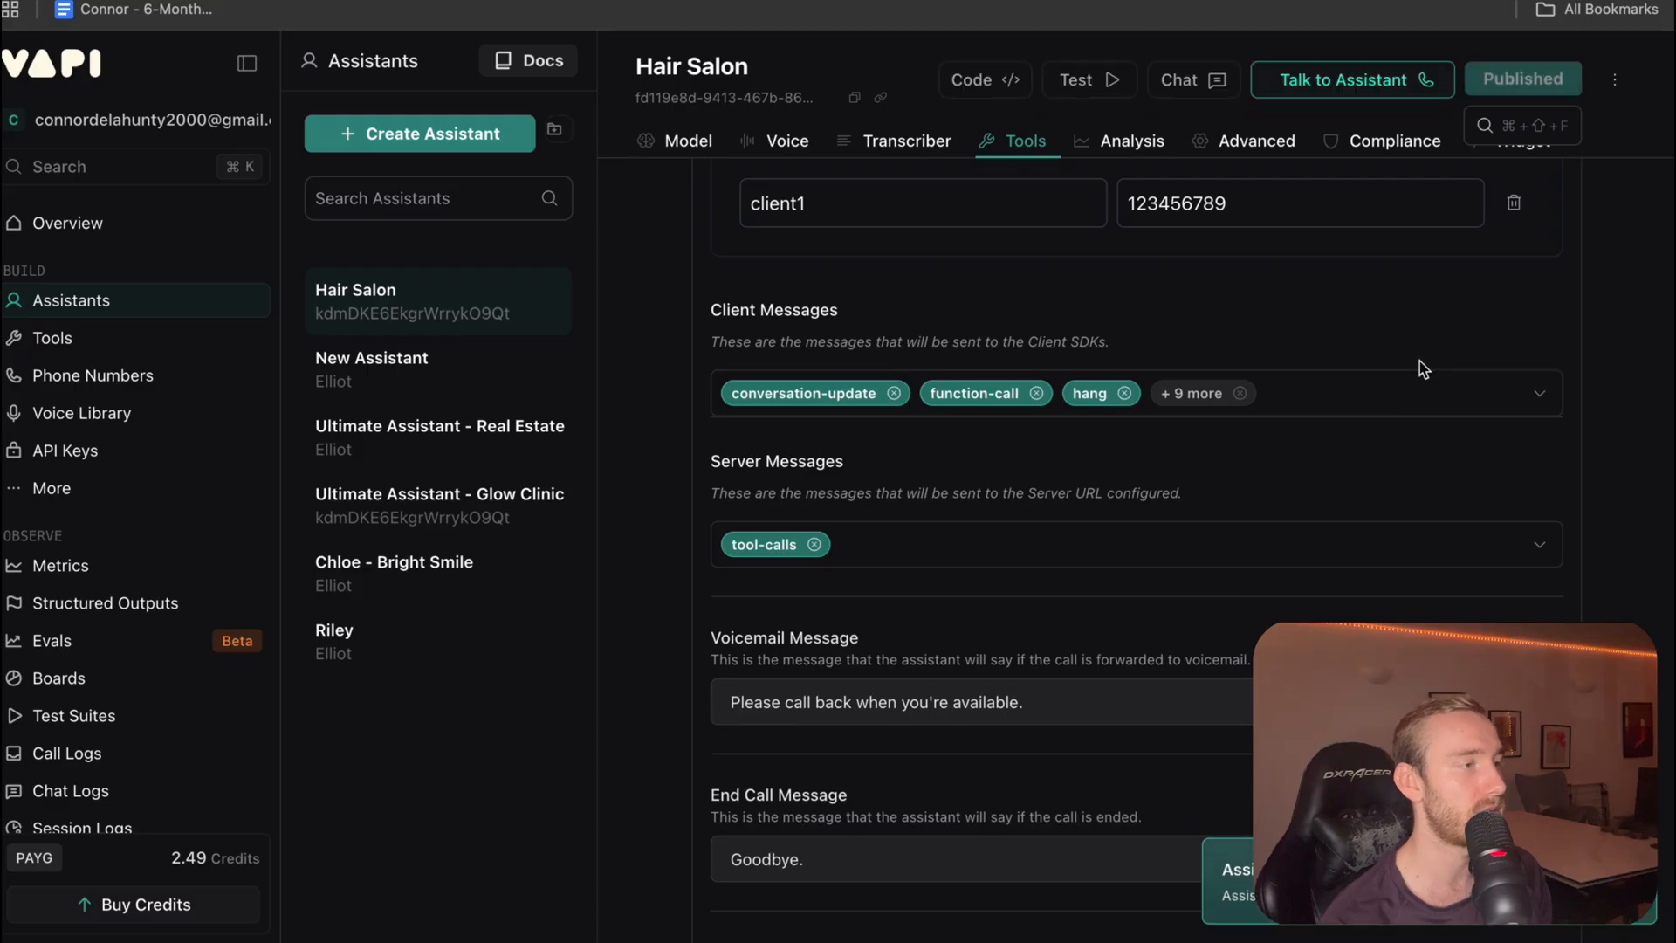
{"action": "scroll", "scroll_direction": "down", "scroll_amount": 3}
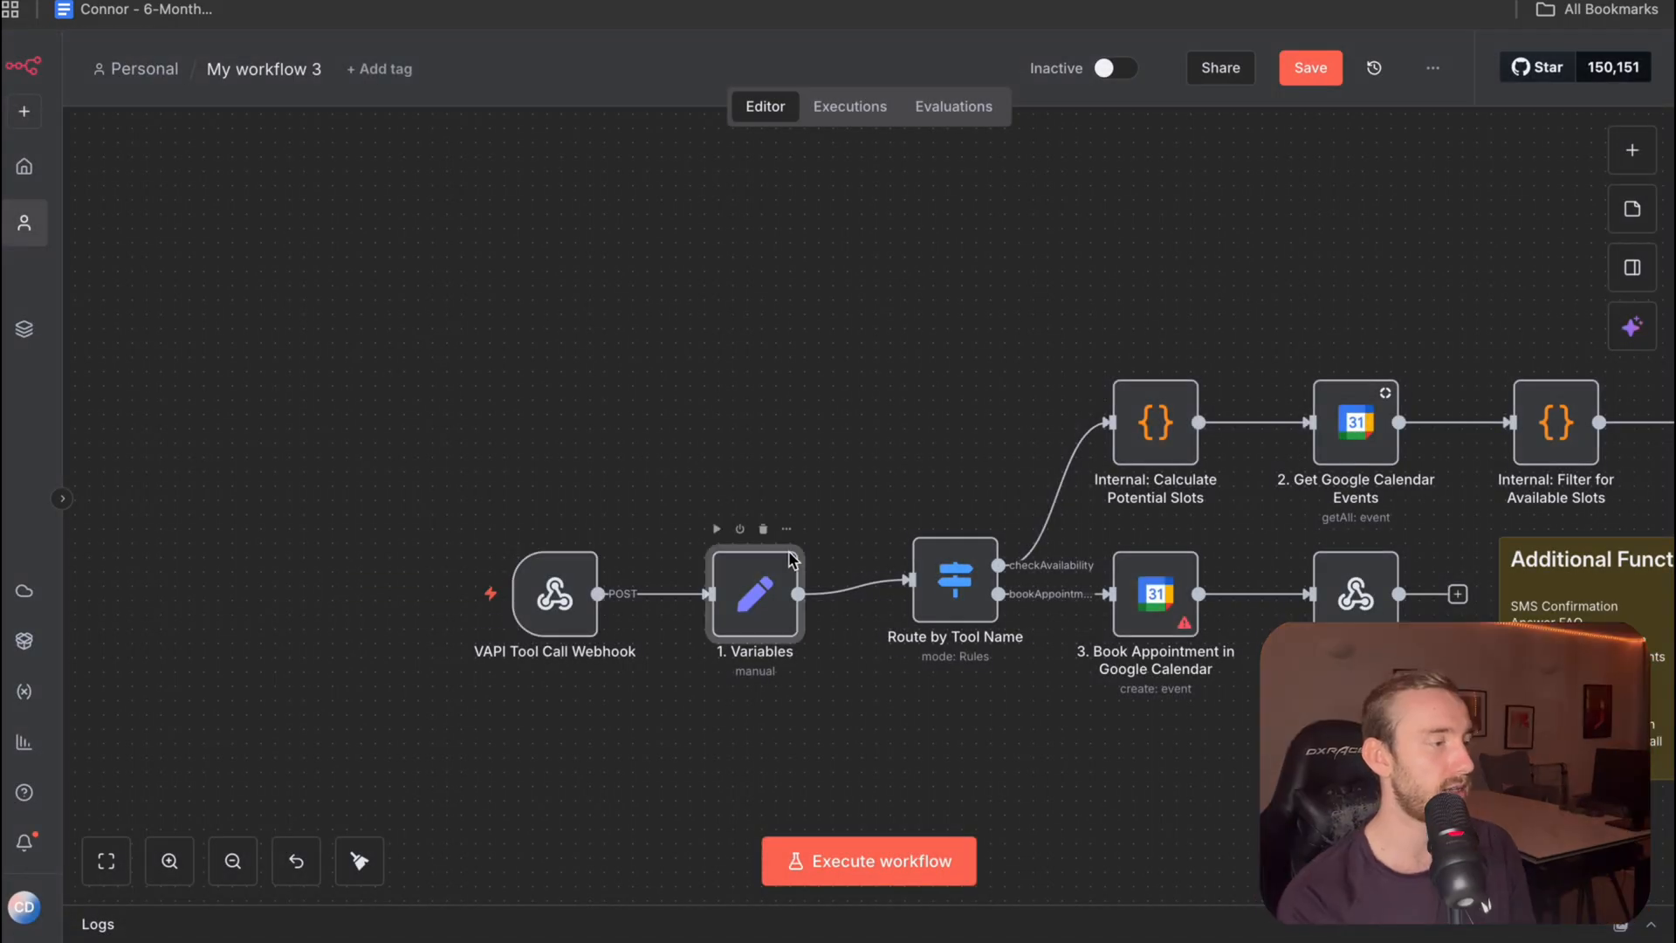
Set the Variables node's serviceName to Hair Appointment after reviewing hours, duration and buffer.
{"action": "double_click", "coordinate": [754, 592]}
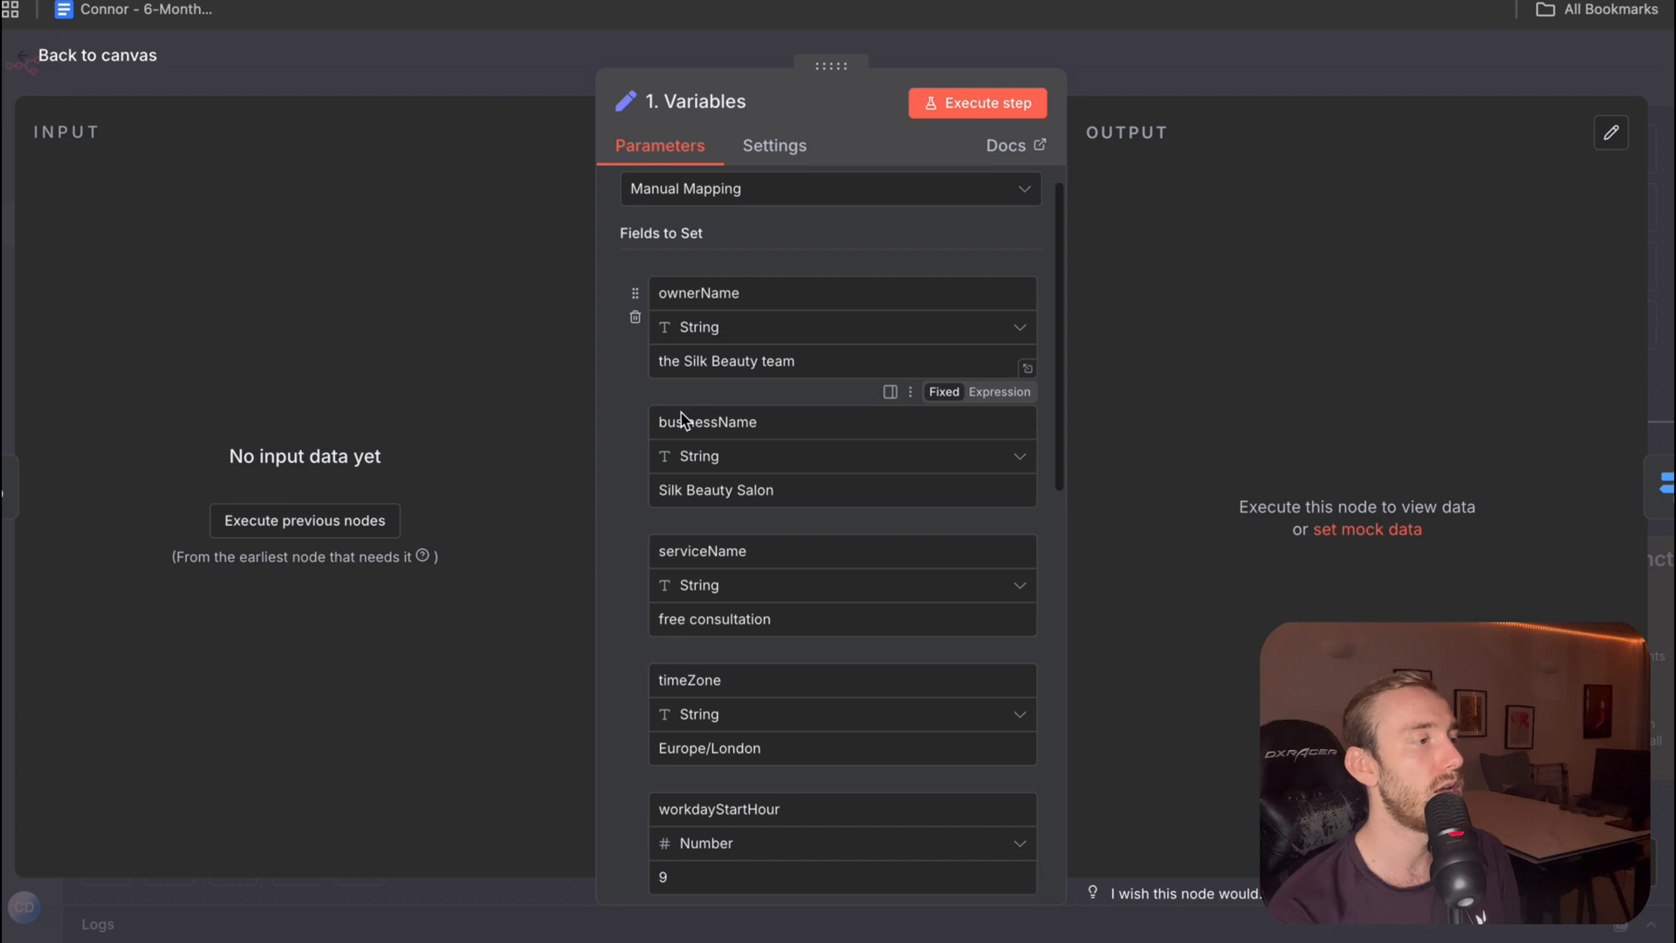
{"action": "scroll", "scroll_direction": "down", "scroll_amount": 3}
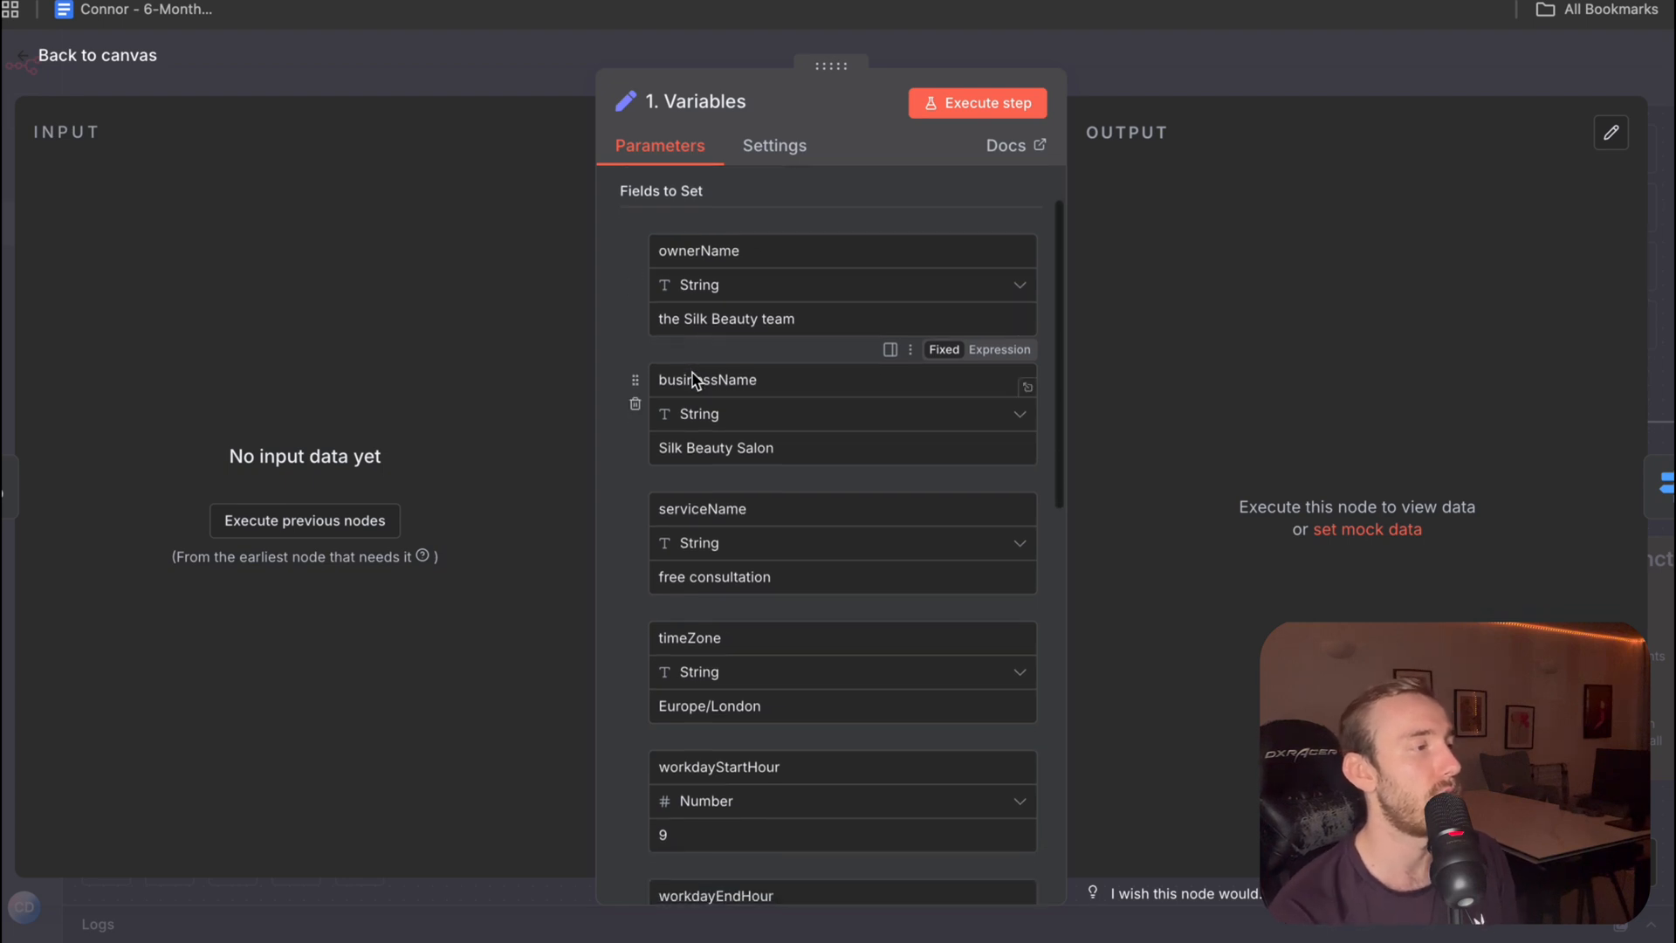
{"action": "scroll", "scroll_direction": "down", "scroll_amount": 3}
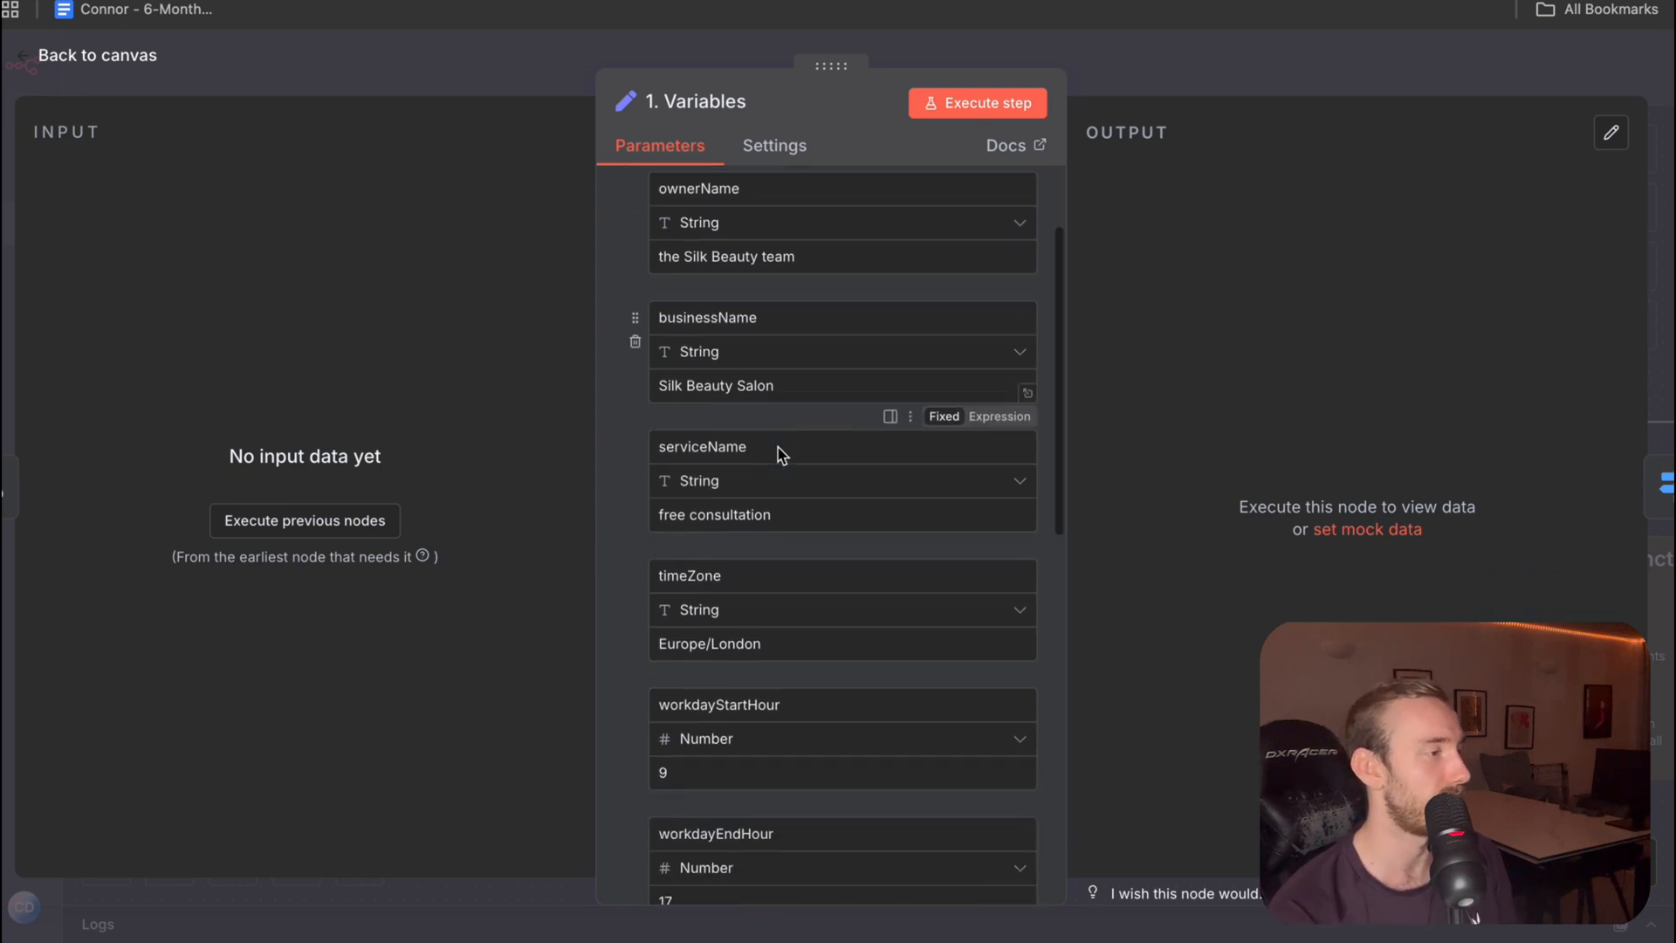
{"action": "scroll", "scroll_direction": "down", "scroll_amount": 3}
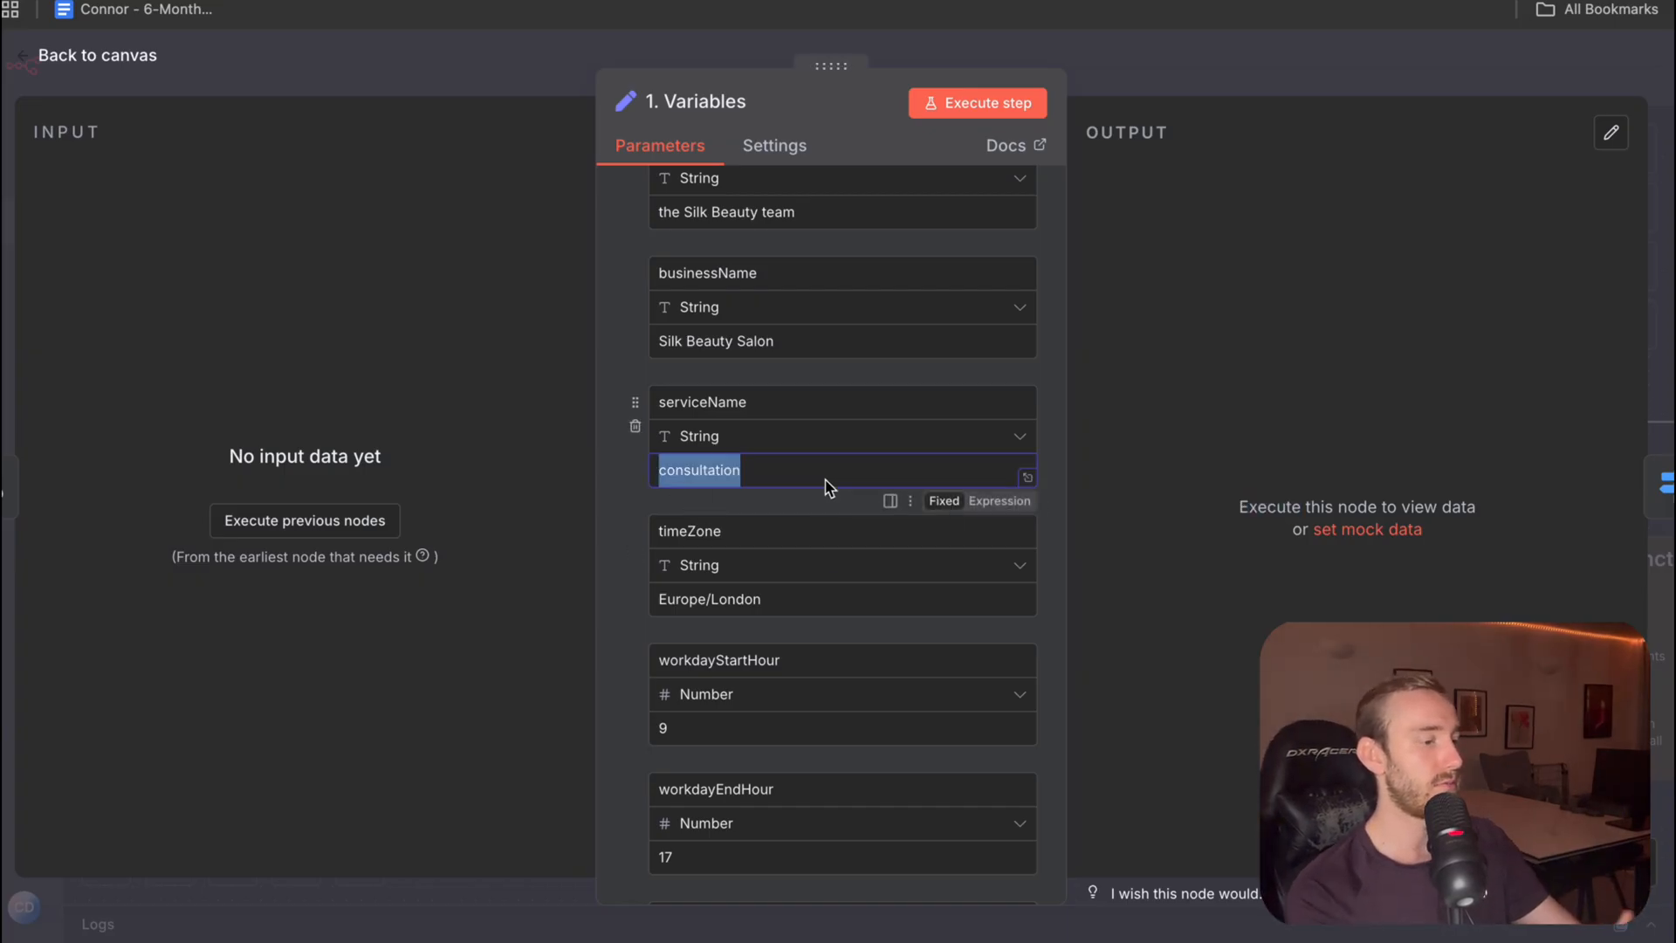
{"action": "type", "text": "Hair Appointment"}
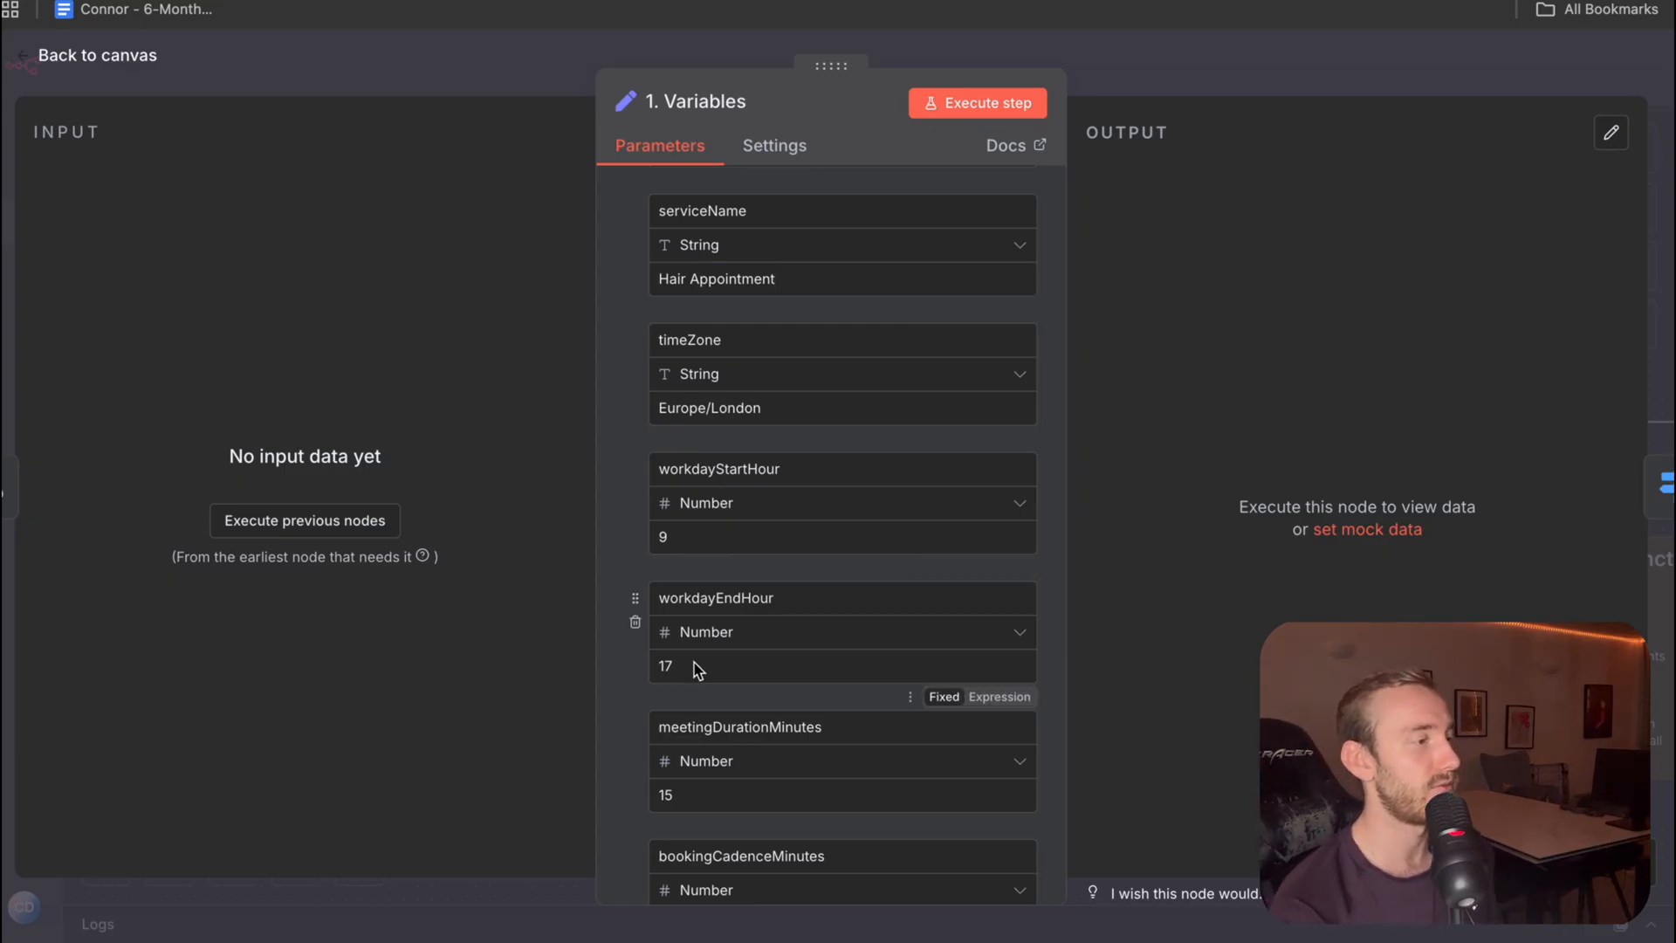
{"action": "scroll", "scroll_direction": "down", "scroll_amount": 3}
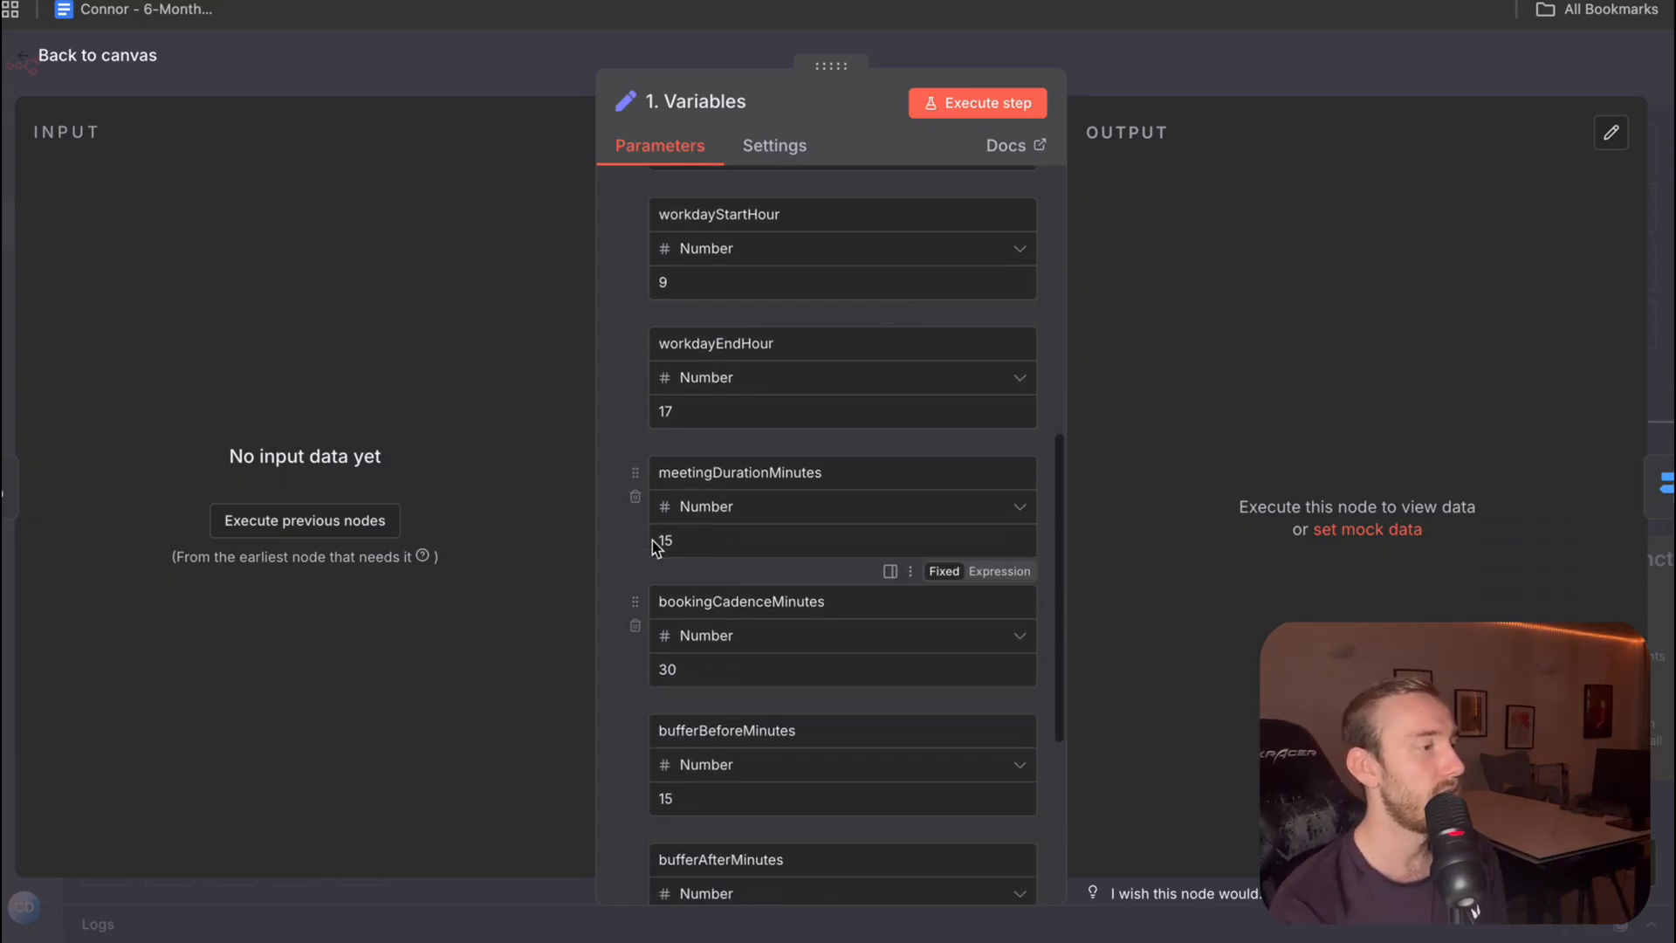
{"action": "scroll", "scroll_direction": "down", "scroll_amount": 3}
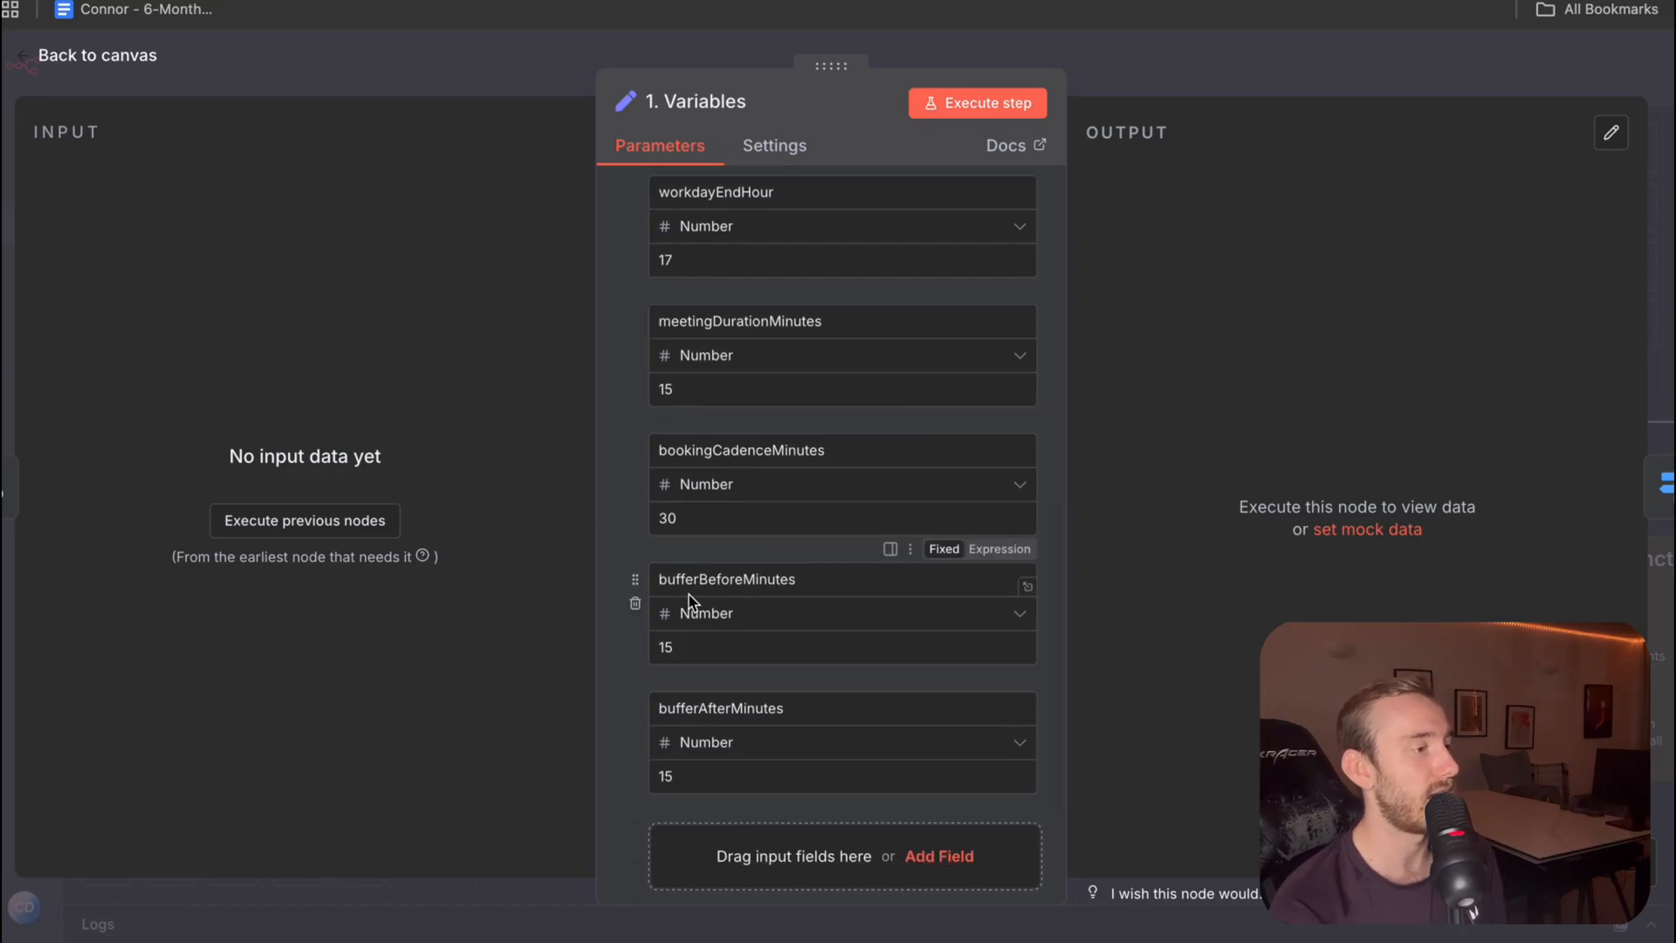
{"action": "mouse_move", "coordinate": [128, 59]}
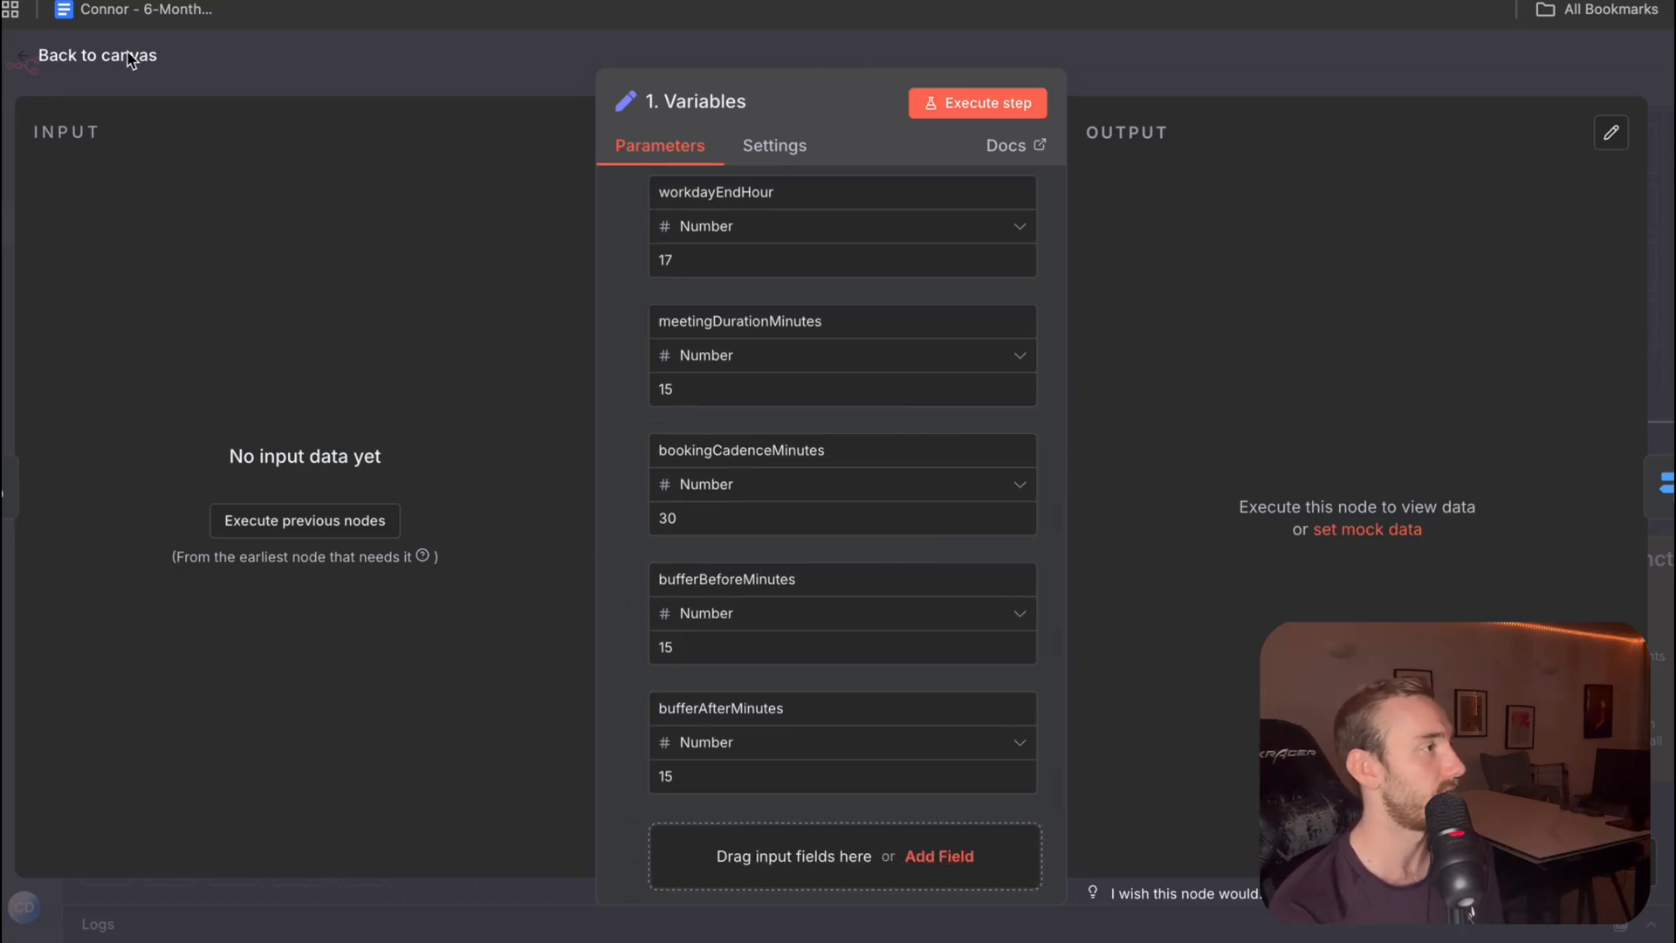
{"action": "left_click", "coordinate": [96, 54]}
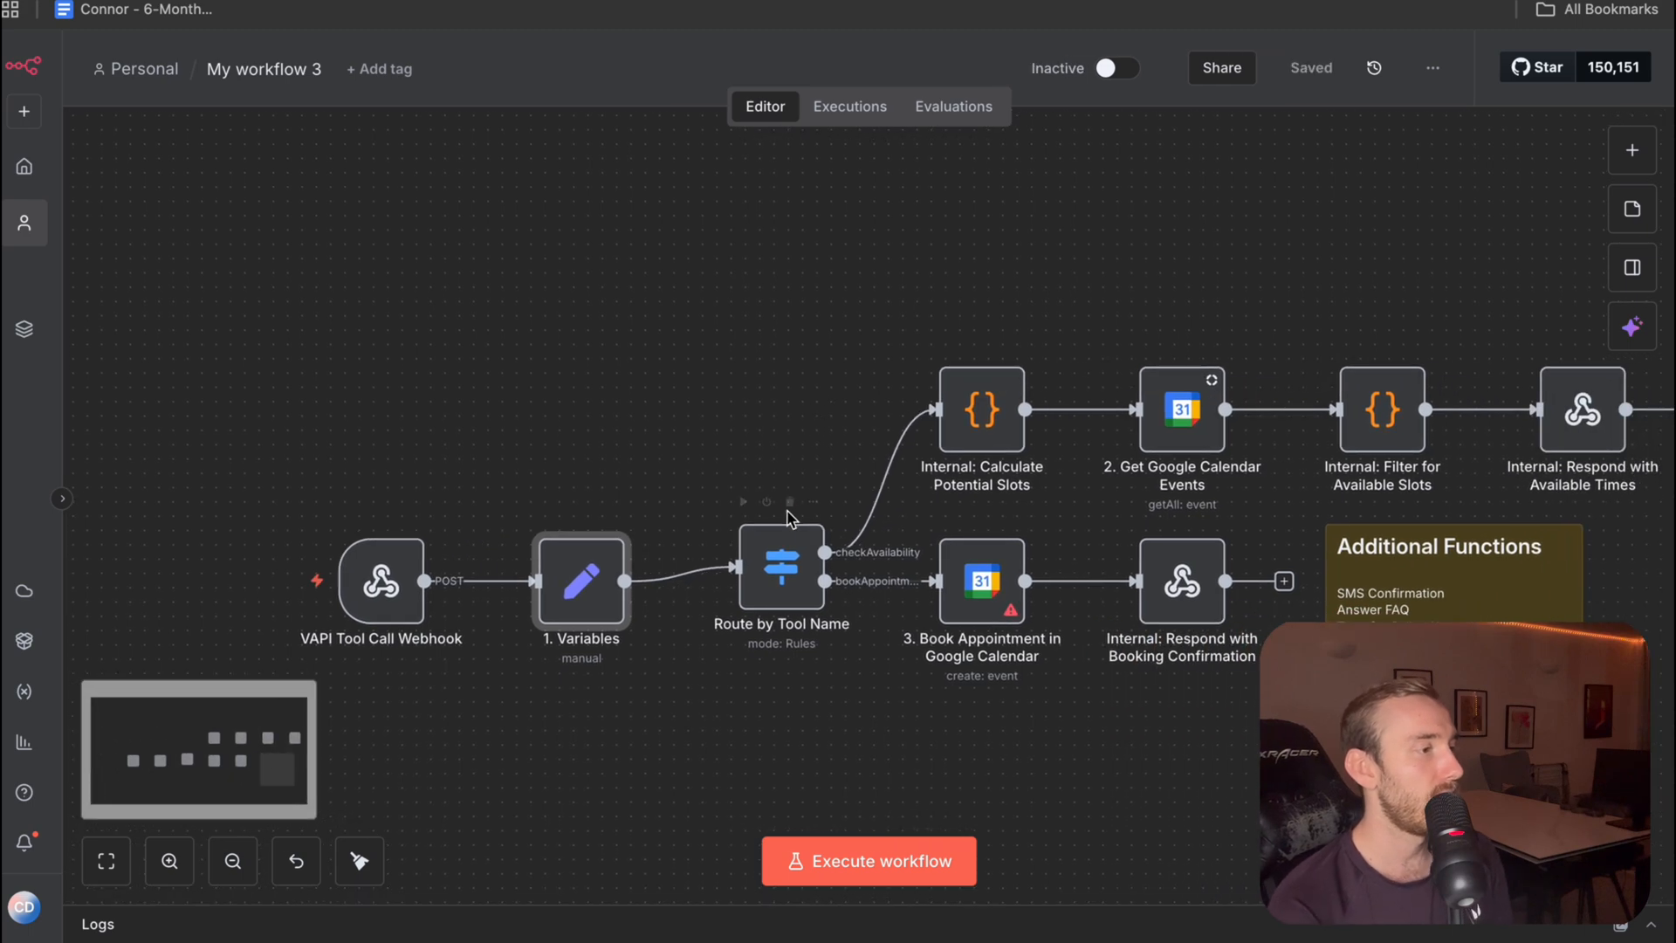
Inspect the Route by Tool Name rules and slot-calculation code, ending on Get Google Calendar Events.
{"action": "double_click", "coordinate": [780, 566]}
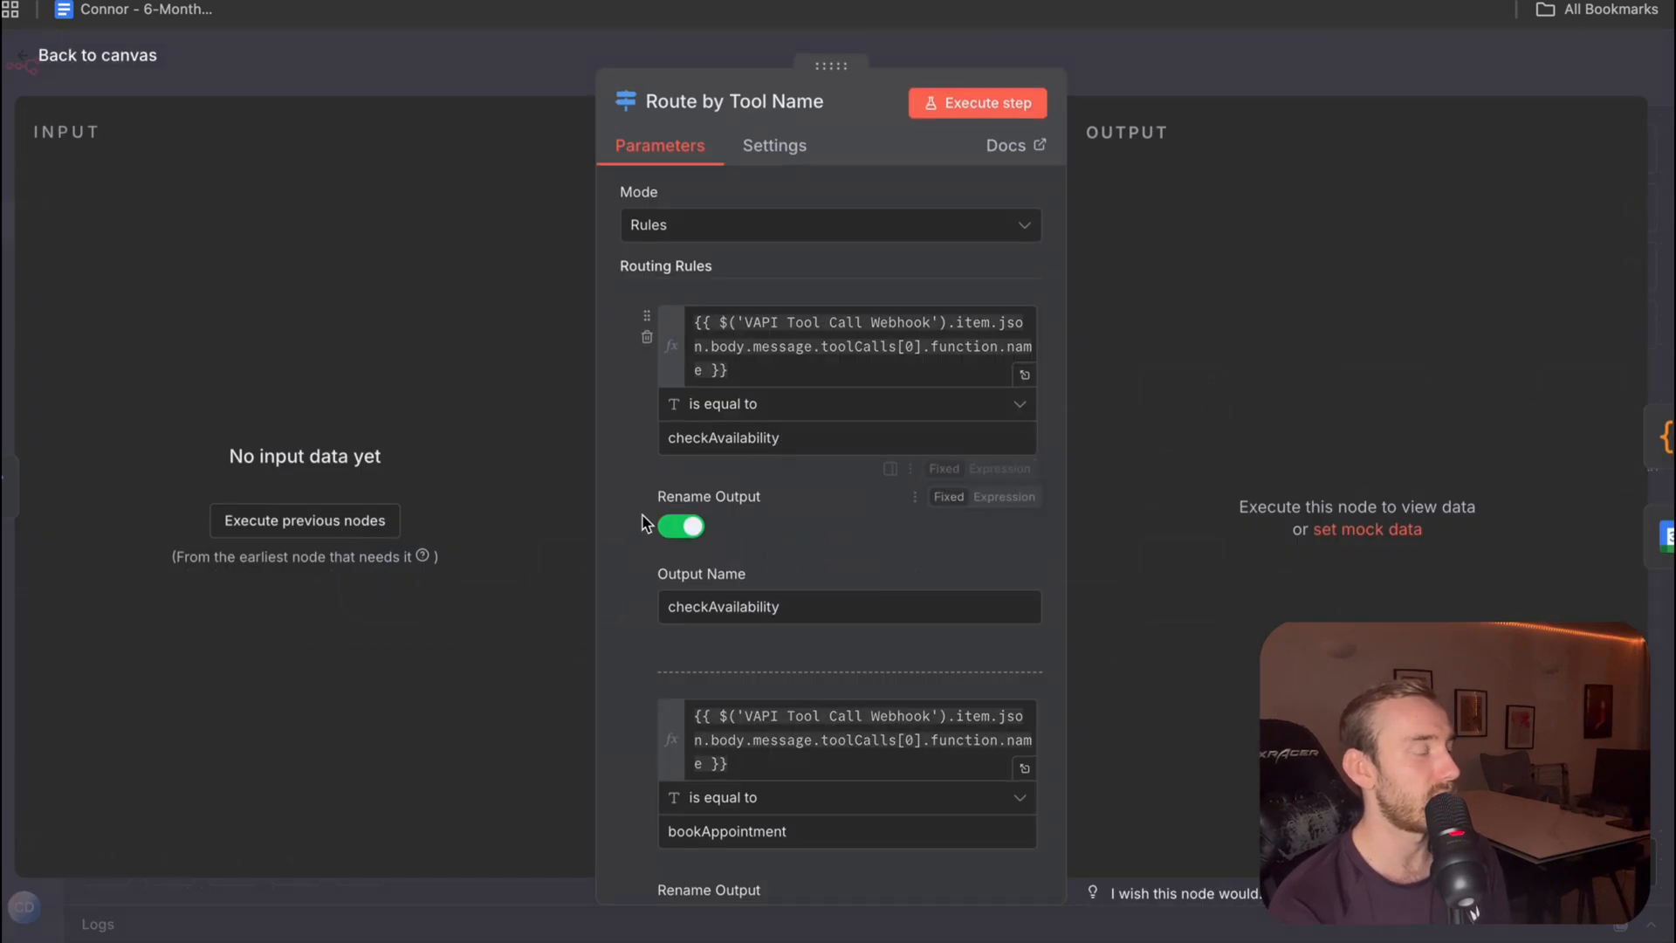
{"action": "scroll", "scroll_direction": "down", "scroll_amount": 3}
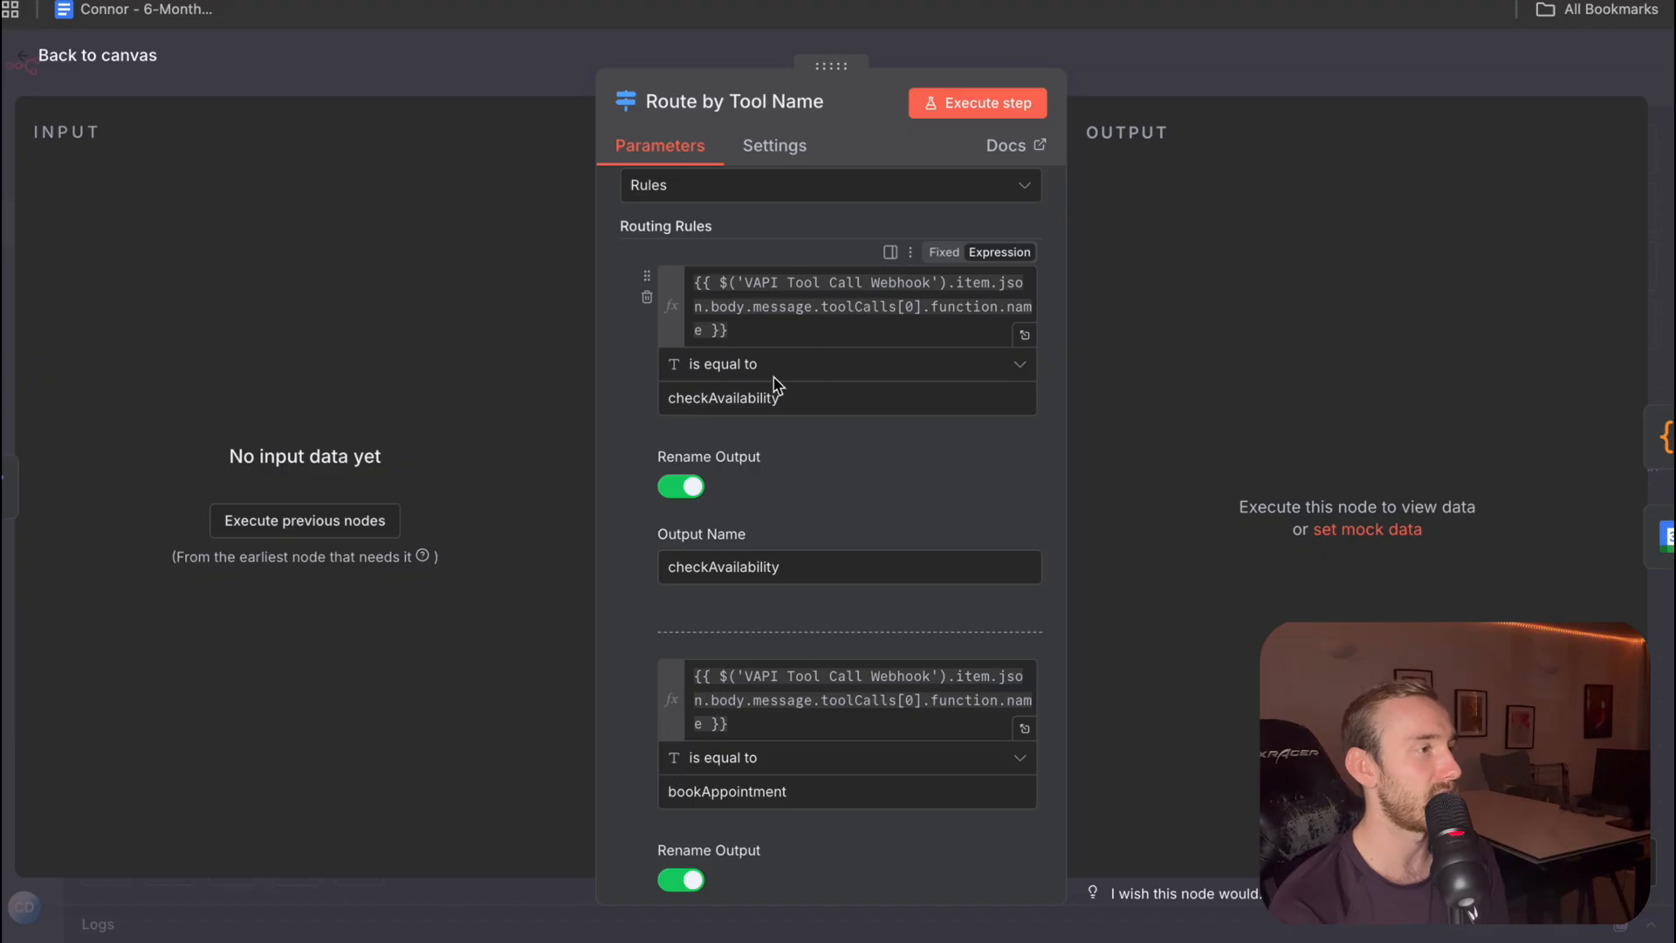
{"action": "scroll", "scroll_direction": "down", "scroll_amount": 3}
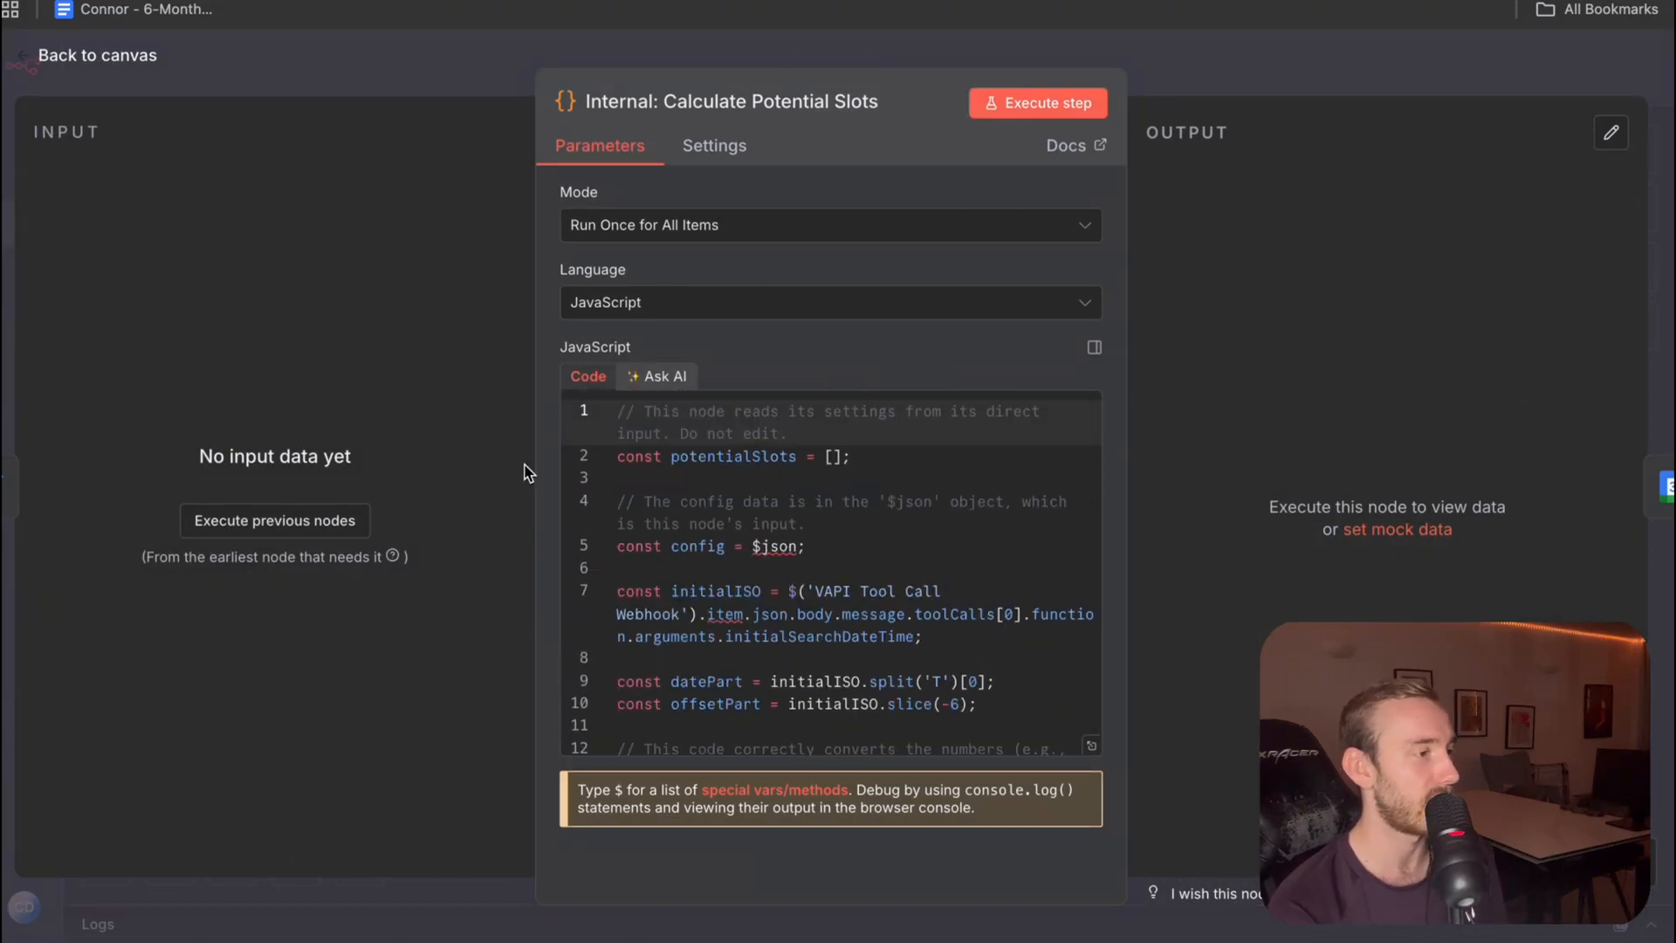
{"action": "left_click", "coordinate": [96, 54]}
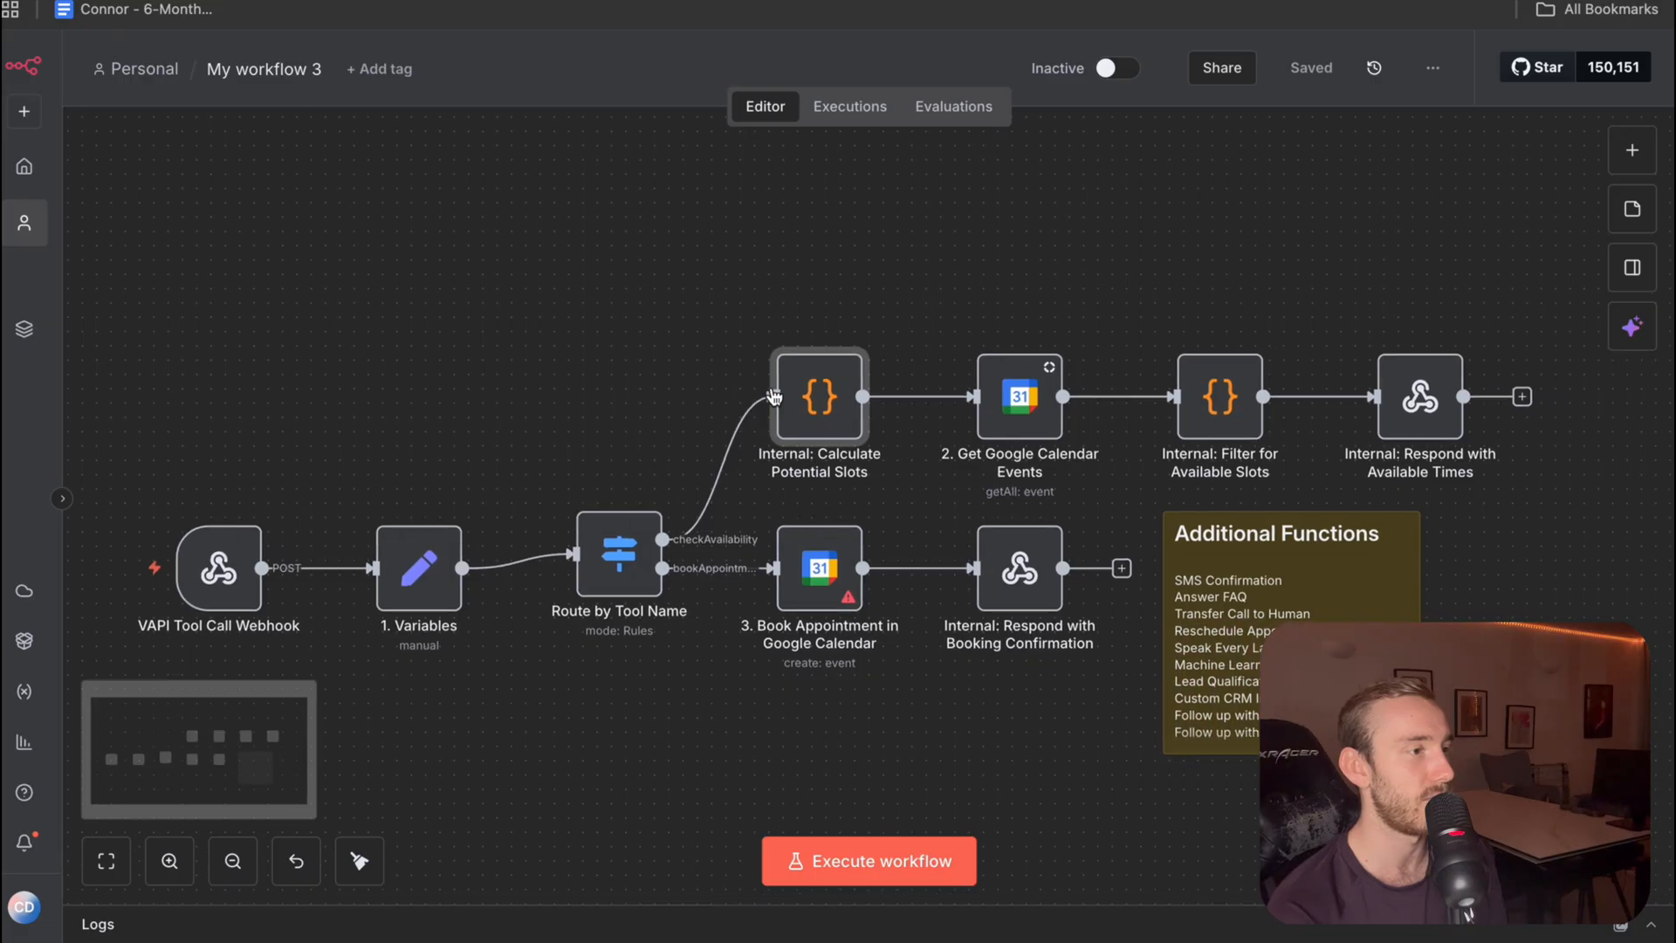
{"action": "double_click", "coordinate": [1018, 396]}
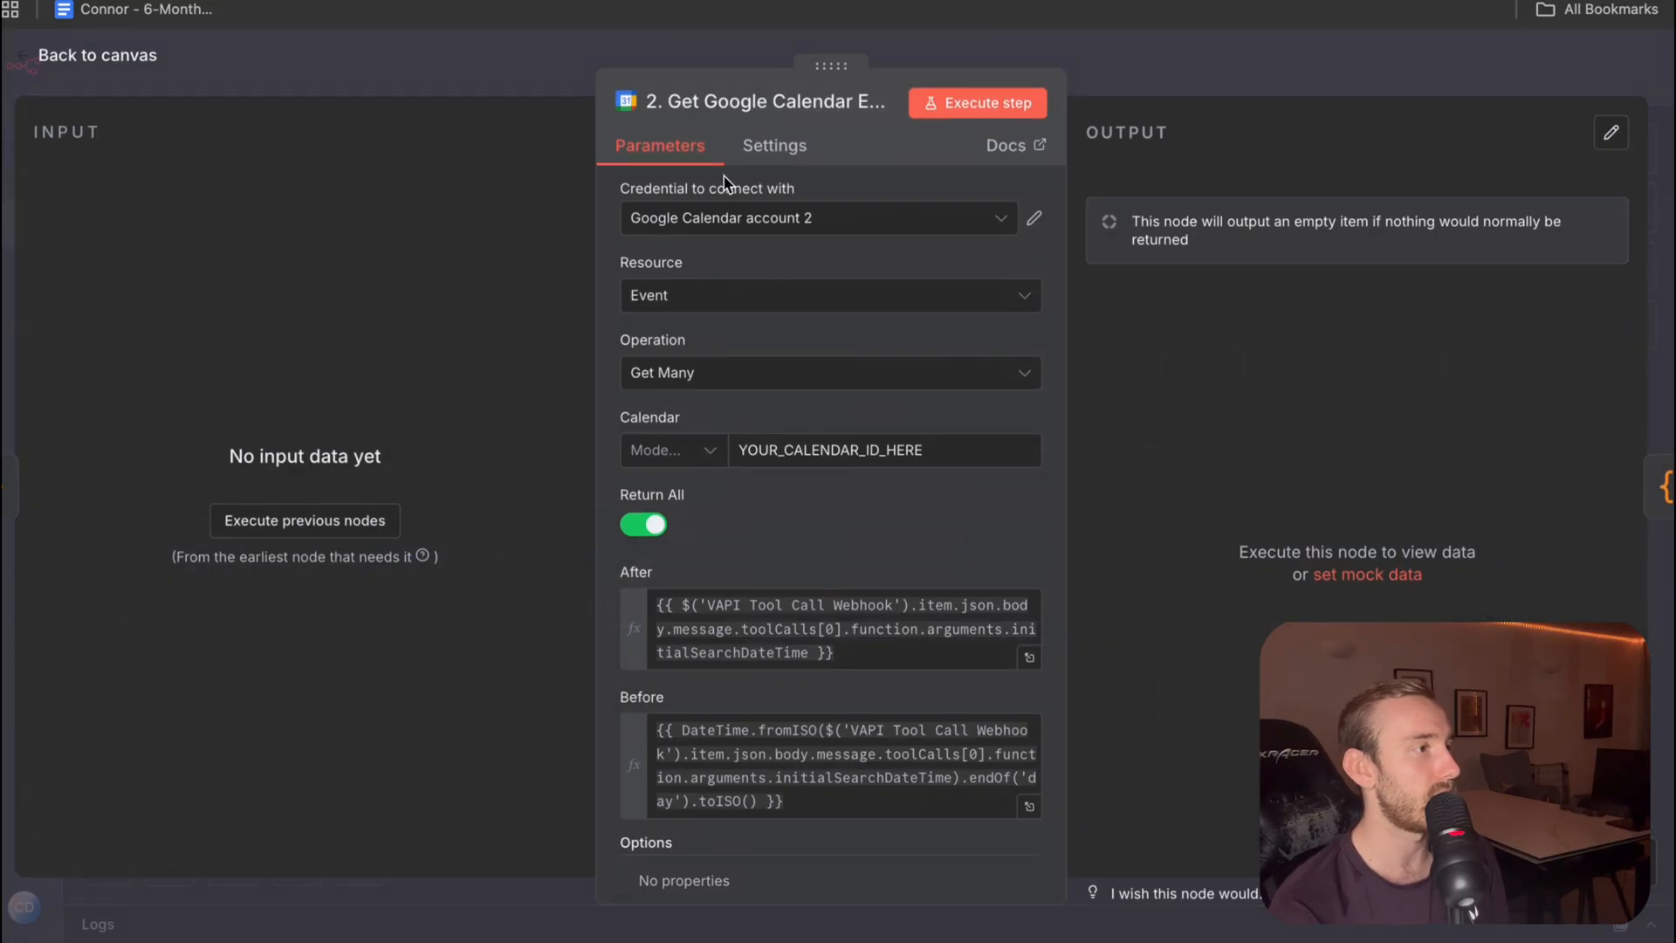
Use Google Calendar account 2 and clear the placeholder Calendar ID.
{"action": "left_click", "coordinate": [817, 216]}
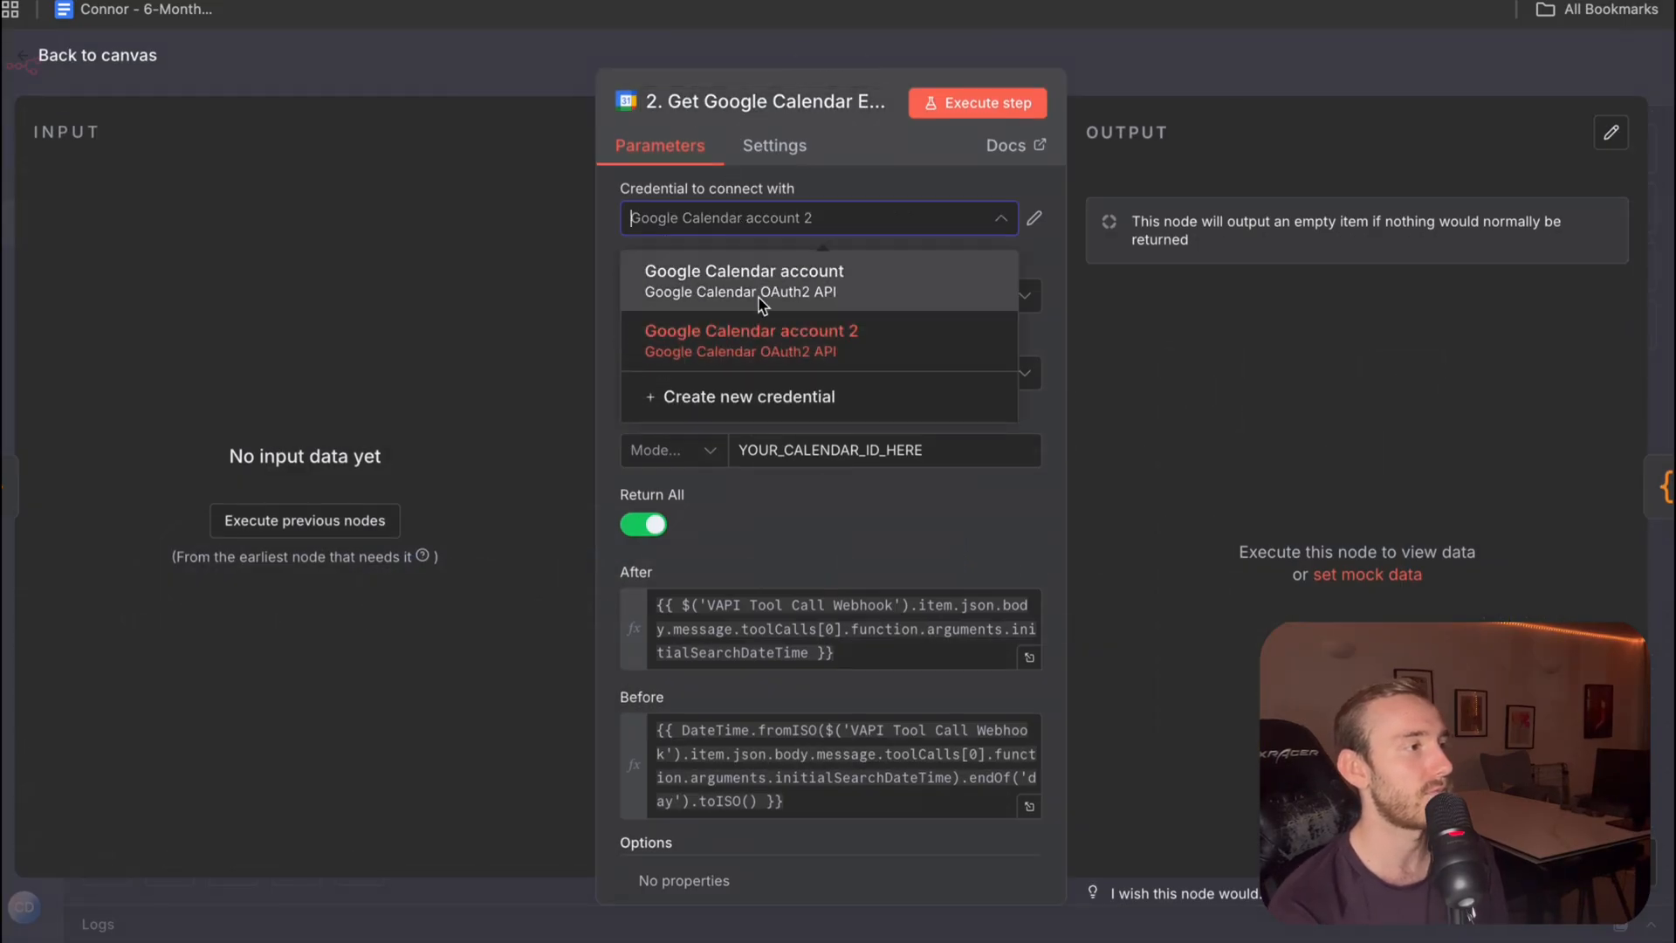
{"action": "mouse_move", "coordinate": [756, 356]}
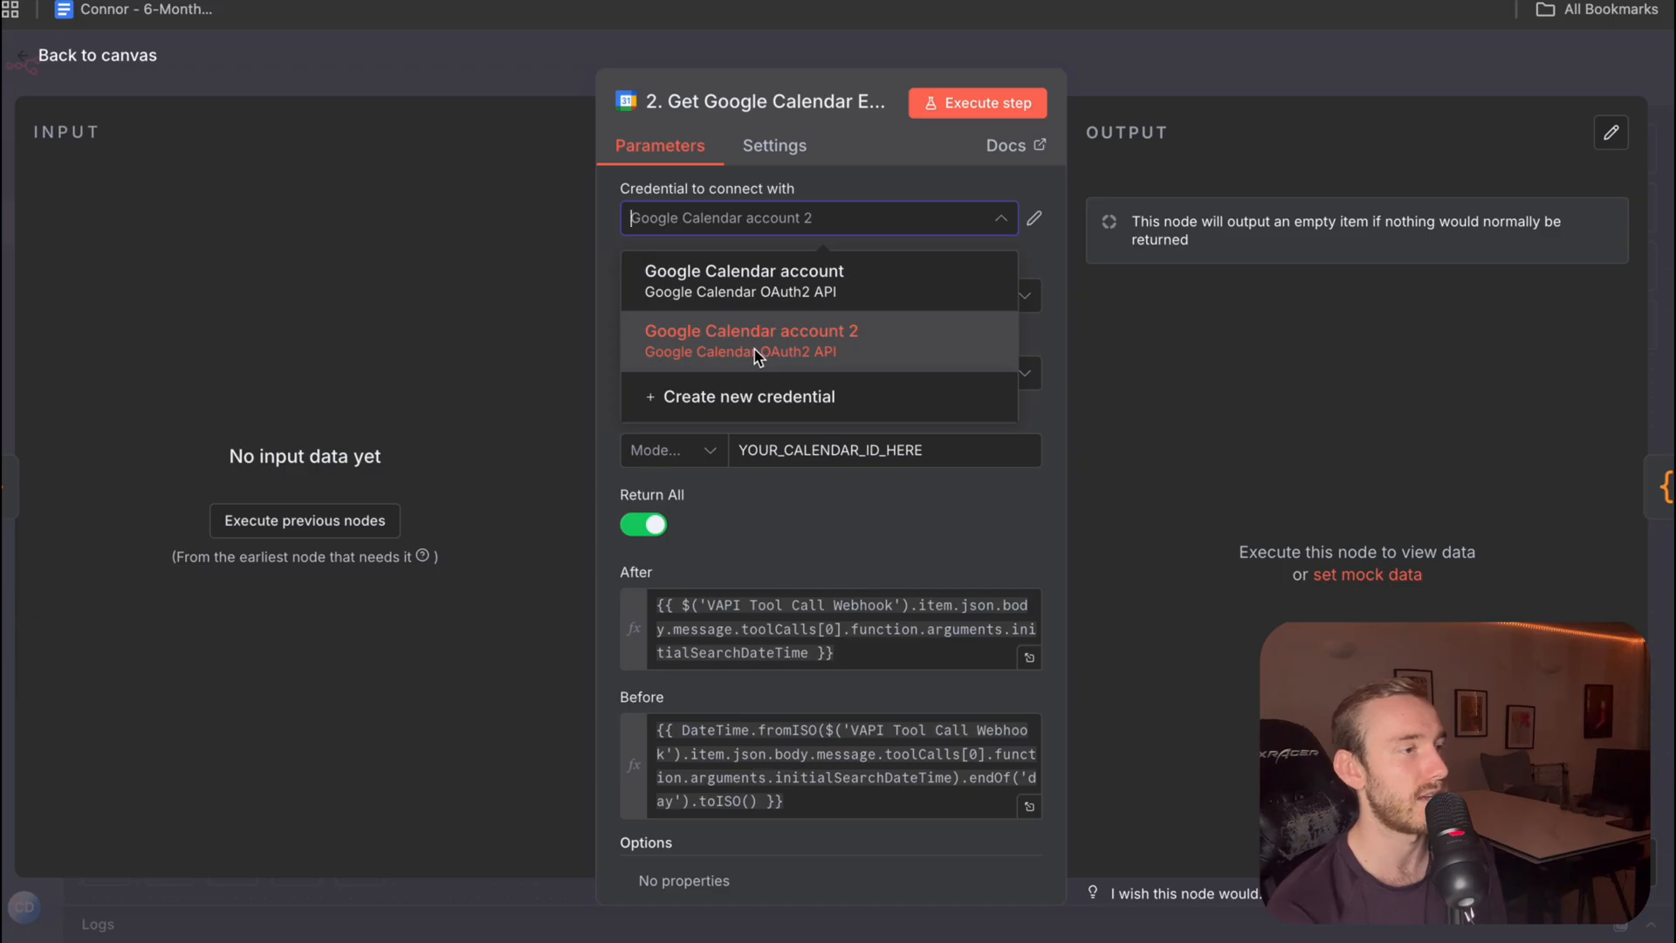
{"action": "left_click", "coordinate": [749, 330]}
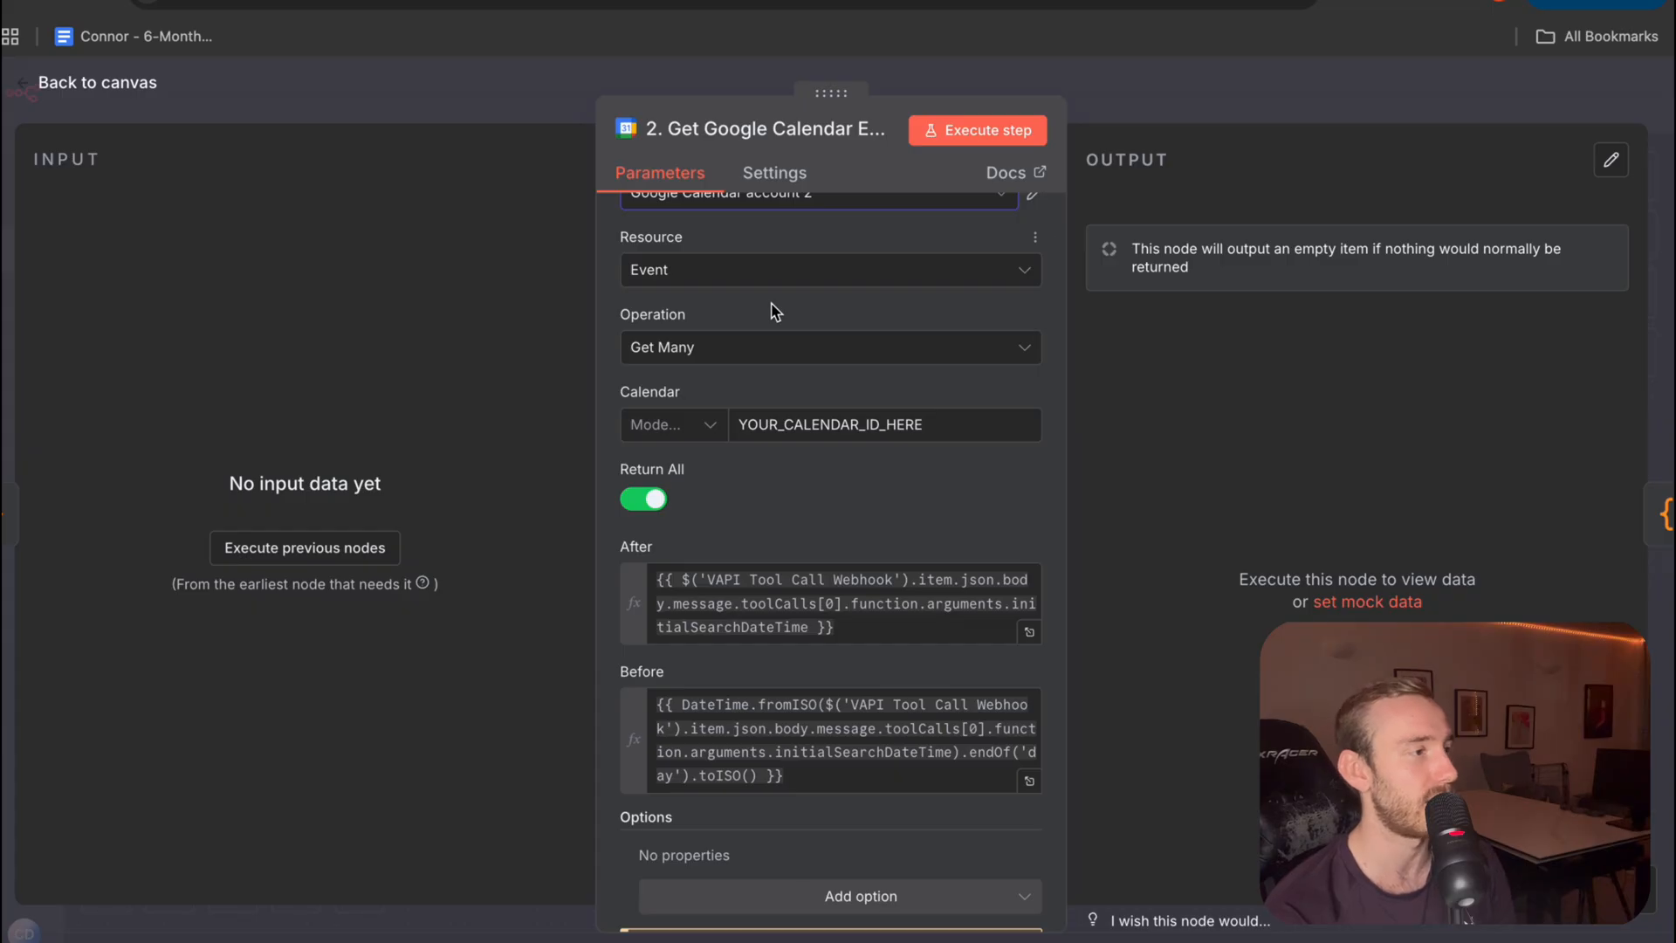
{"action": "scroll", "scroll_direction": "down", "scroll_amount": 3}
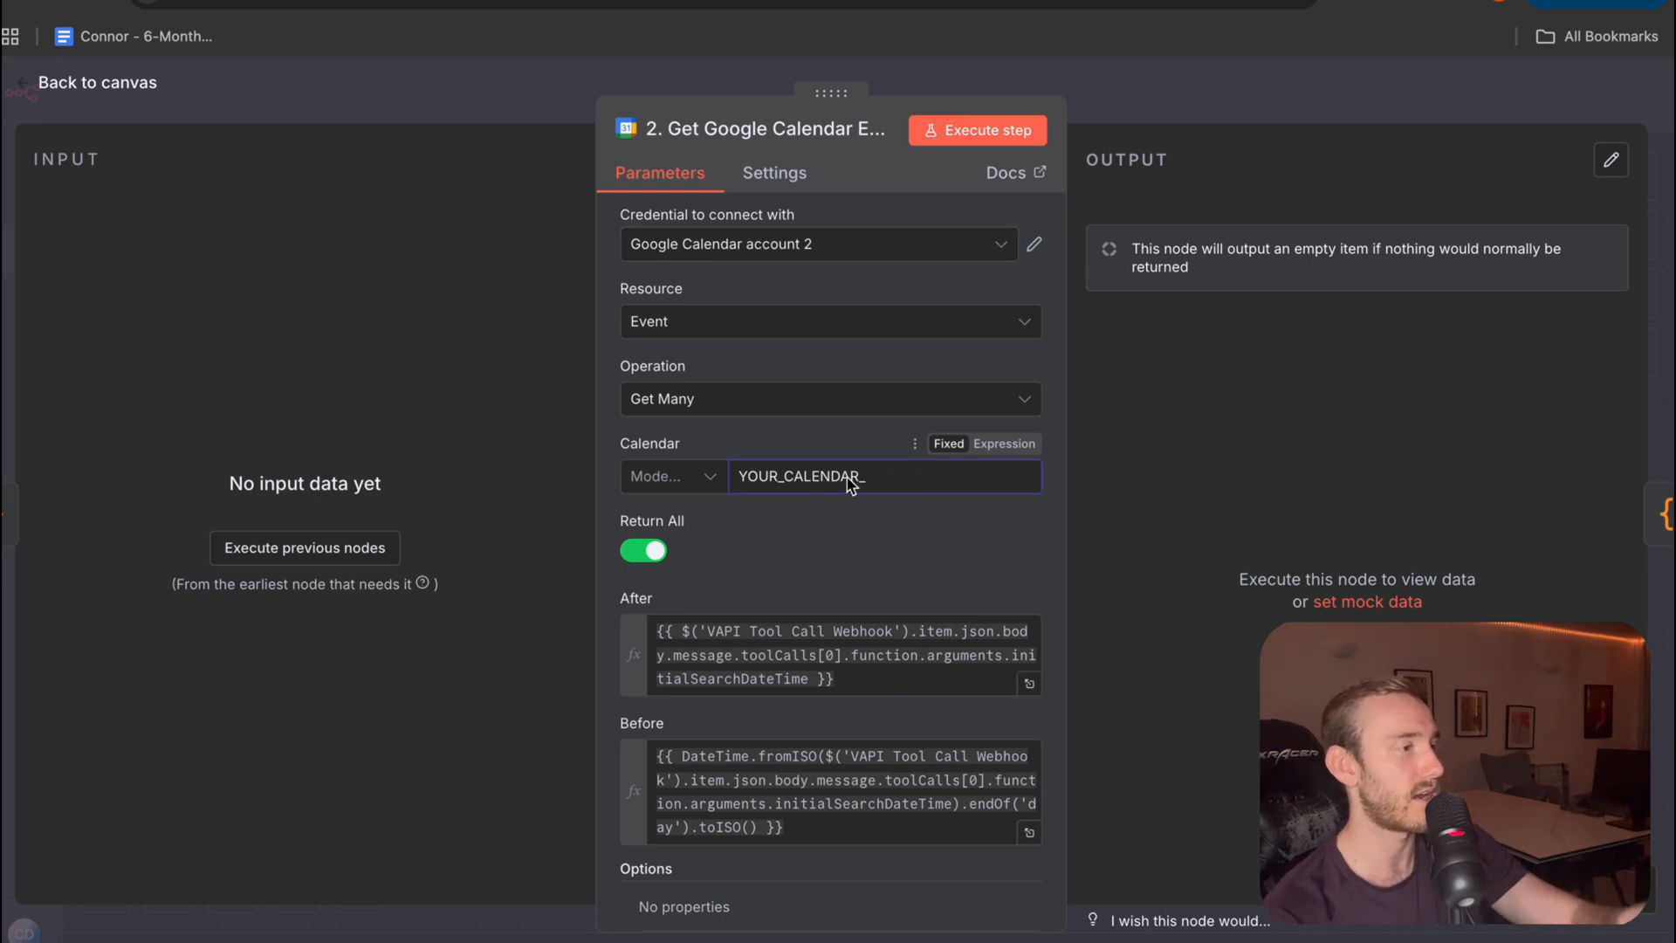
{"action": "key", "text": "Backspace"}
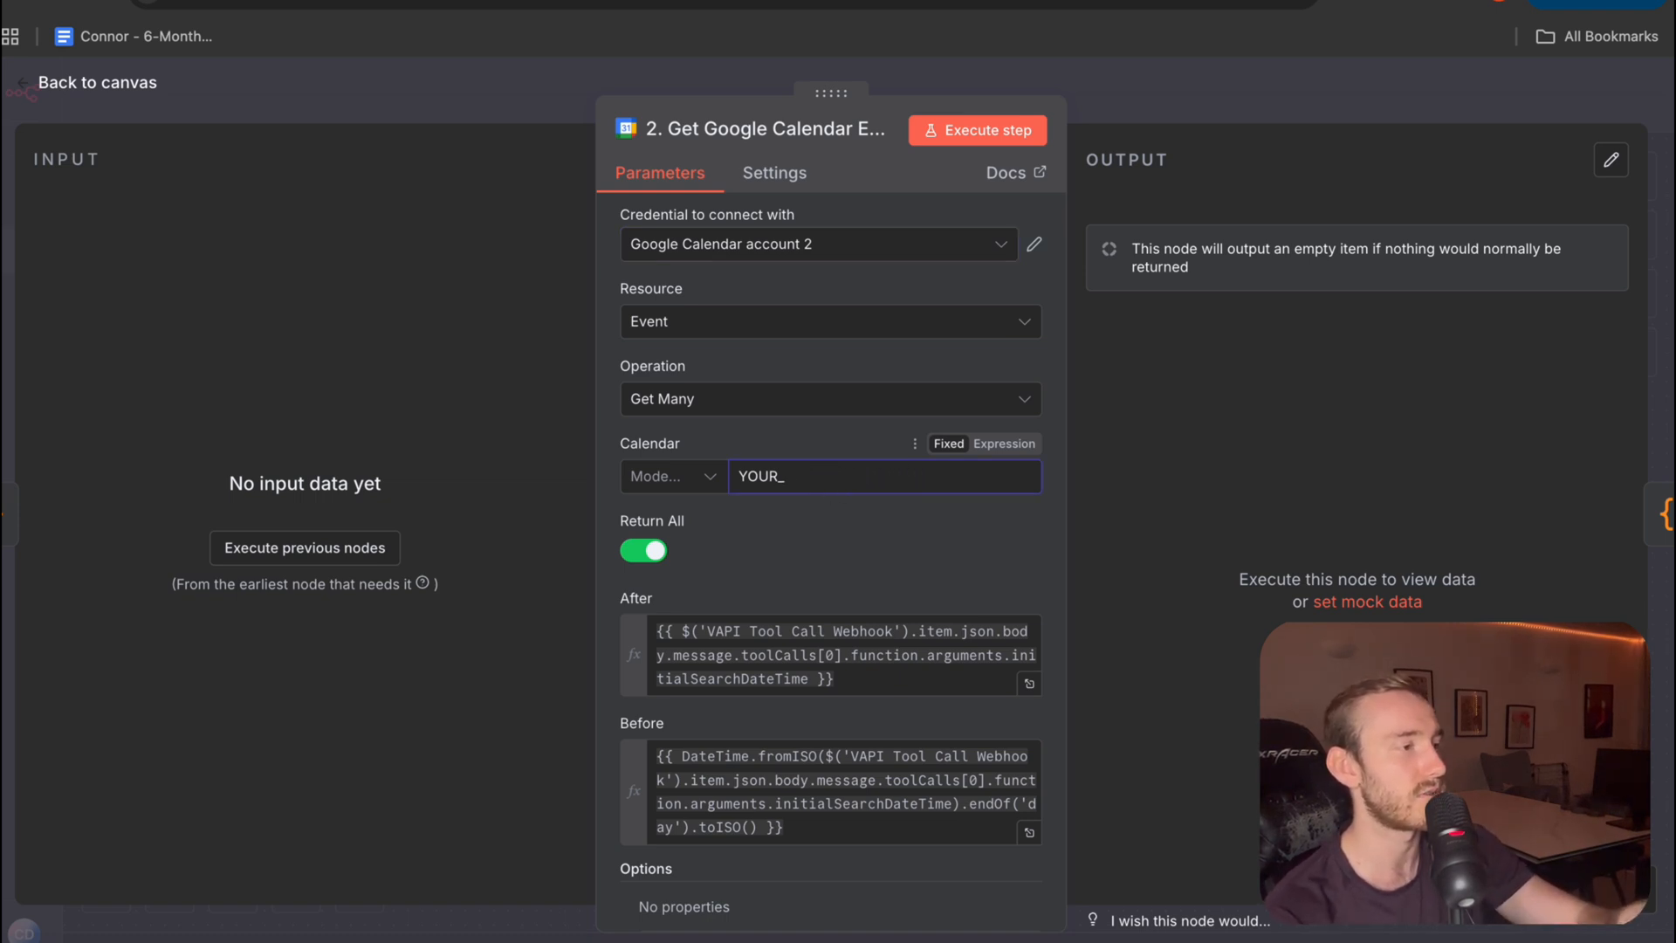
Pick the personal calendar from the list as the event source.
{"action": "left_click", "coordinate": [674, 475]}
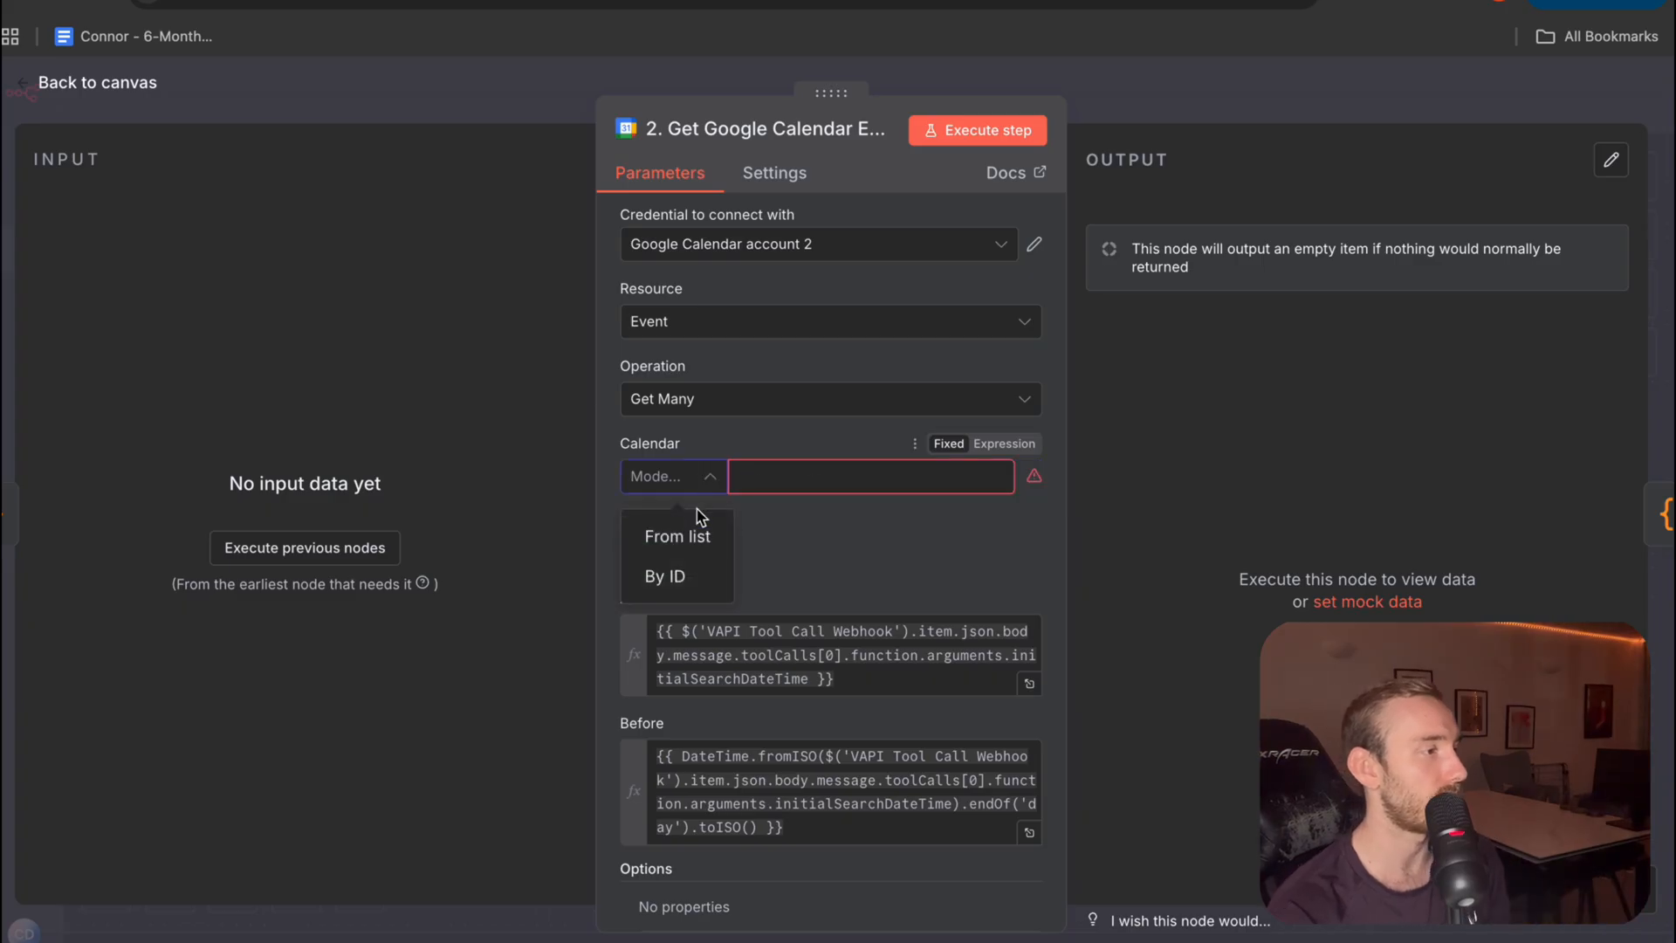
{"action": "left_click", "coordinate": [677, 536]}
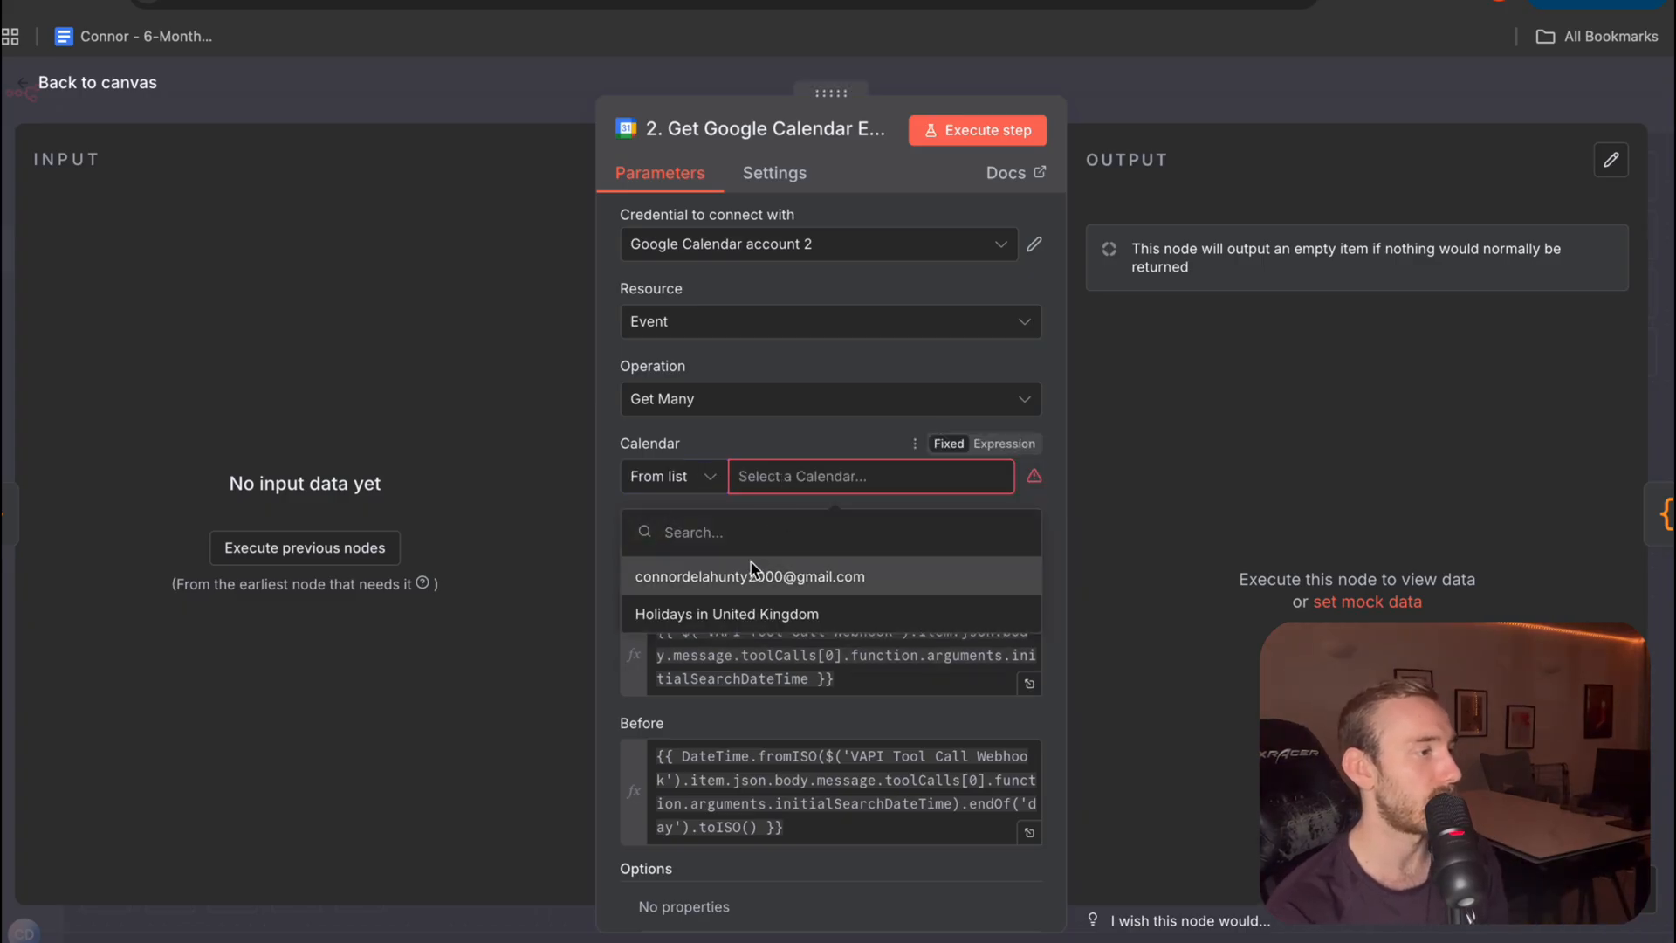
{"action": "left_click", "coordinate": [751, 577]}
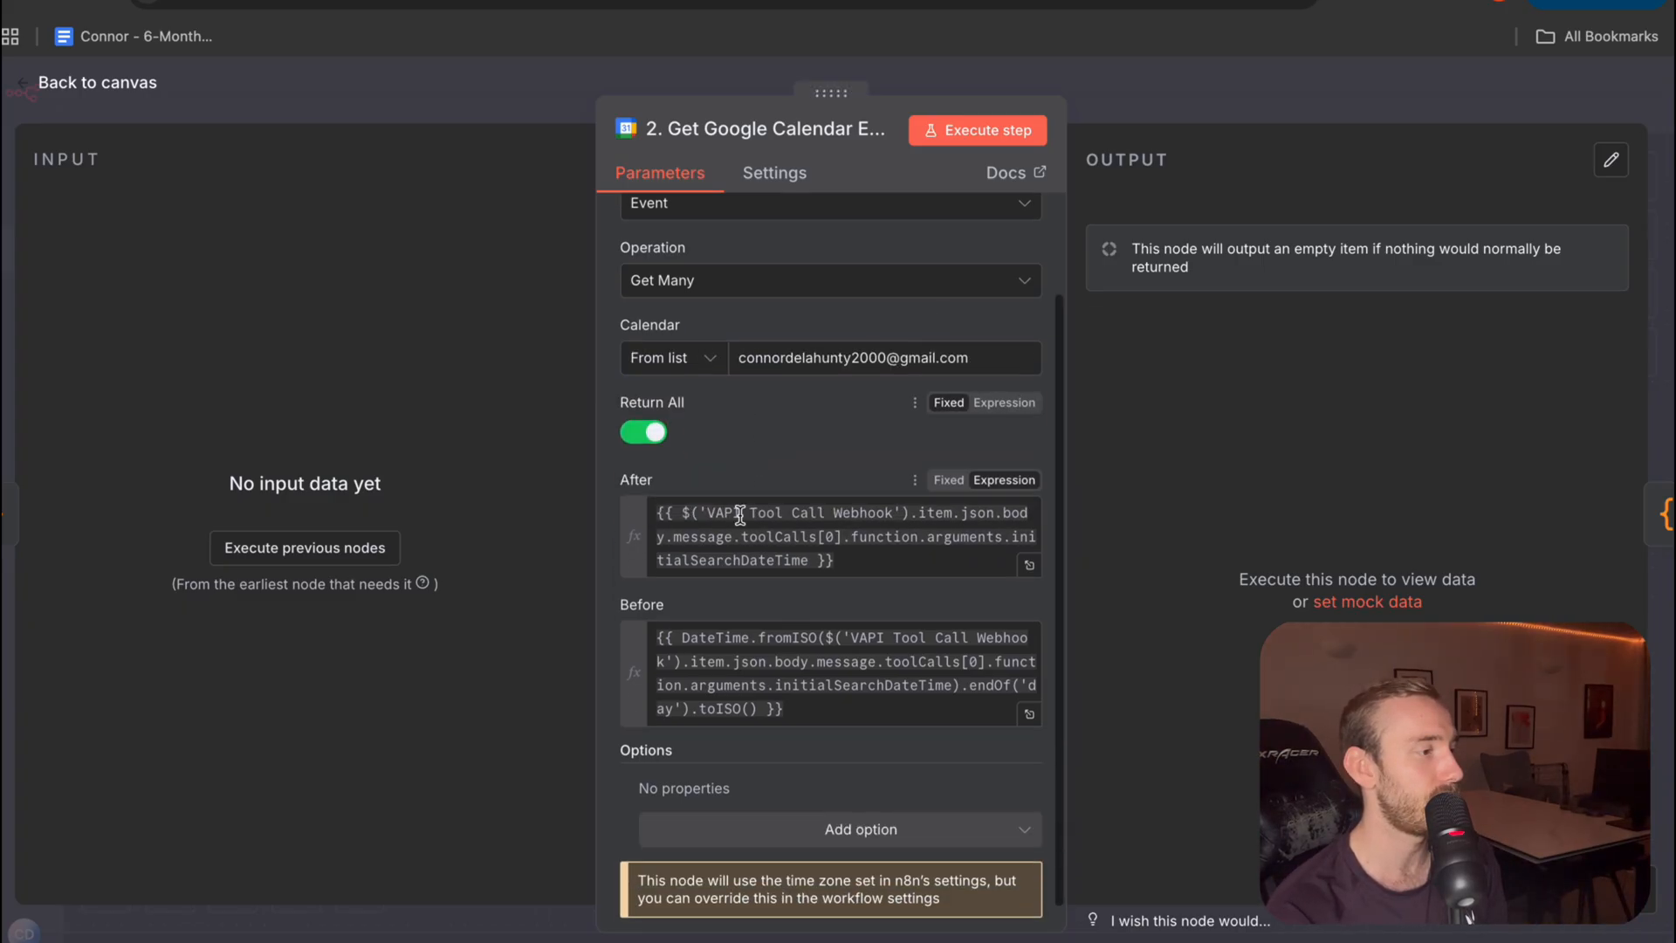
{"action": "scroll", "scroll_direction": "down", "scroll_amount": 3}
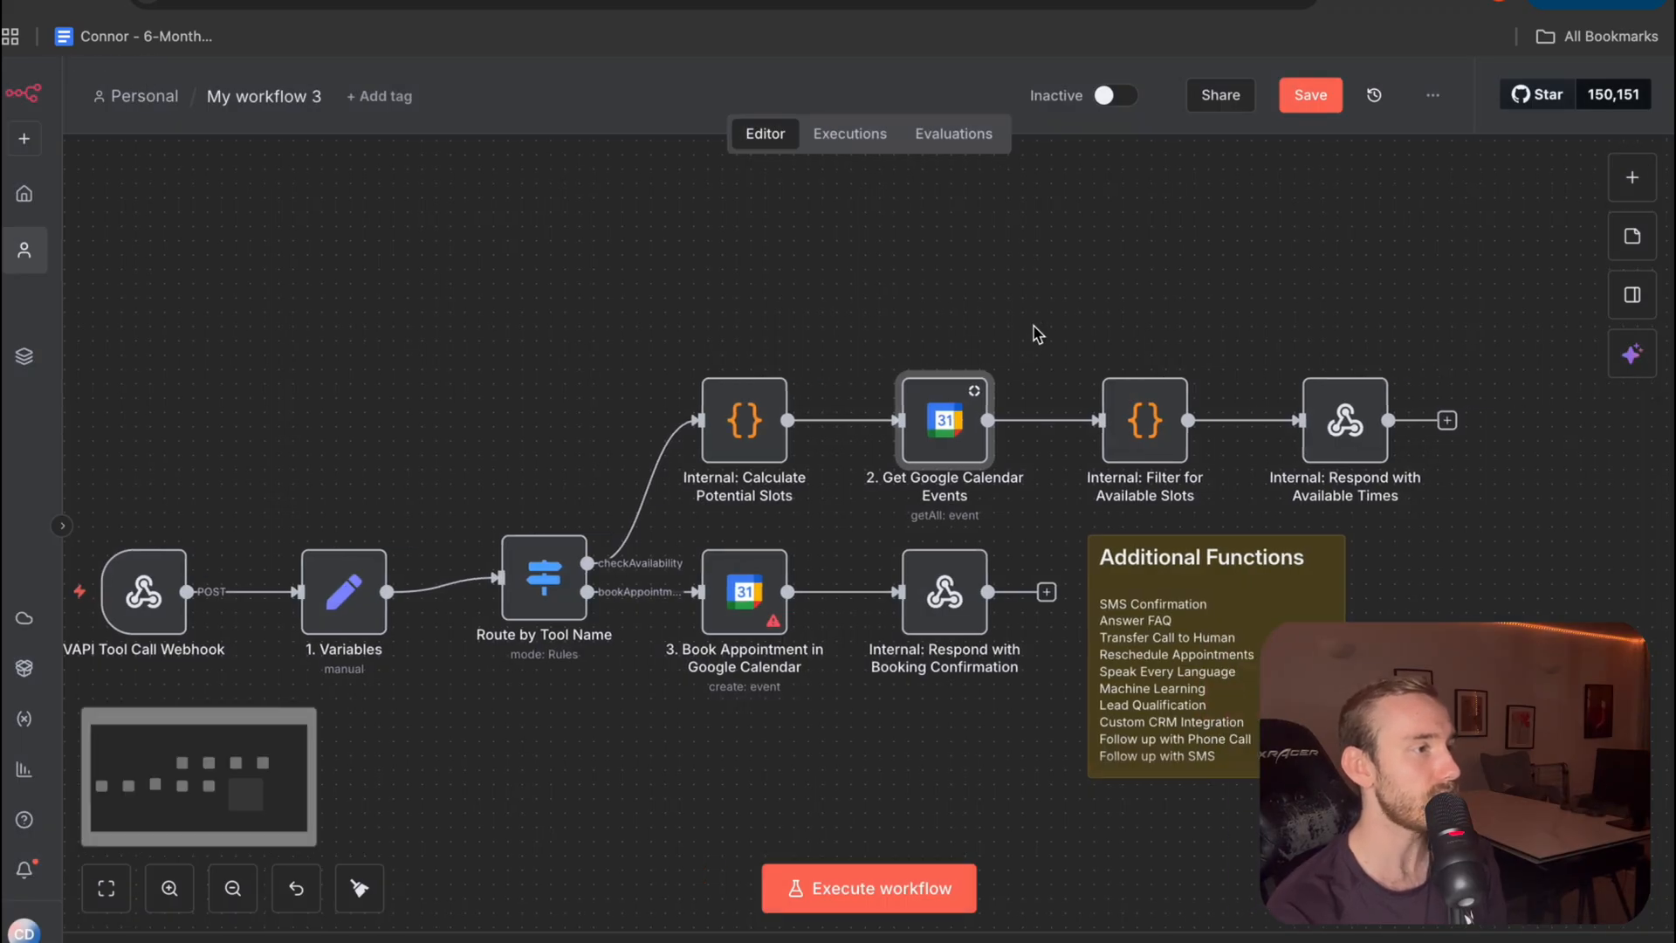
Check the Filter and Respond nodes, then set Book Appointment to the personal calendar via Google Calendar account 2.
{"action": "double_click", "coordinate": [1145, 419]}
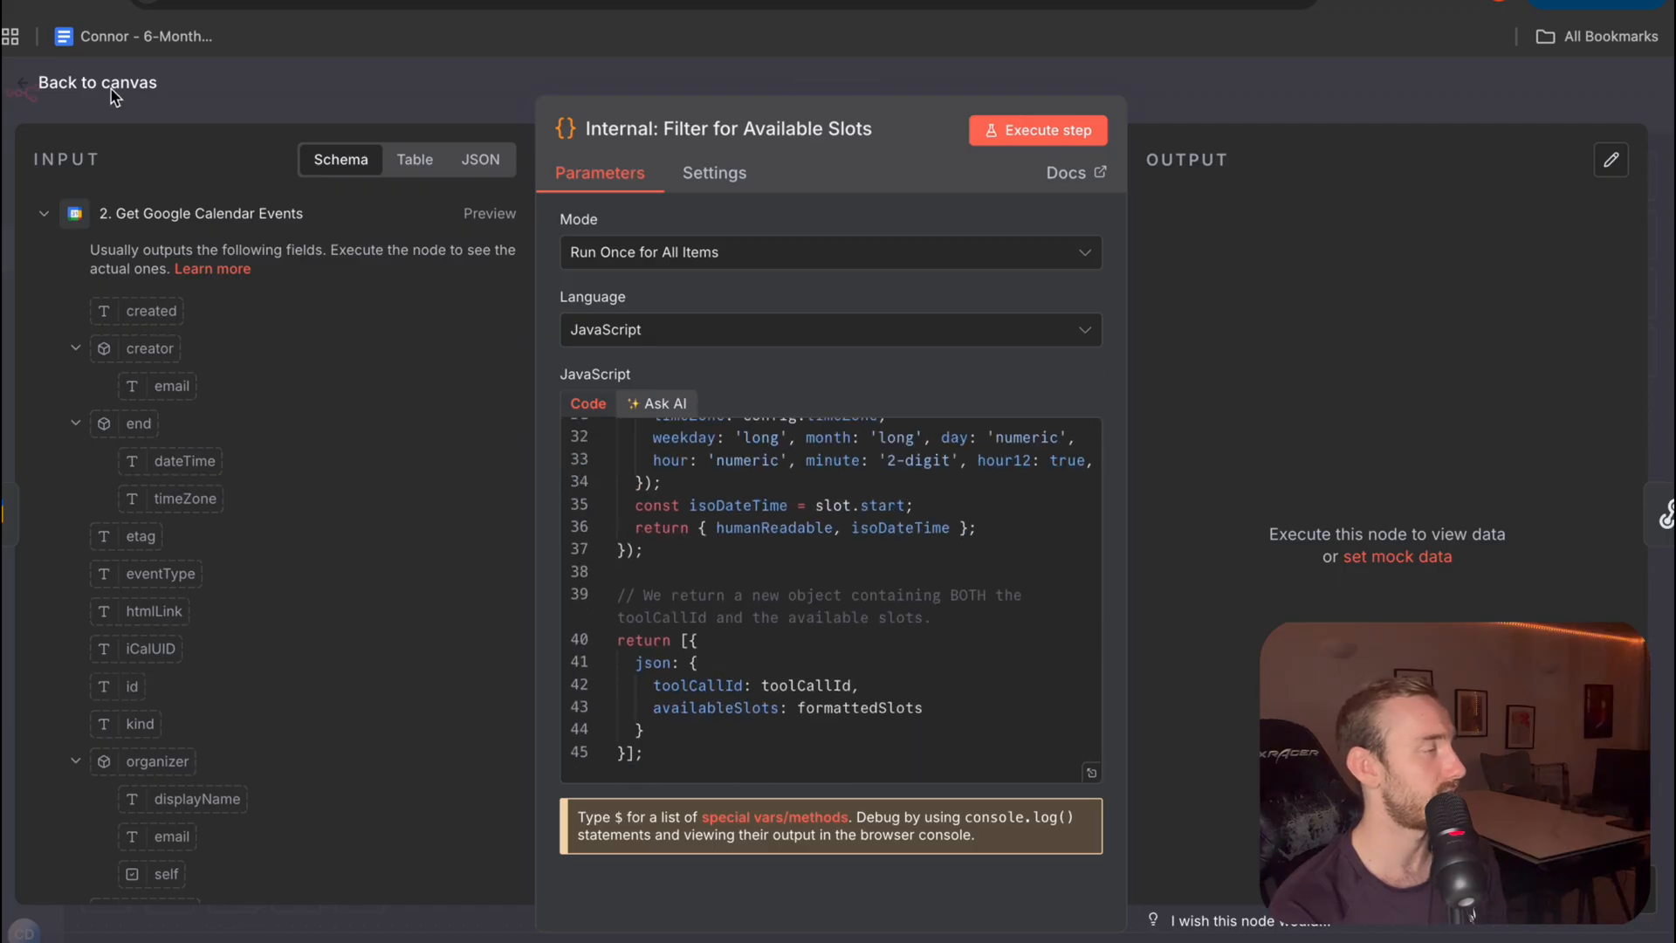
{"action": "left_click", "coordinate": [96, 82]}
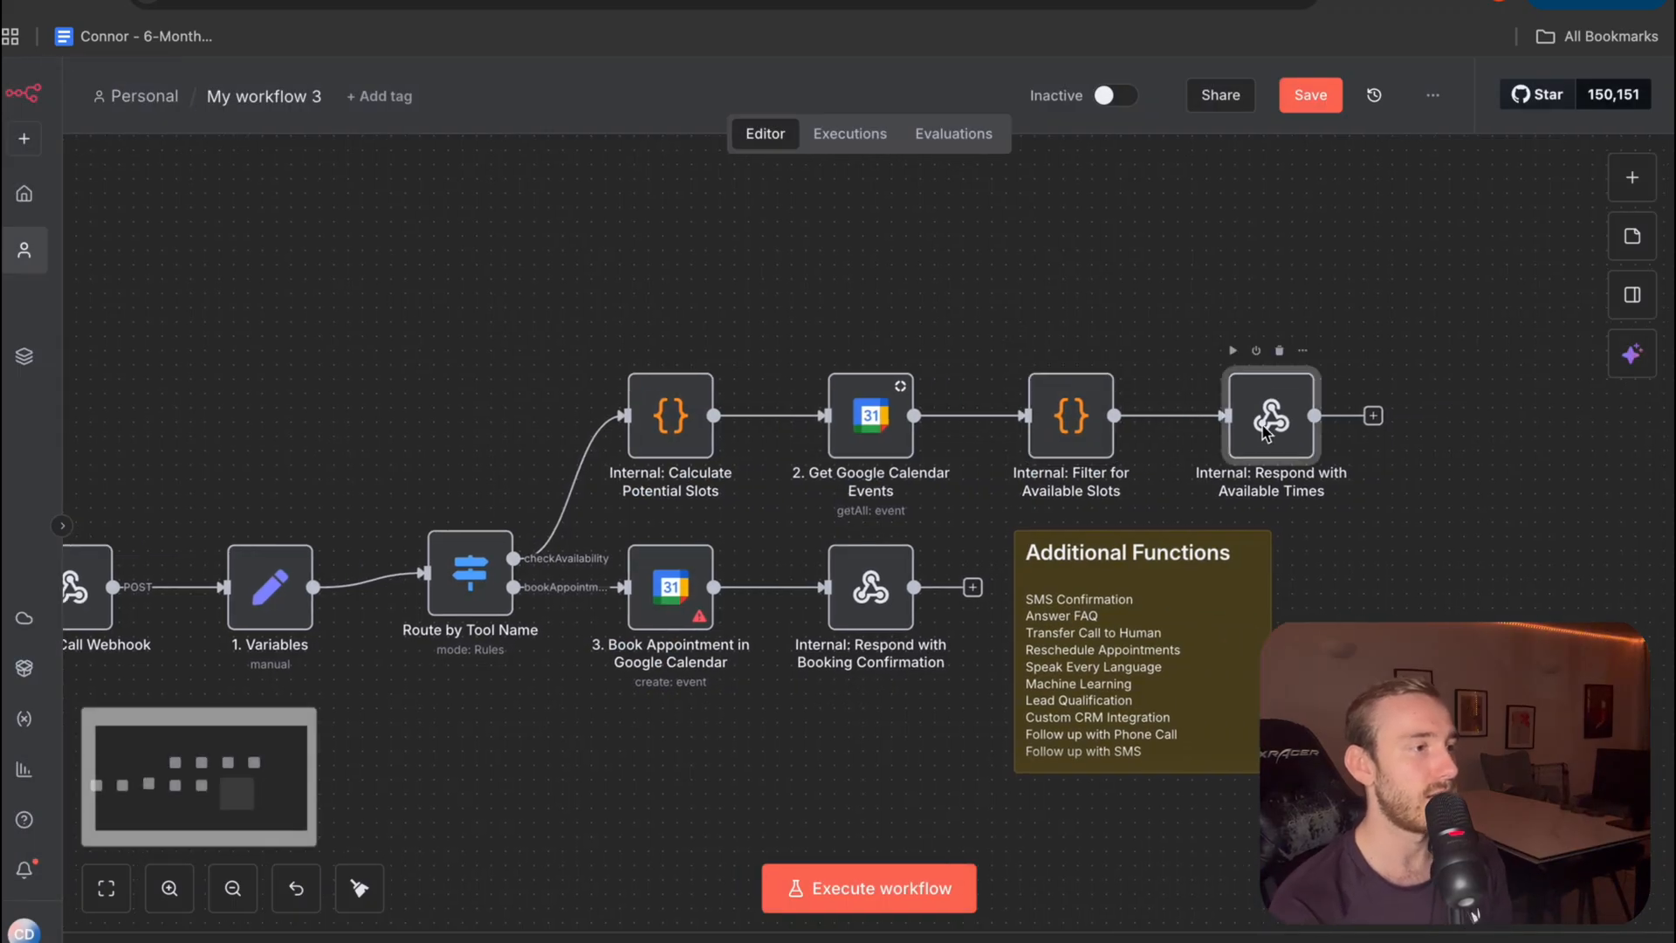
{"action": "double_click", "coordinate": [1269, 416]}
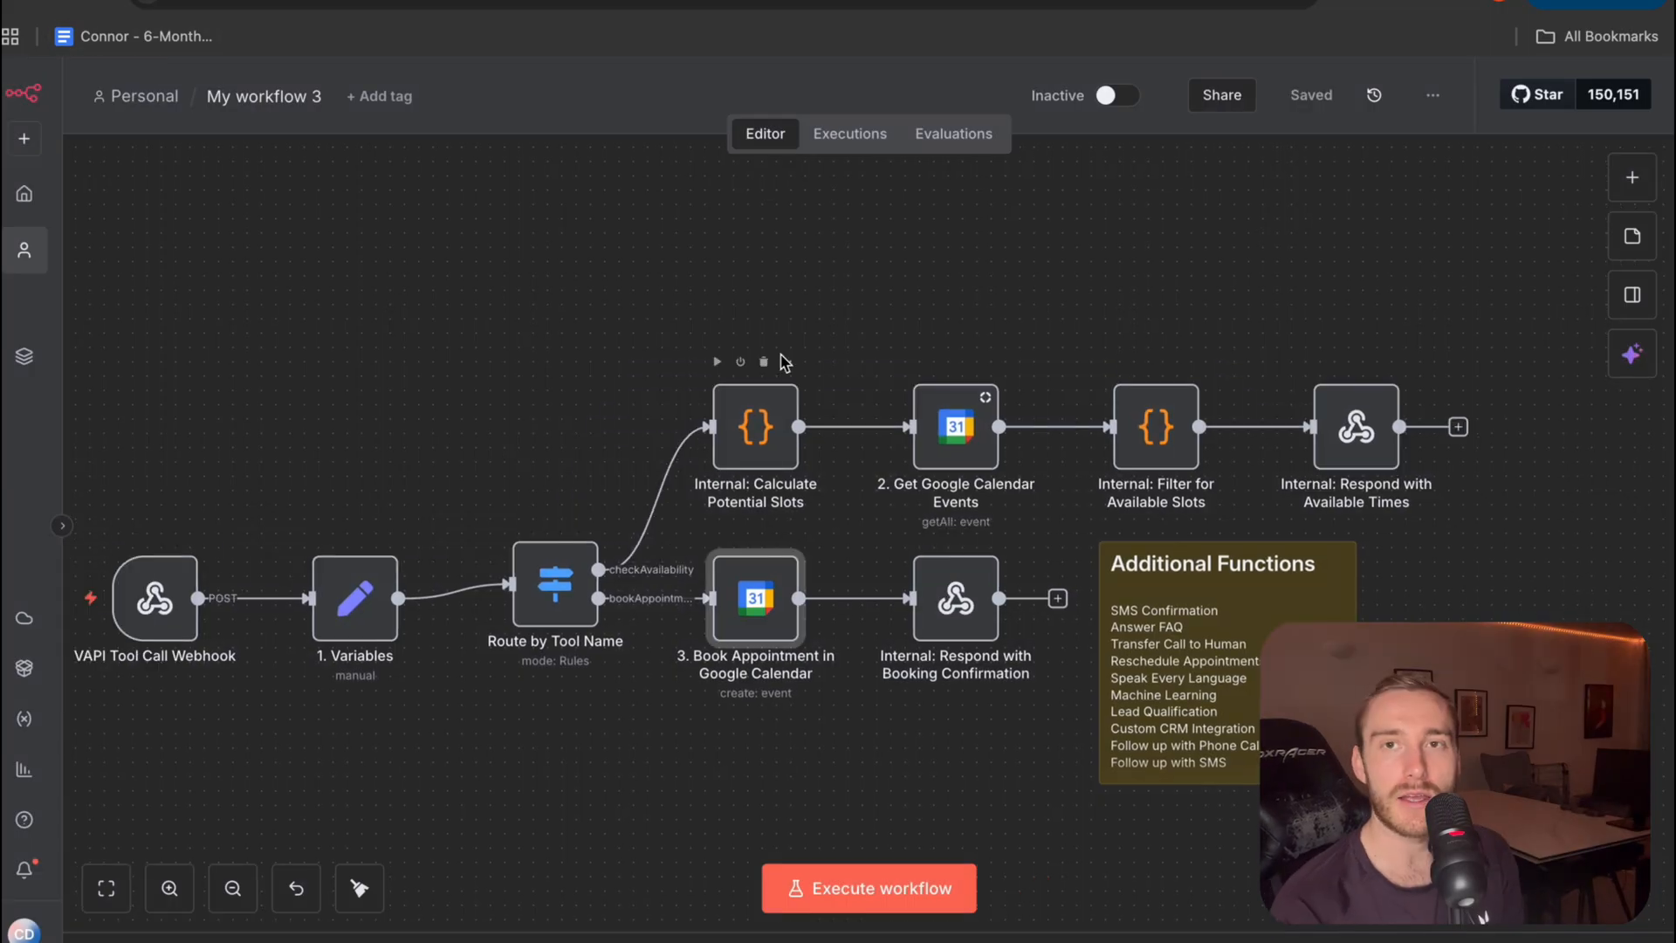
{"action": "double_click", "coordinate": [754, 597]}
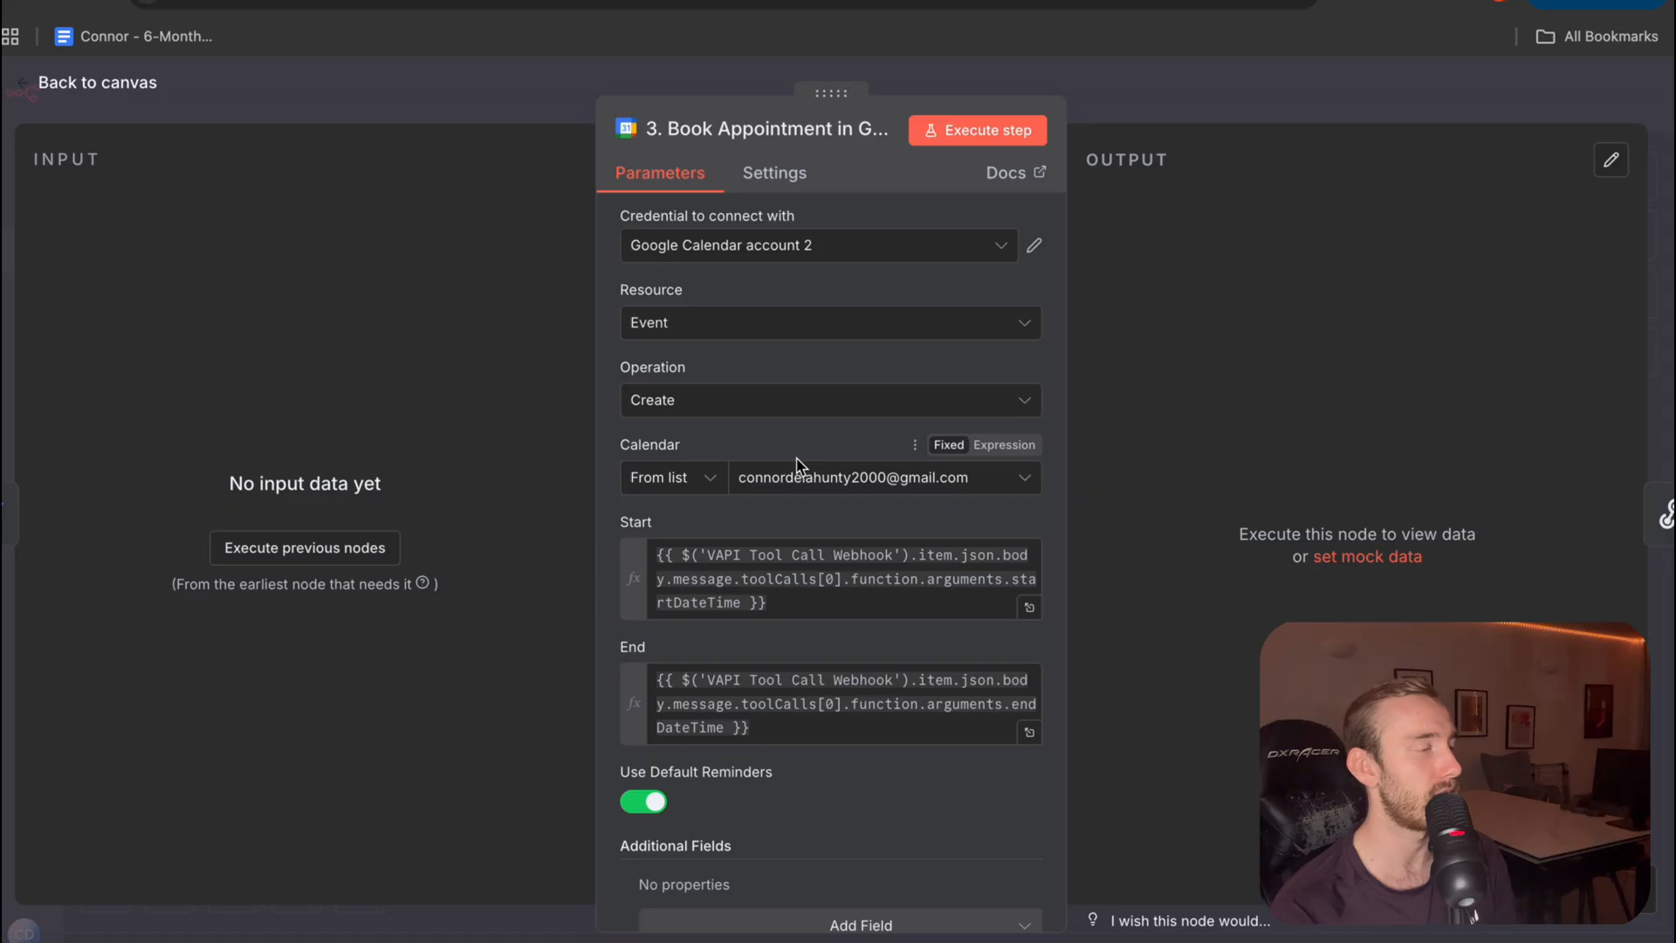
{"action": "scroll", "scroll_direction": "down", "scroll_amount": 3}
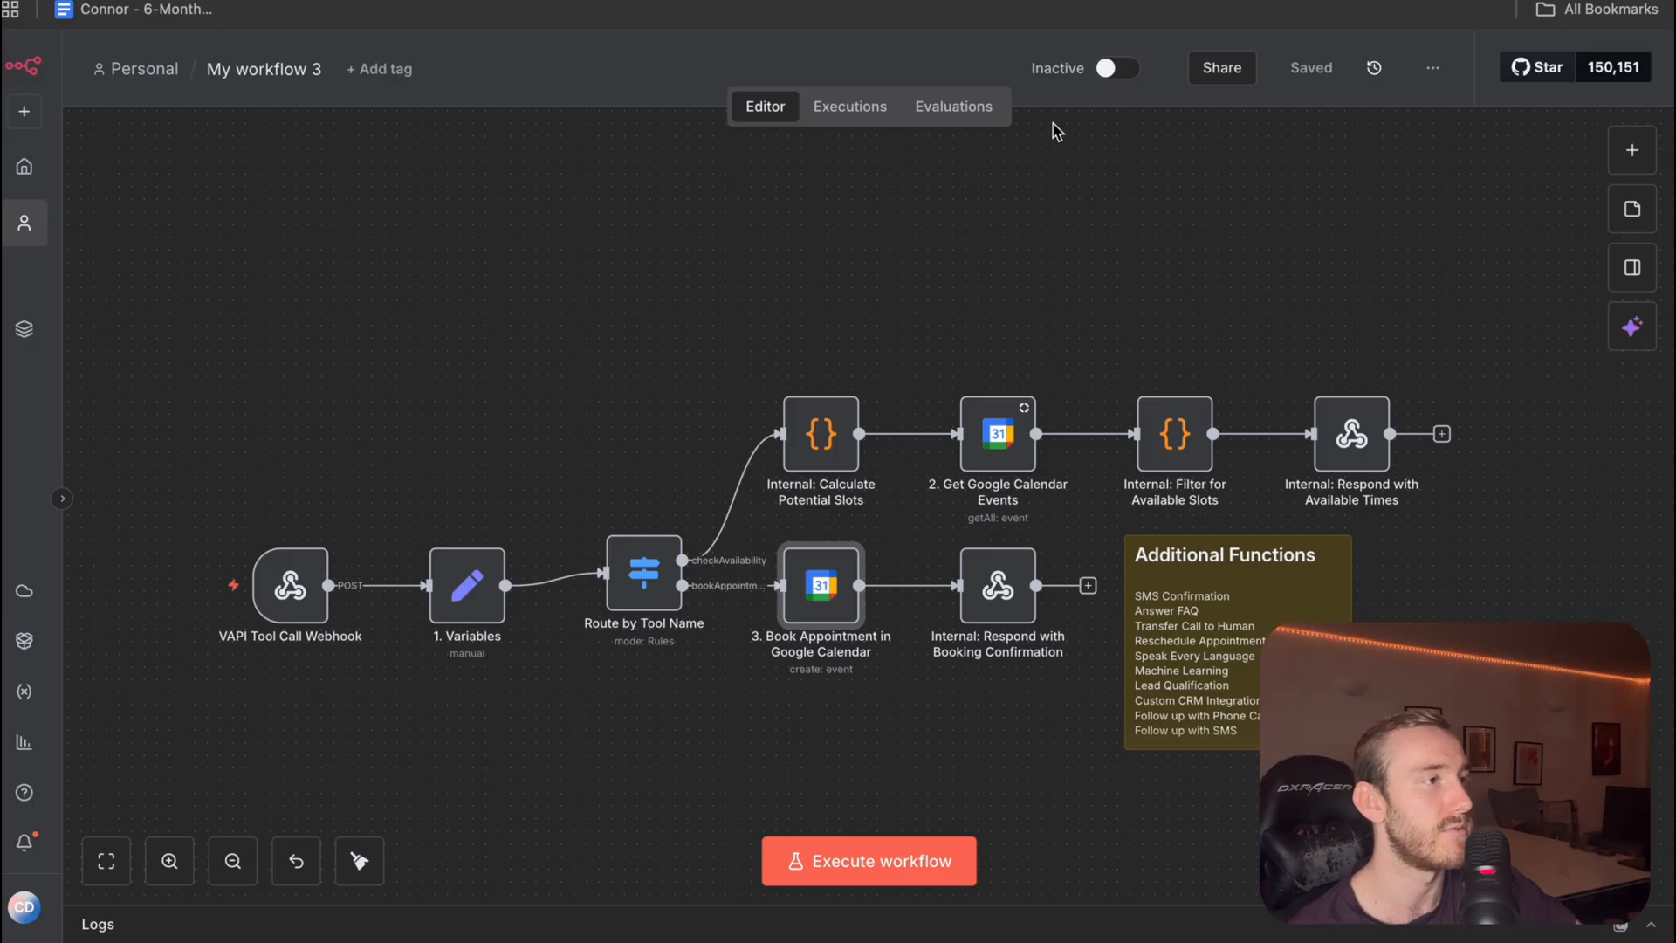
Switch the booking workflow to Active and check the empty 19–25 October week in Google Calendar.
{"action": "left_click", "coordinate": [1118, 68]}
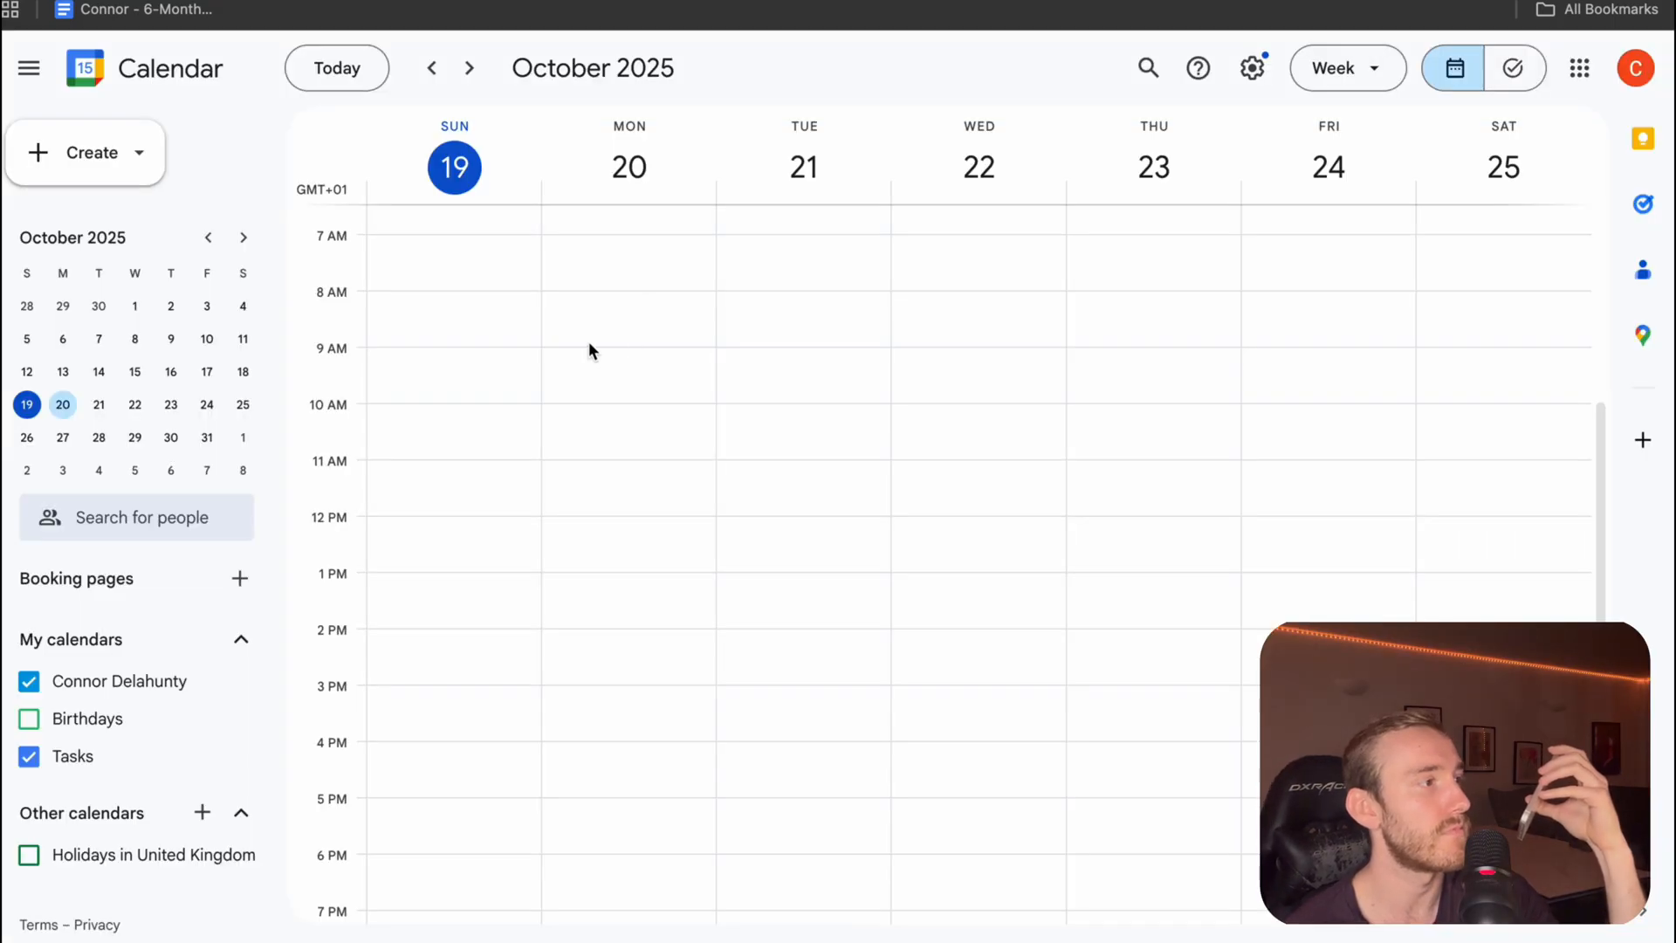
{"action": "mouse_move", "coordinate": [595, 360]}
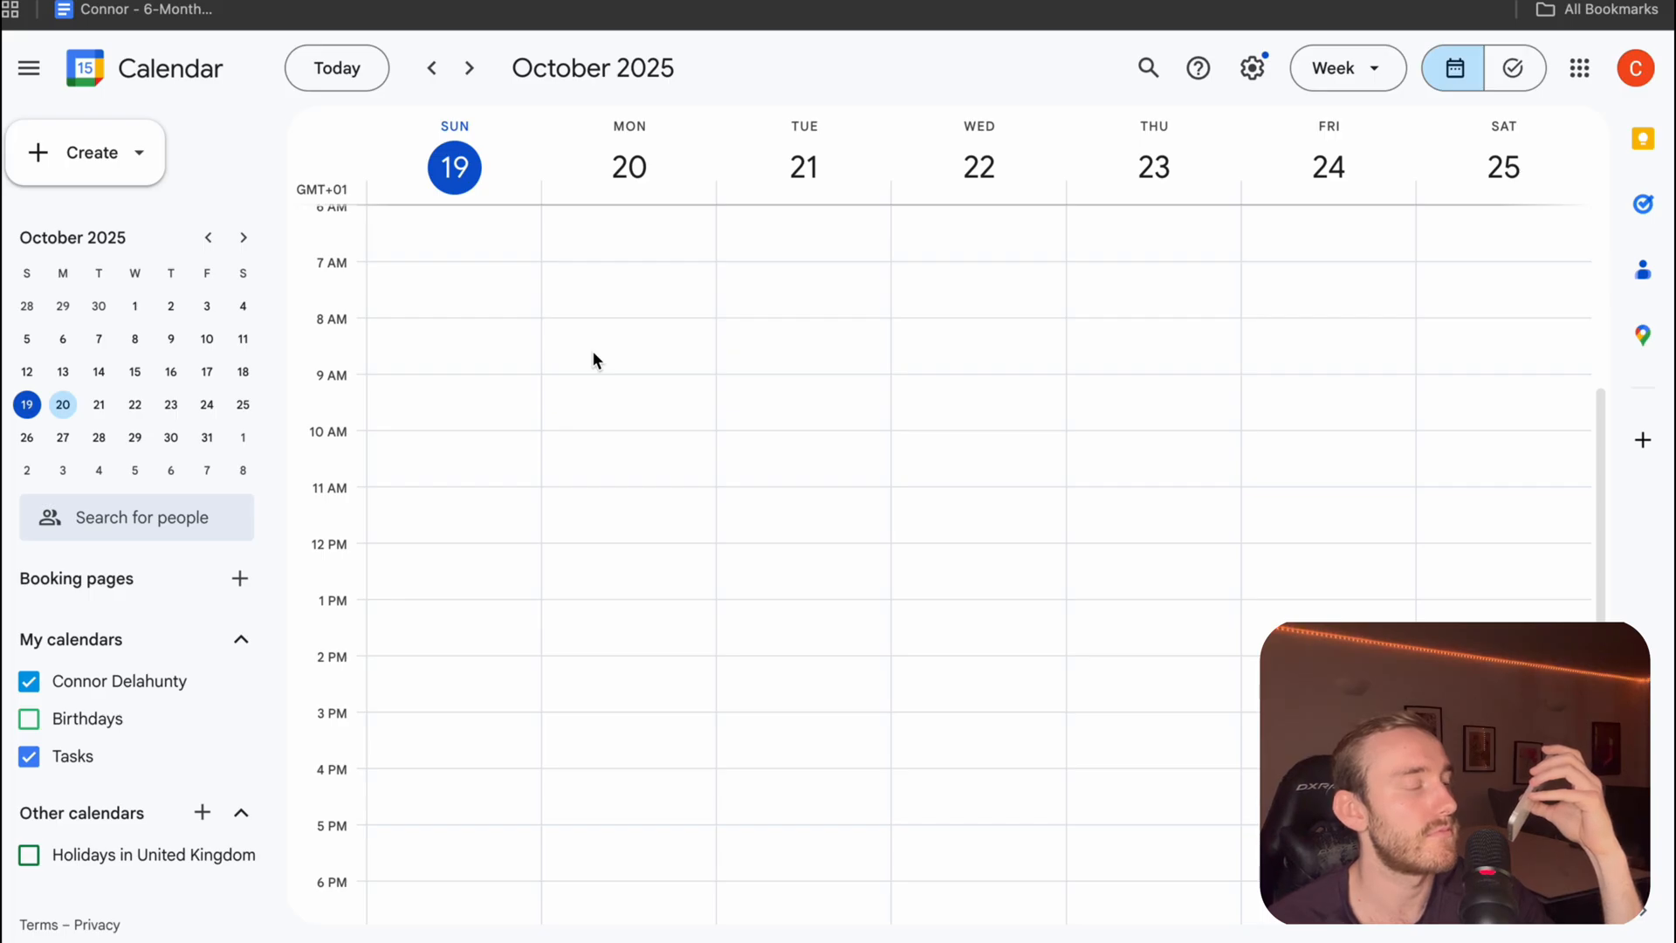
{"action": "left_click", "coordinate": [619, 379]}
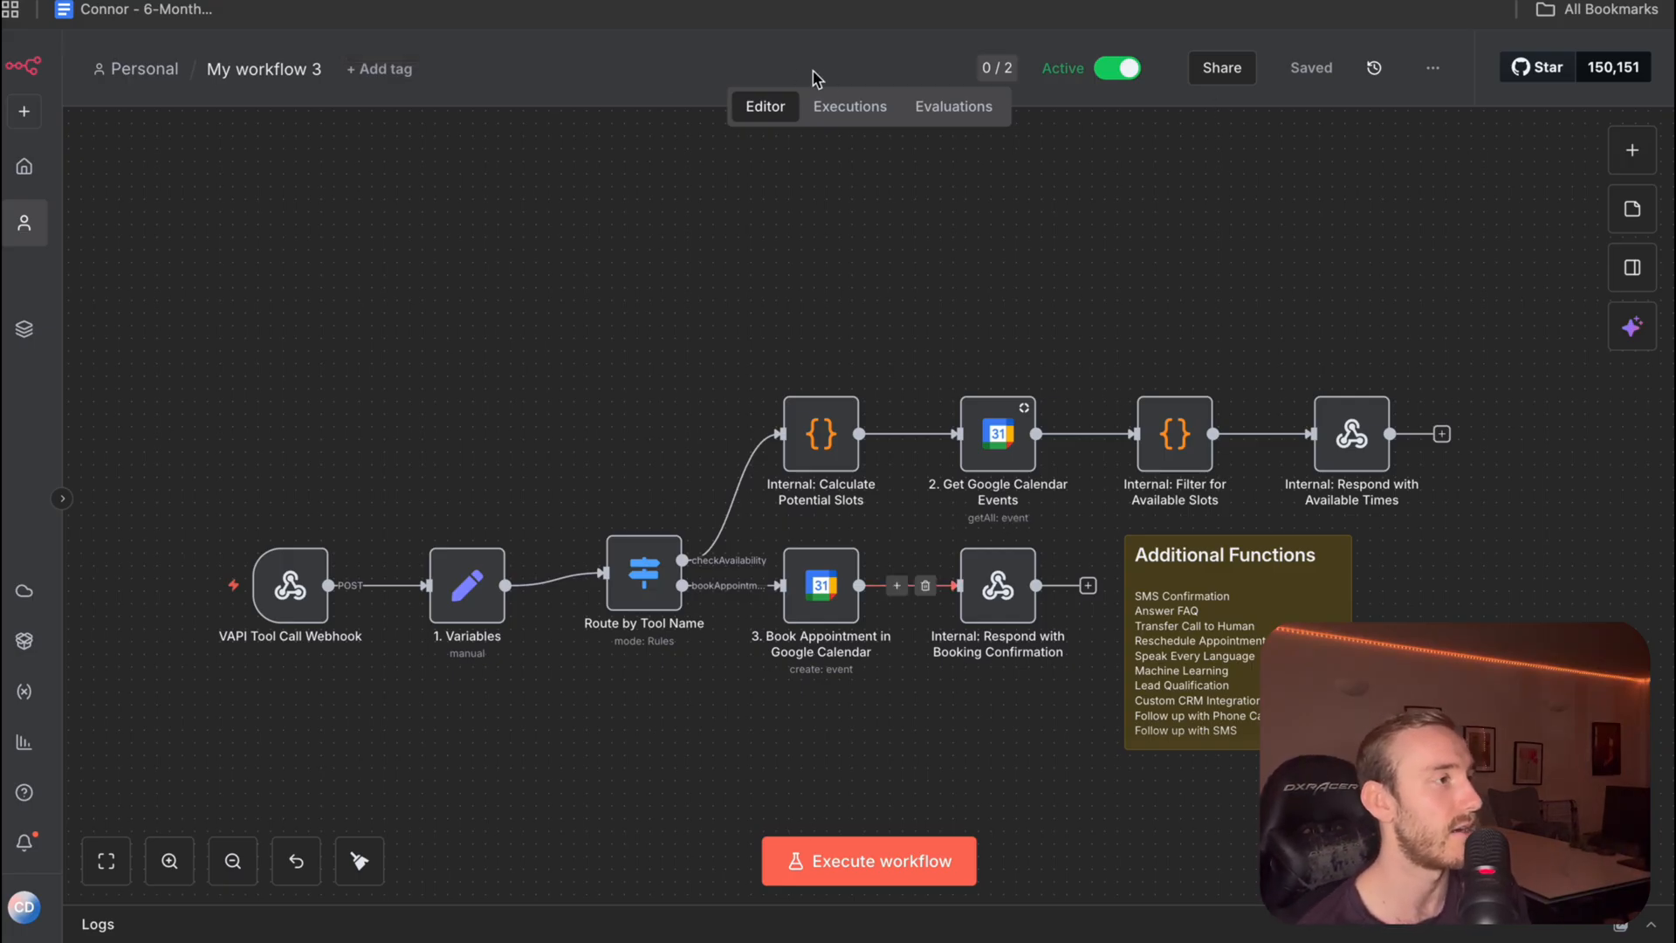
View the Executions list showing the recent successful workflow runs.
{"action": "left_click", "coordinate": [849, 107]}
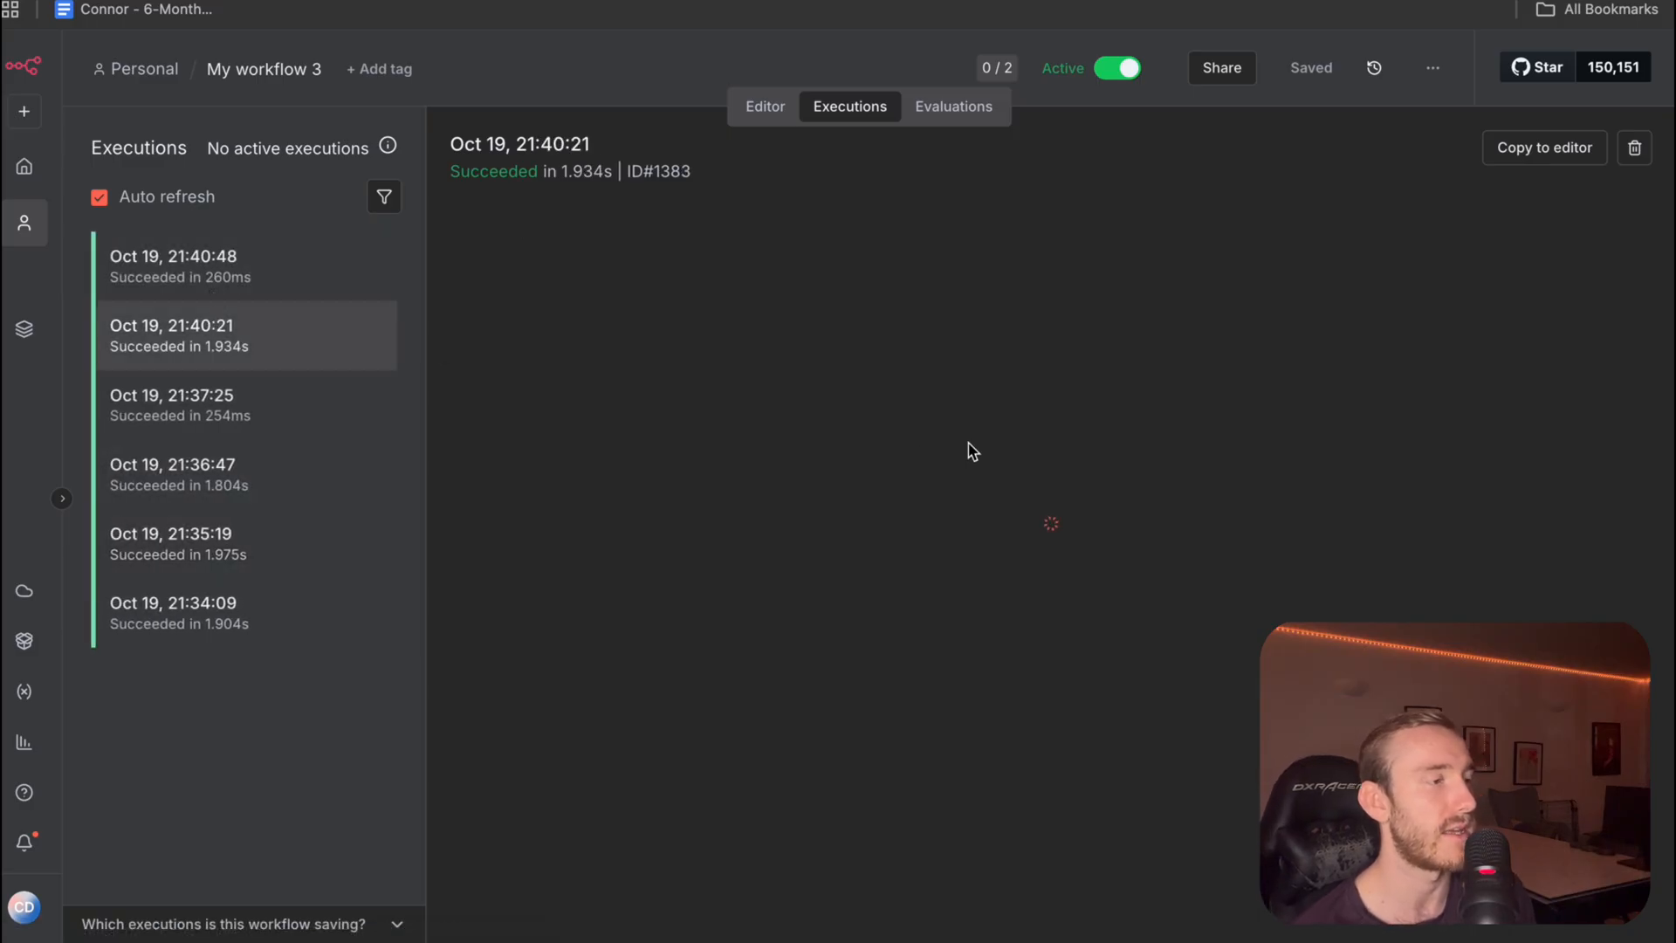
{"action": "mouse_move", "coordinate": [915, 429]}
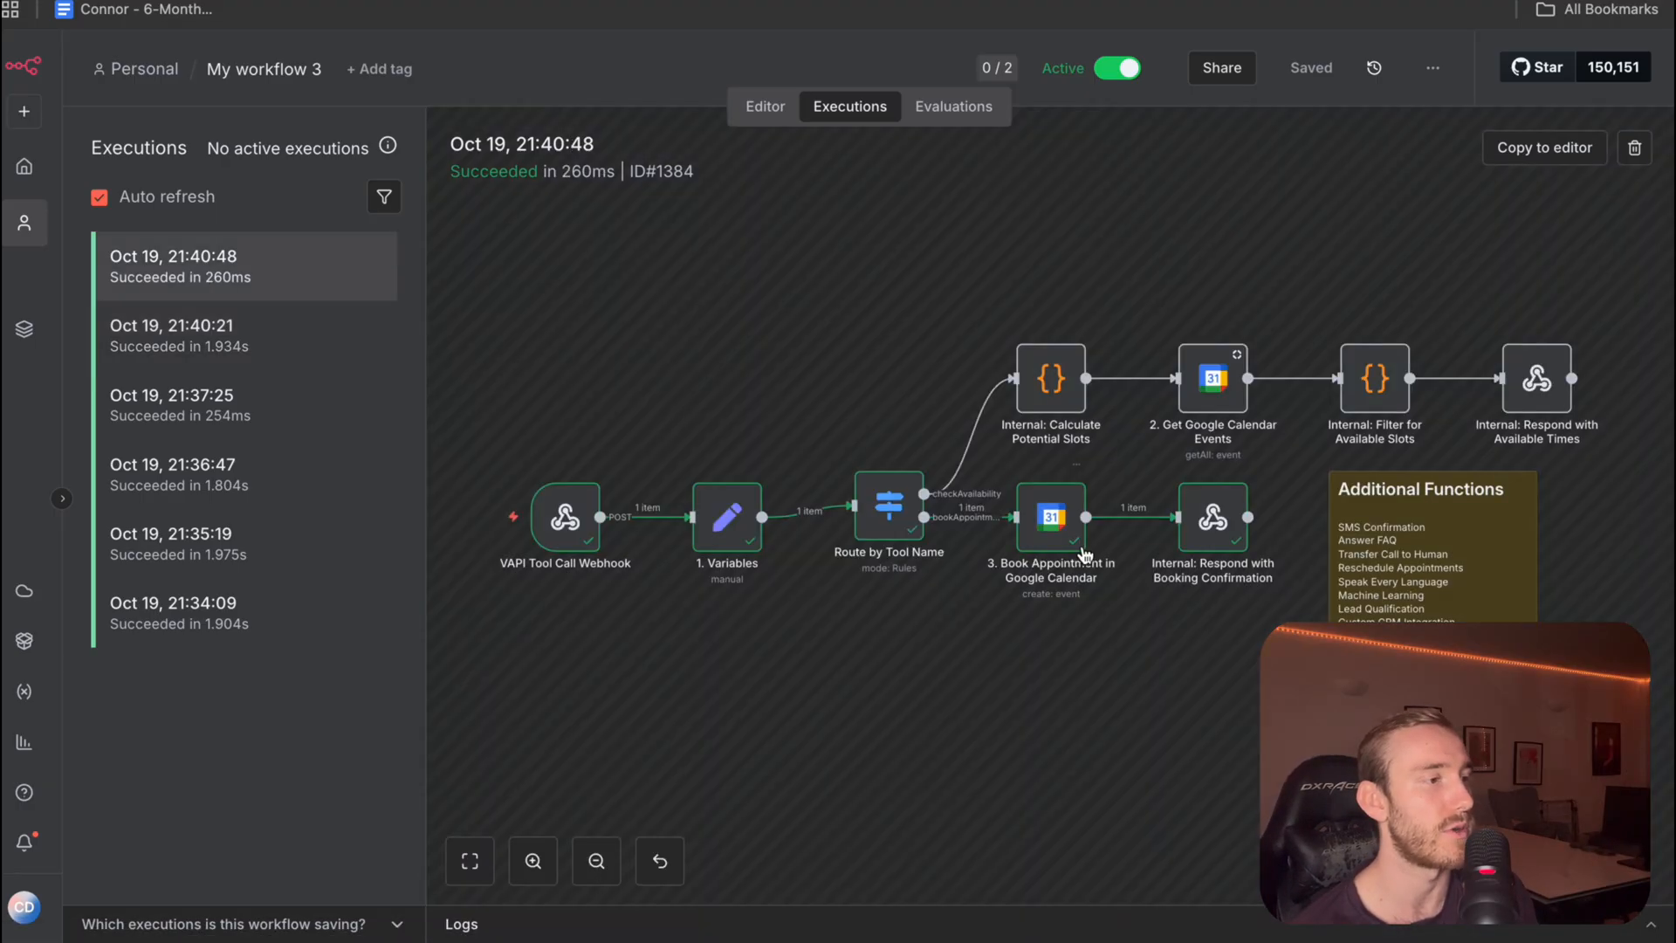
{"action": "mouse_move", "coordinate": [811, 297]}
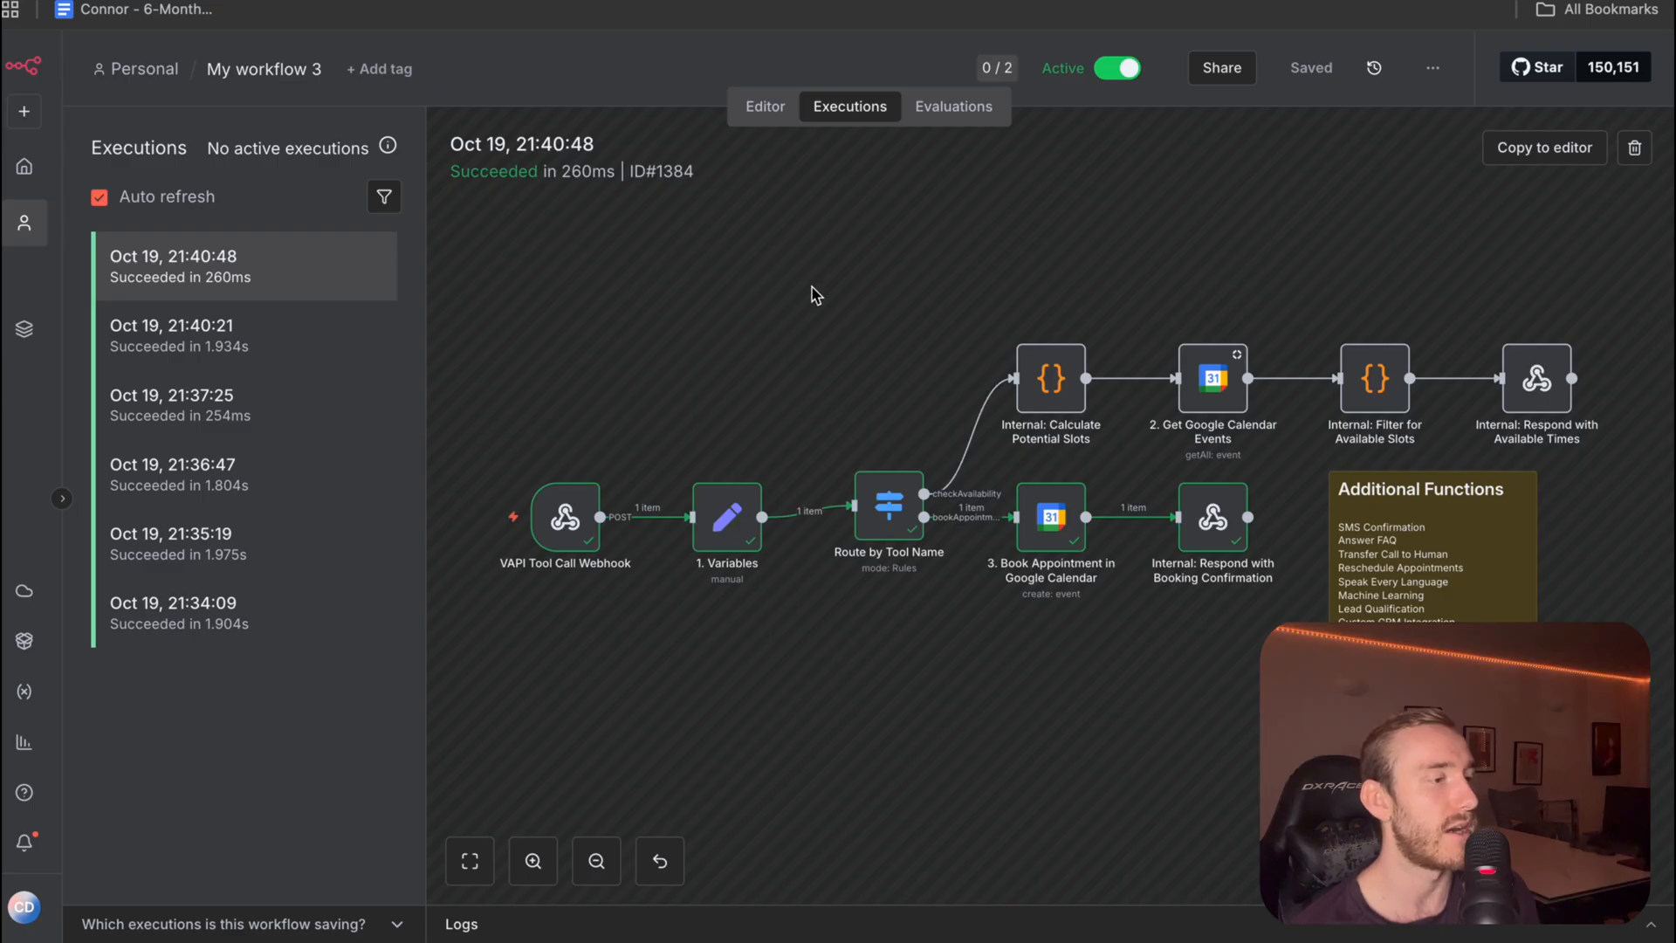